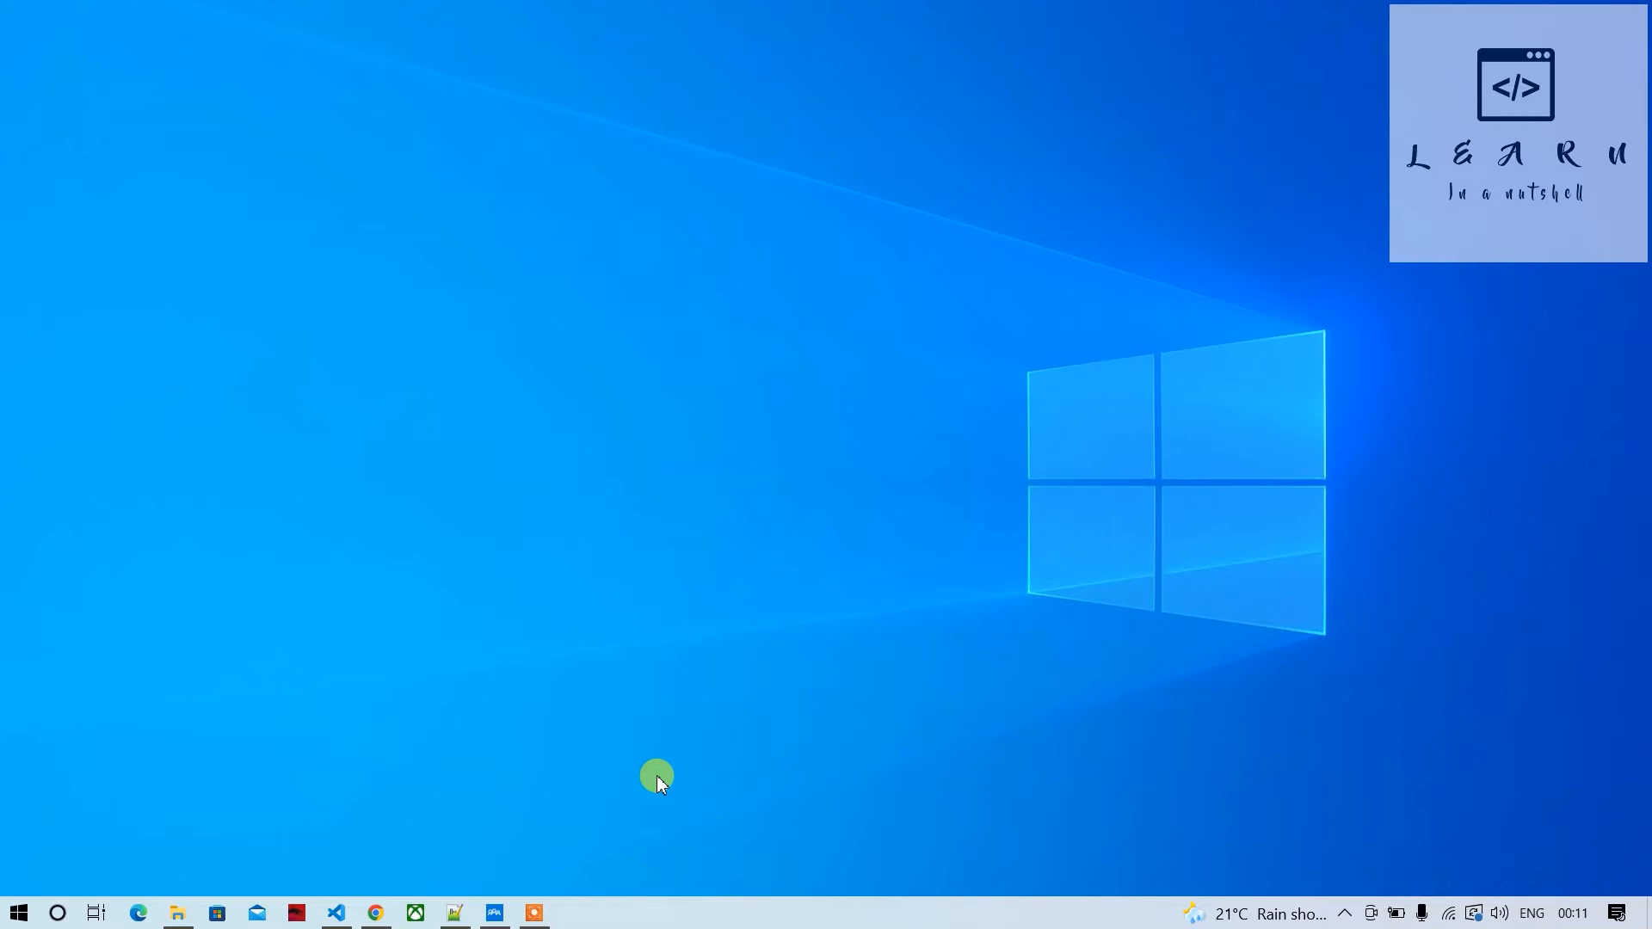
mouse_move(436, 891)
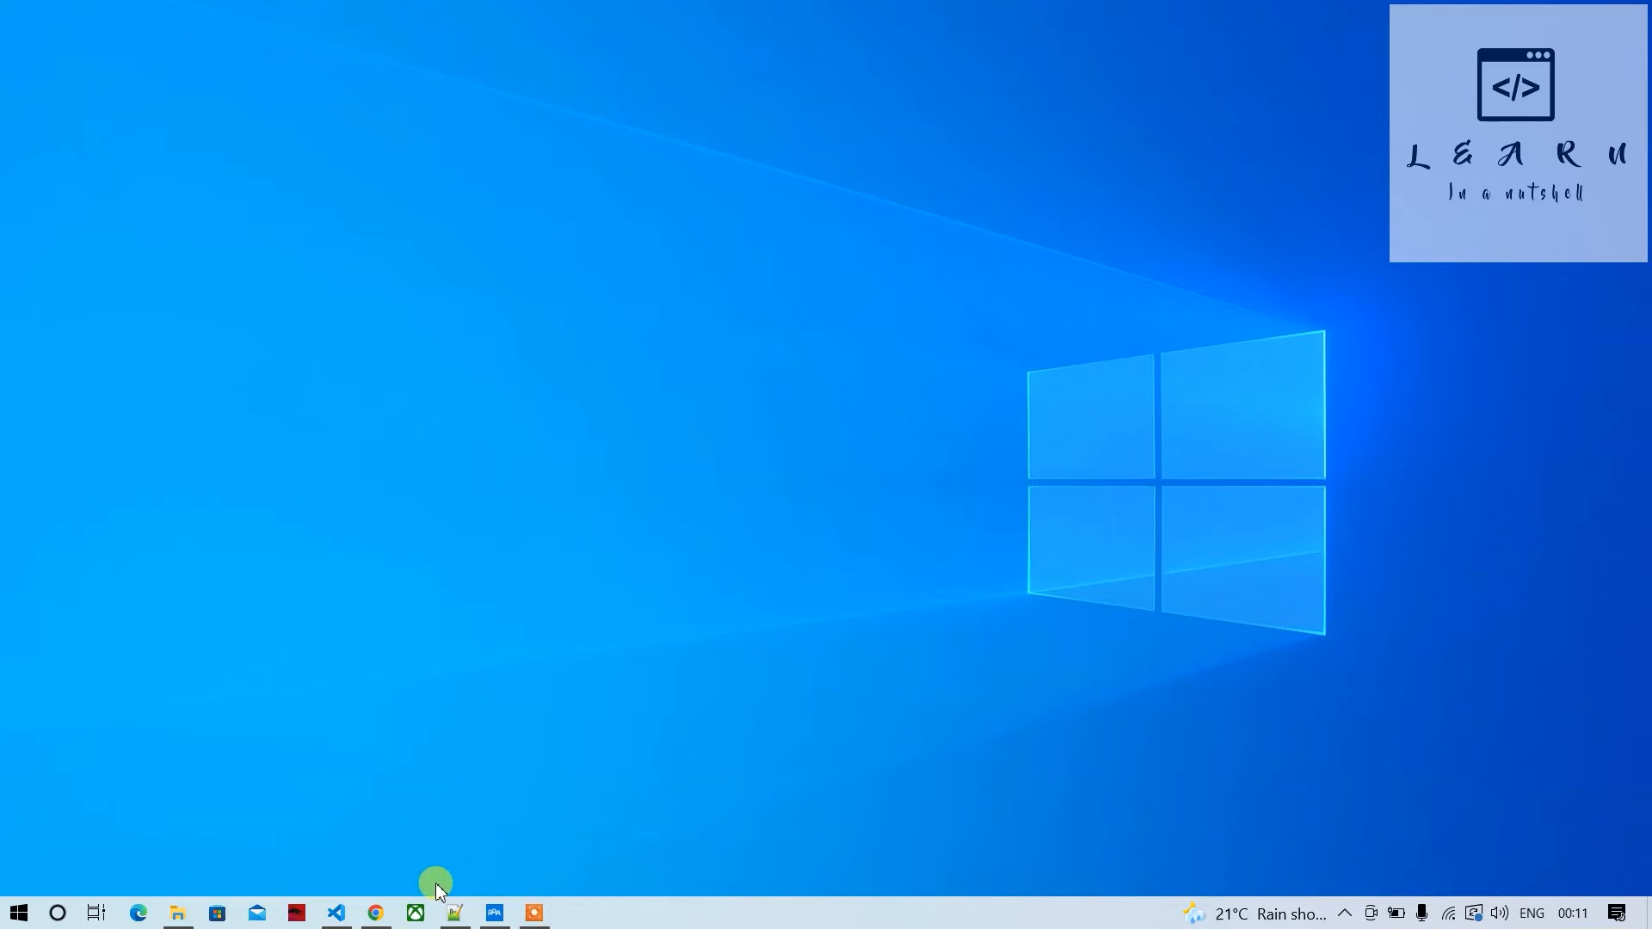
Bring Visual Studio Code with the Adyen project's index.js to the front
left_click(334, 914)
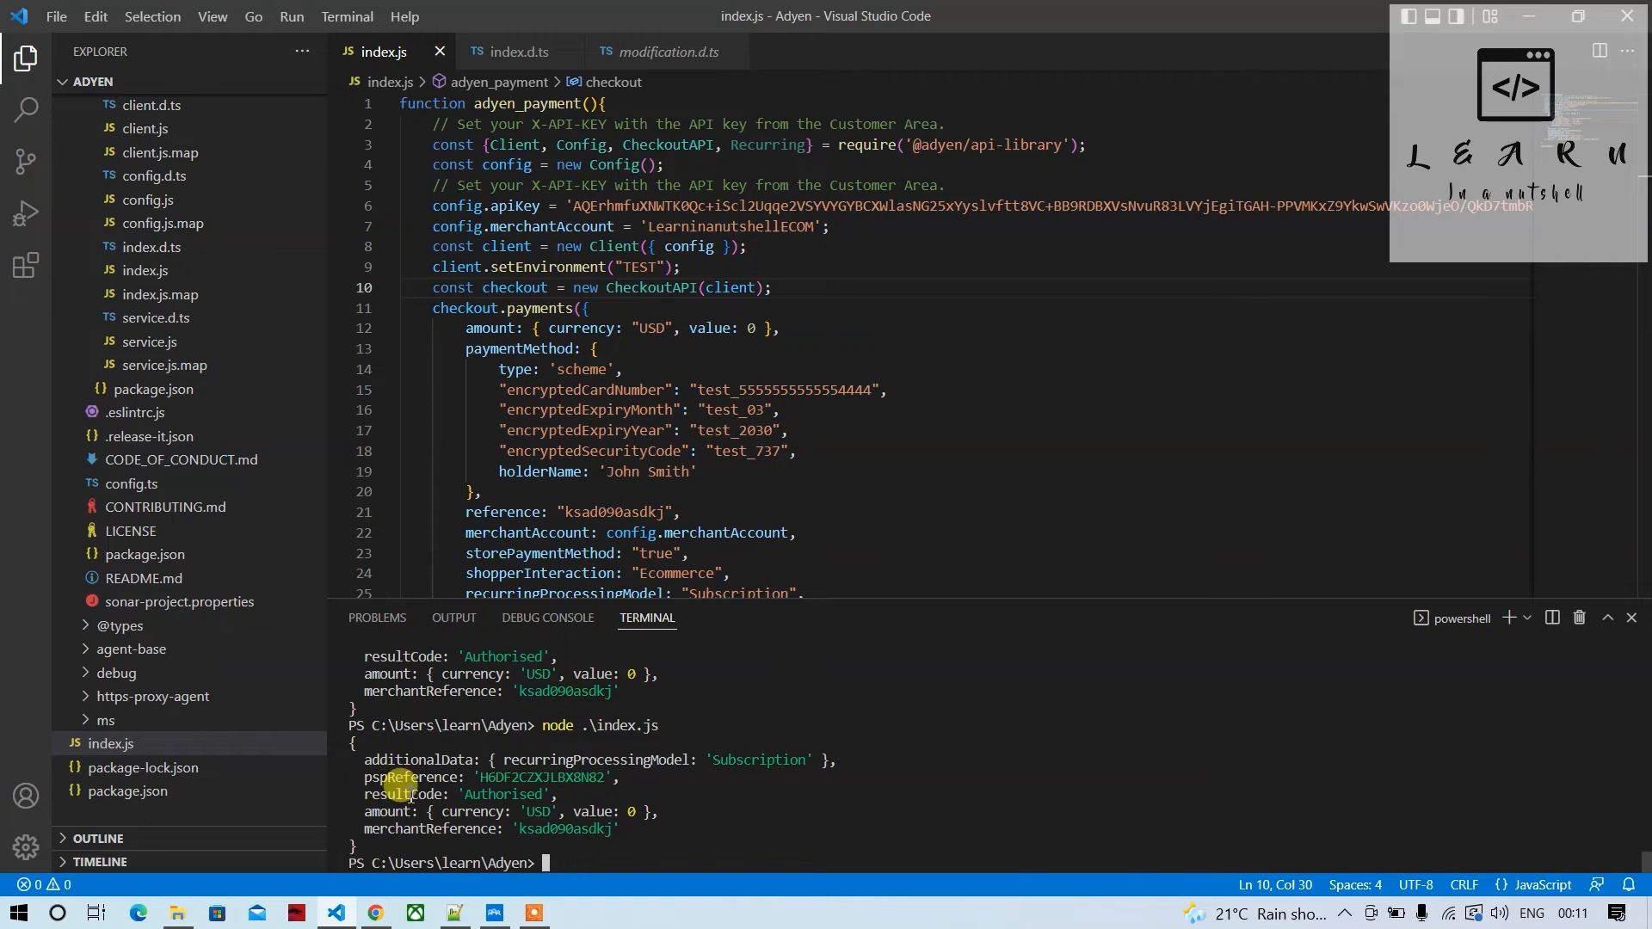
mouse_move(358, 803)
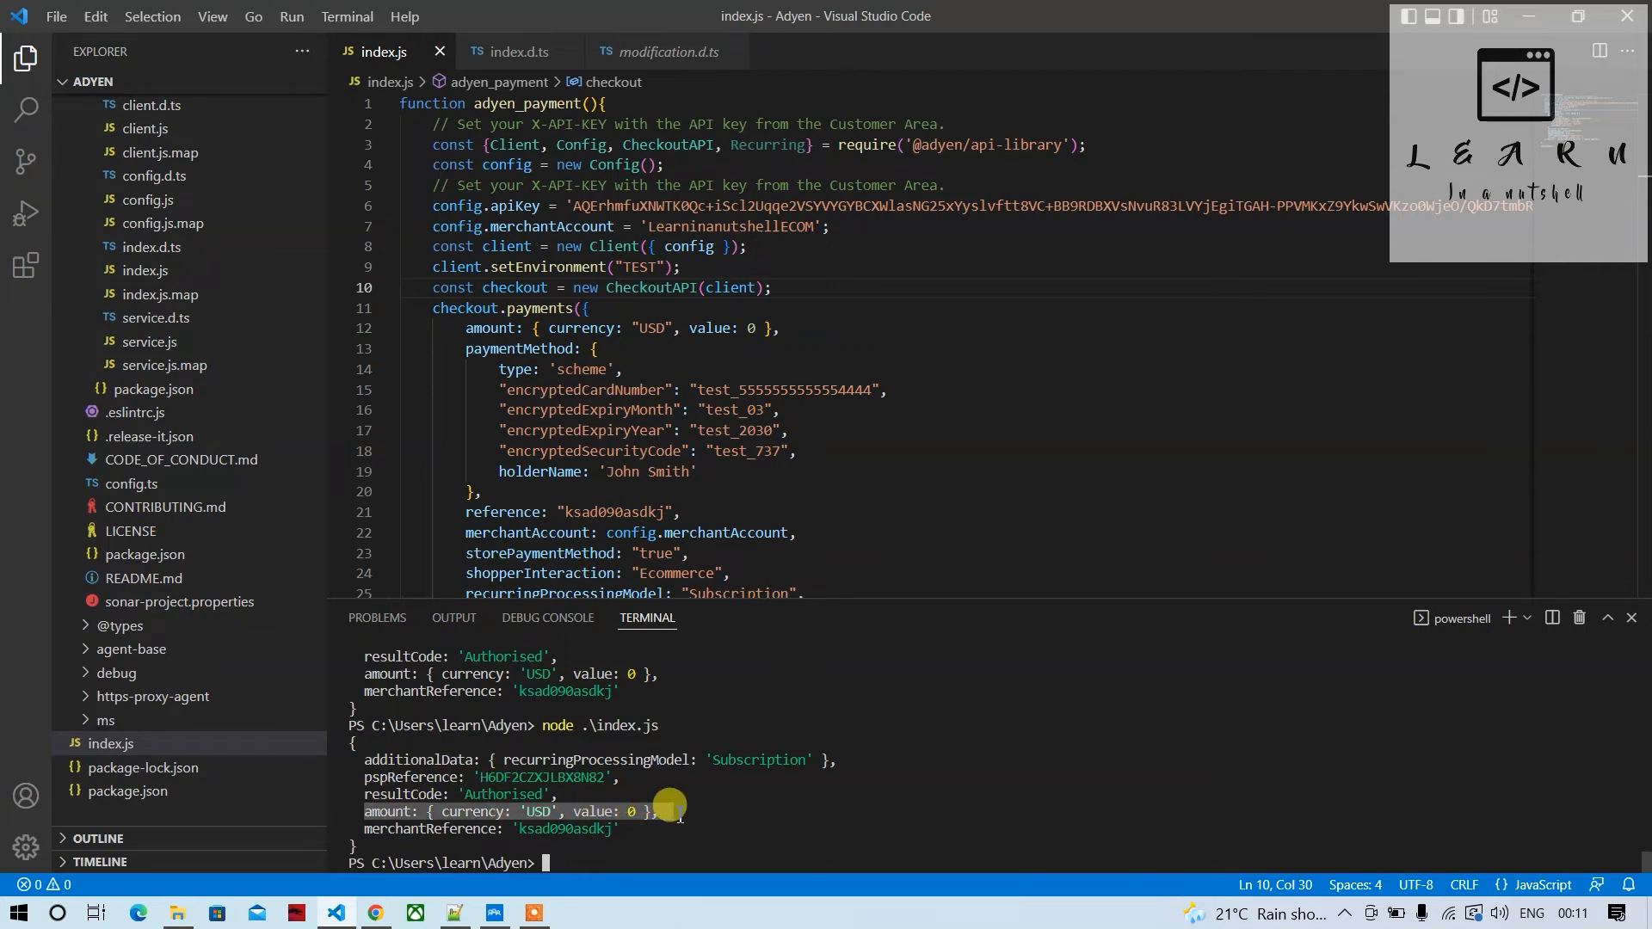
Delete Recurring so line 3 imports only Client, Config and CheckoutAPI
scroll("down", 3)
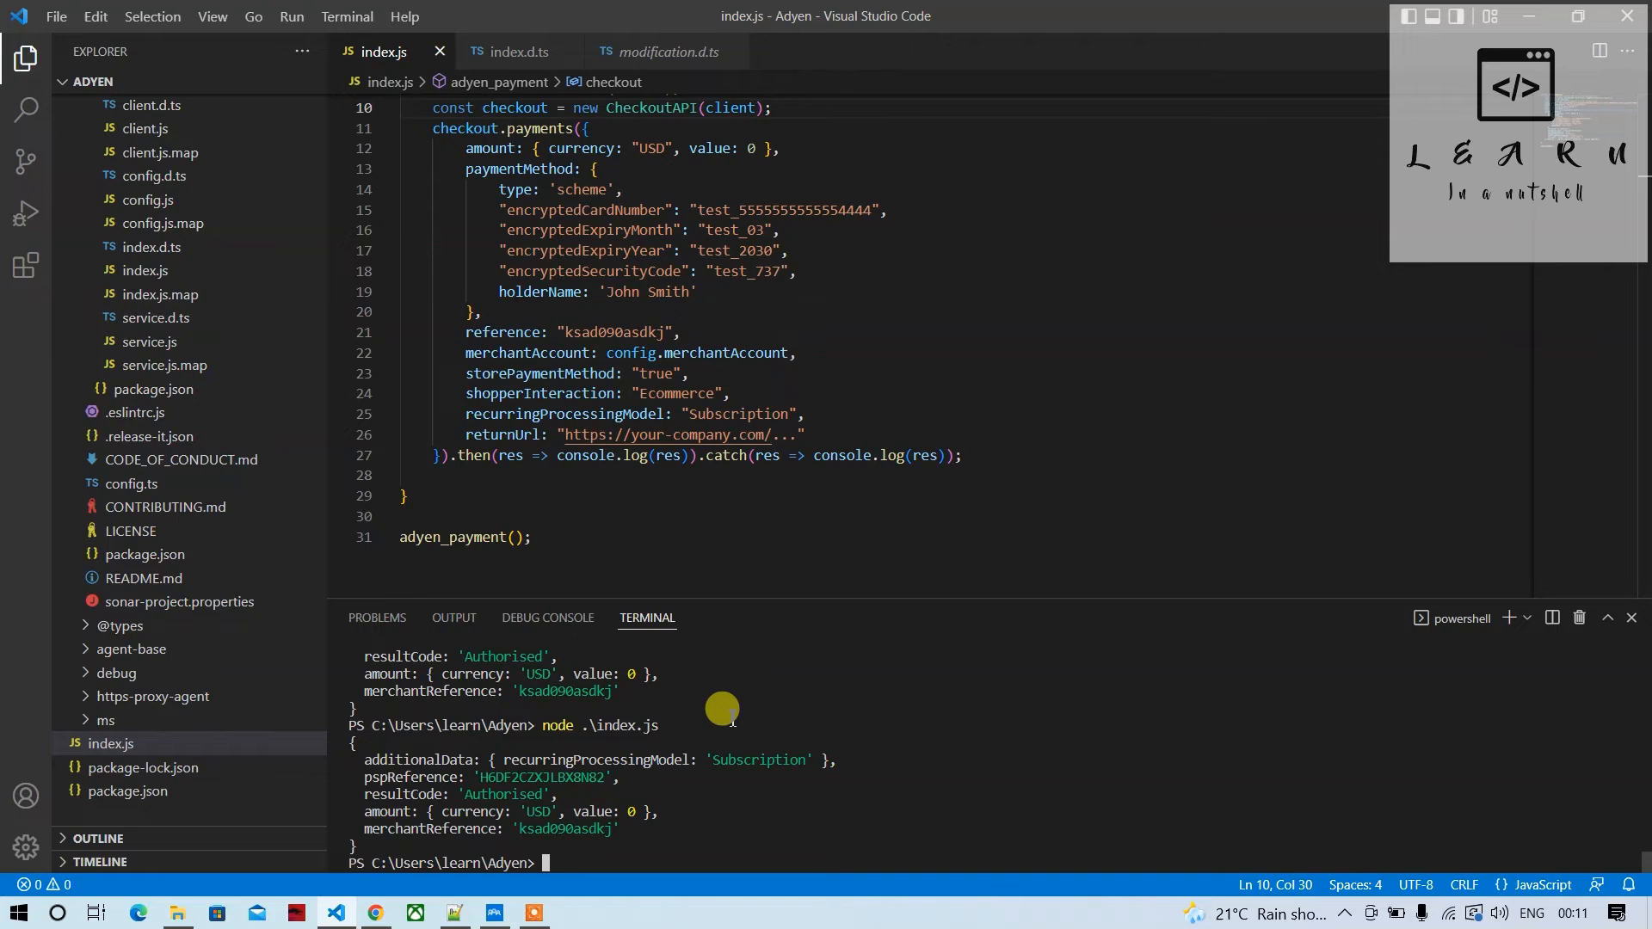
scroll("up", 3)
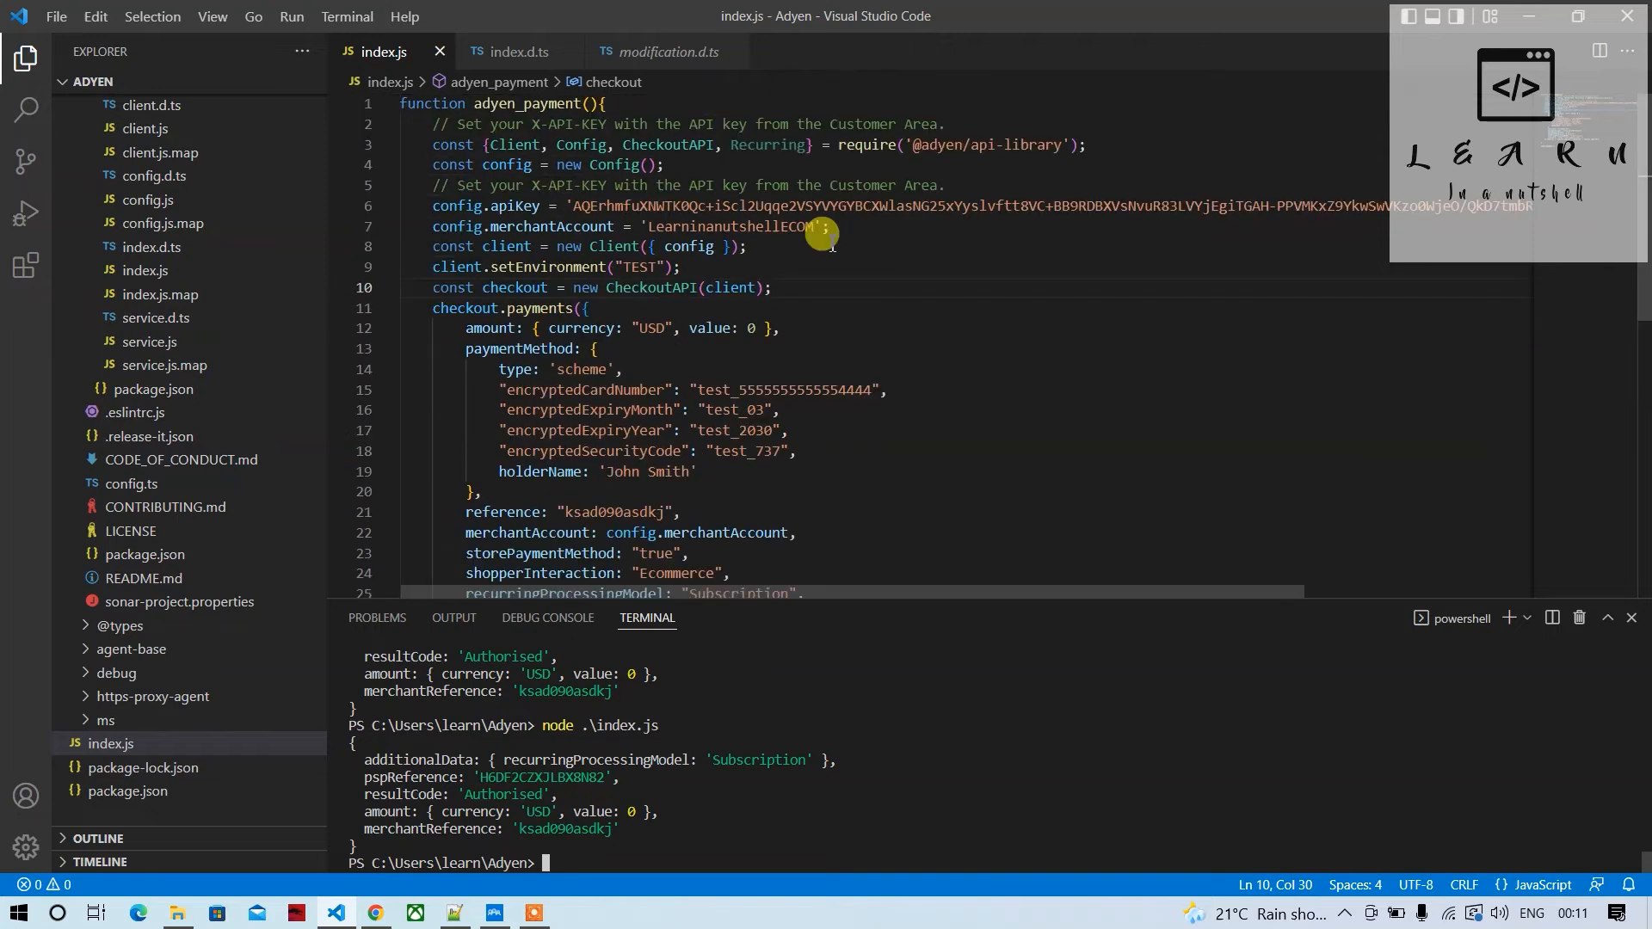
mouse_move(516, 205)
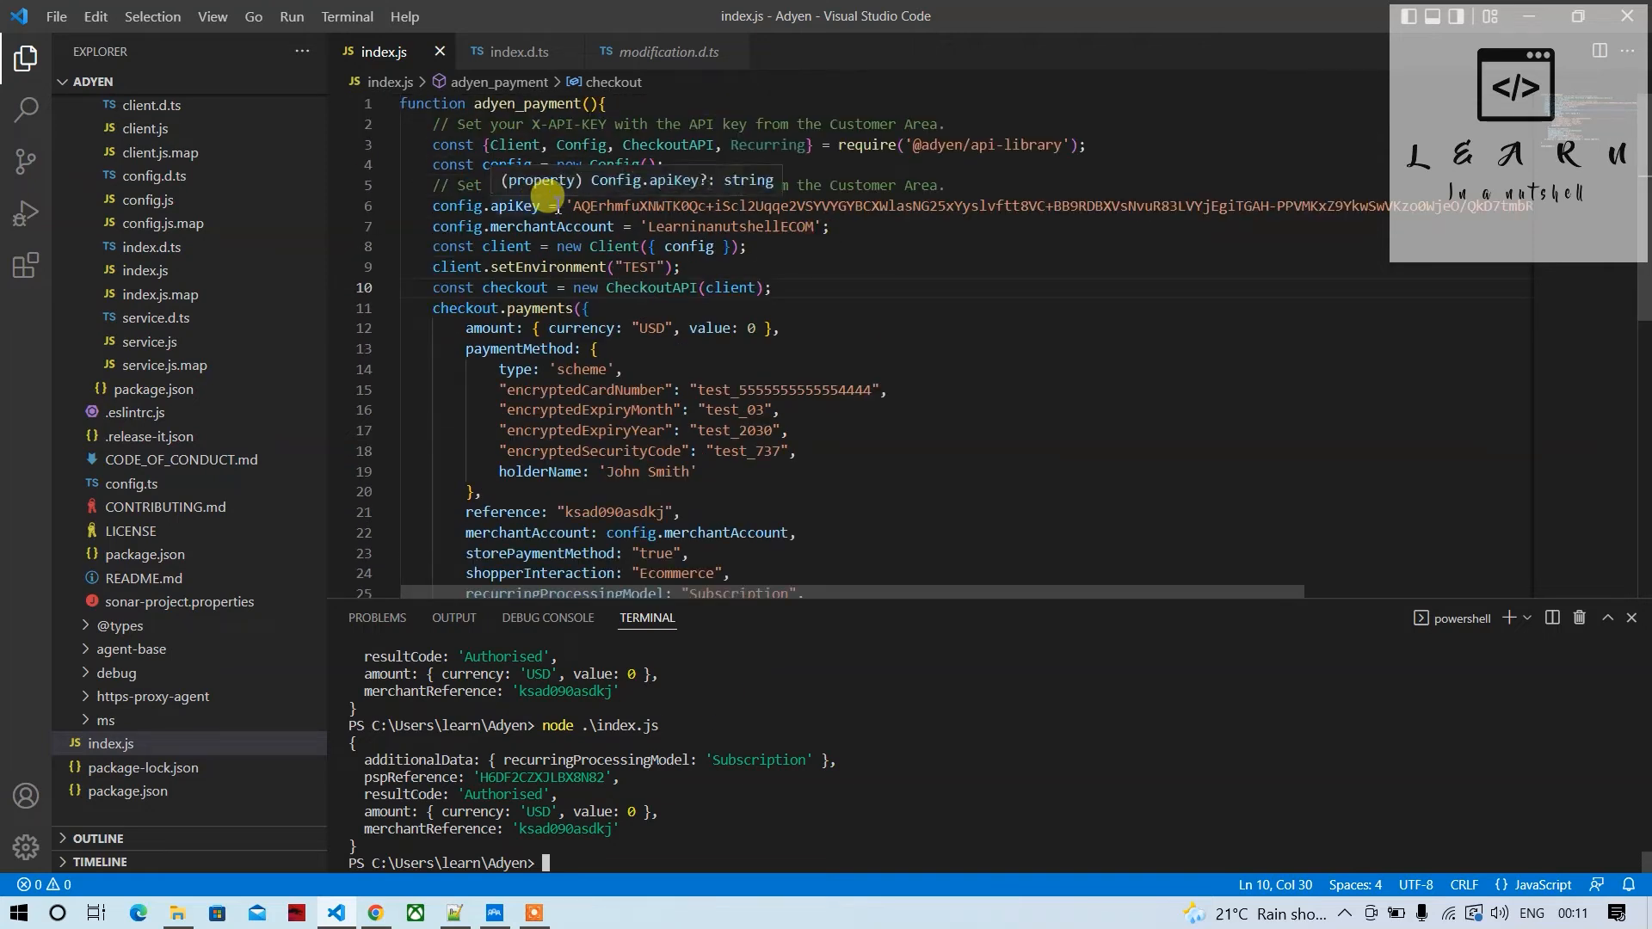
double_click(764, 145)
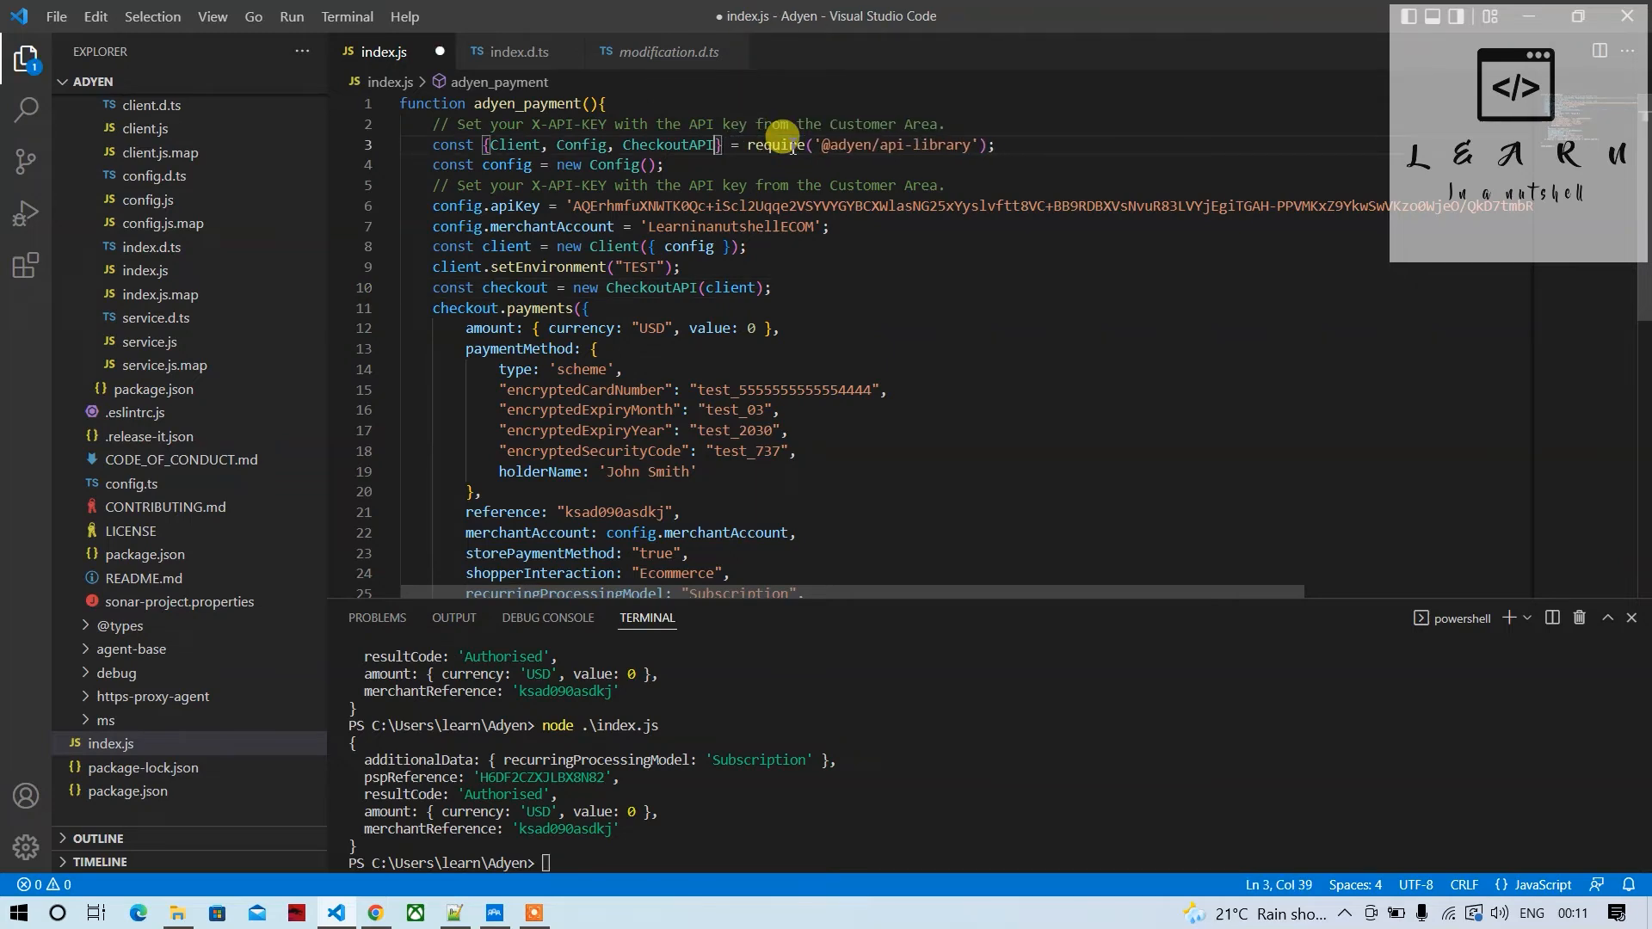
left_click(714, 153)
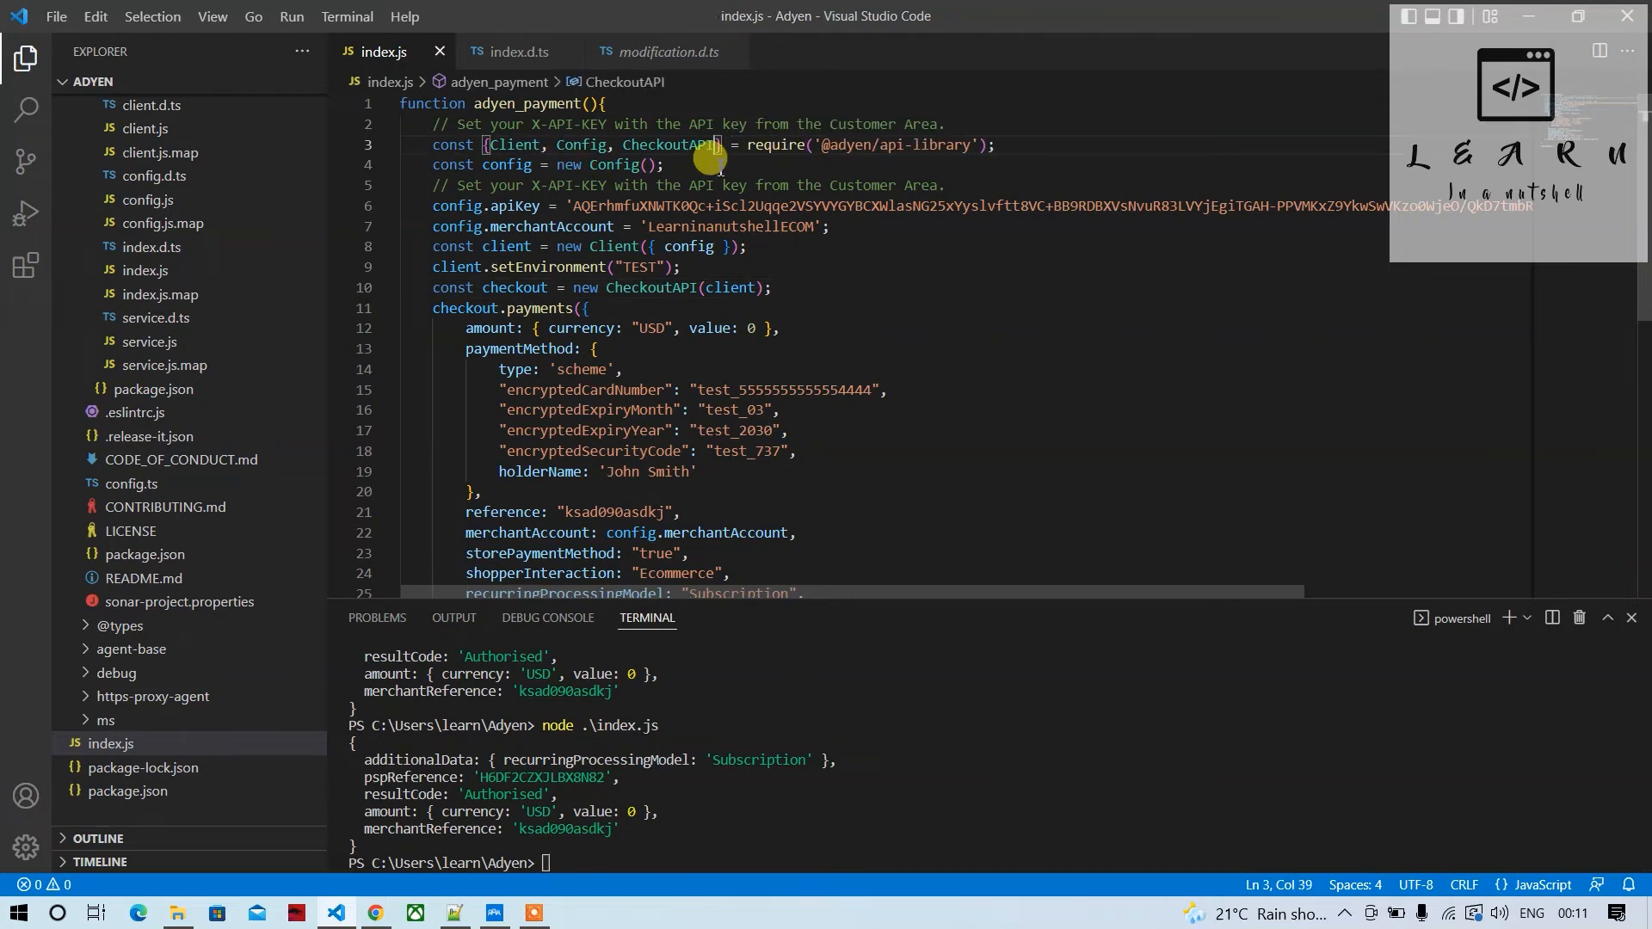
mouse_move(669, 145)
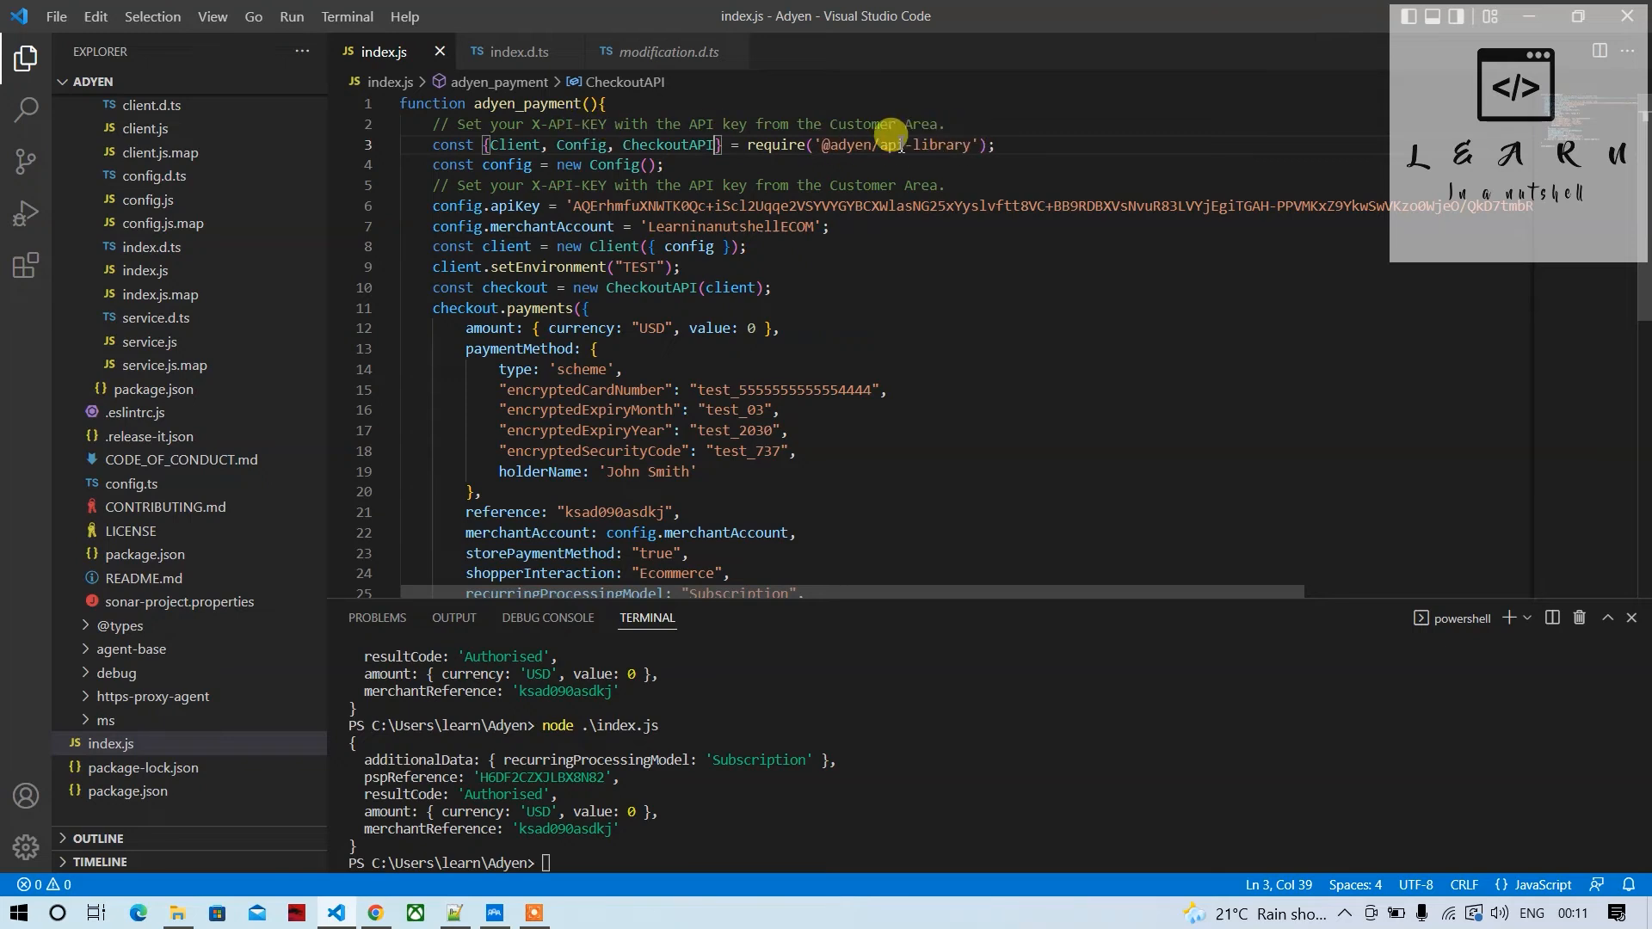
mouse_move(668, 144)
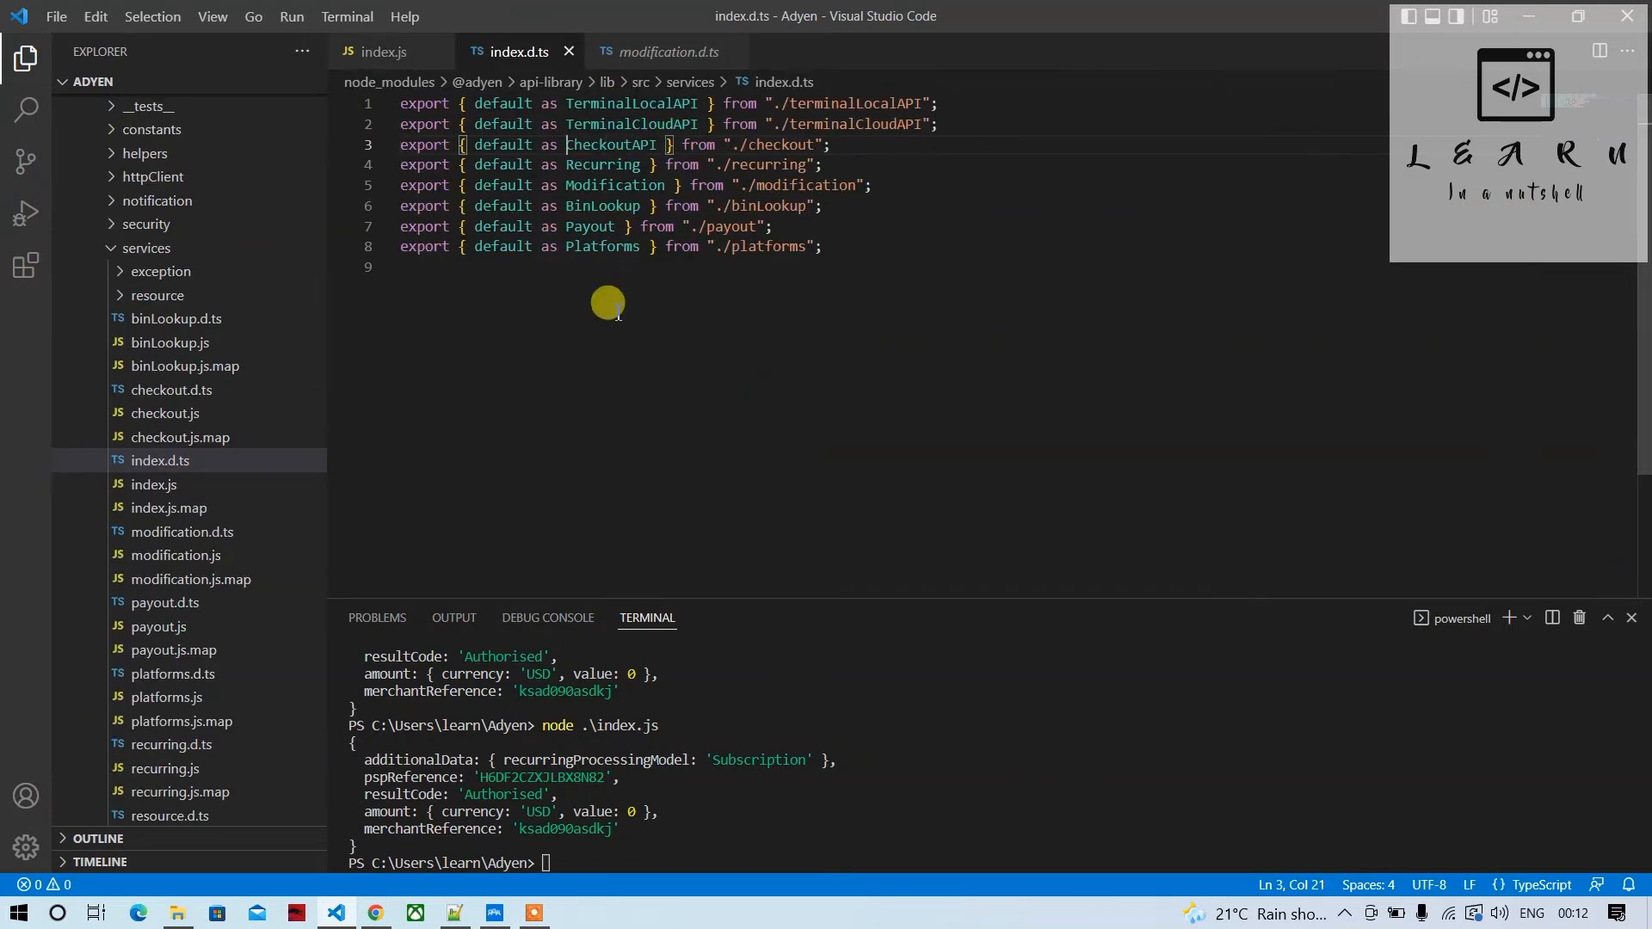
mouse_move(615, 184)
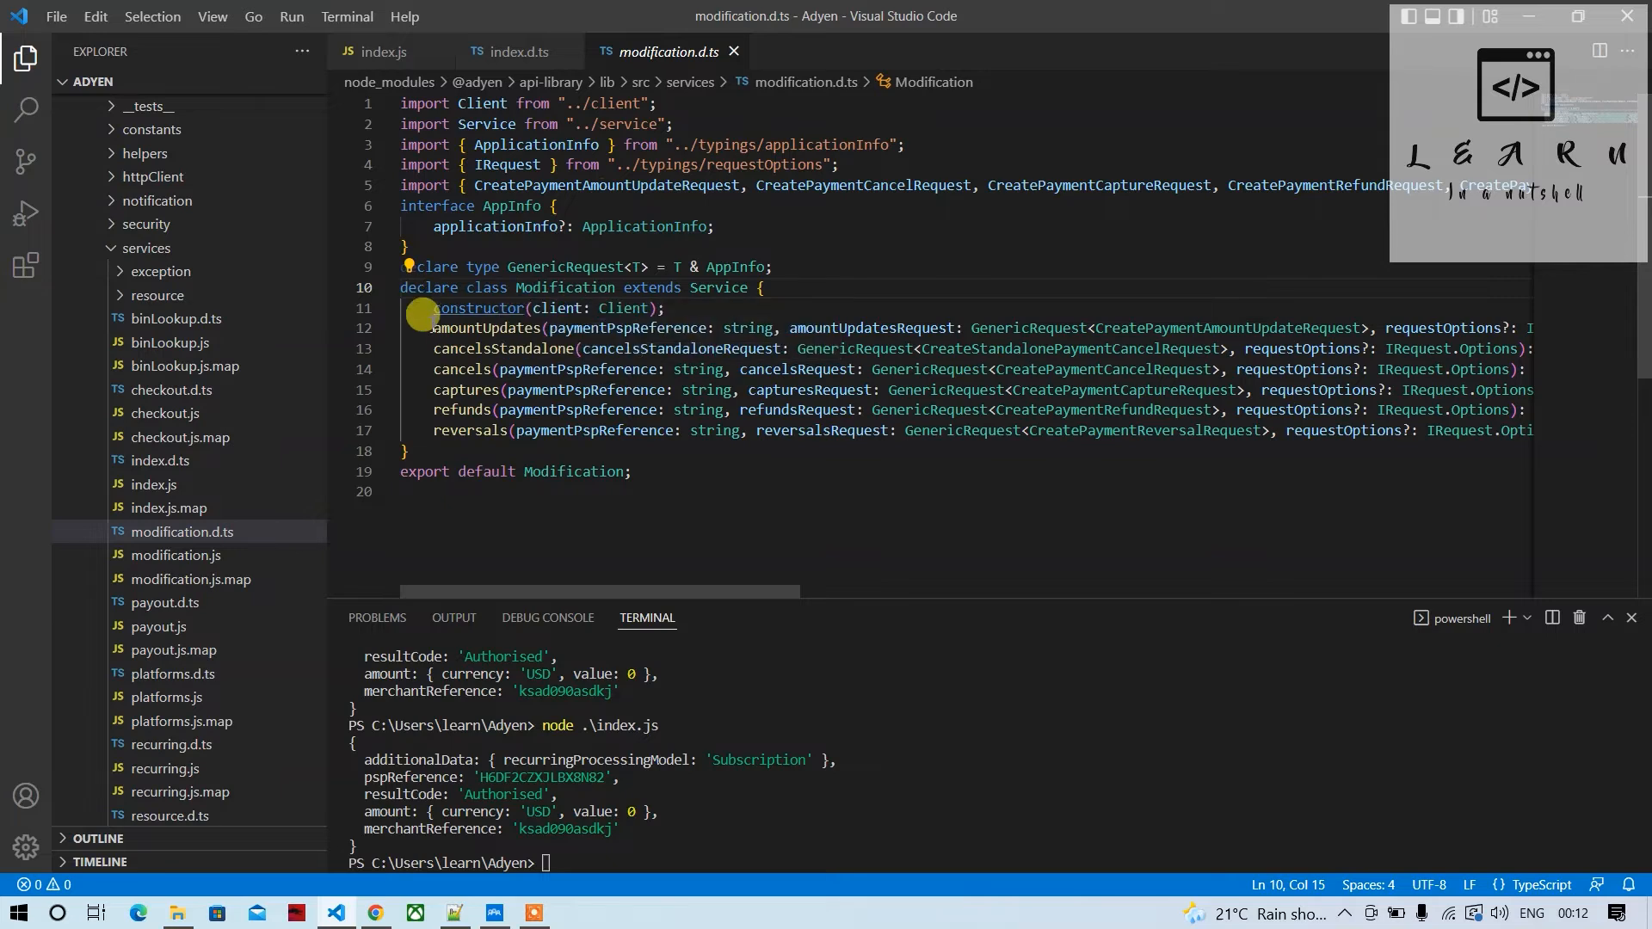
mouse_move(574, 470)
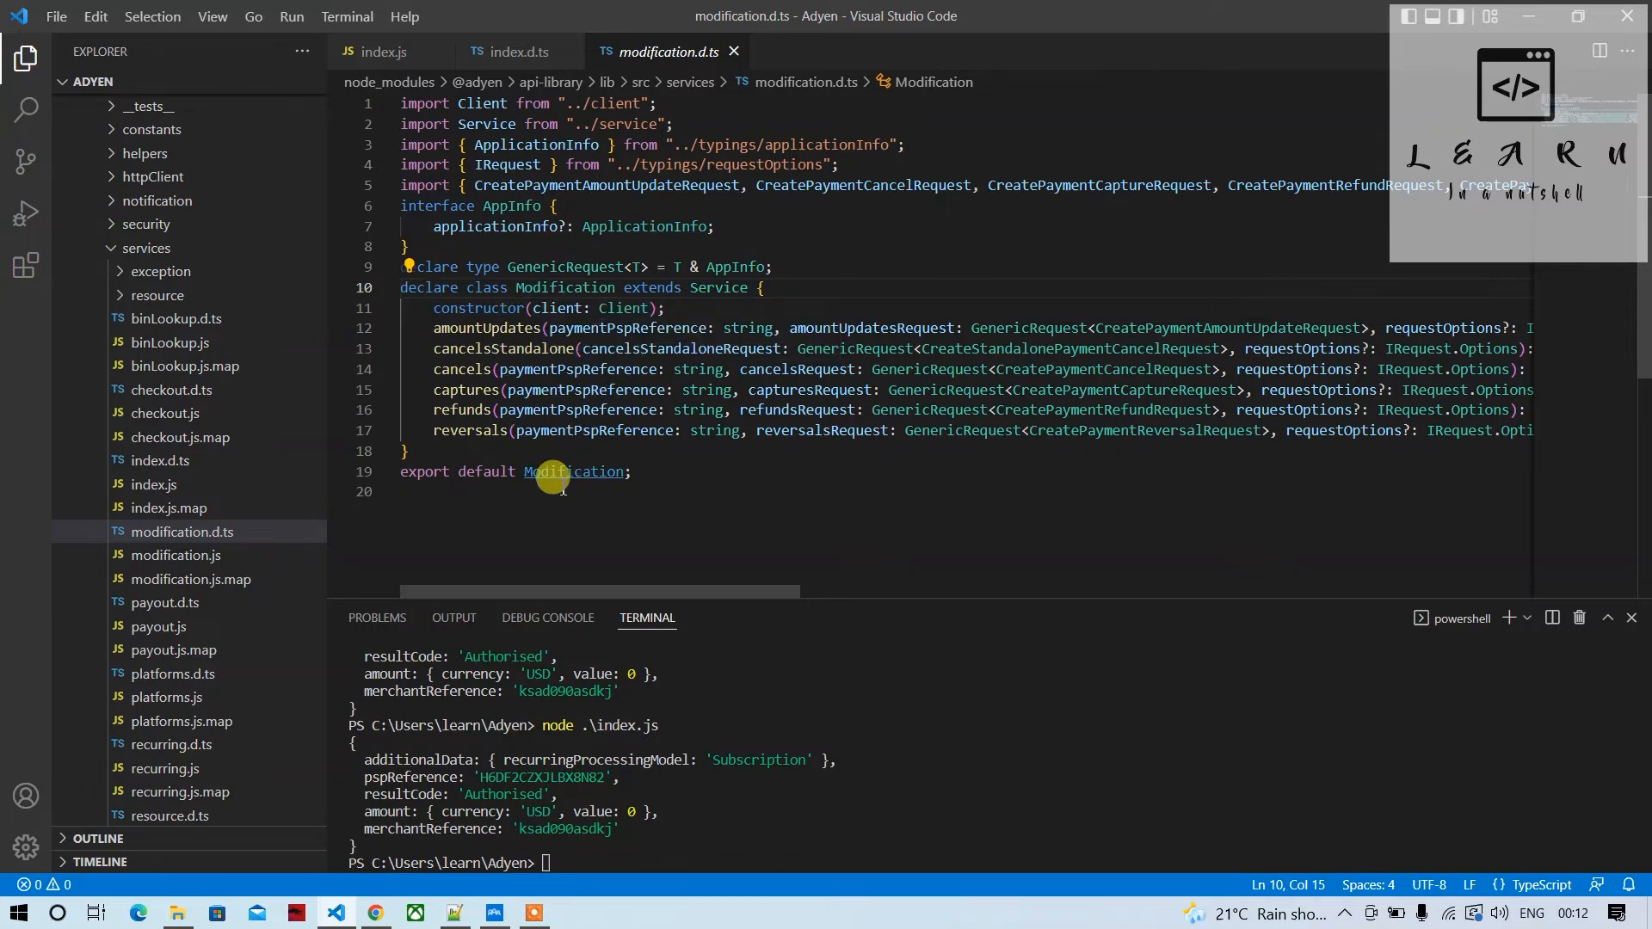
double_click(464, 410)
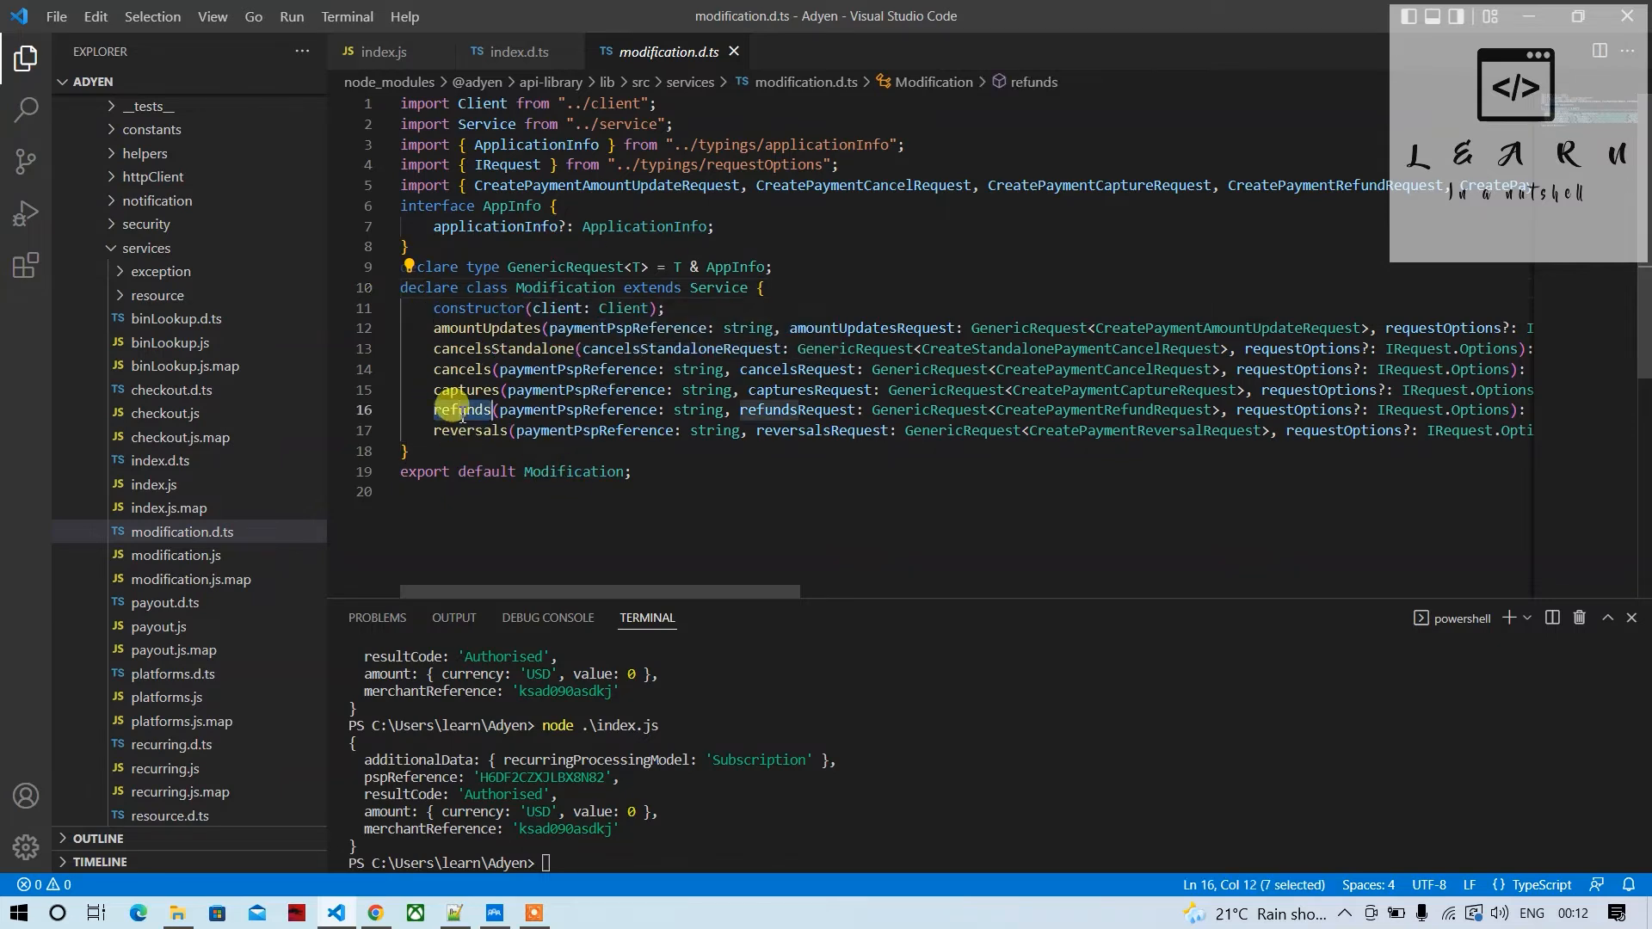
mouse_move(504, 369)
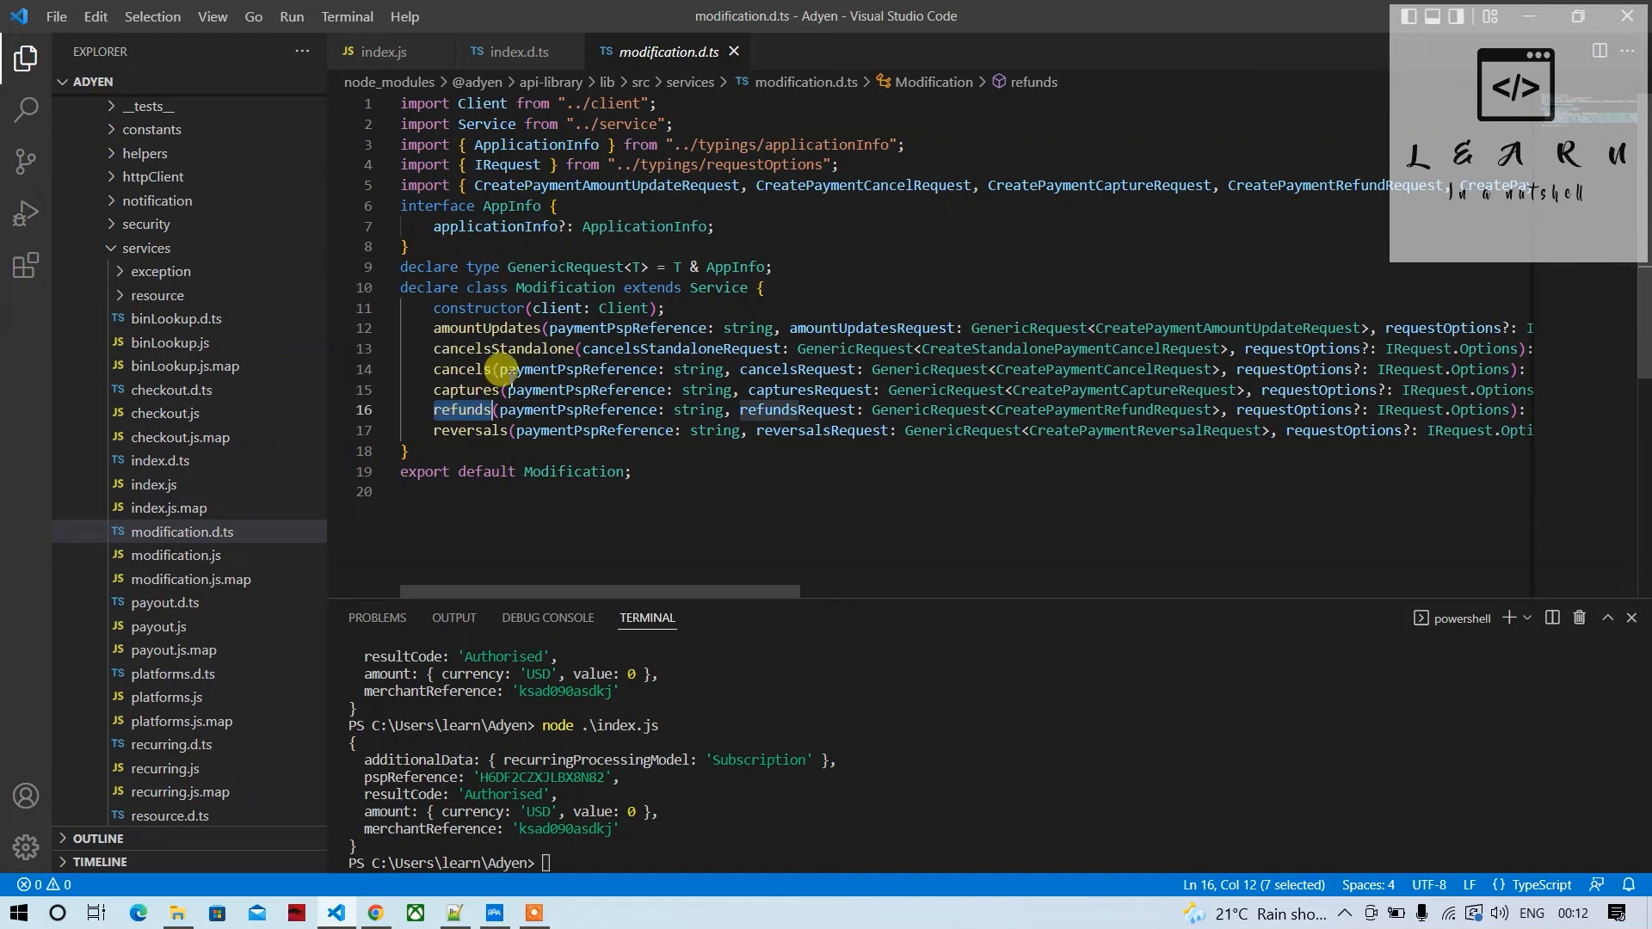
mouse_move(458, 430)
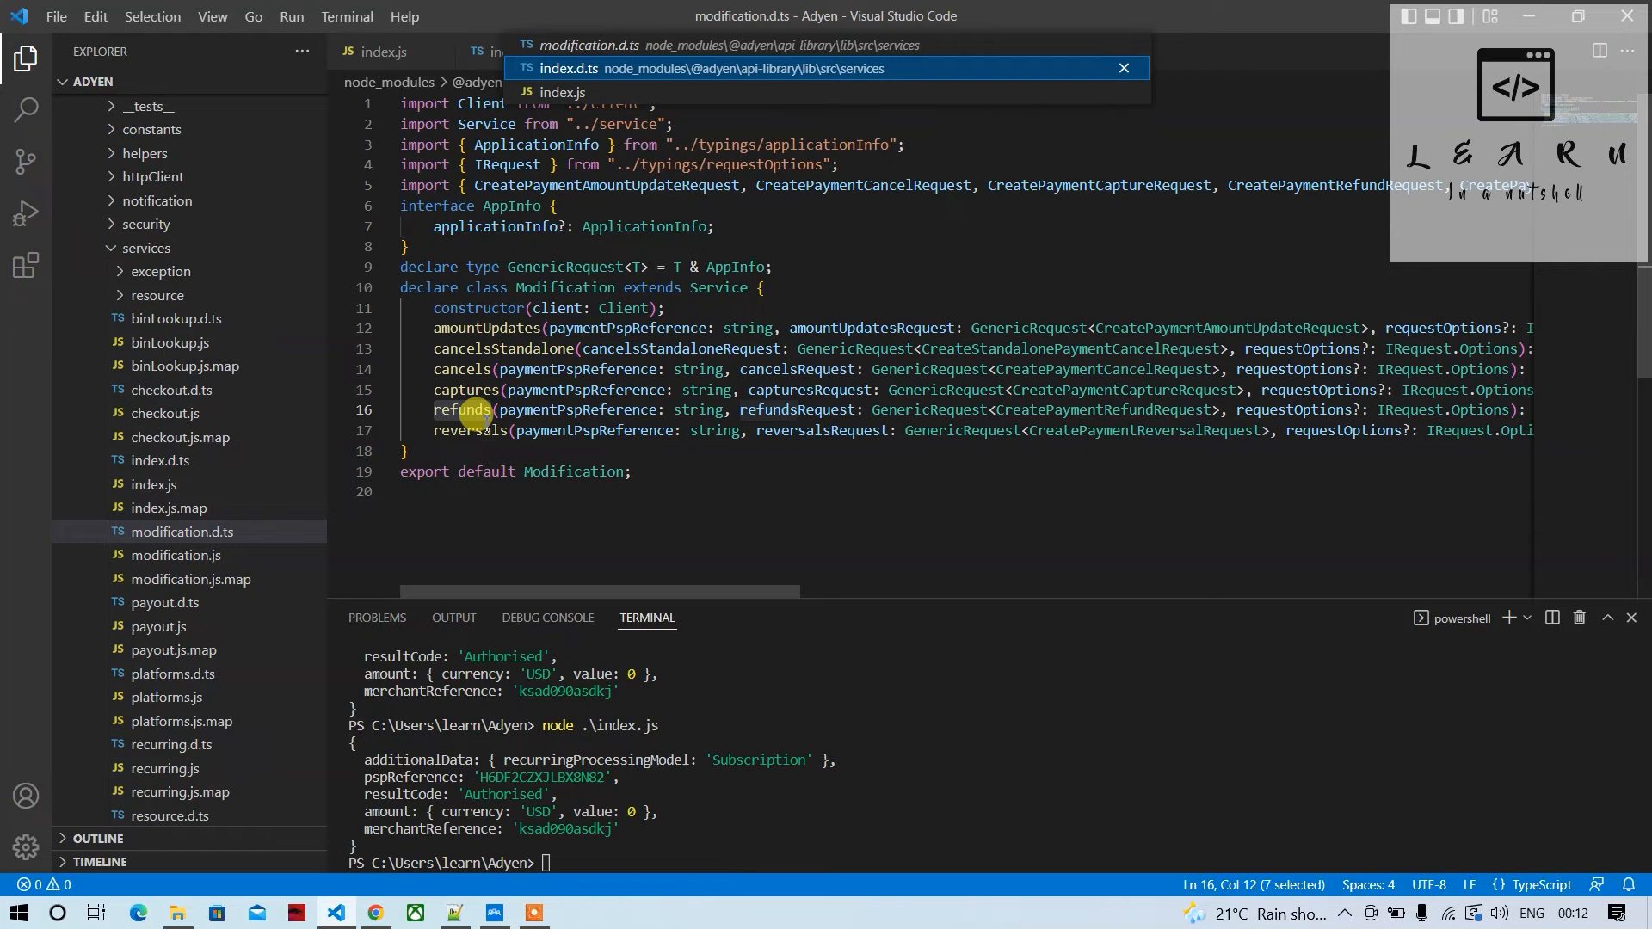
left_click(564, 92)
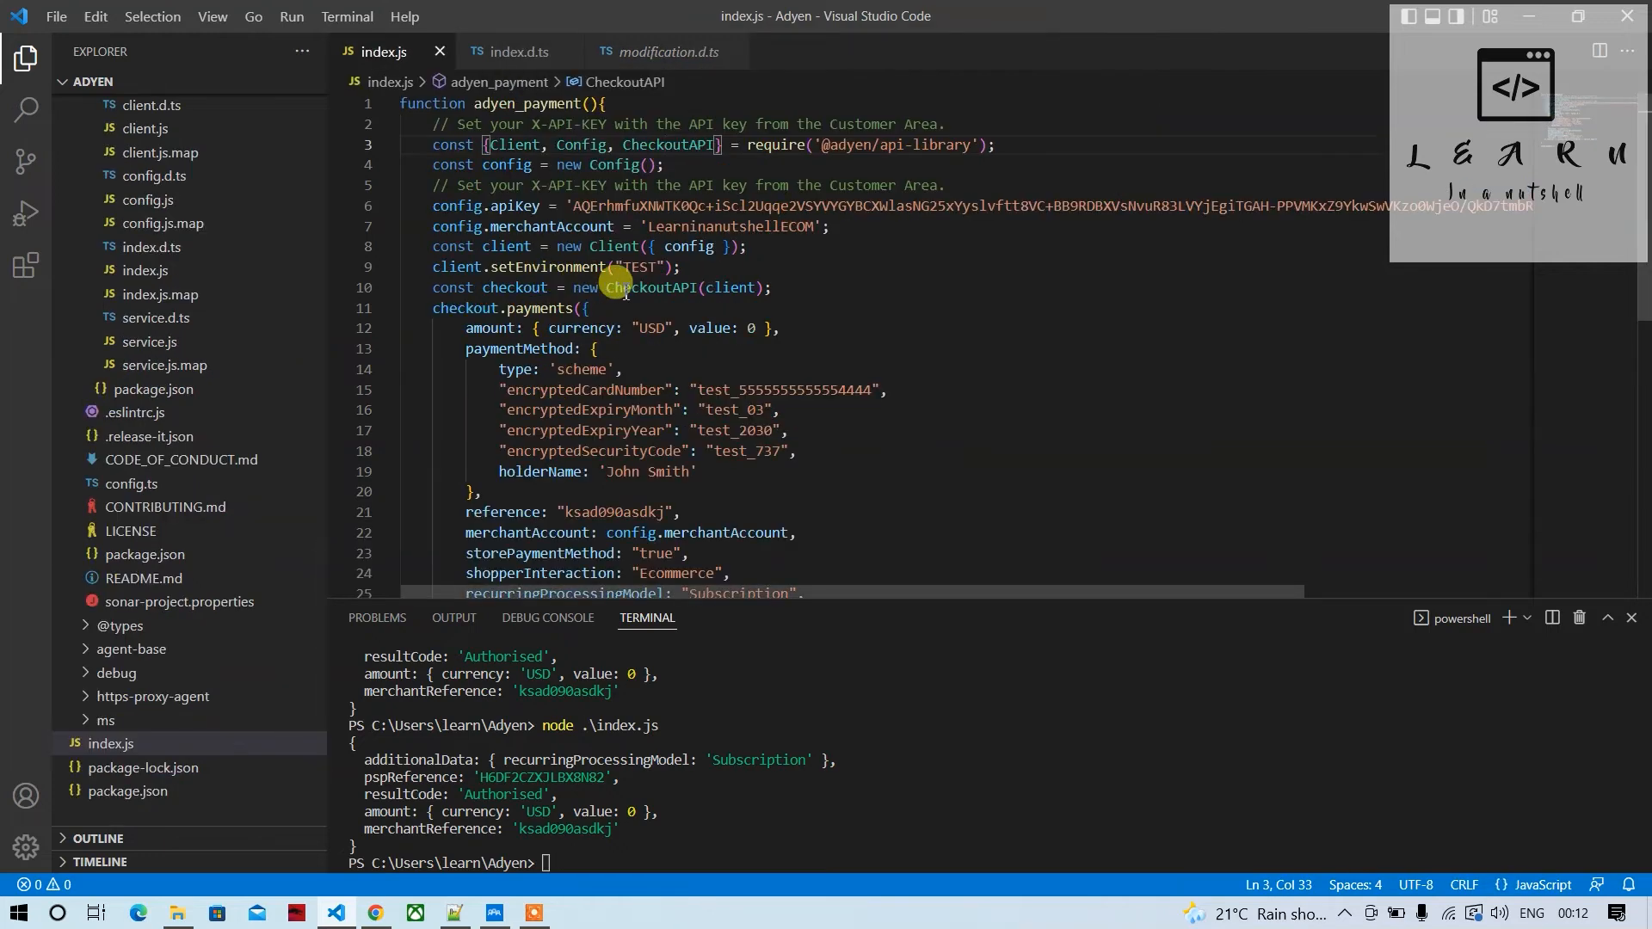
Import Modification and create the checkout object as Modification(client), saving index.js
double_click(652, 288)
type(", Modification")
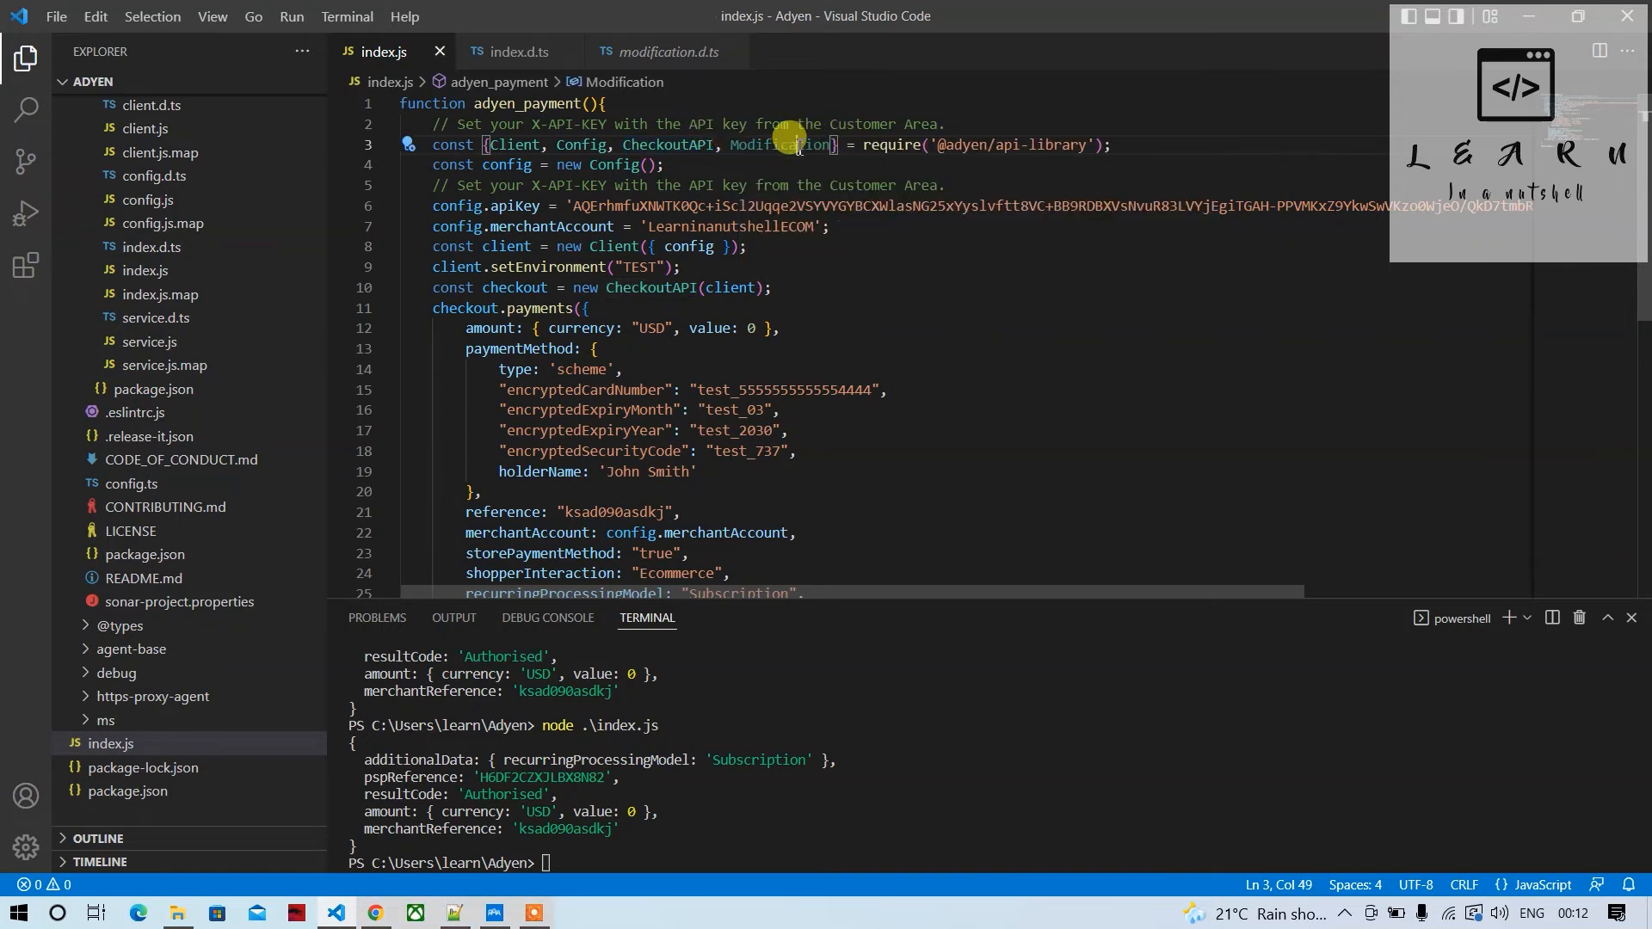
double_click(780, 145)
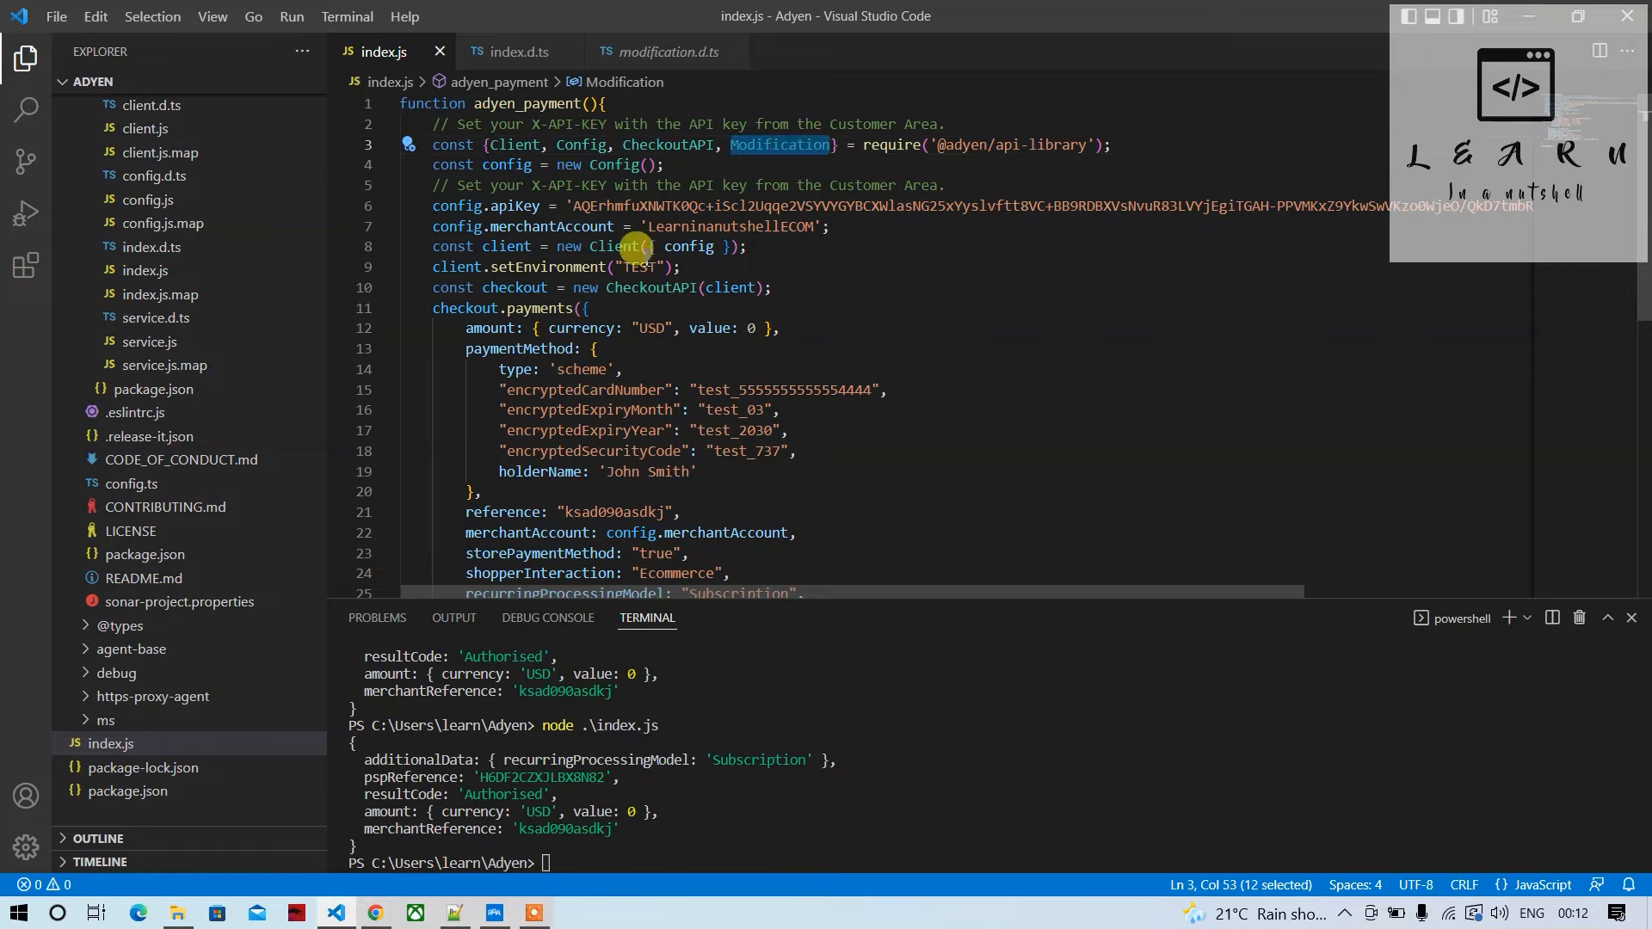
type("Modification")
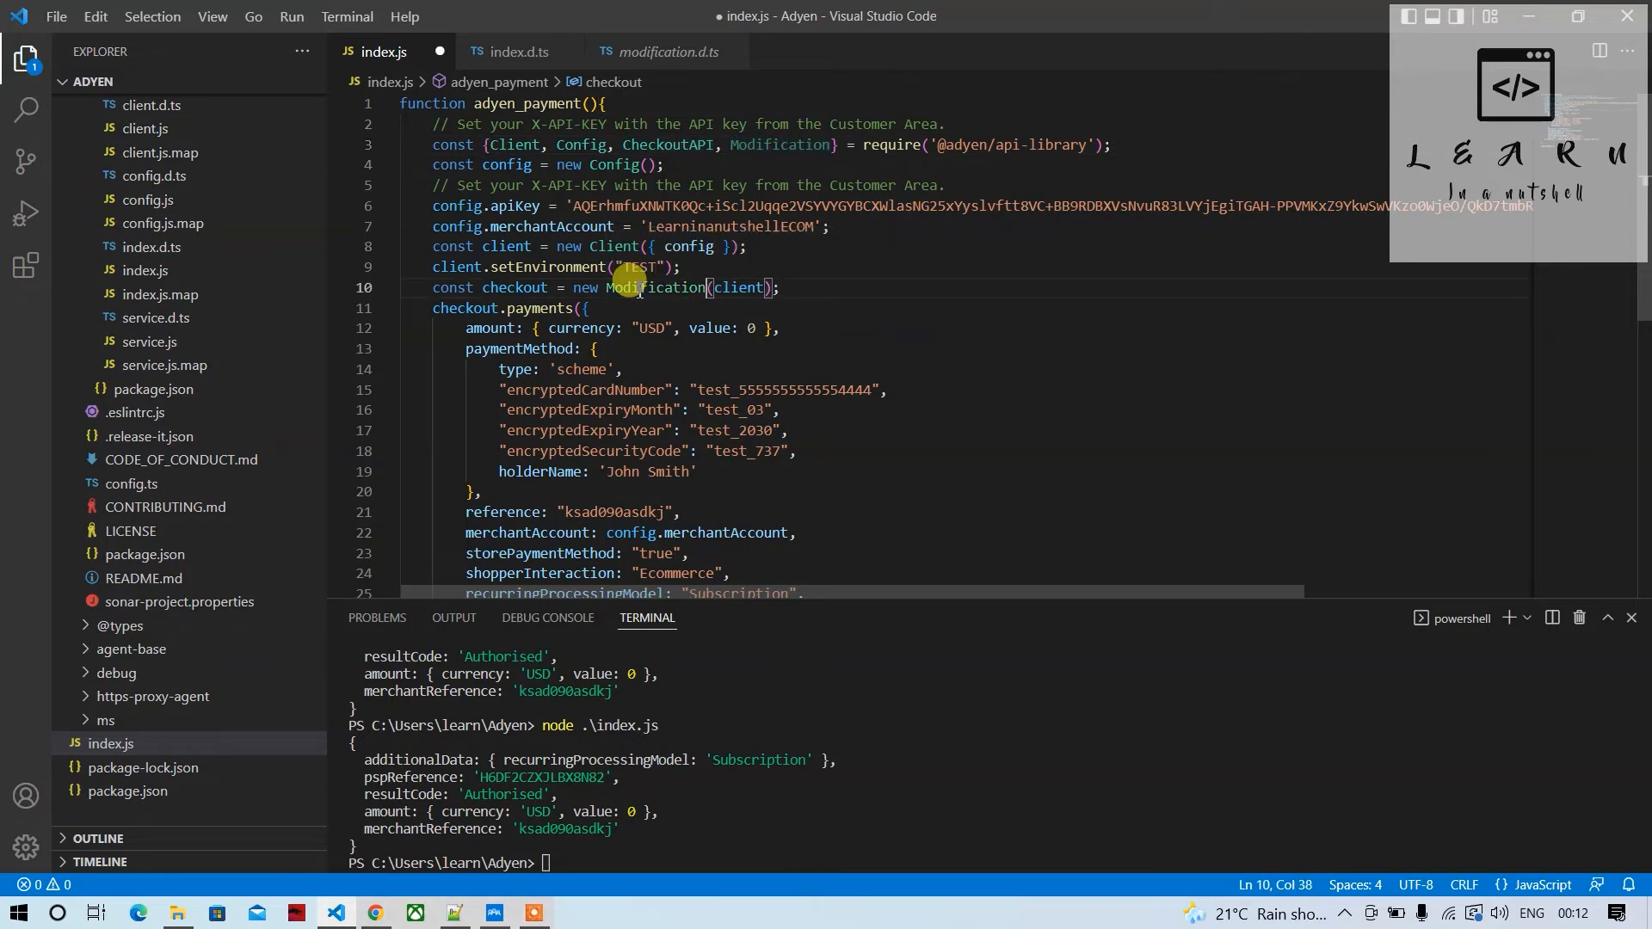
key("ctrl+s")
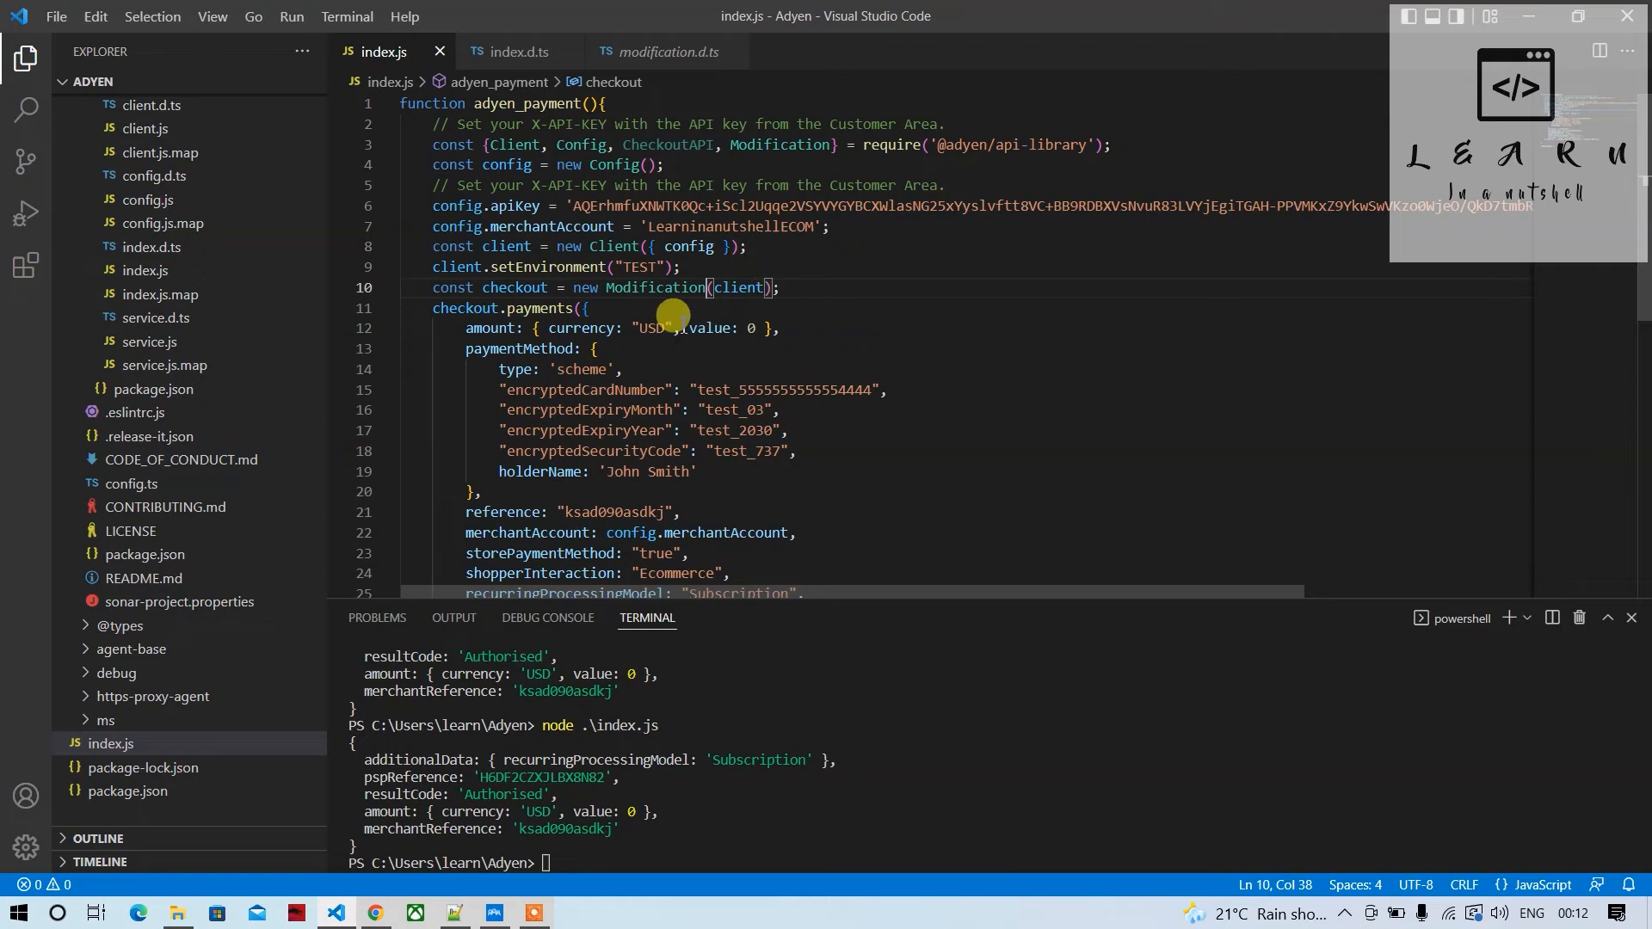
double_click(740, 287)
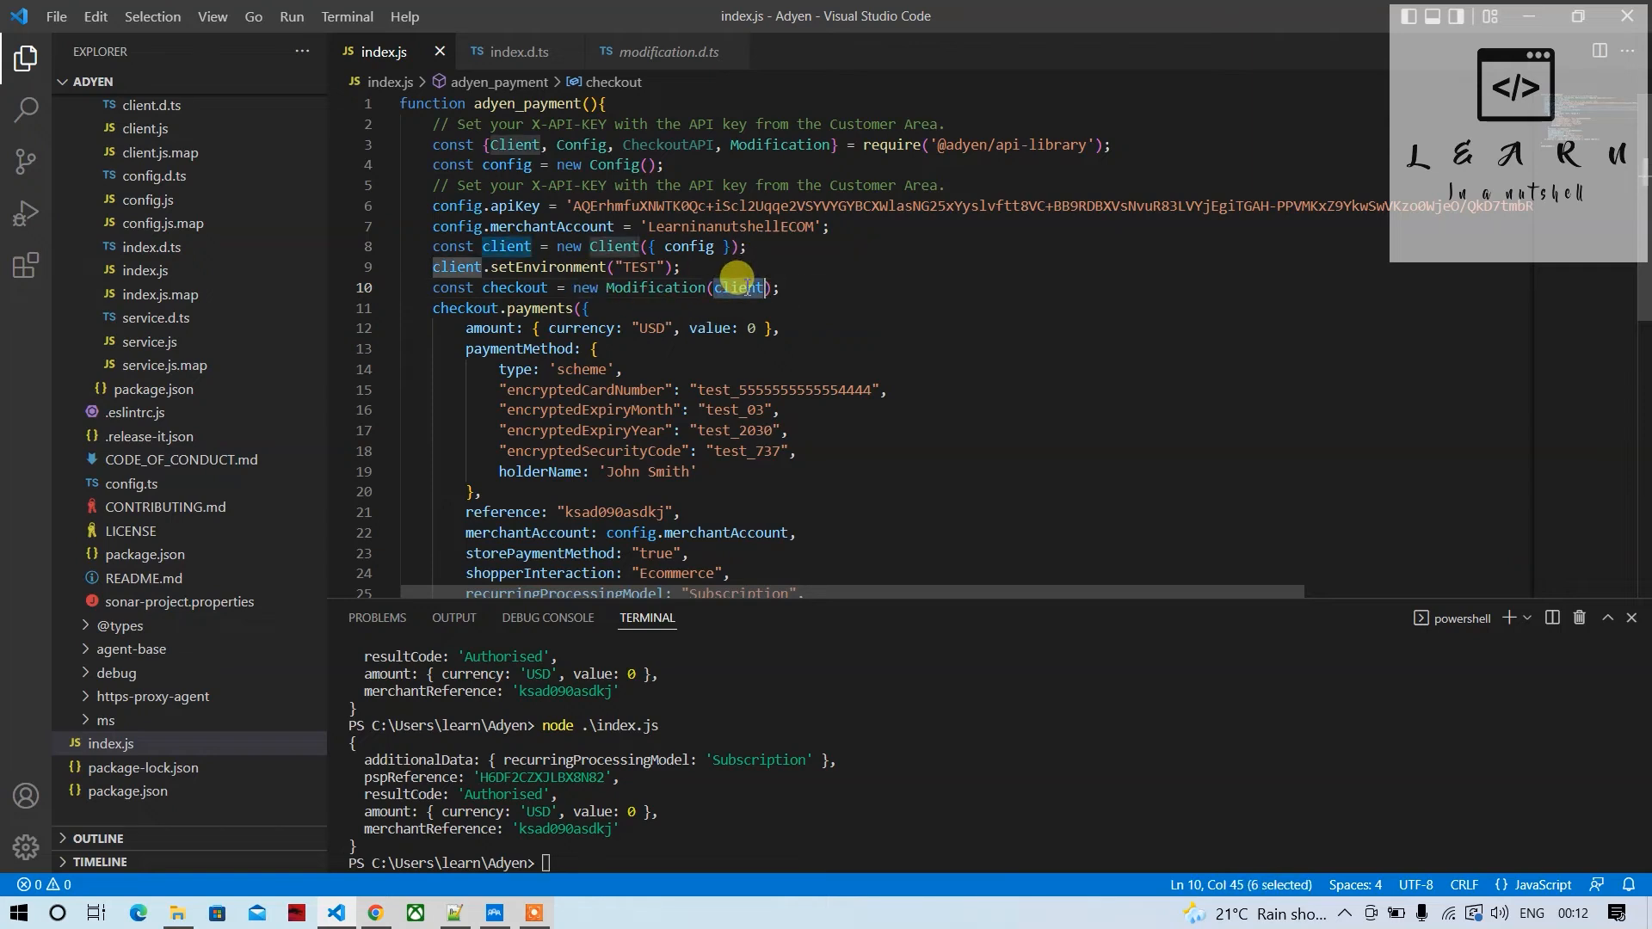
key("alt+tab")
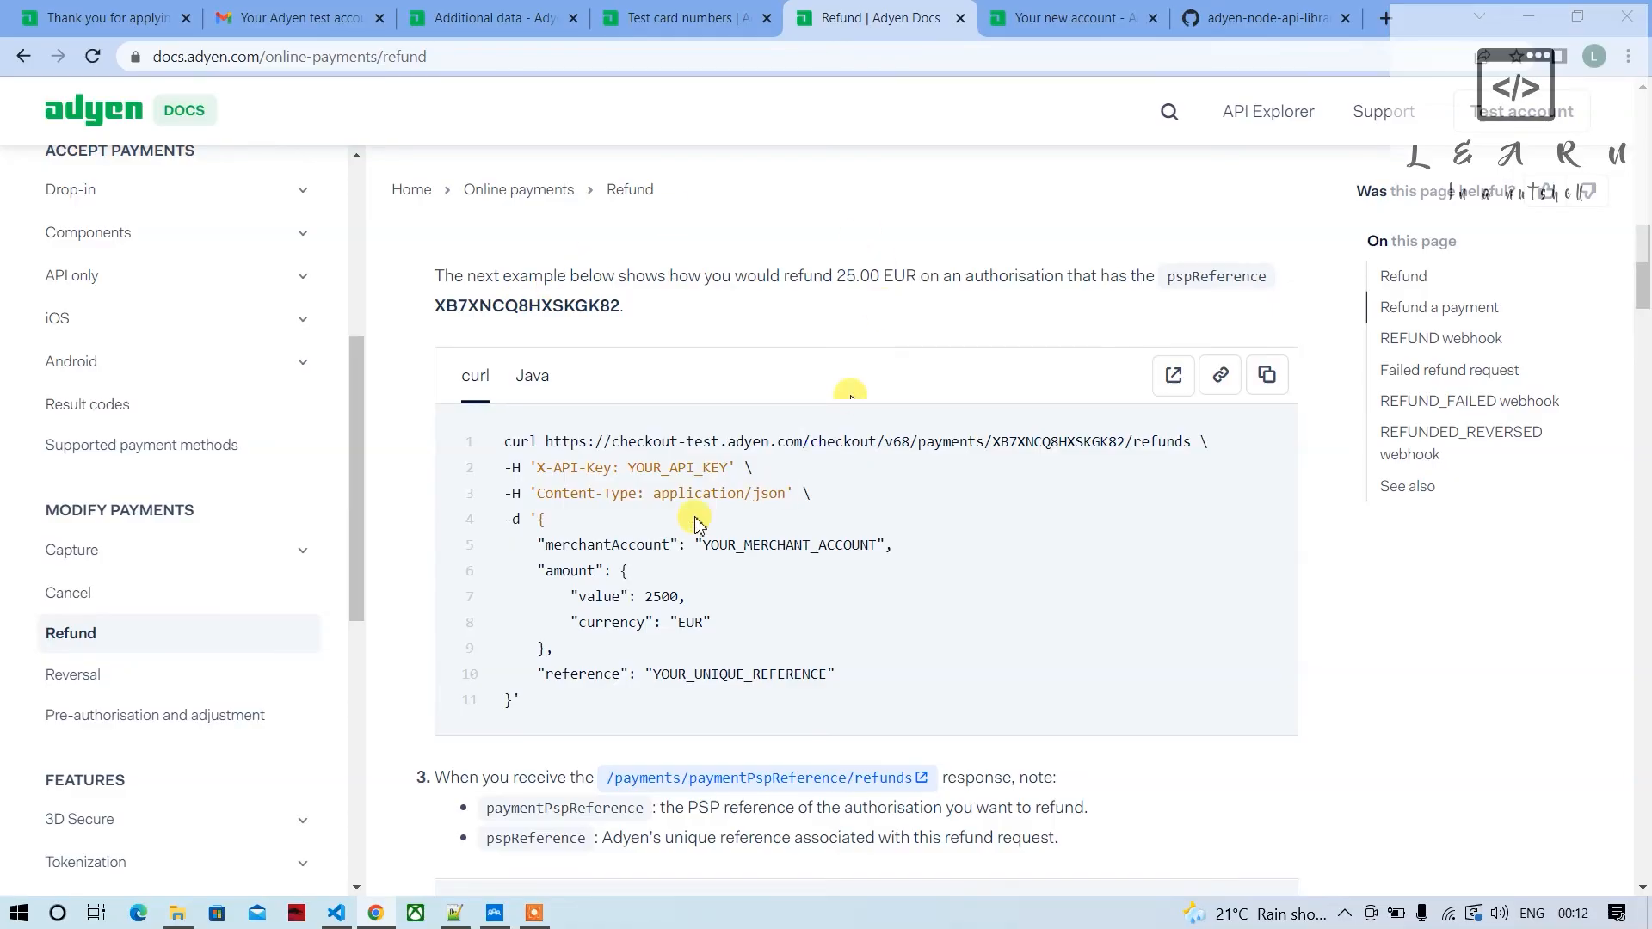
Scroll the Adyen Refund docs through the request parameters table and curl example
scroll("up", 3)
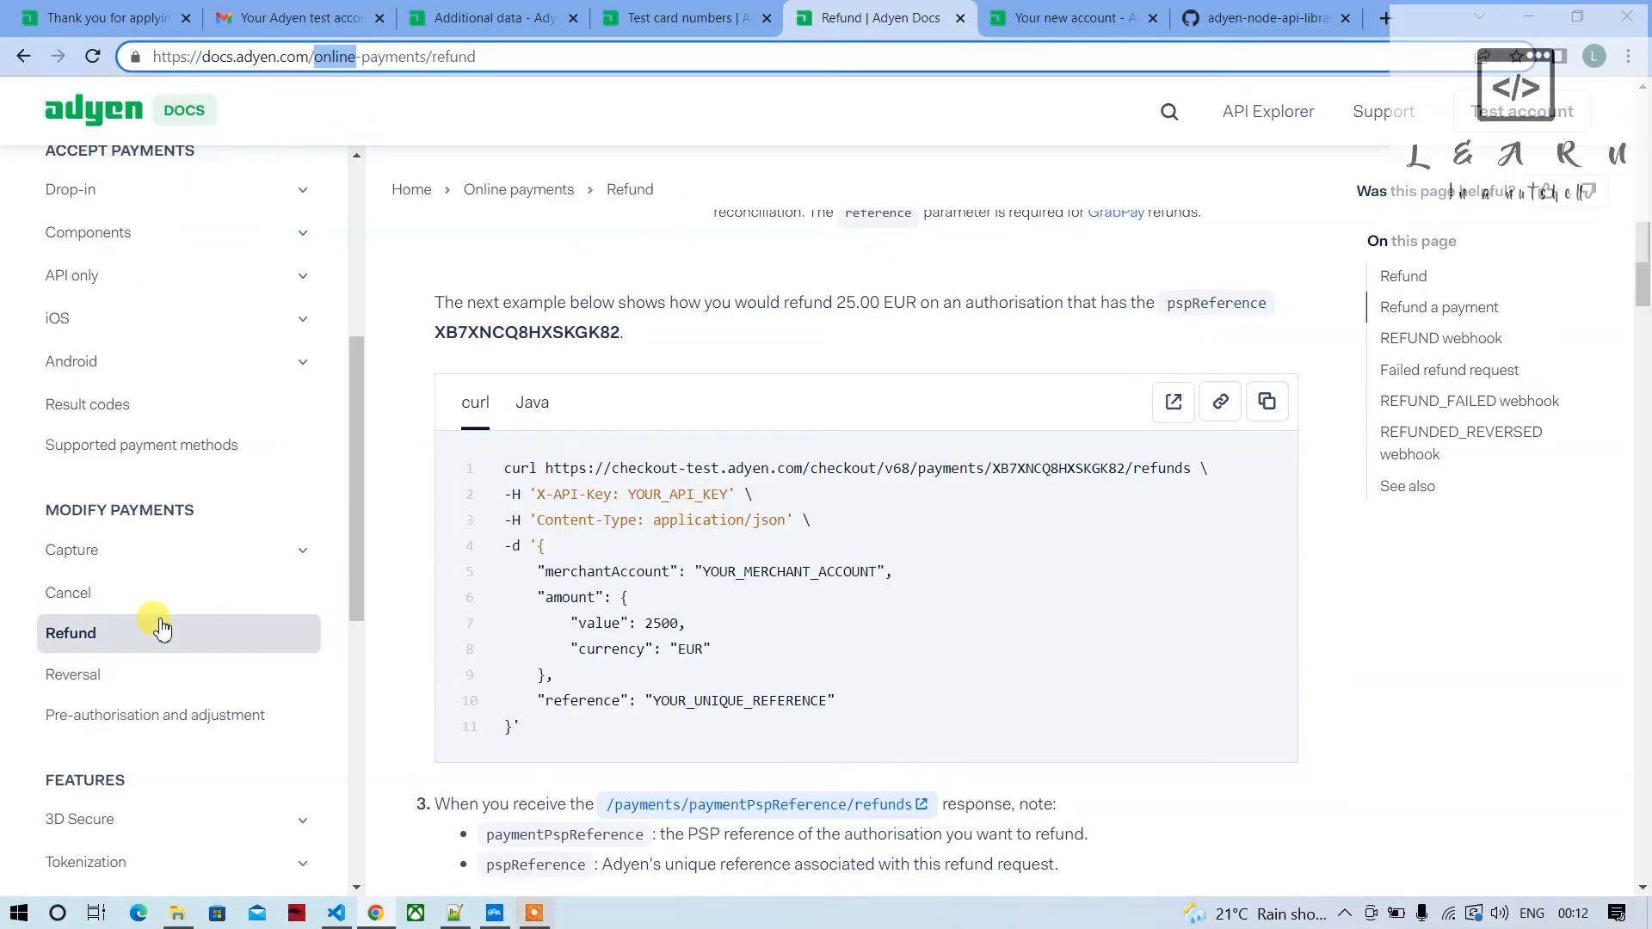
mouse_move(102, 668)
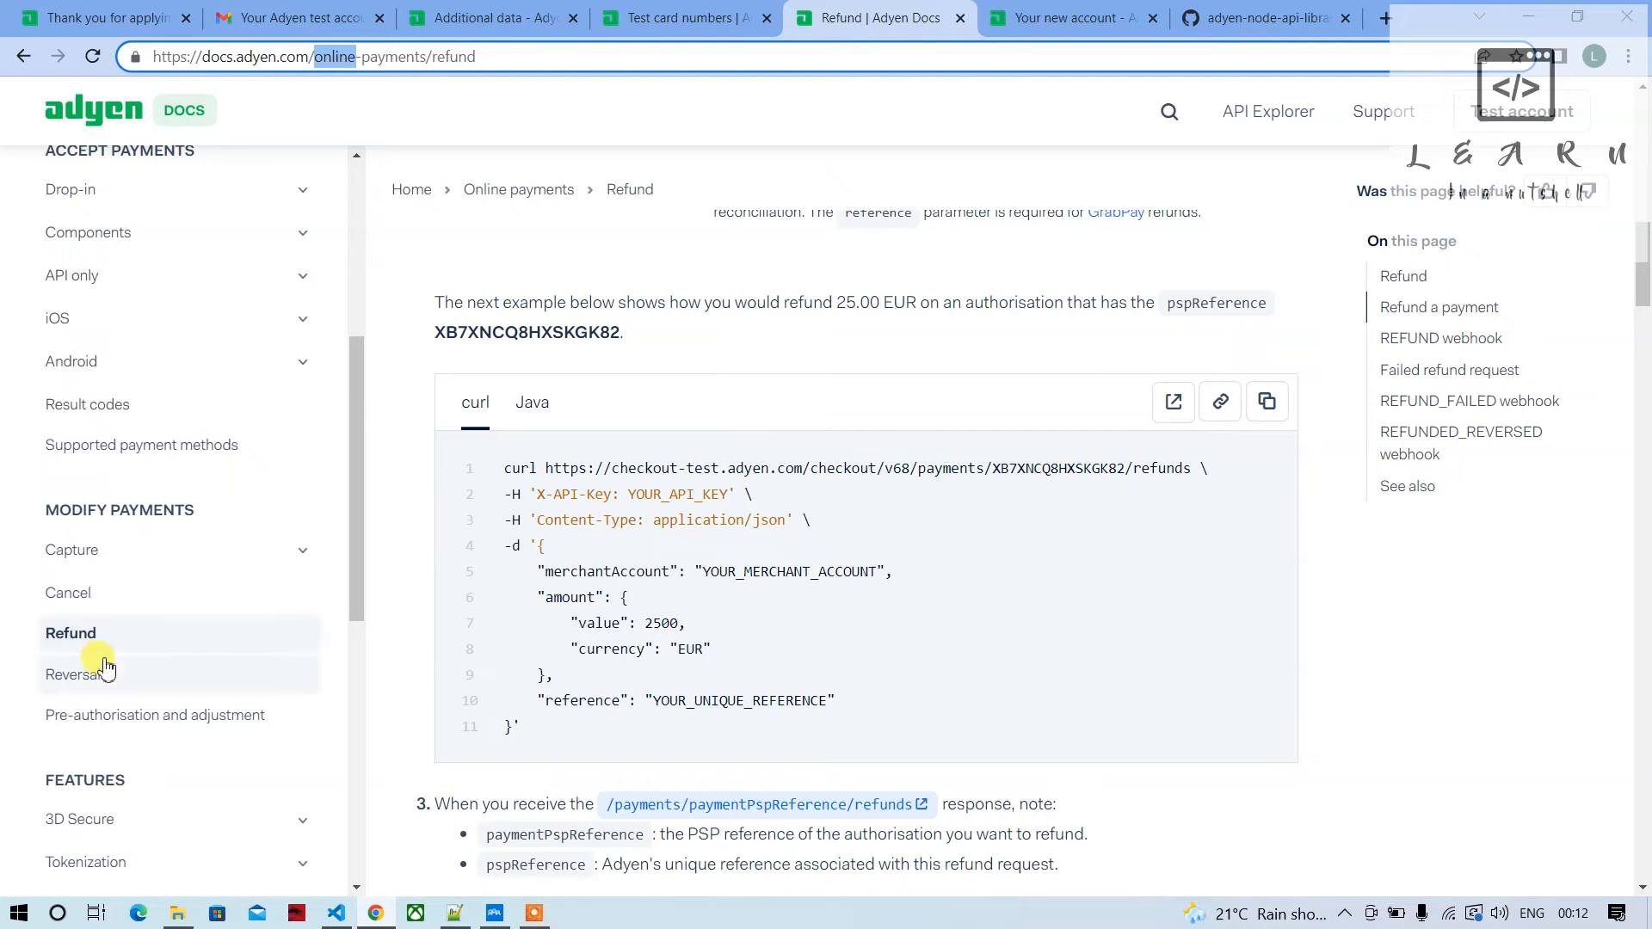
scroll("down", 3)
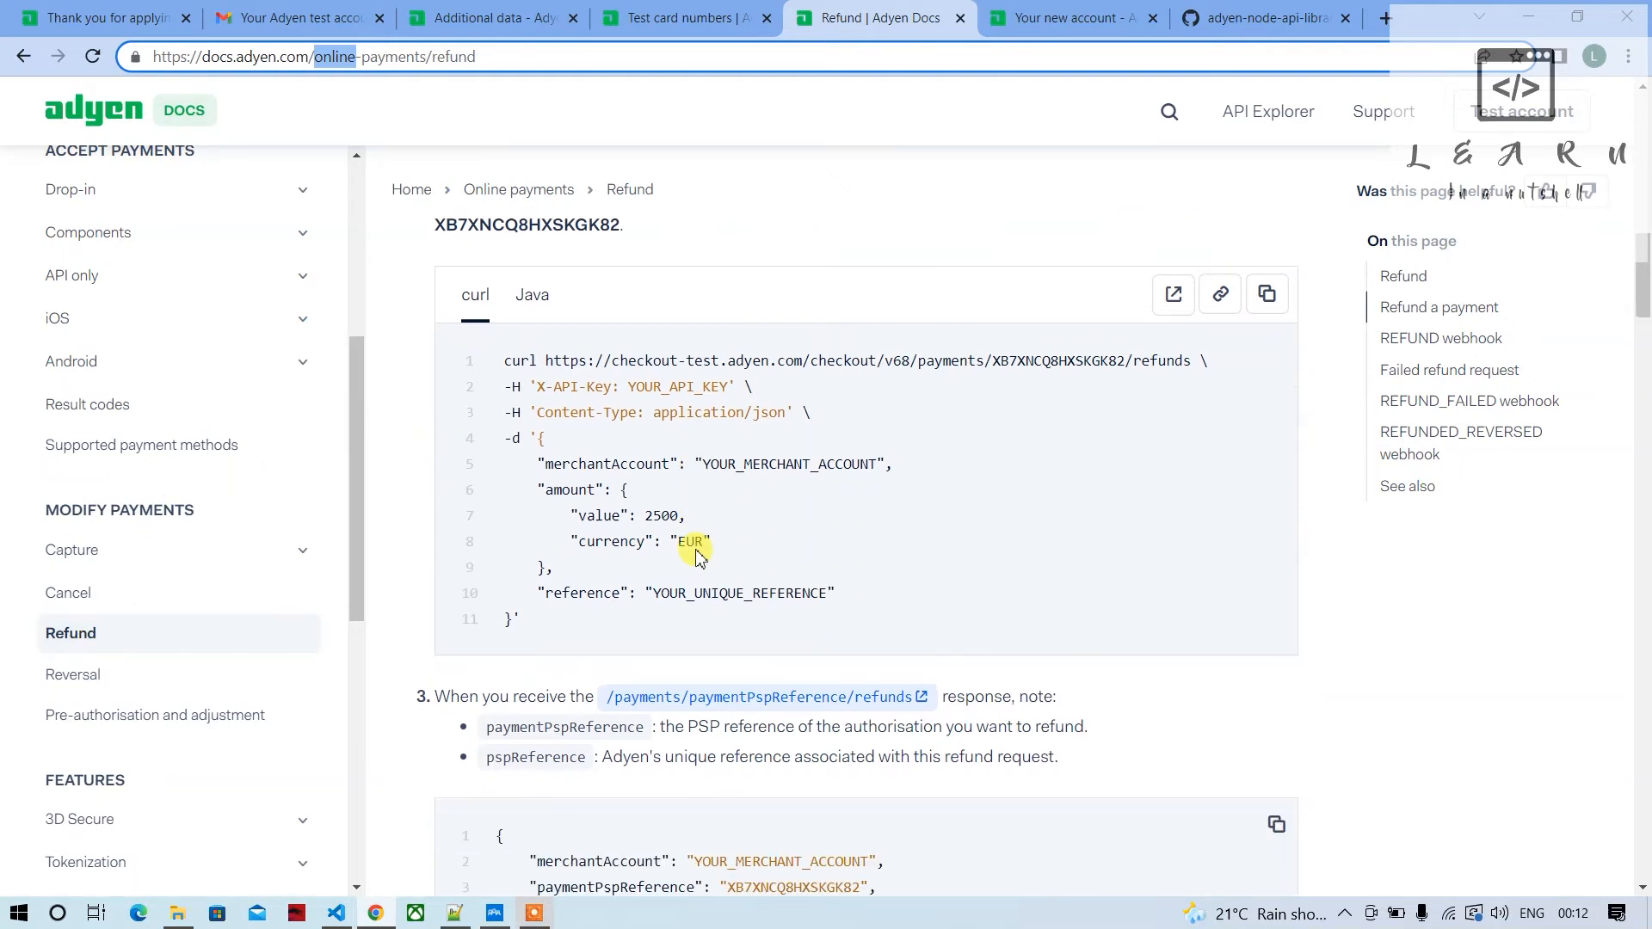
scroll("up", 3)
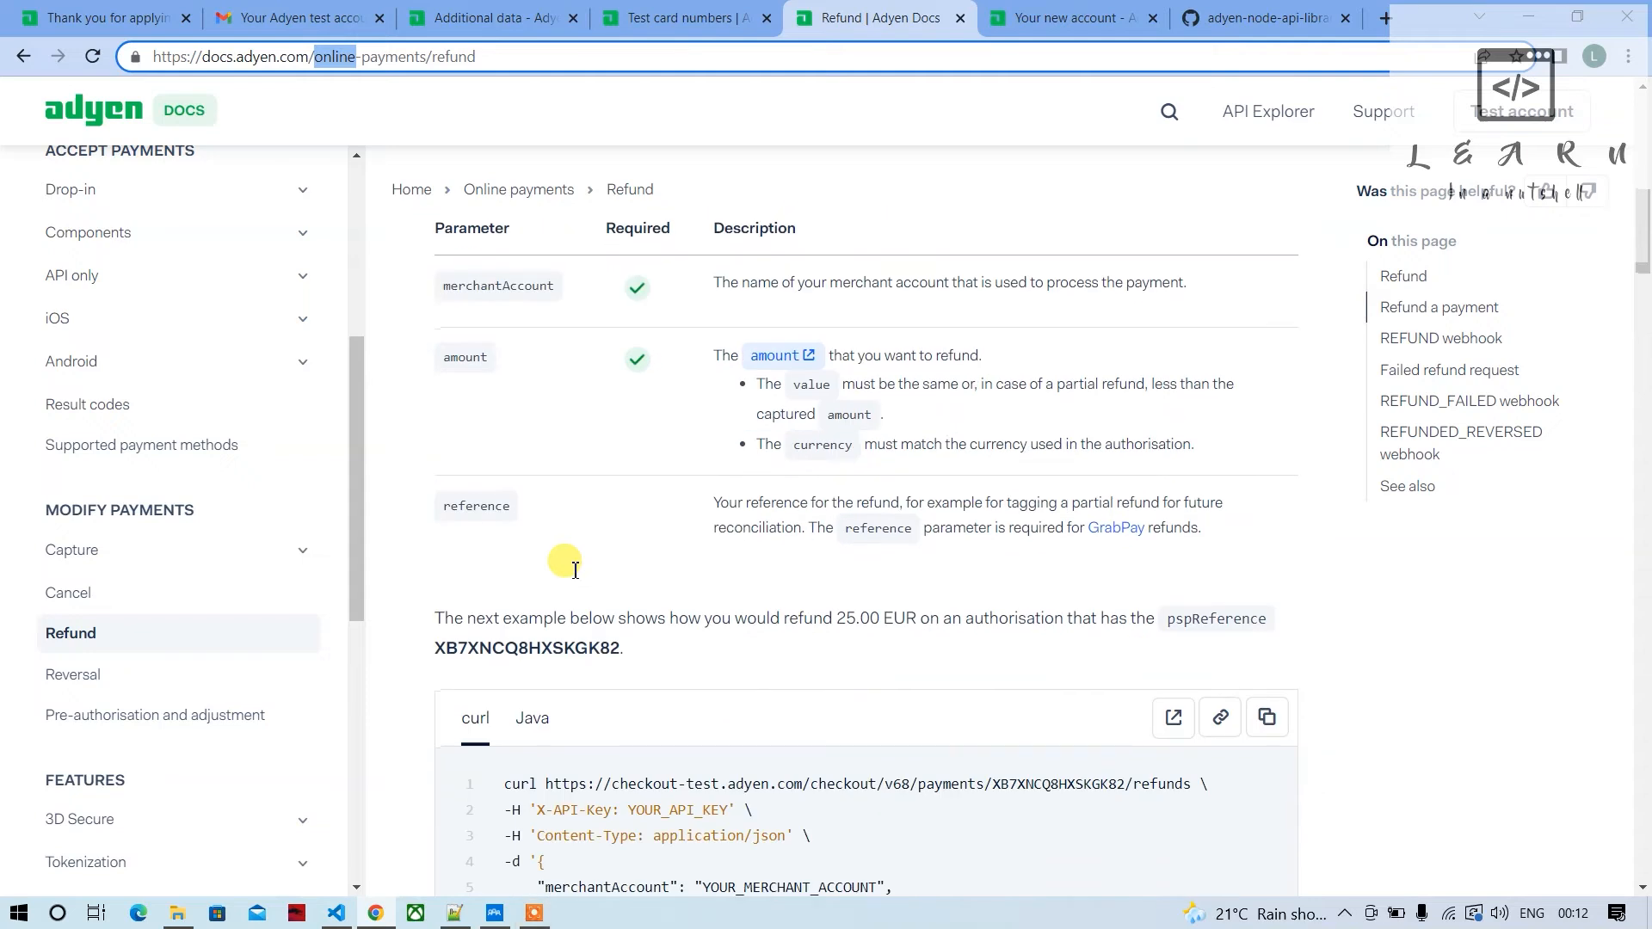
mouse_move(542, 367)
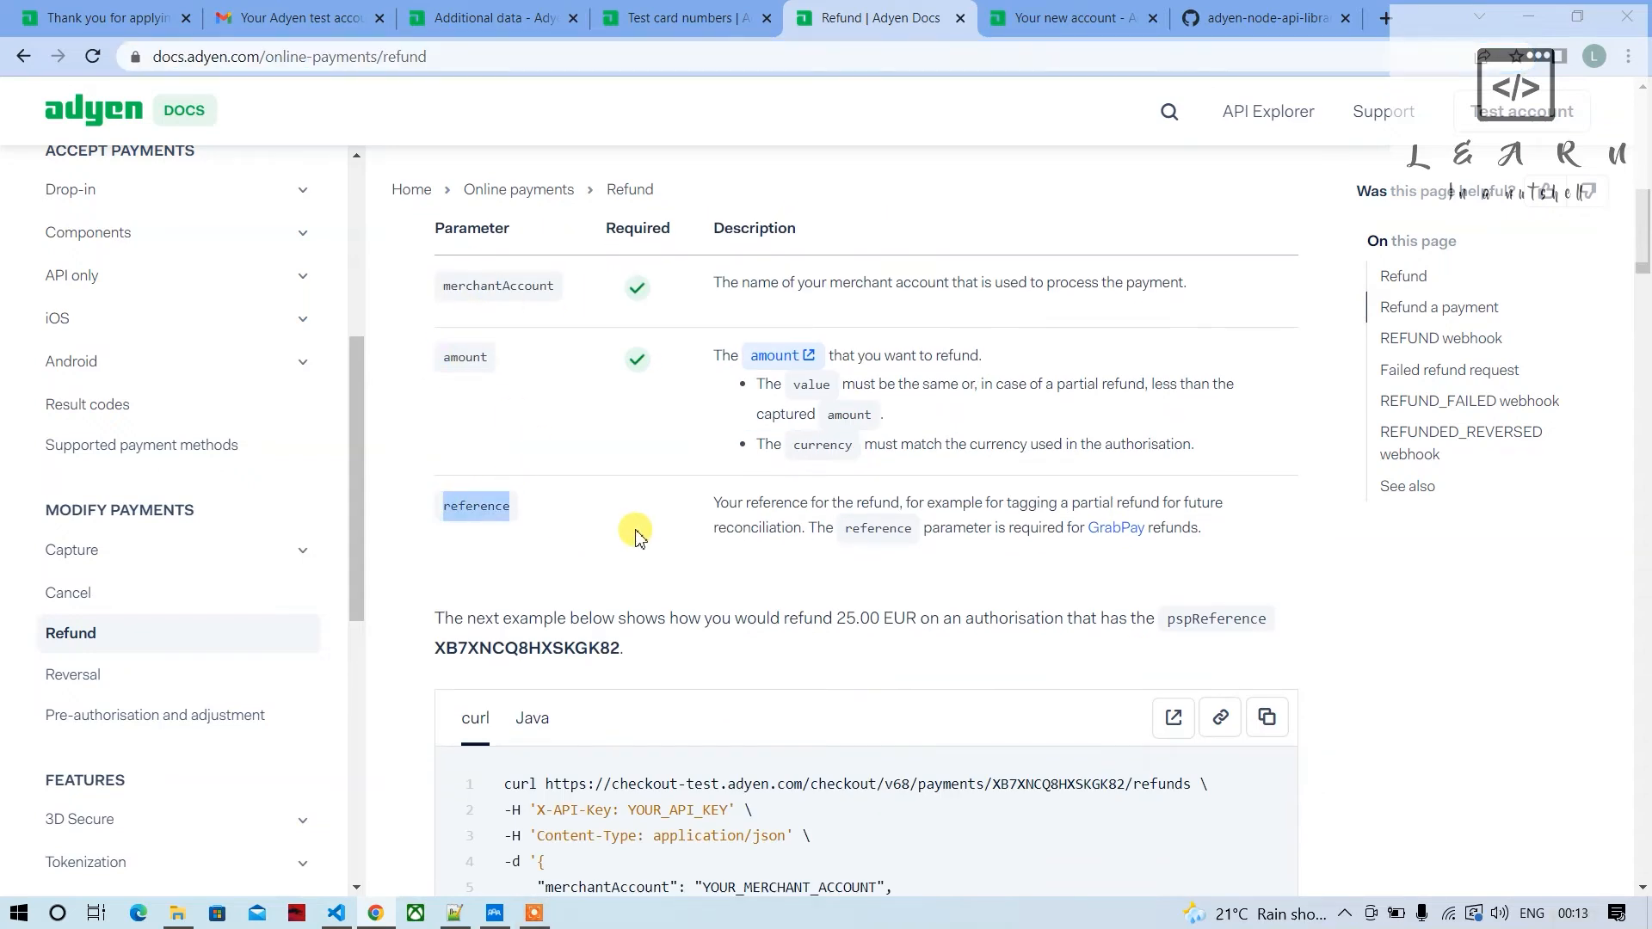
scroll("down", 3)
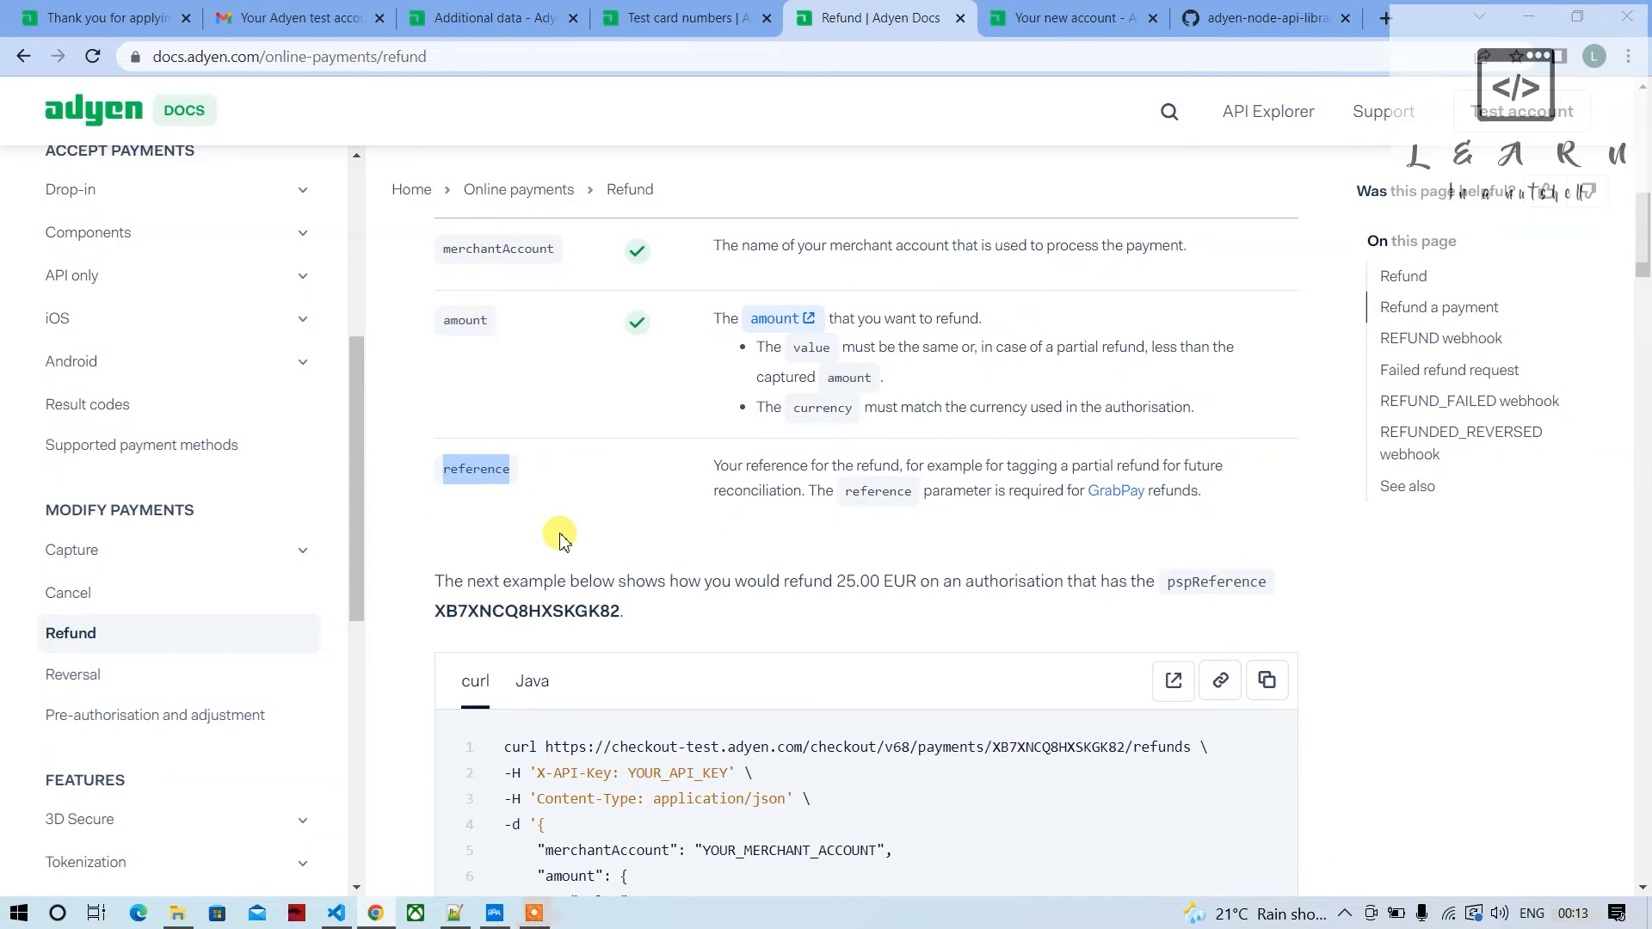
scroll("down", 3)
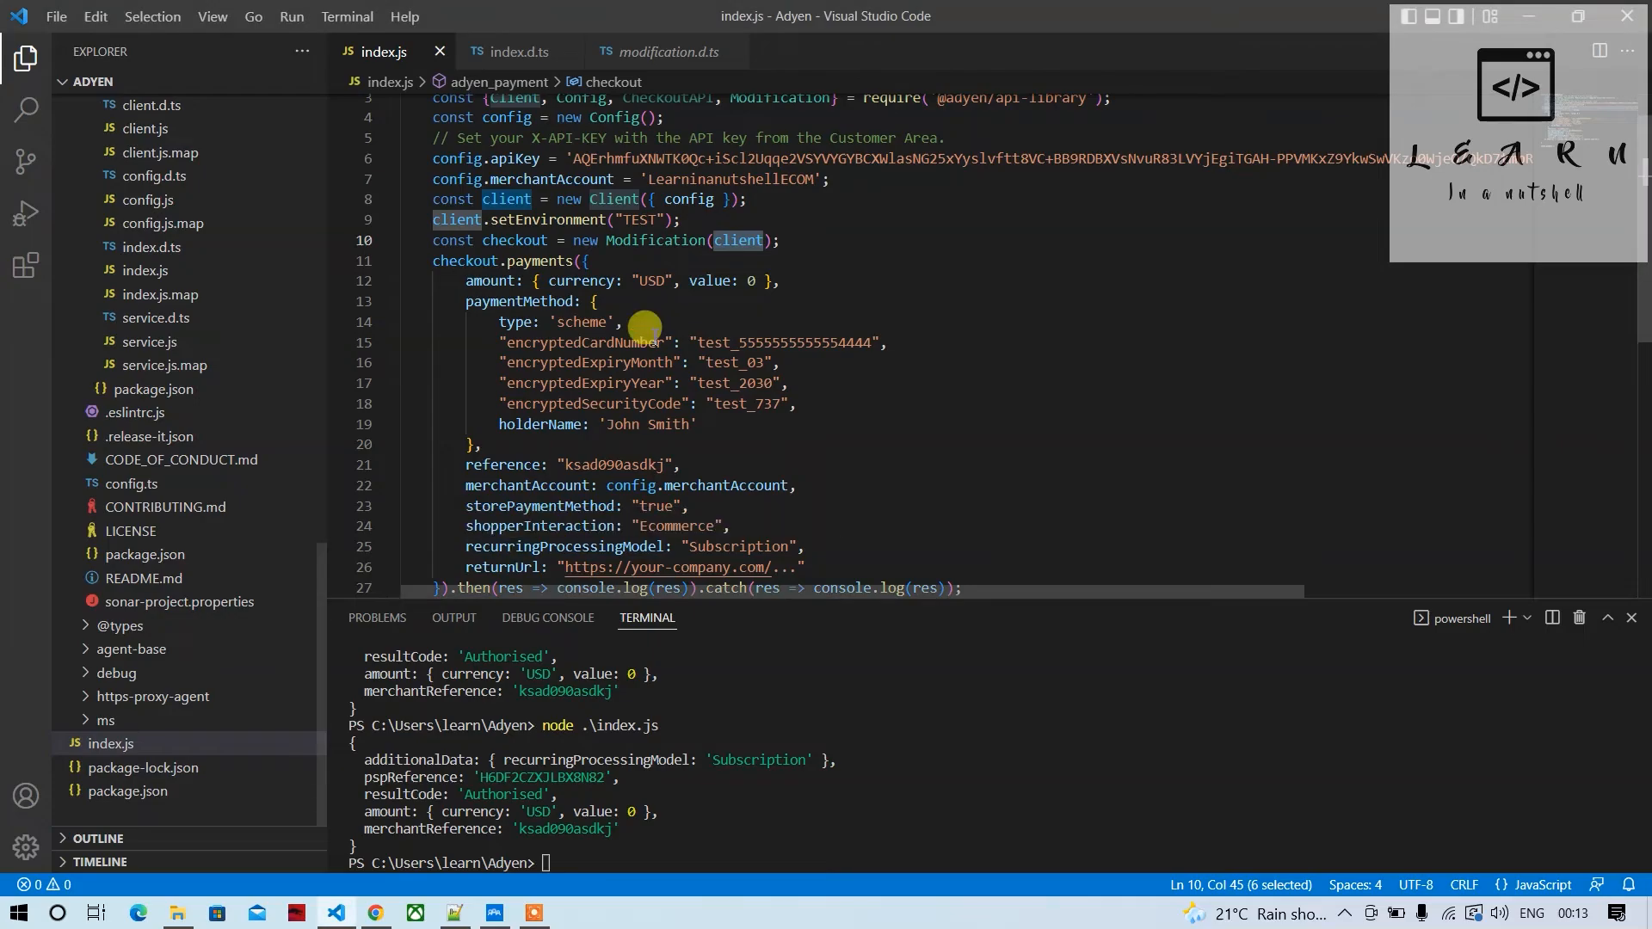
Scroll through index.js to review the checkout.payments call and its options
scroll("down", 3)
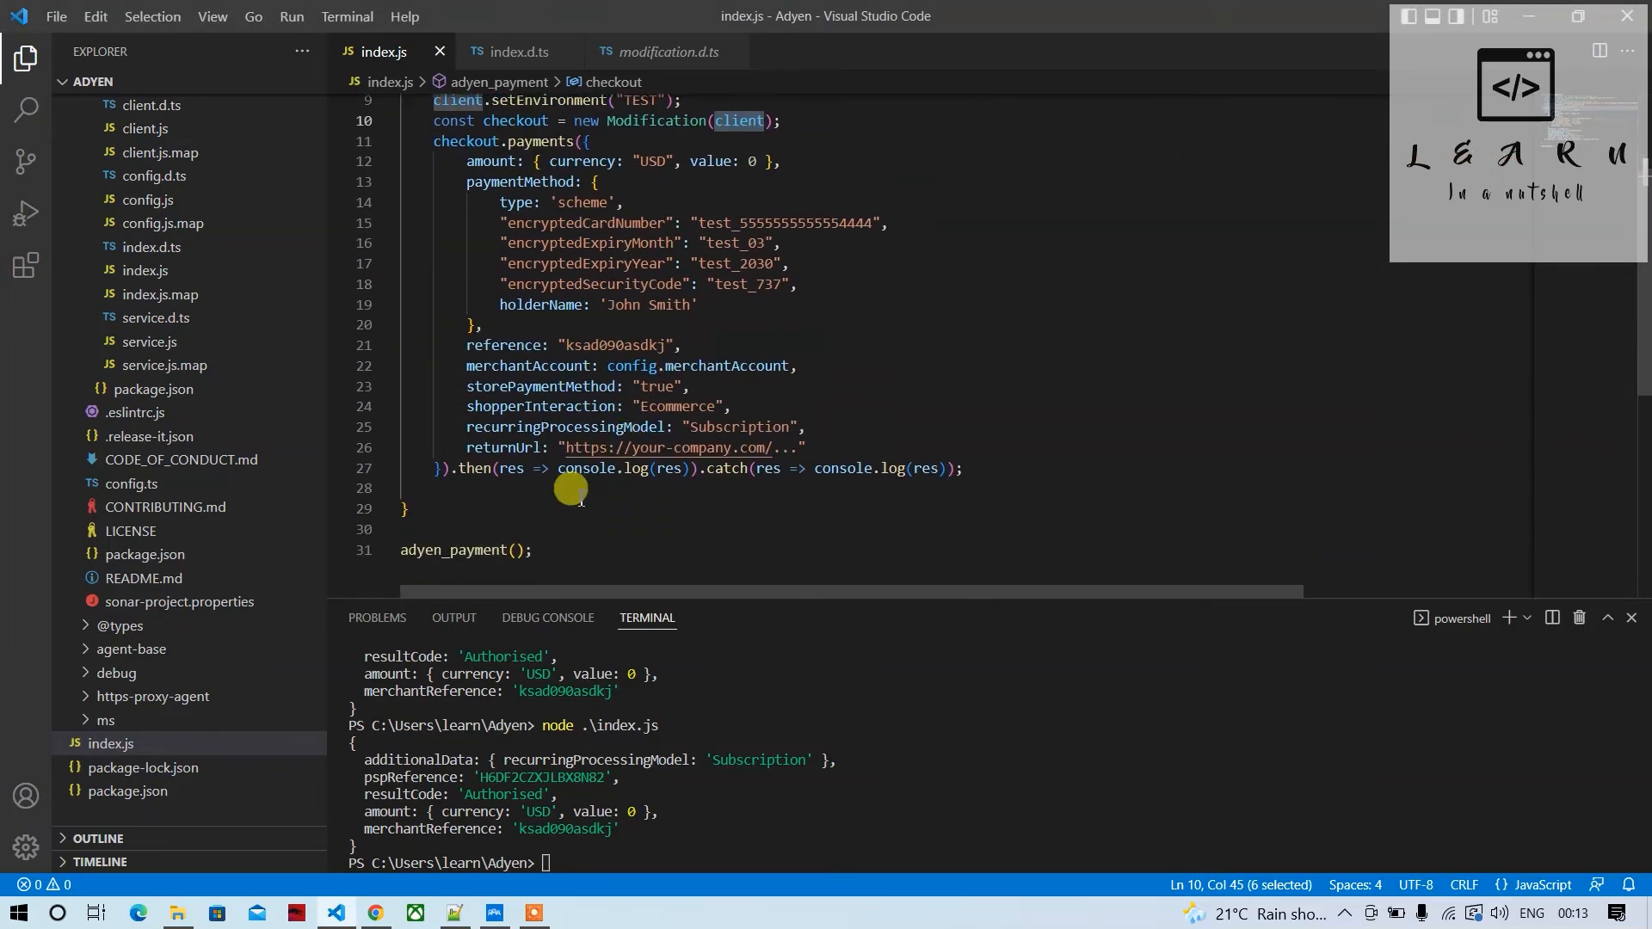
scroll("up", 3)
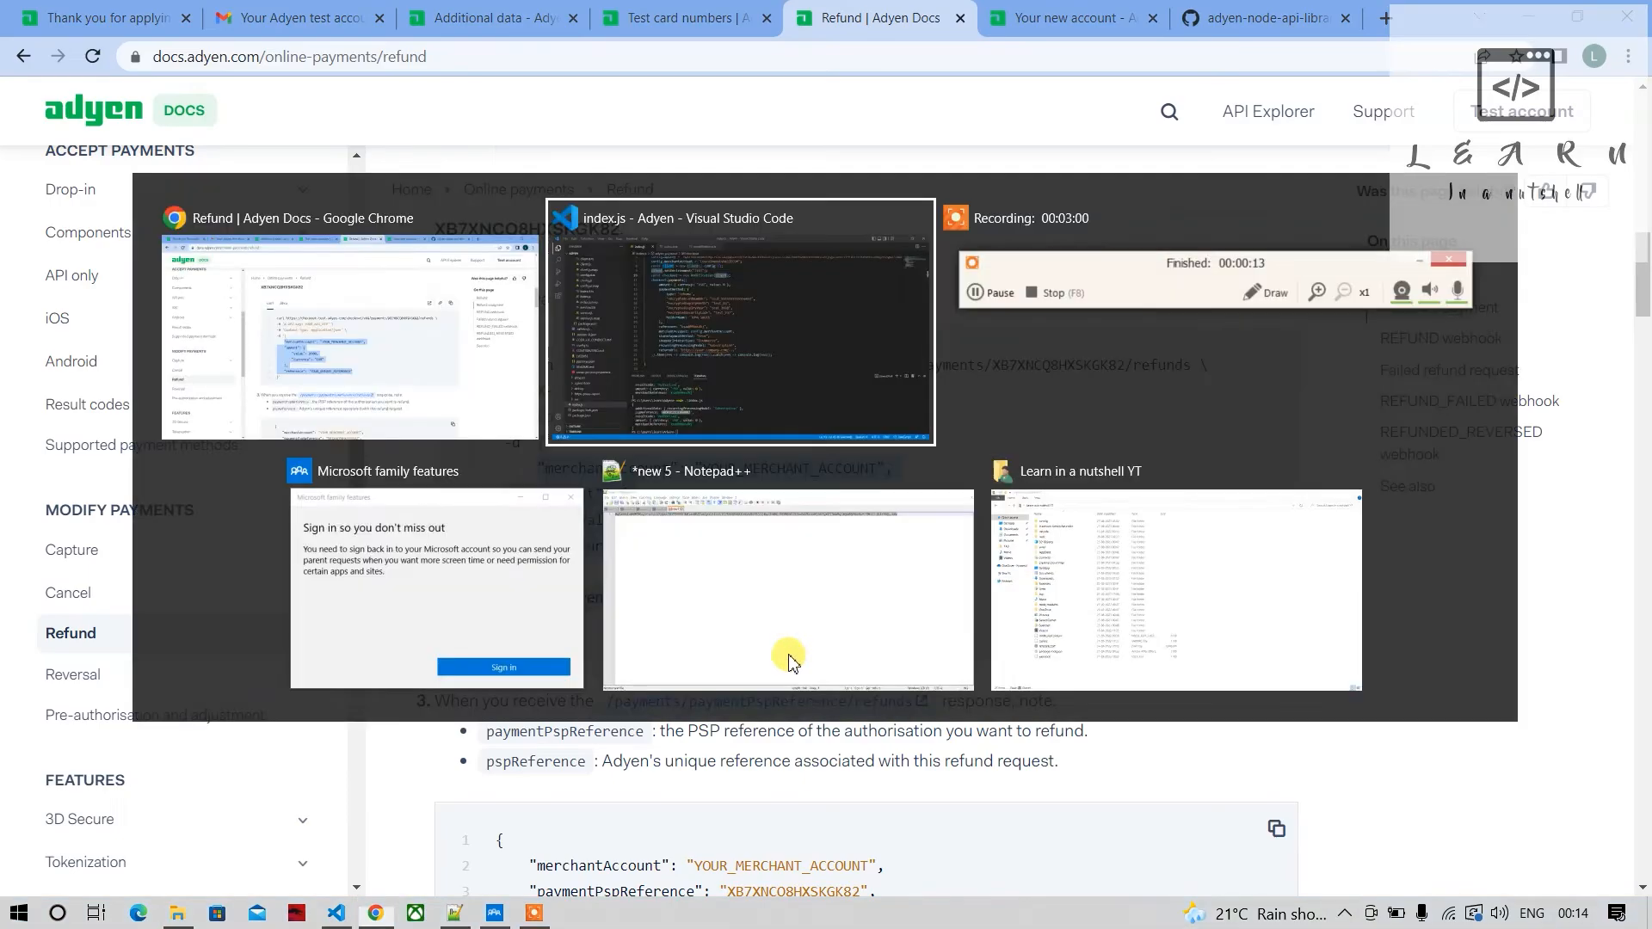
Comment out the paymentMethod card-details block, lines 13–20, with Ctrl+/
left_click(737, 323)
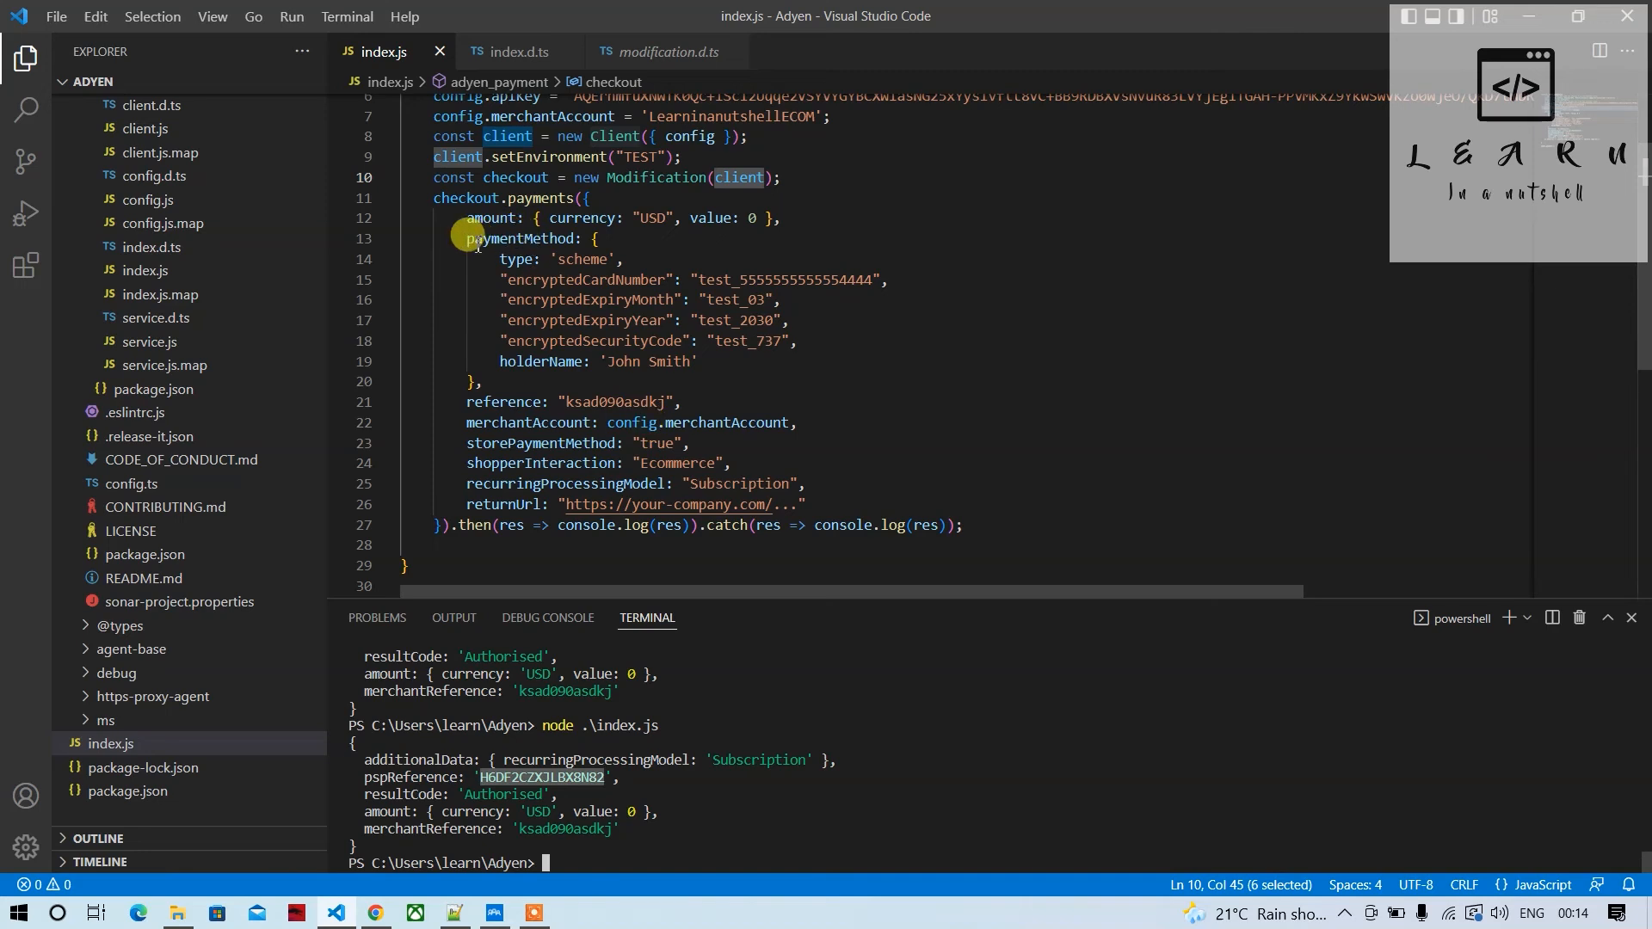
left_click_drag(469, 239, 537, 381)
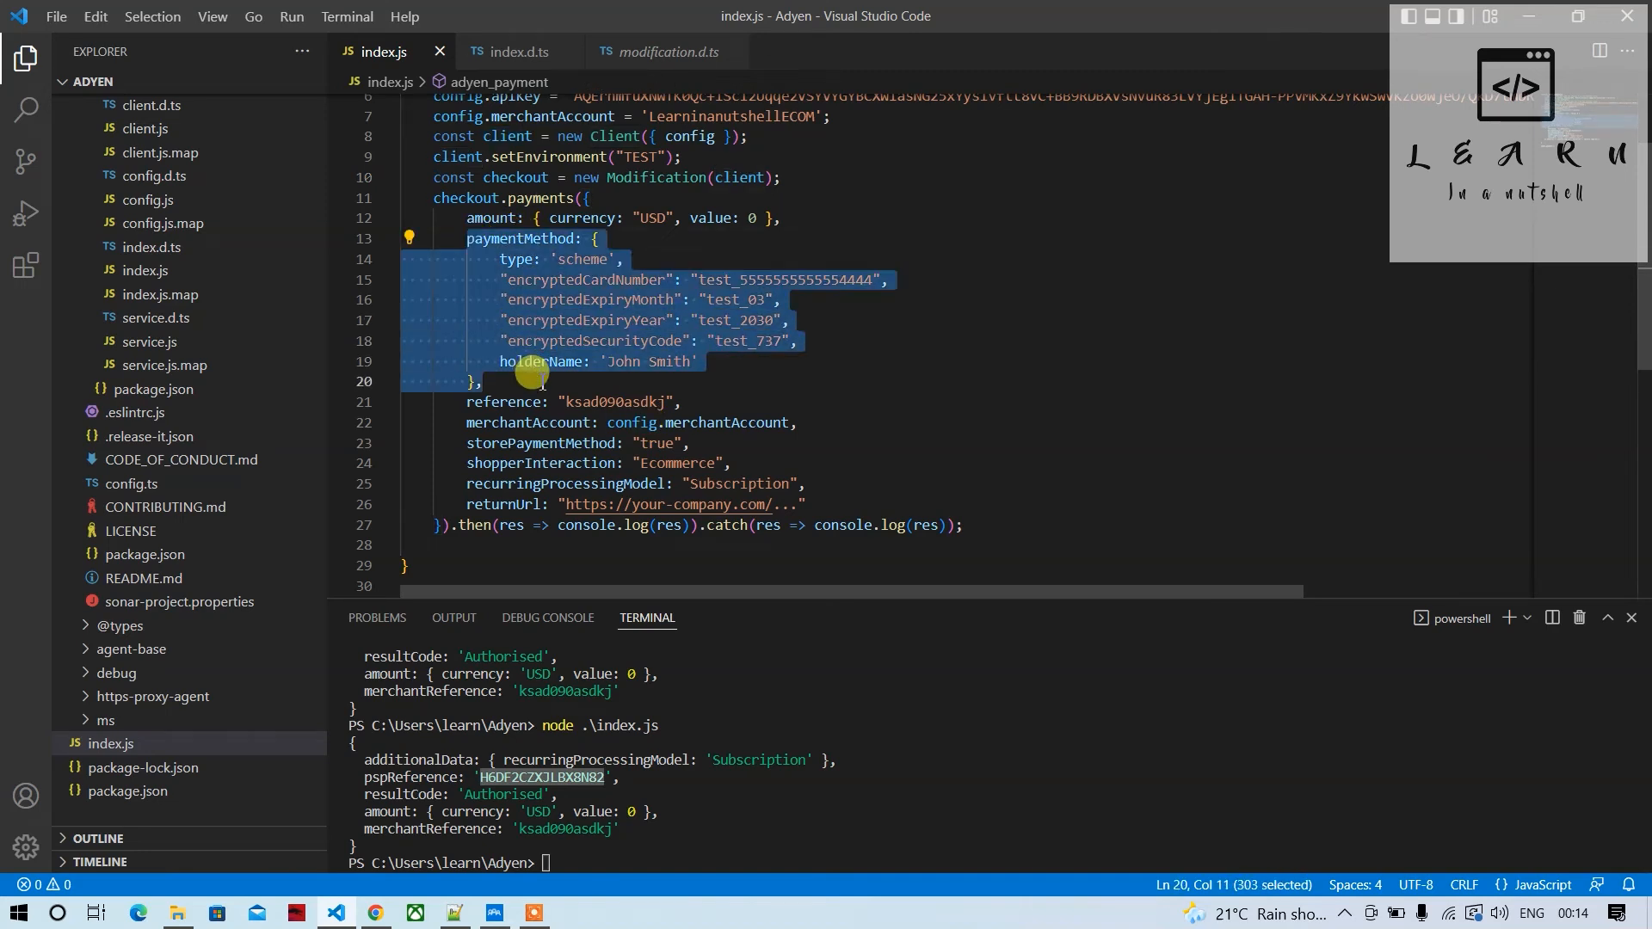
key("ctrl+/")
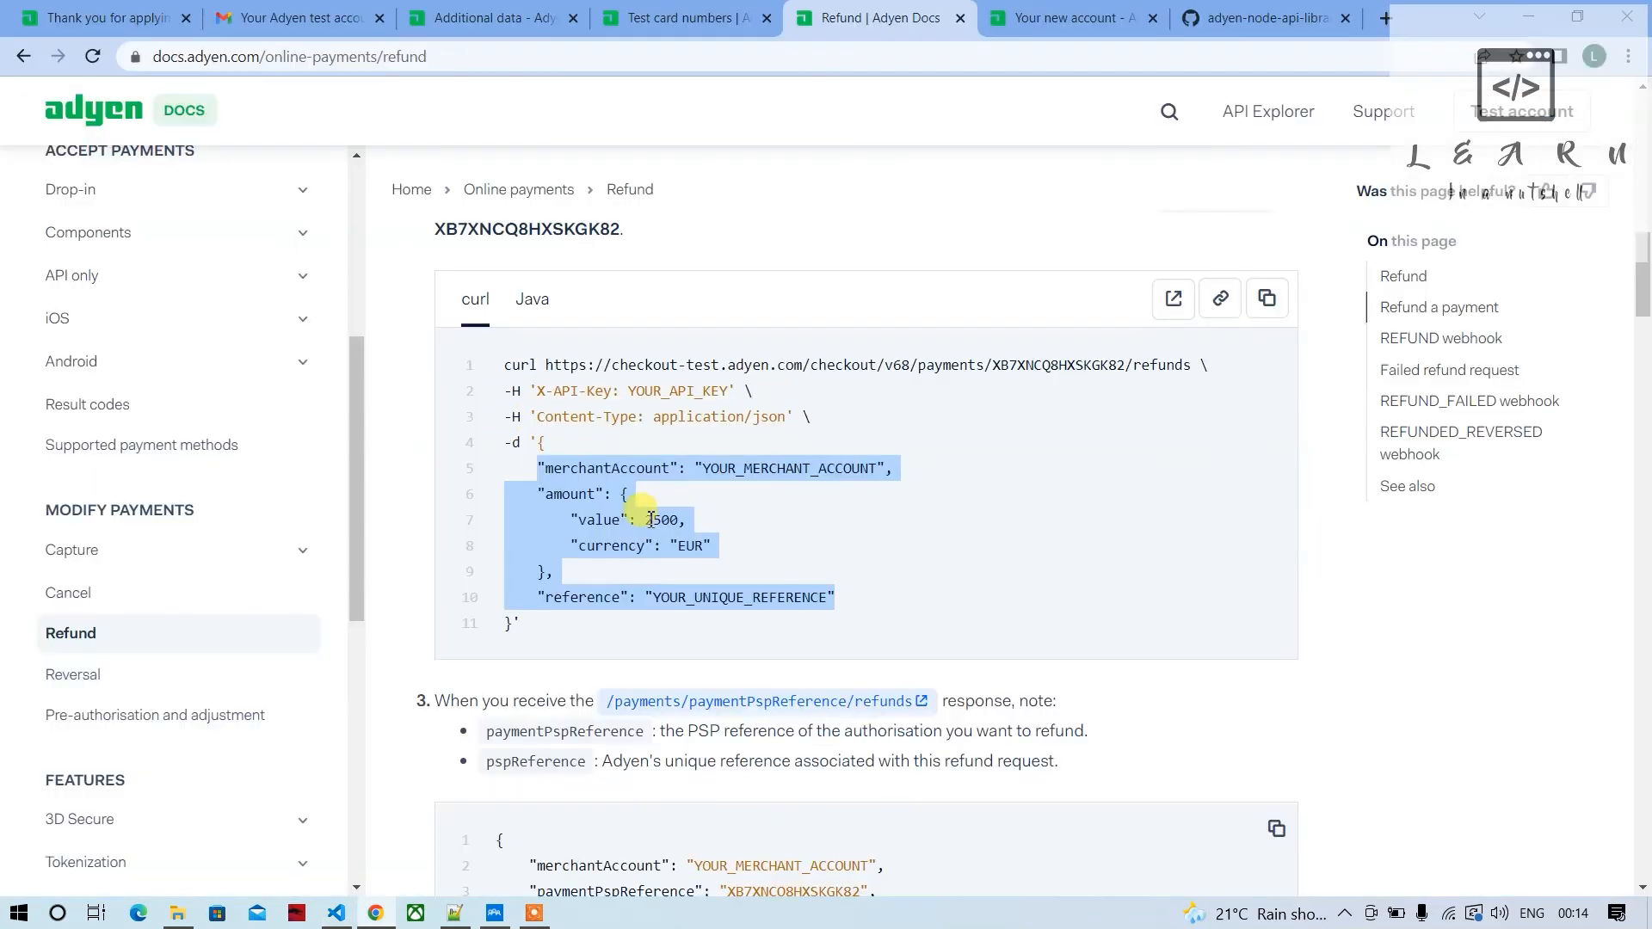
Scroll to the refund example body with merchantAccount, amount and reference
scroll("down", 3)
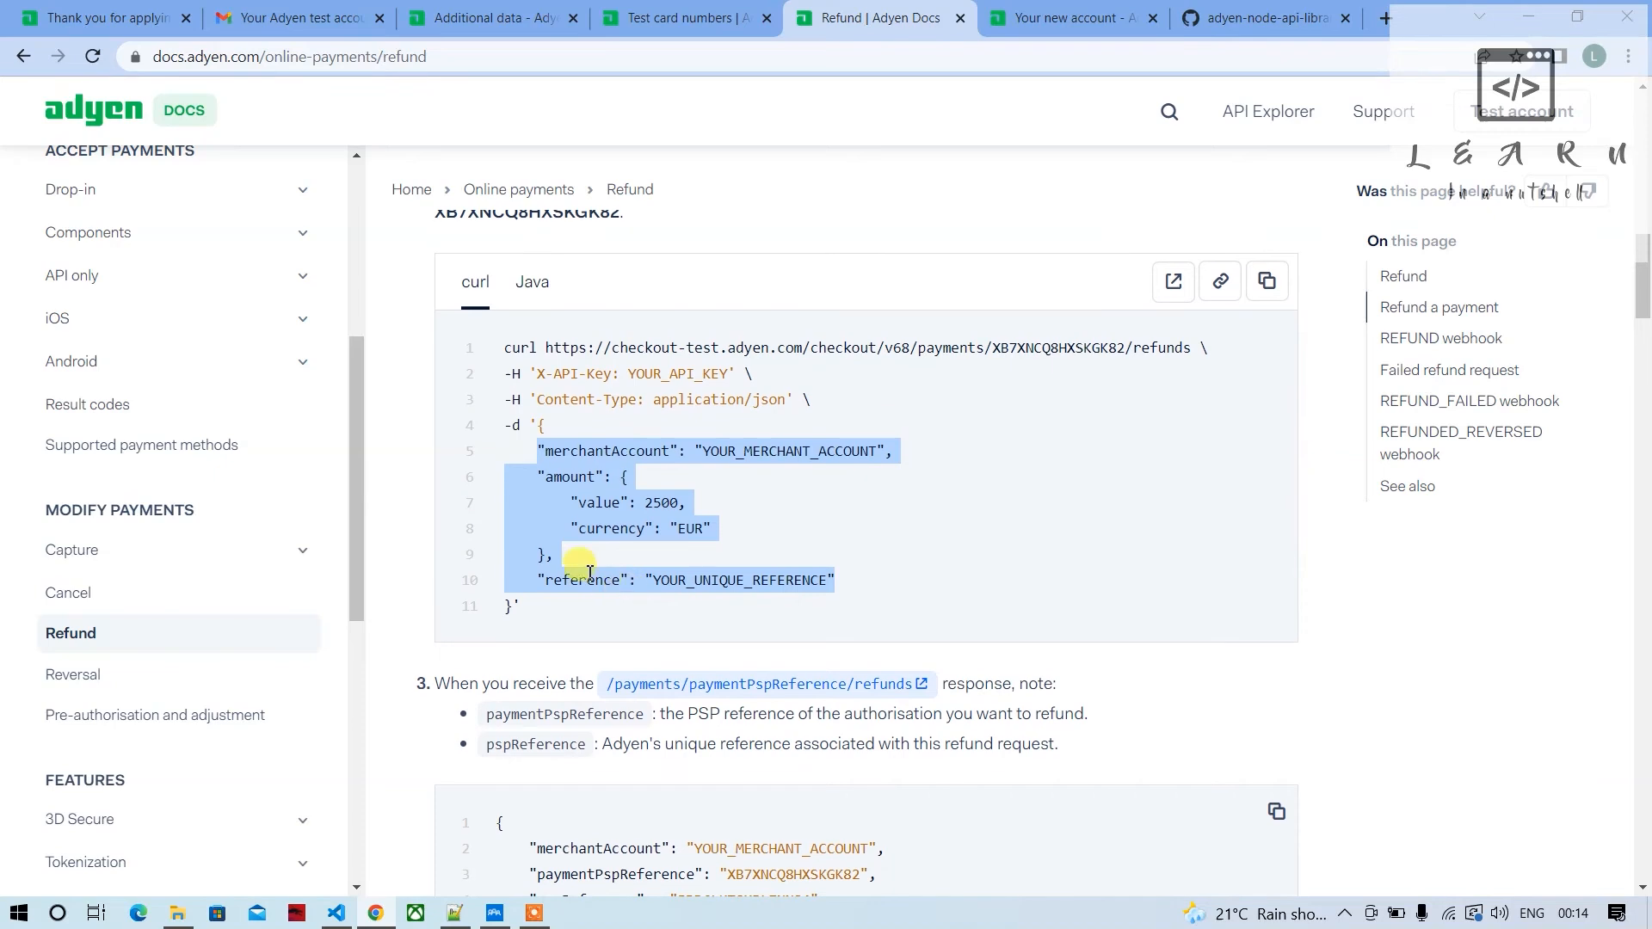
left_click(335, 913)
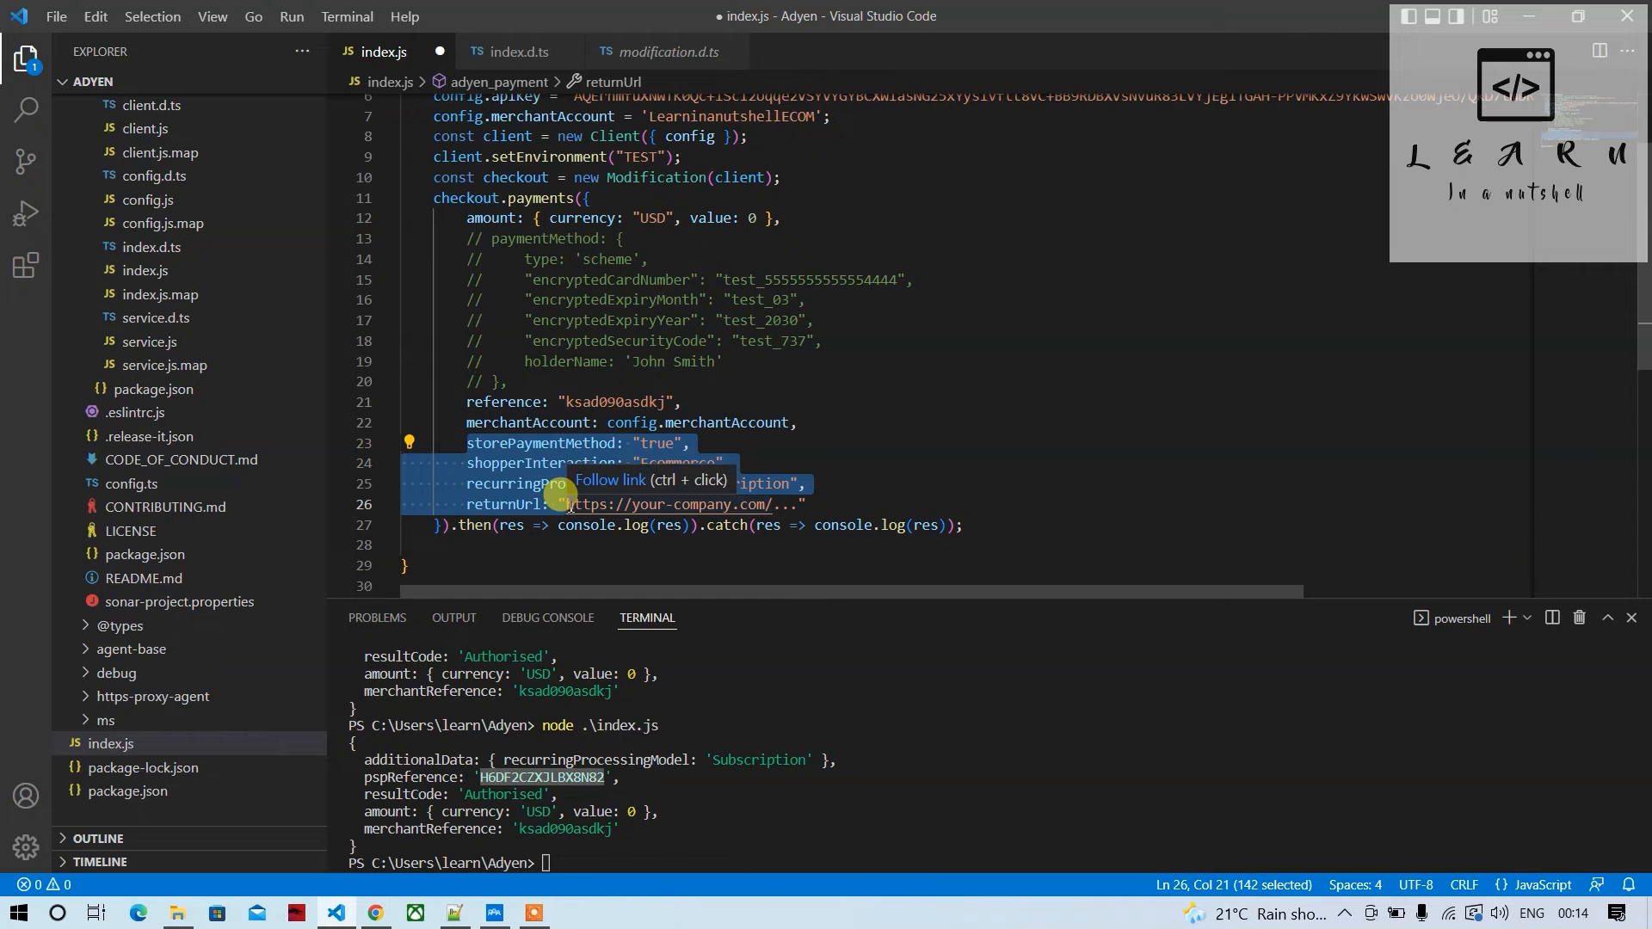
mouse_move(567, 222)
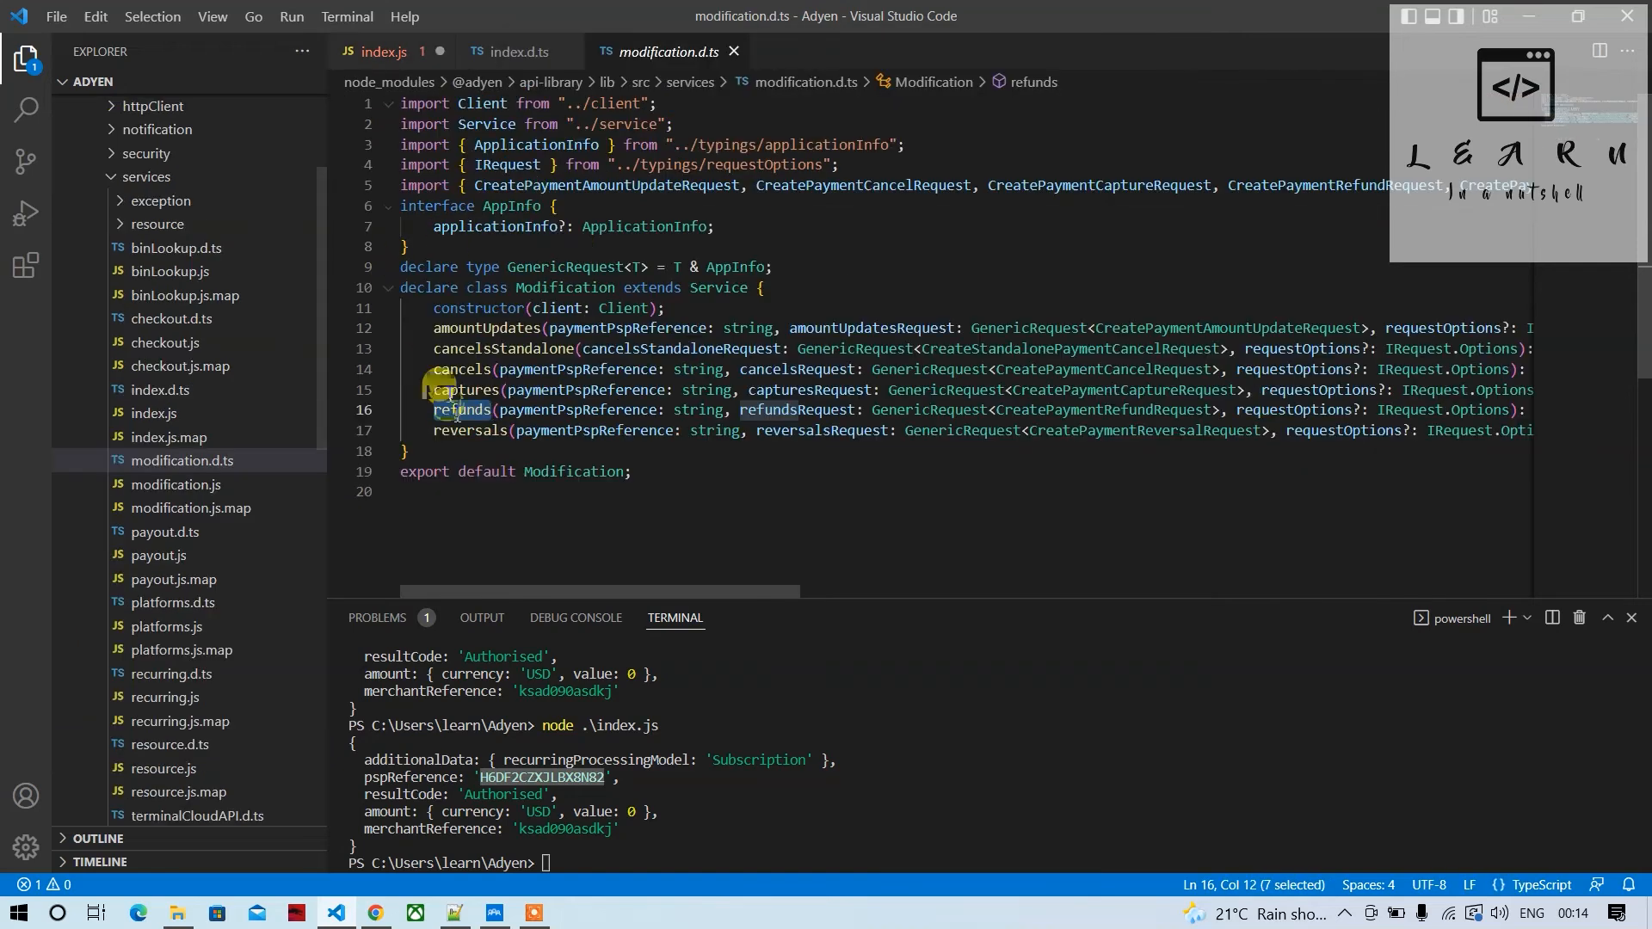
Rename checkout.payments to checkout.refunds and run node index.js, getting ERR_INVALID_ARG_TYPE
left_click(388, 52)
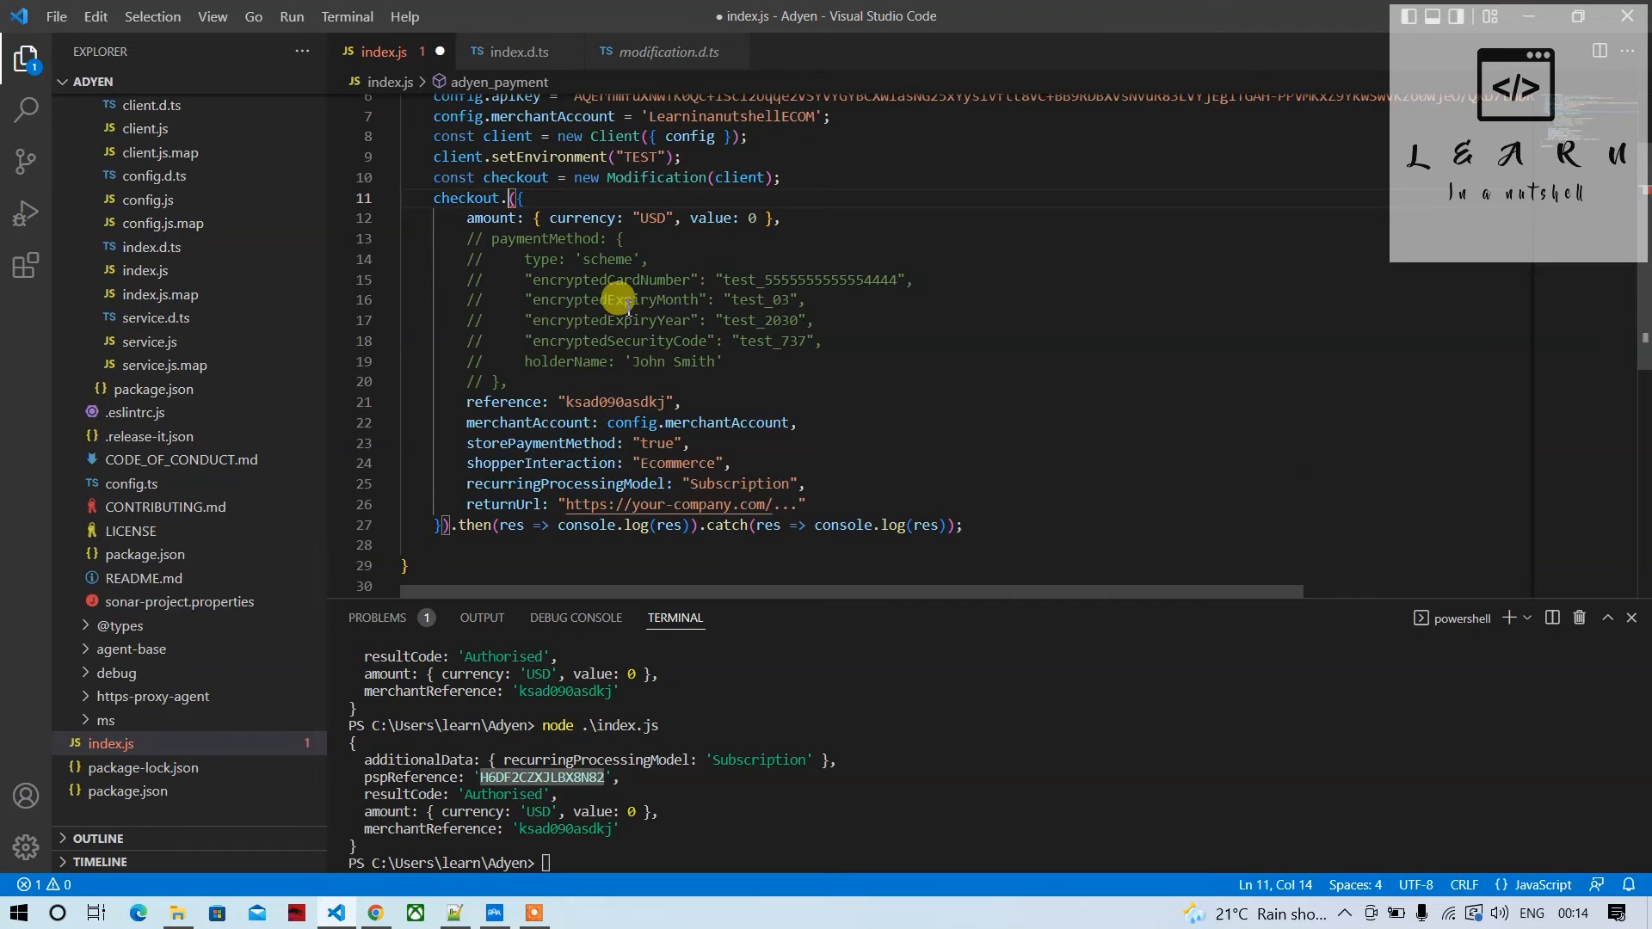
type("refunds")
left_click(992, 863)
type("node .\\index.js")
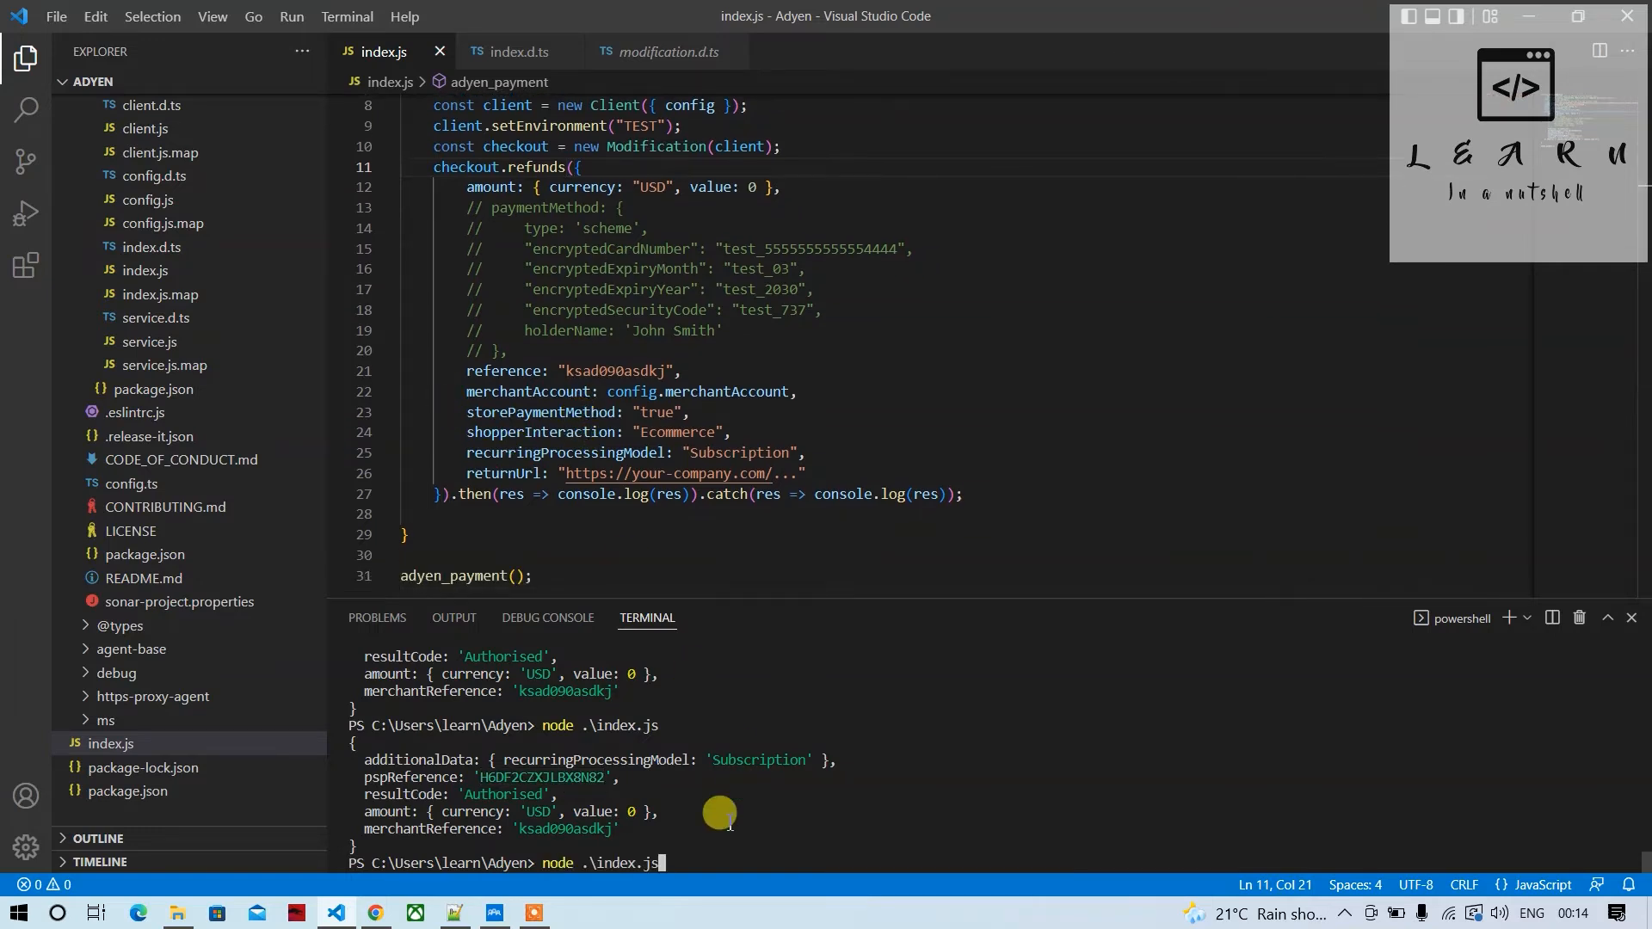
key("Return")
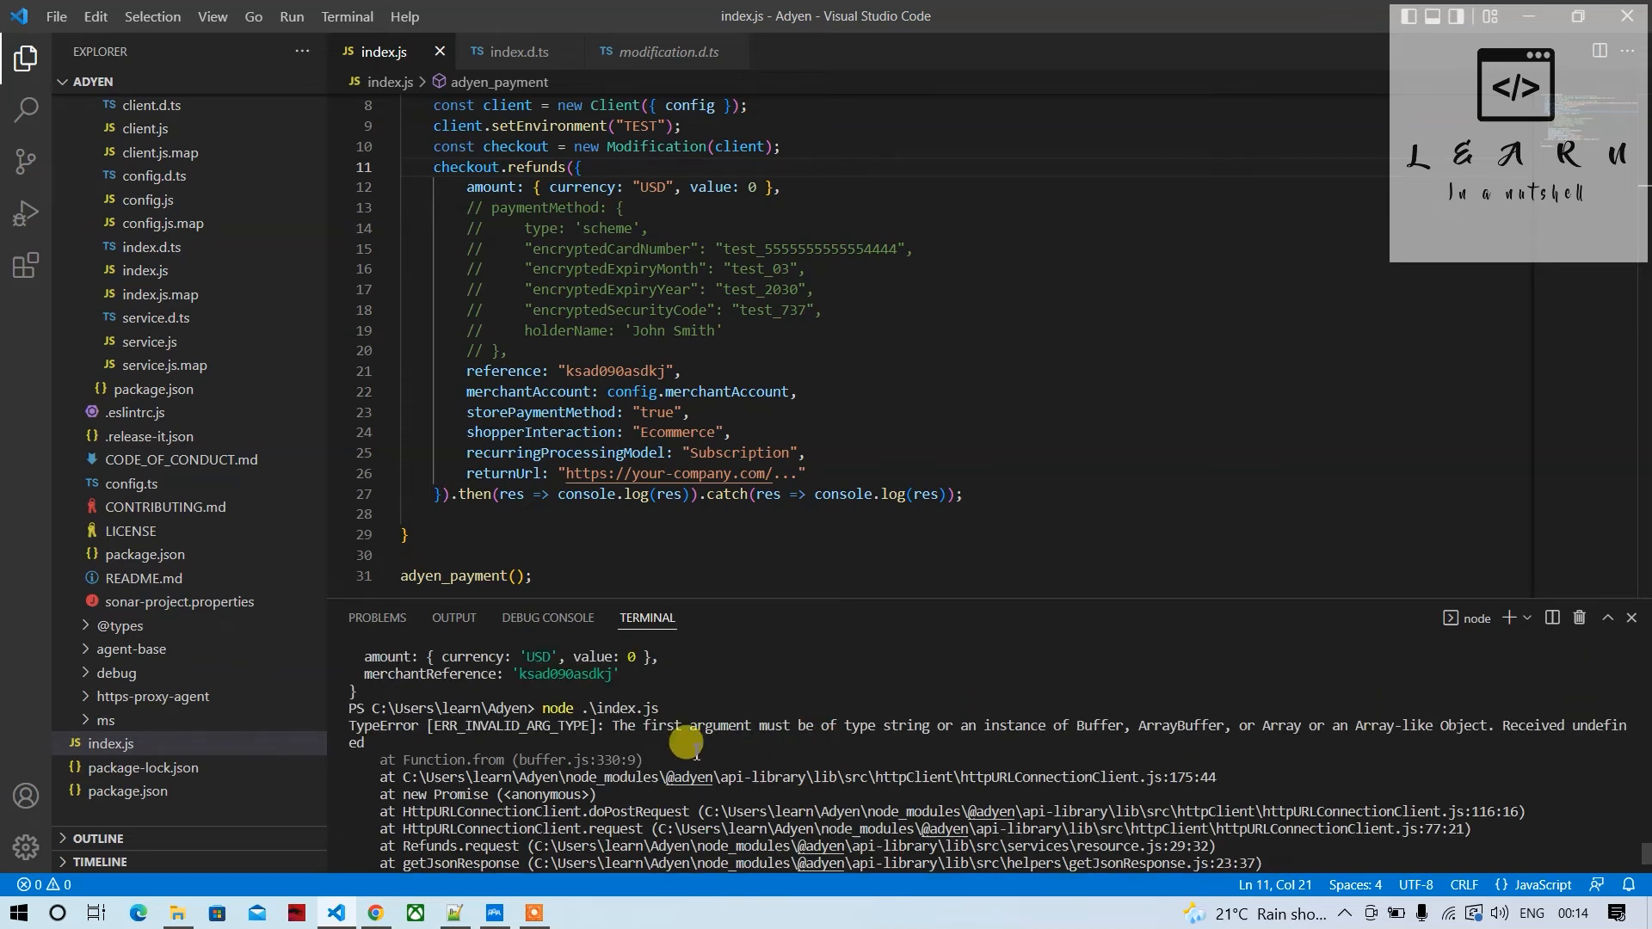
mouse_move(927, 737)
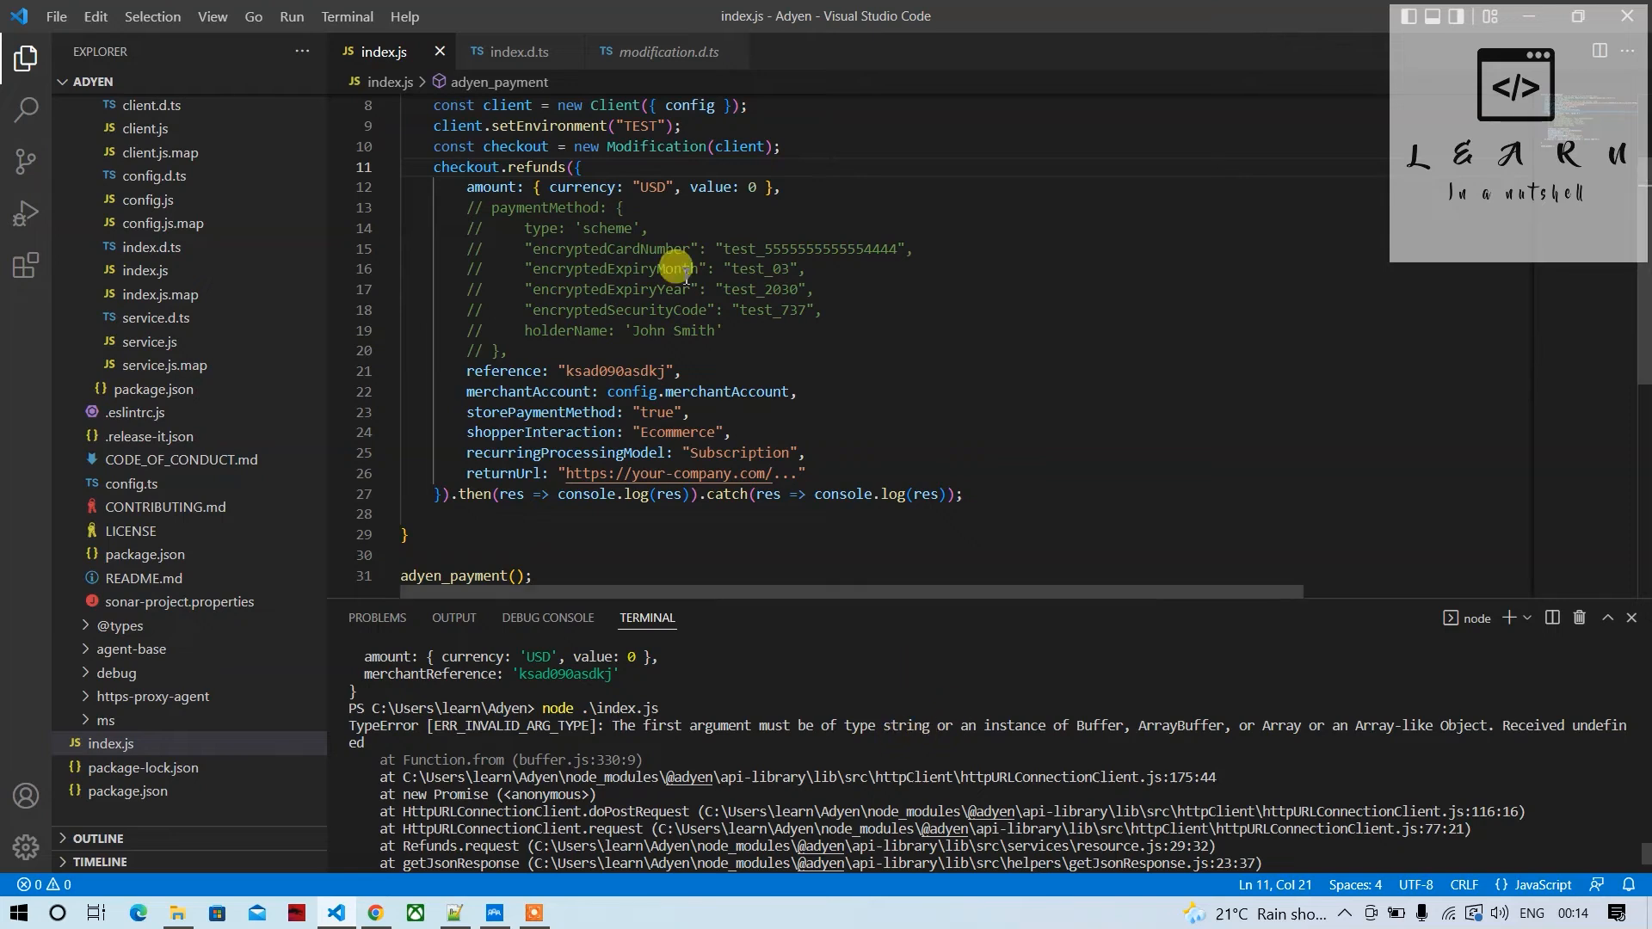
Check modification.d.ts: refunds takes a paymentPspReference and a CreatePaymentRefundRequest
left_click(666, 52)
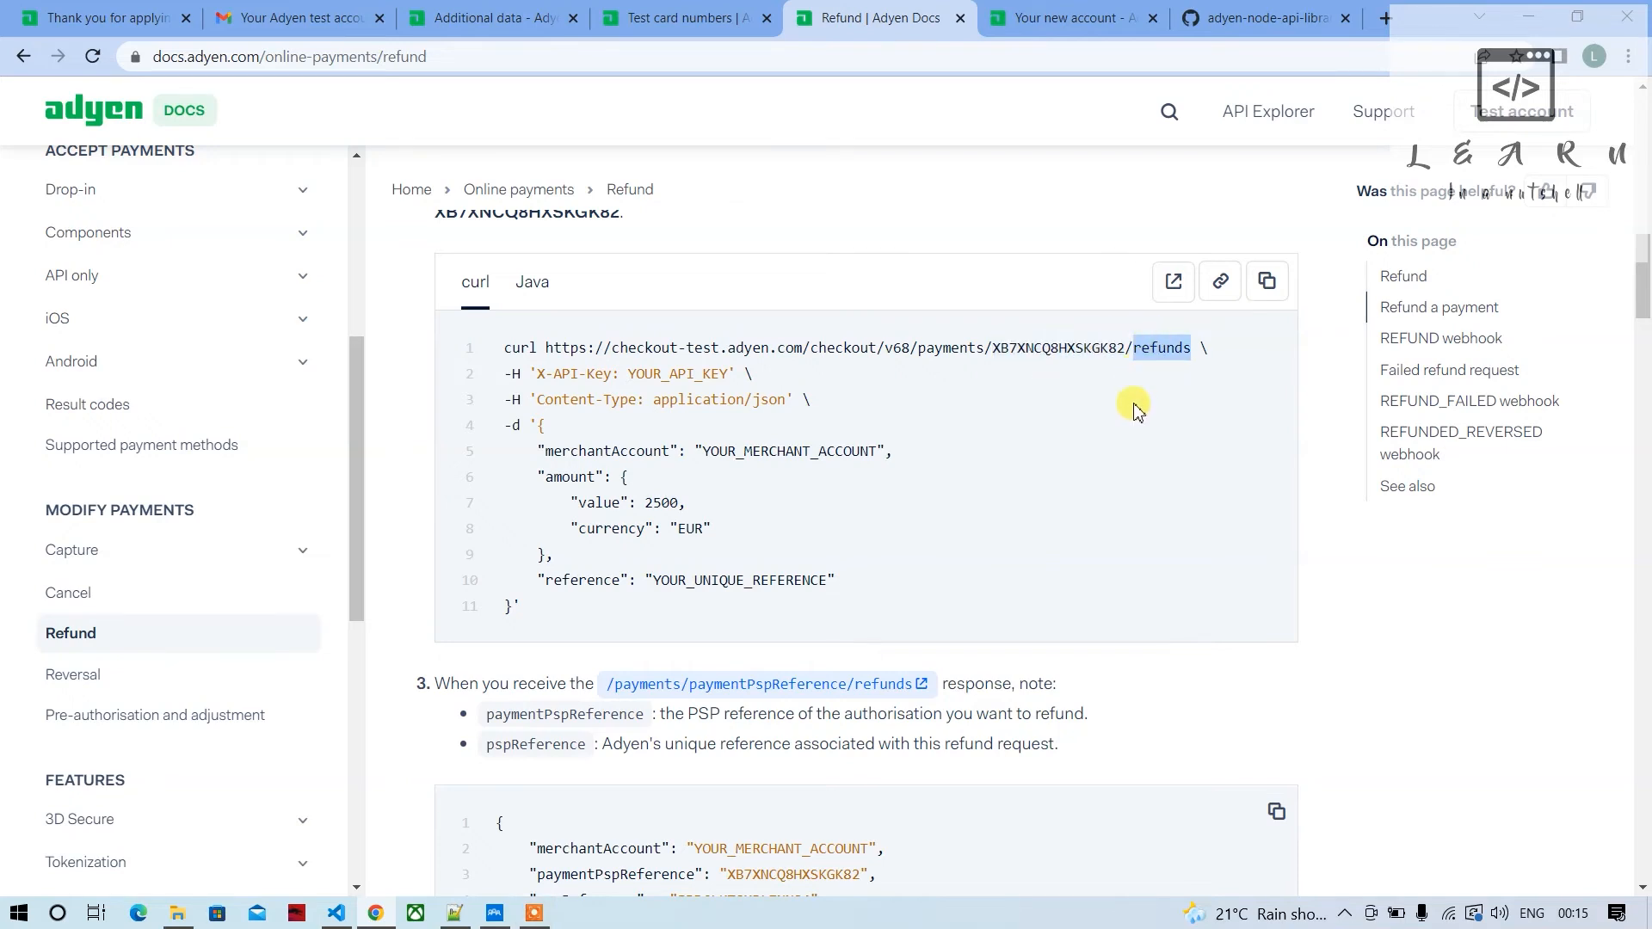
left_click(335, 912)
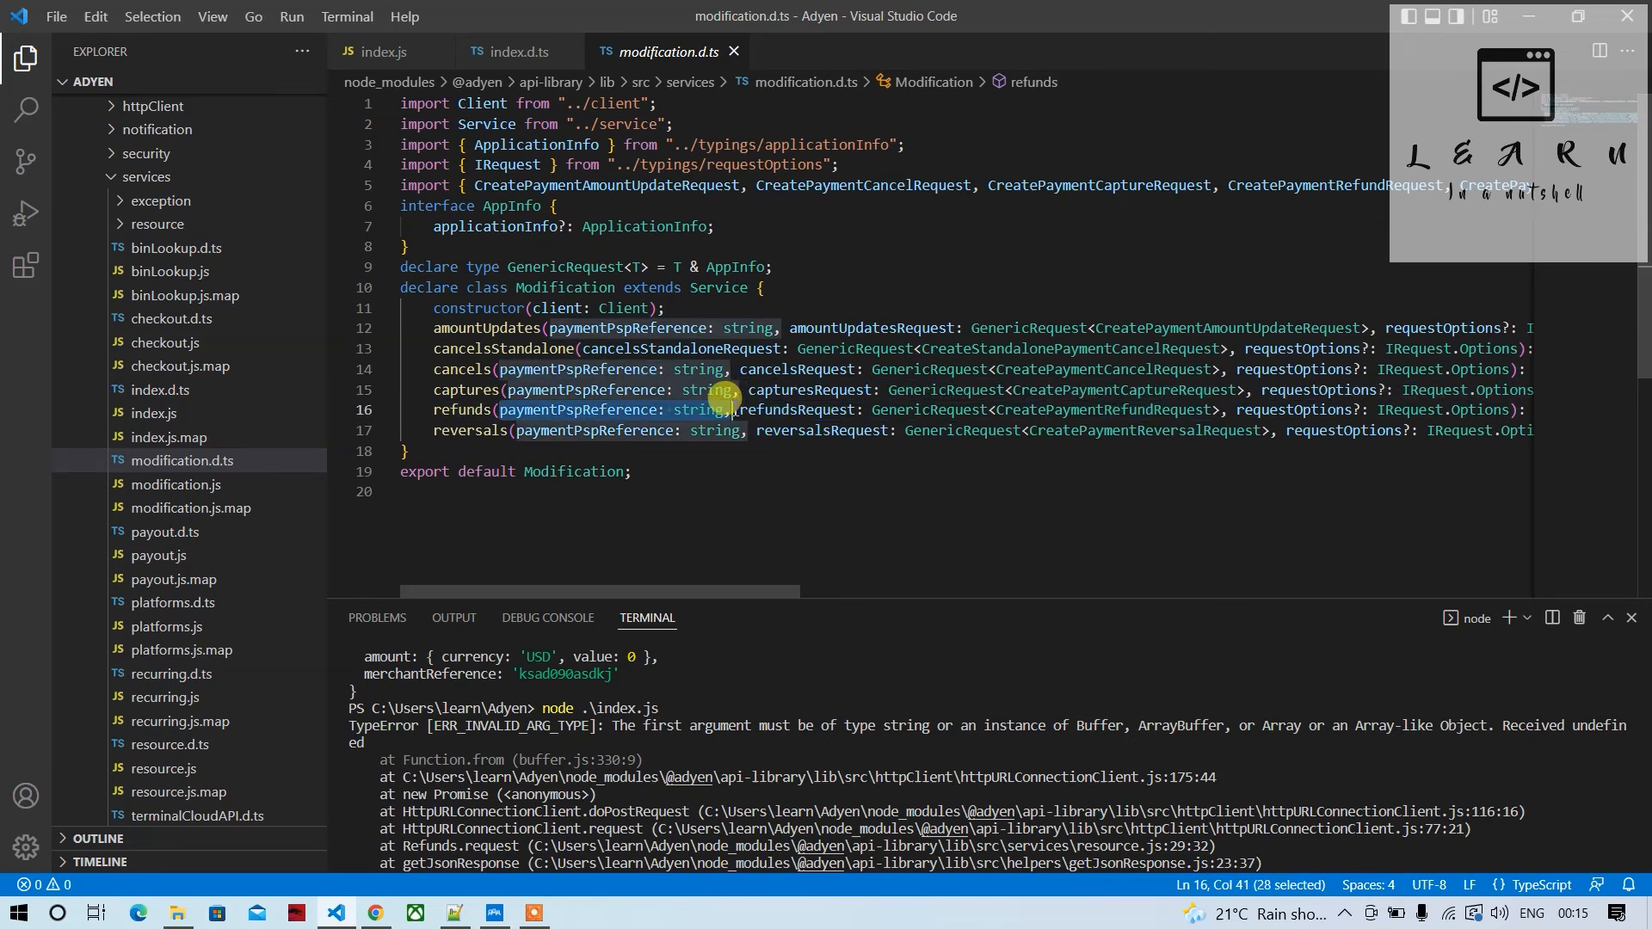
key("alt+tab")
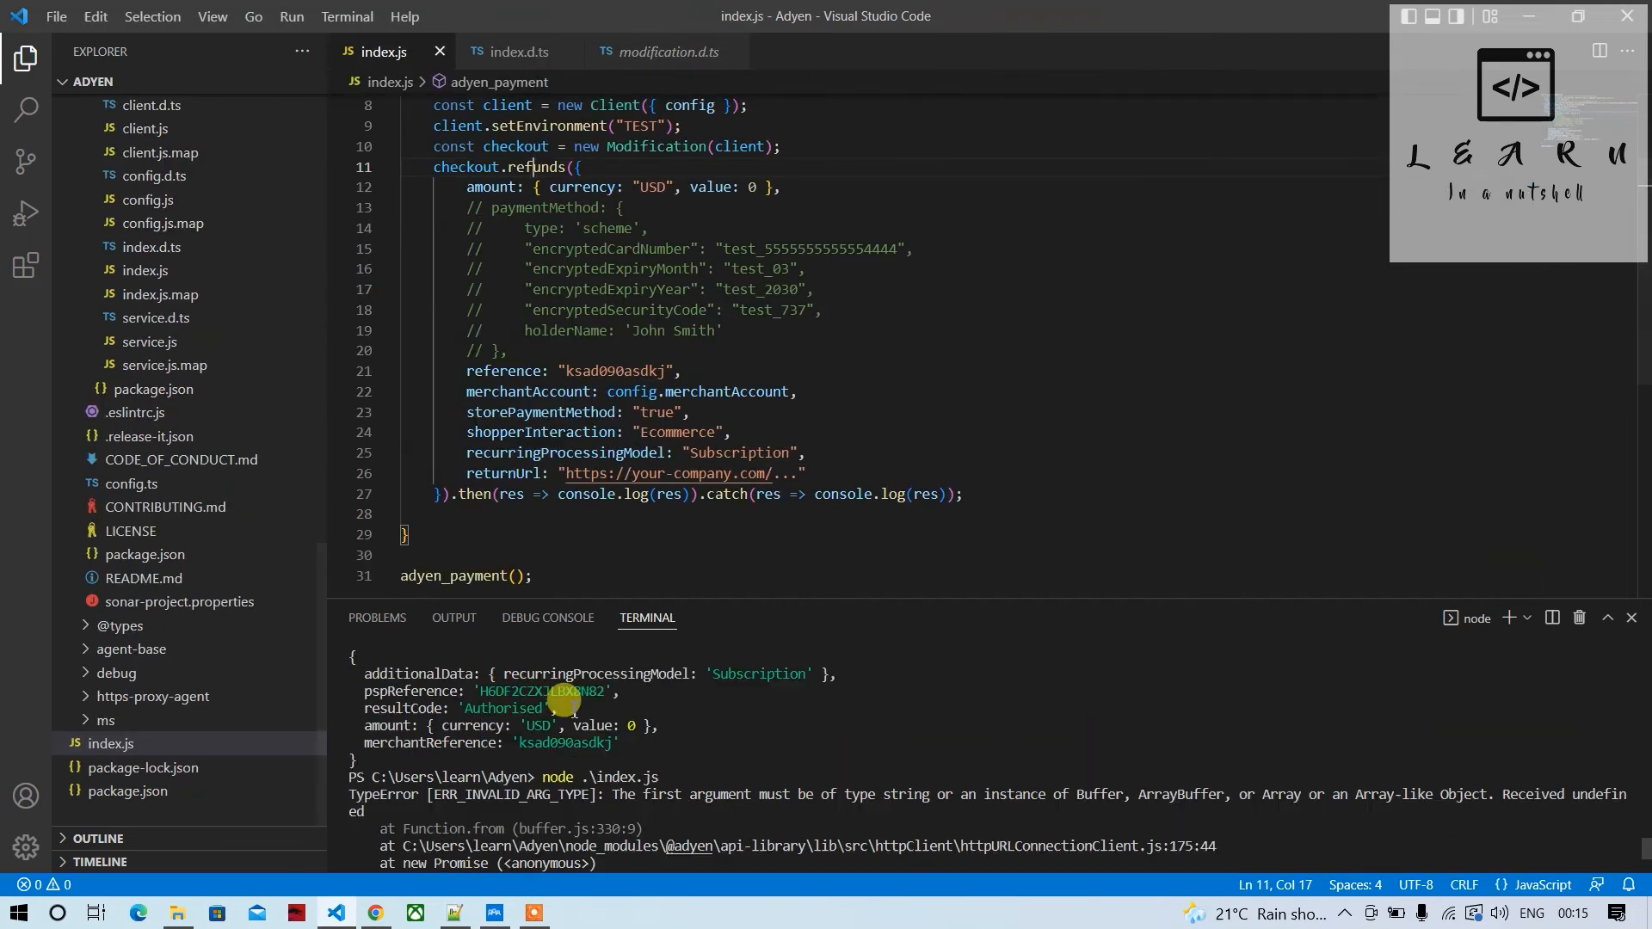
scroll("down", 3)
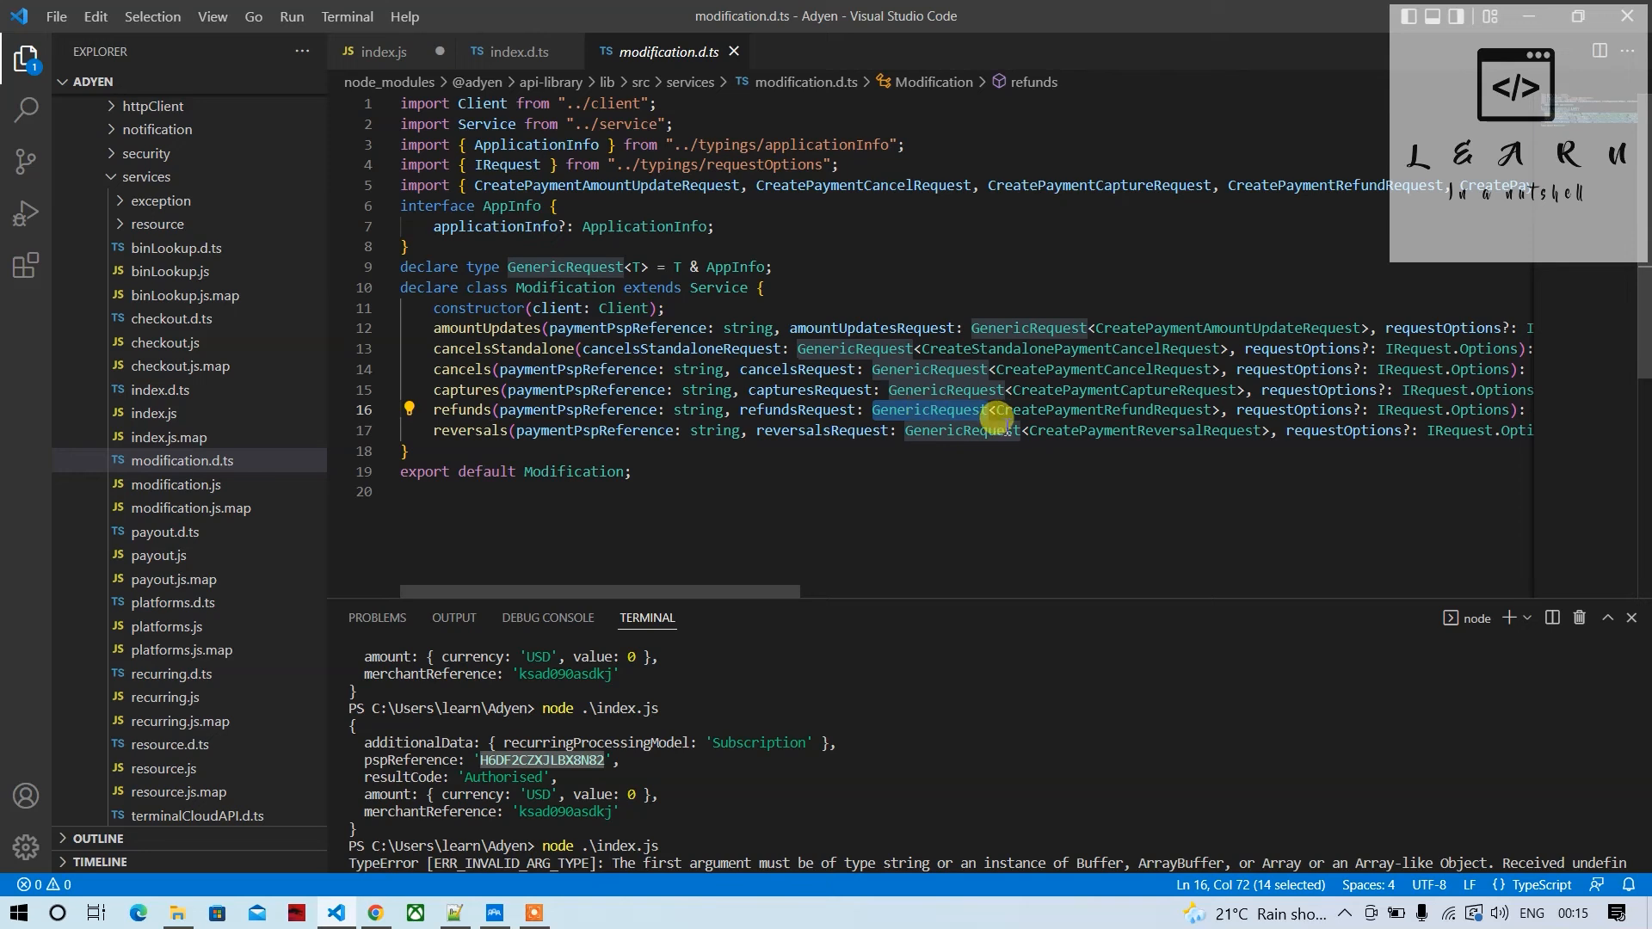
double_click(1095, 410)
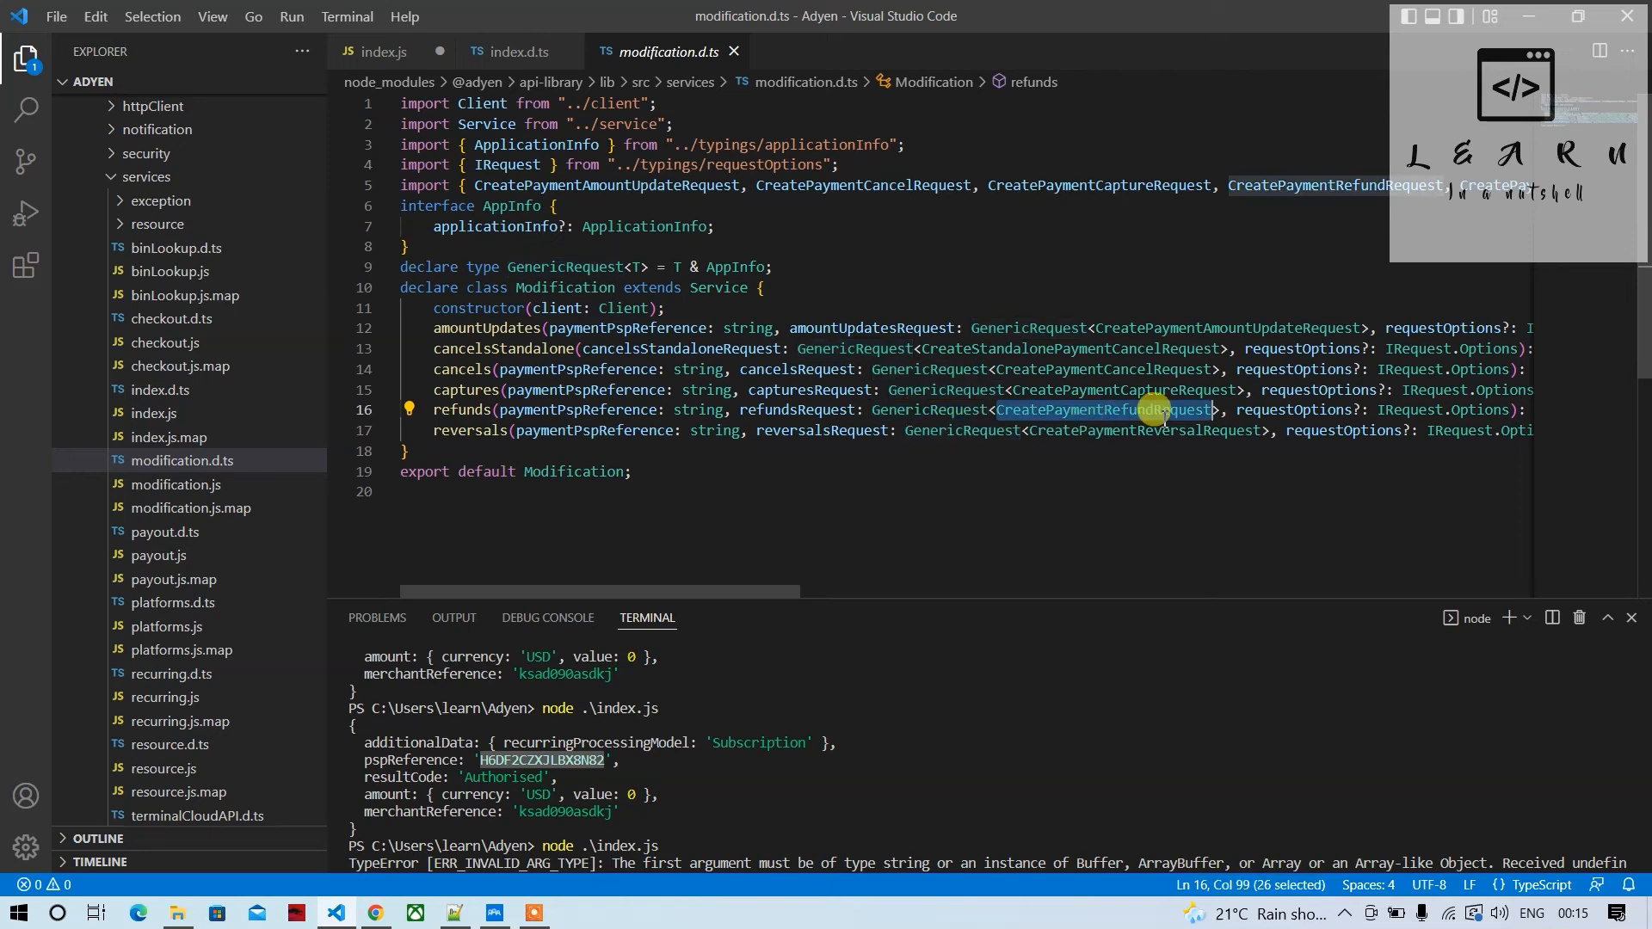
left_click(381, 51)
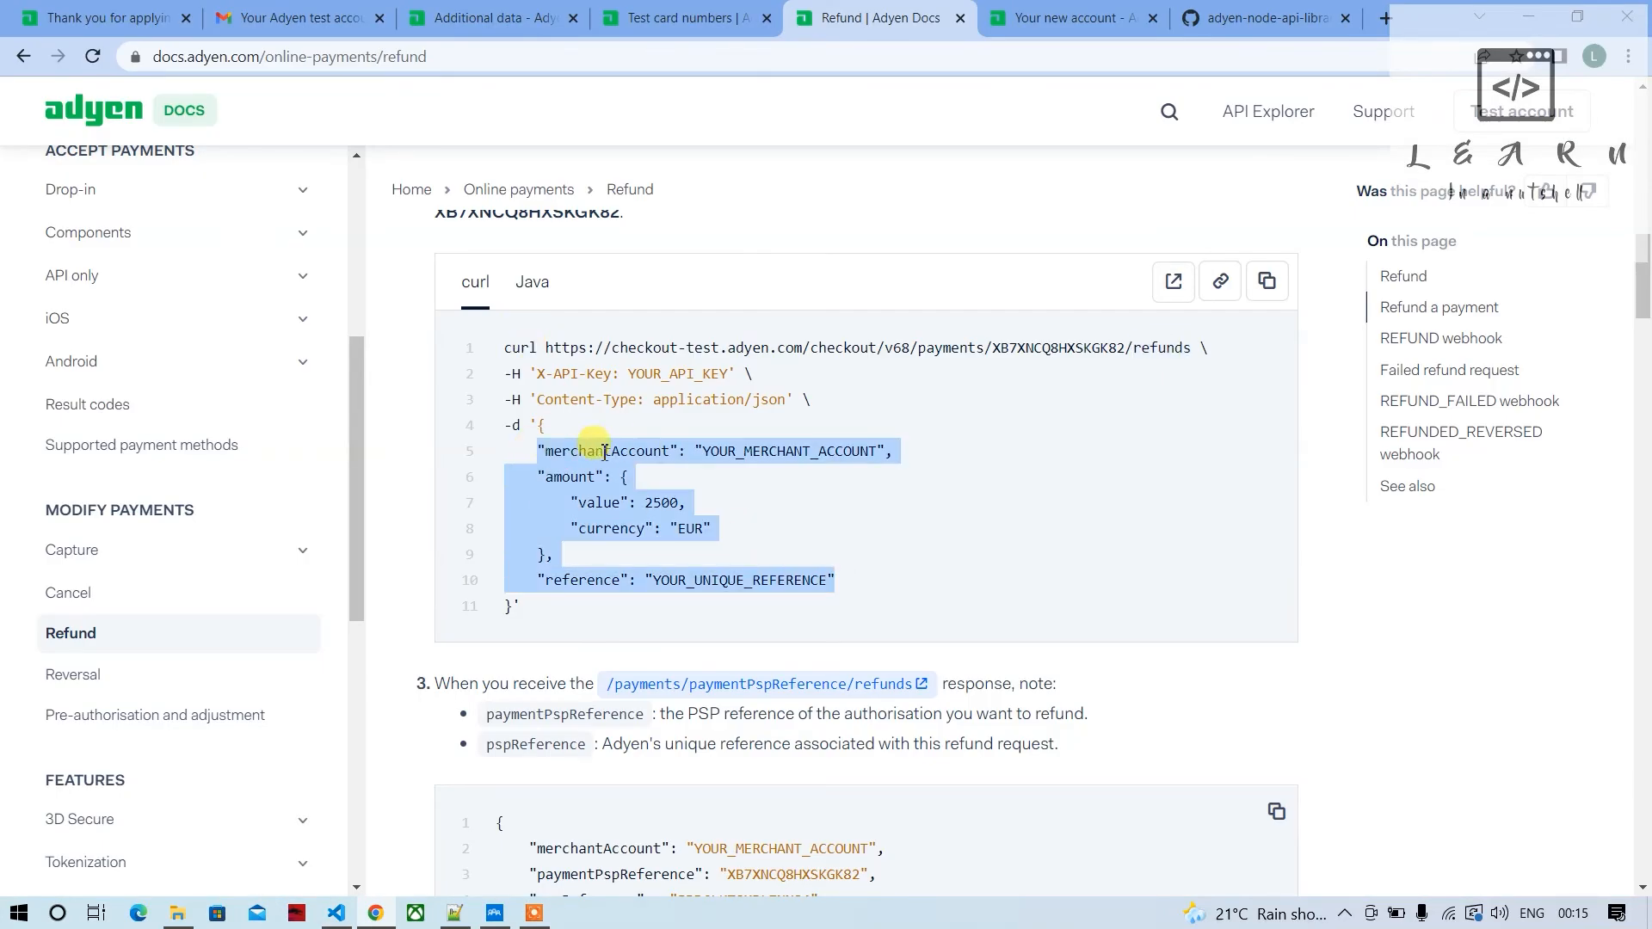
Pass the earlier payment's pspReference as the refunds call's first argument
left_click(334, 912)
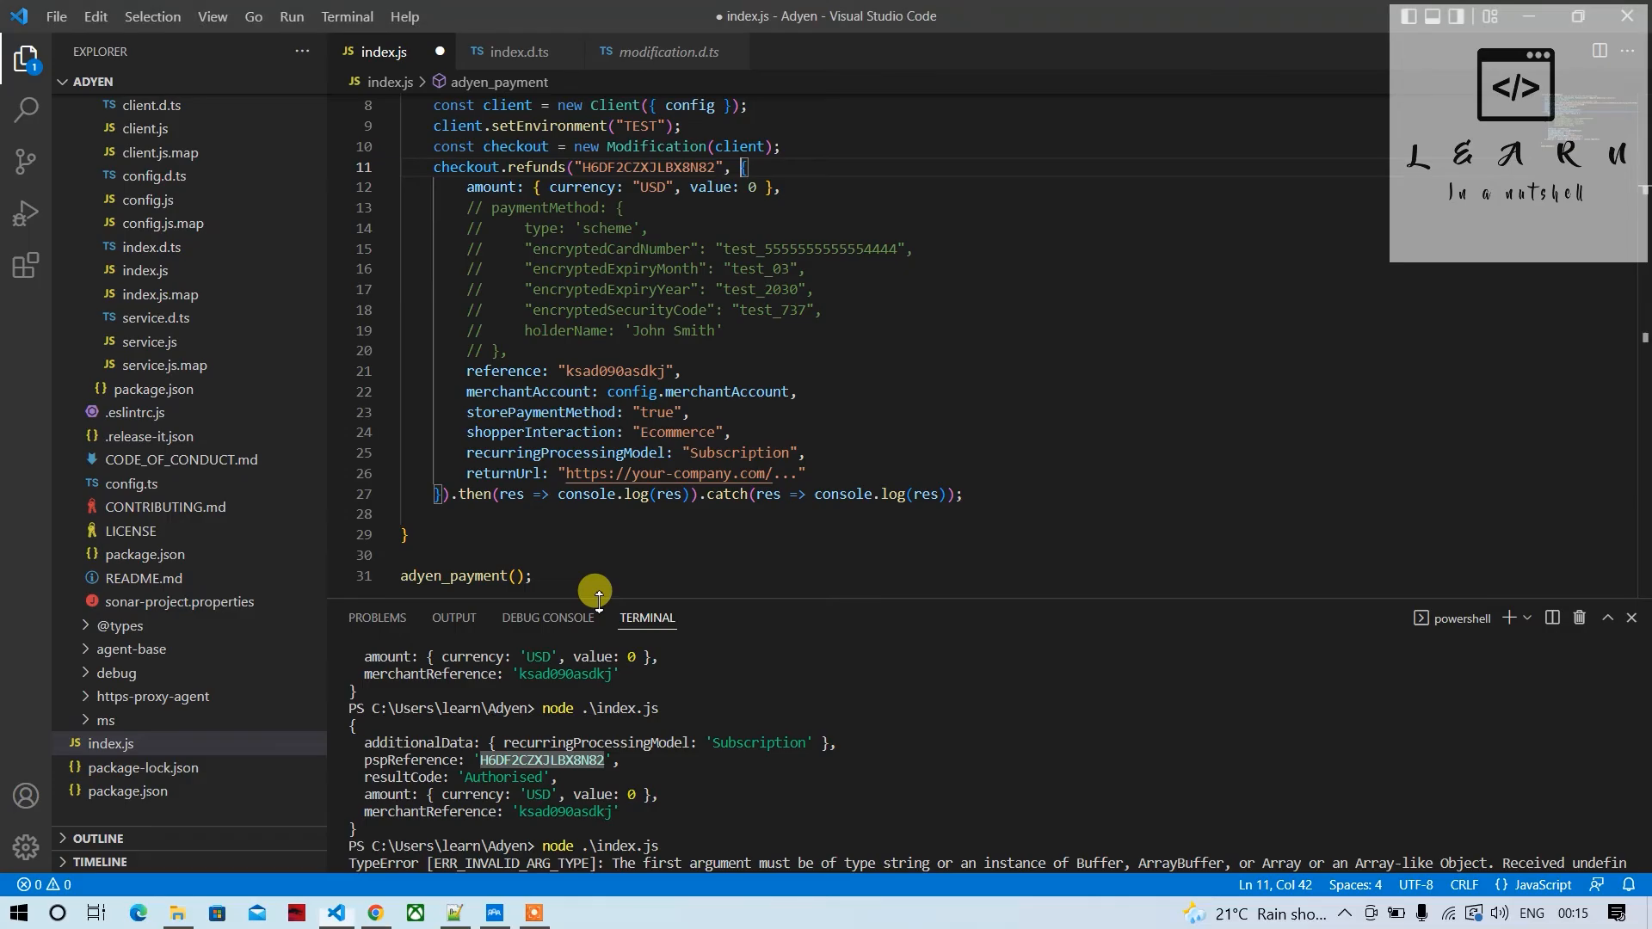
double_click(530, 390)
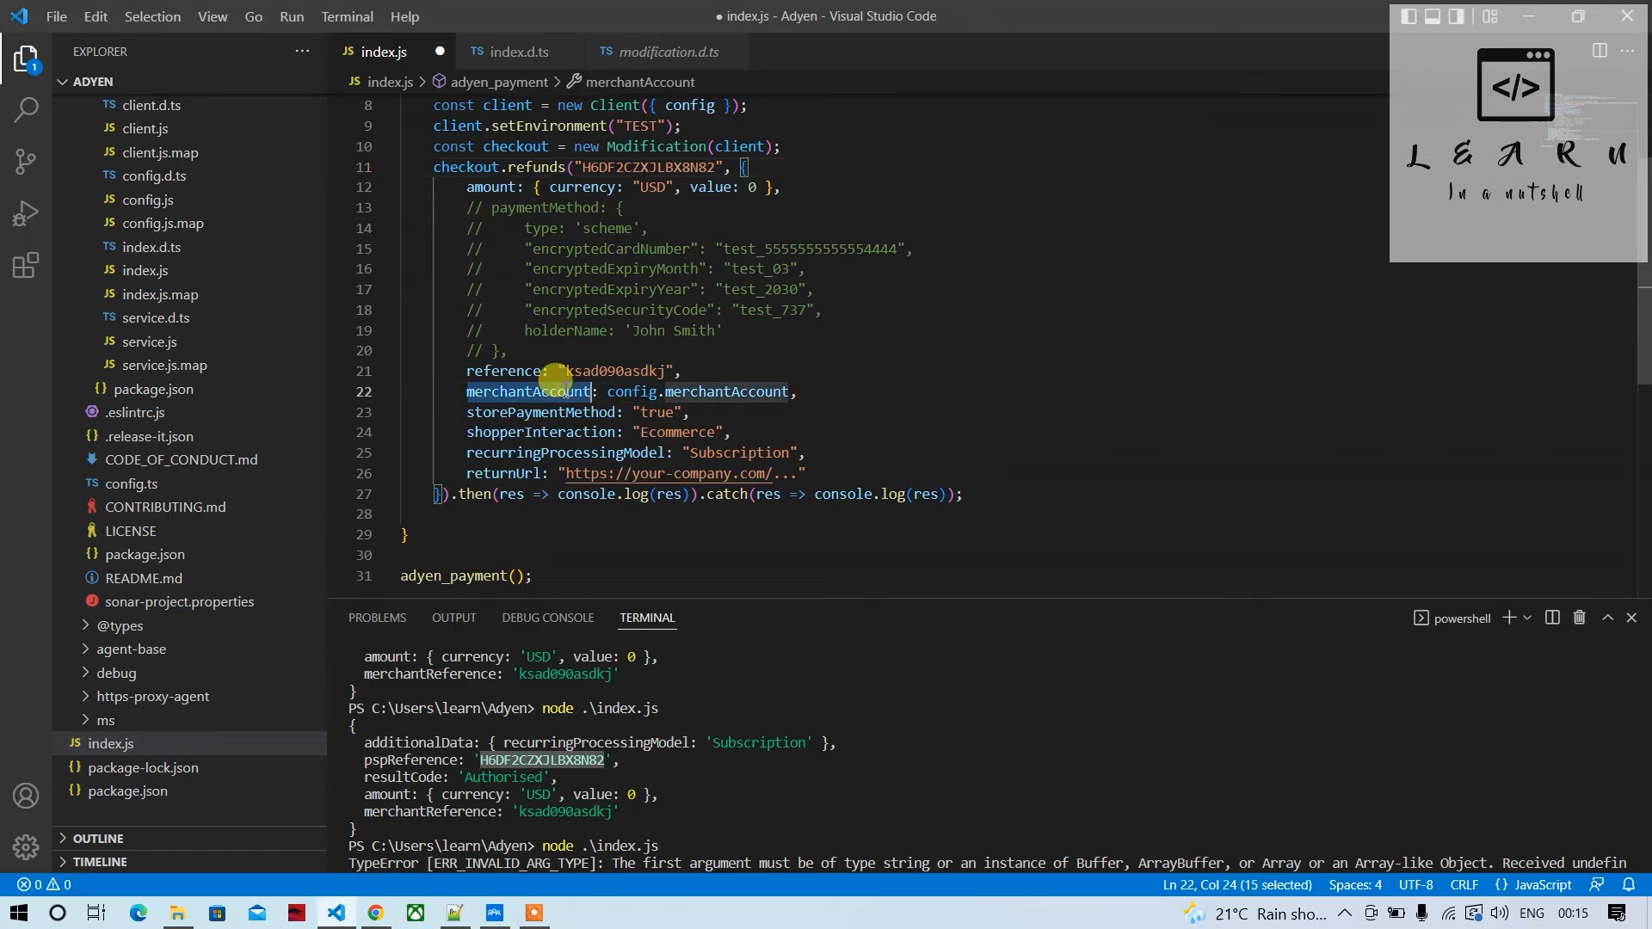
double_click(503, 370)
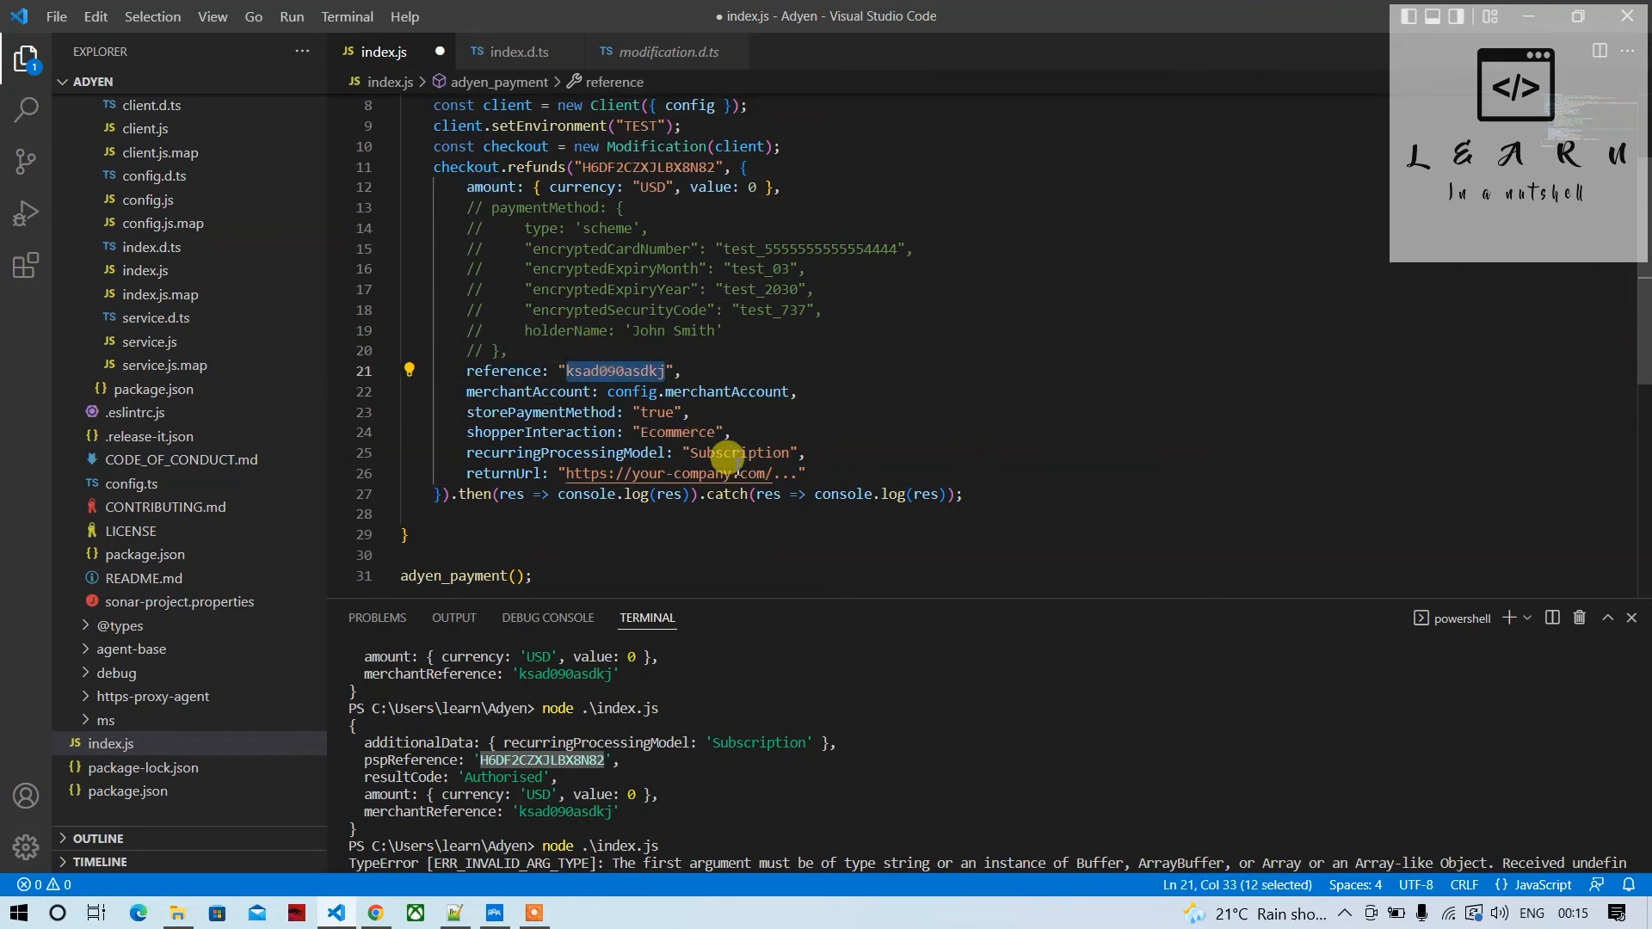
mouse_move(564, 795)
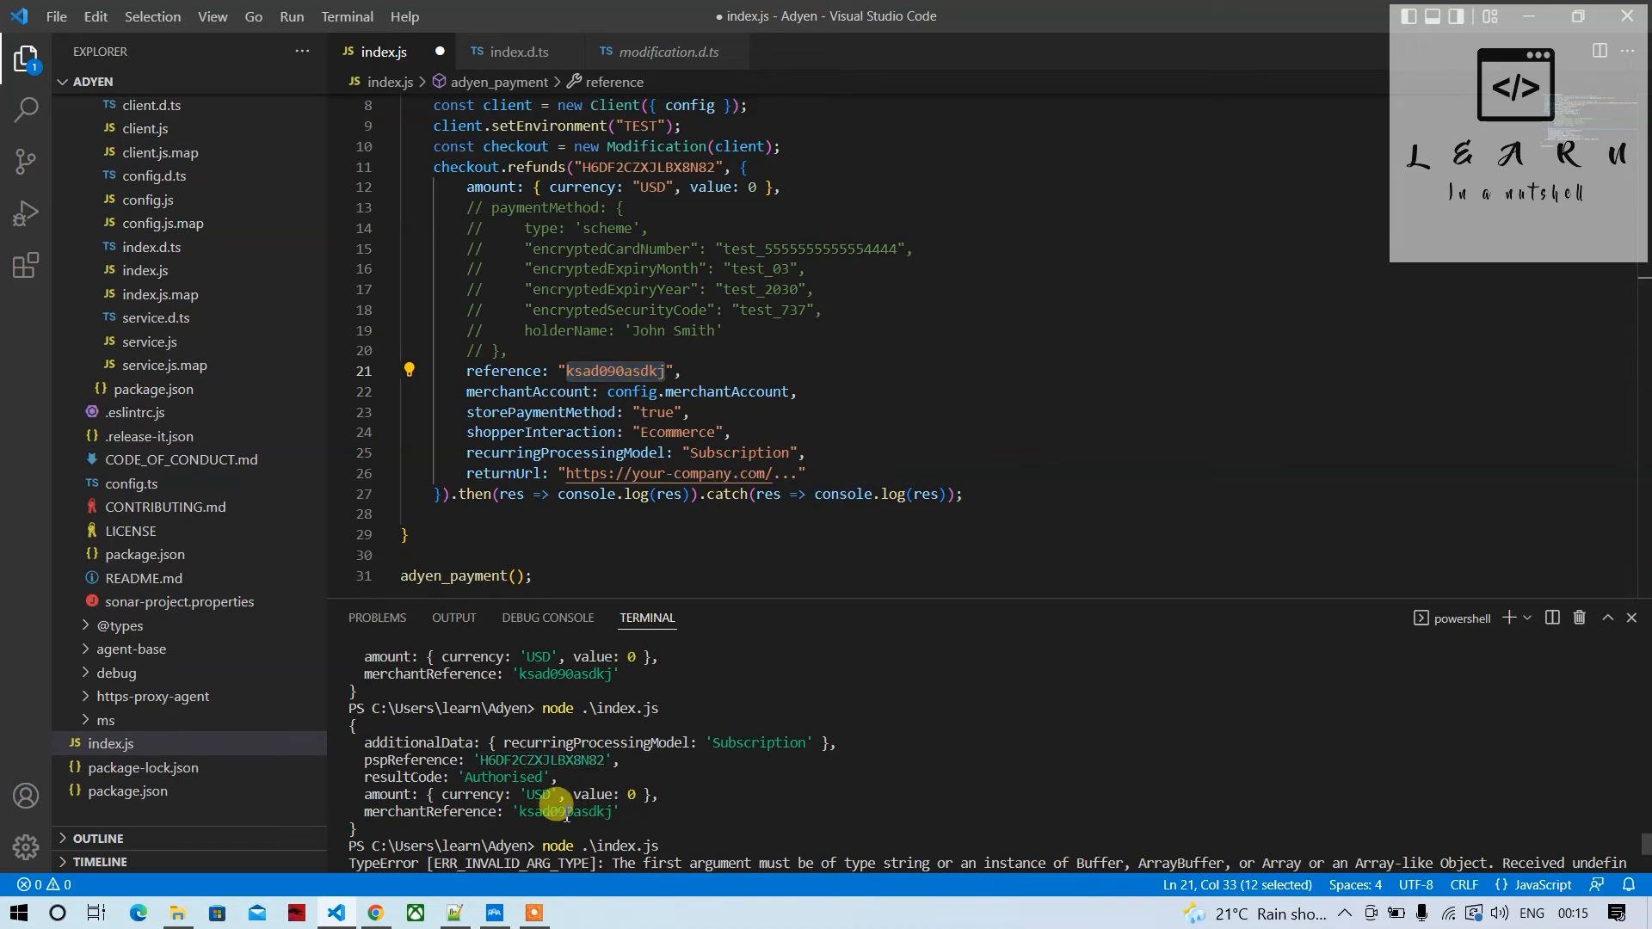
mouse_move(451, 820)
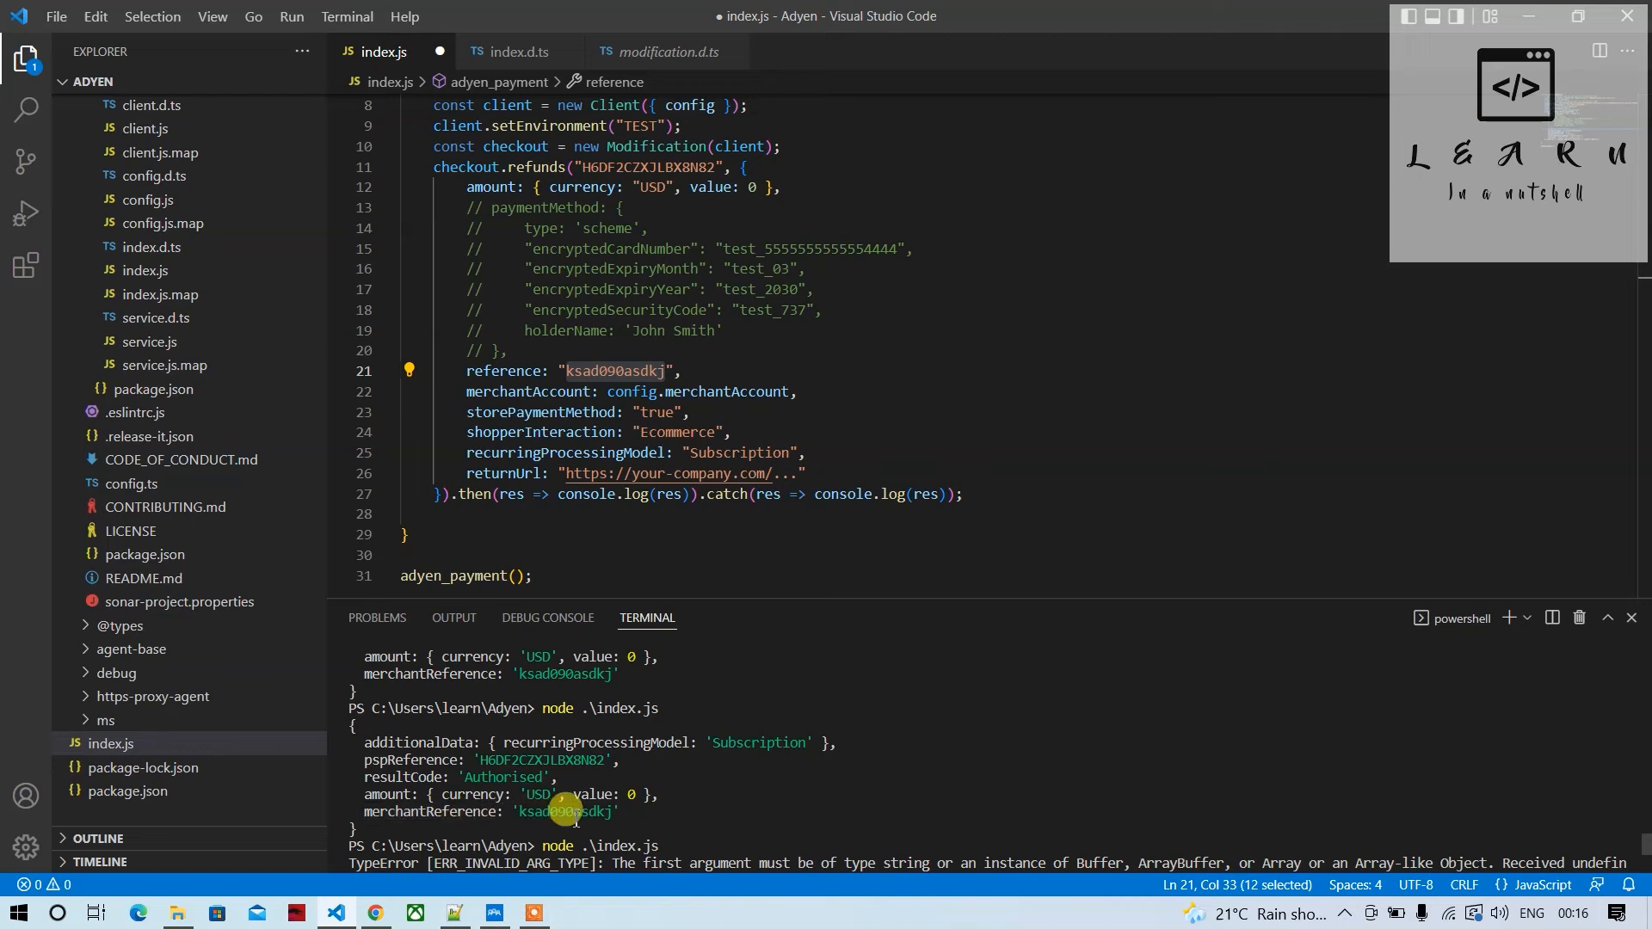
mouse_move(943, 482)
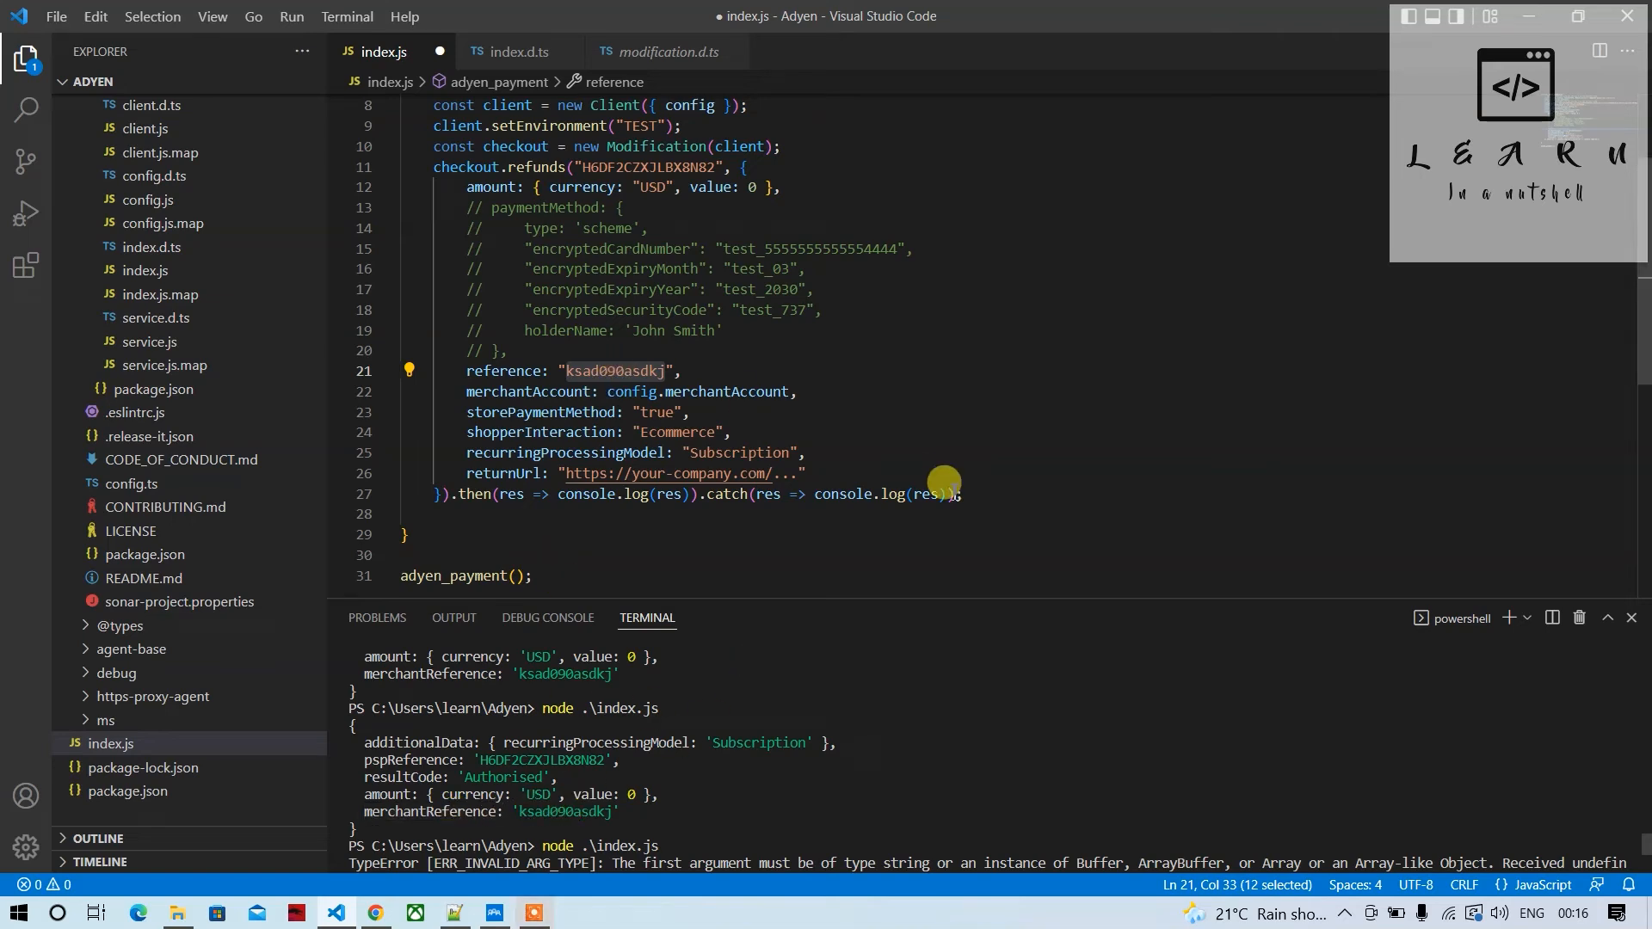
mouse_move(788, 464)
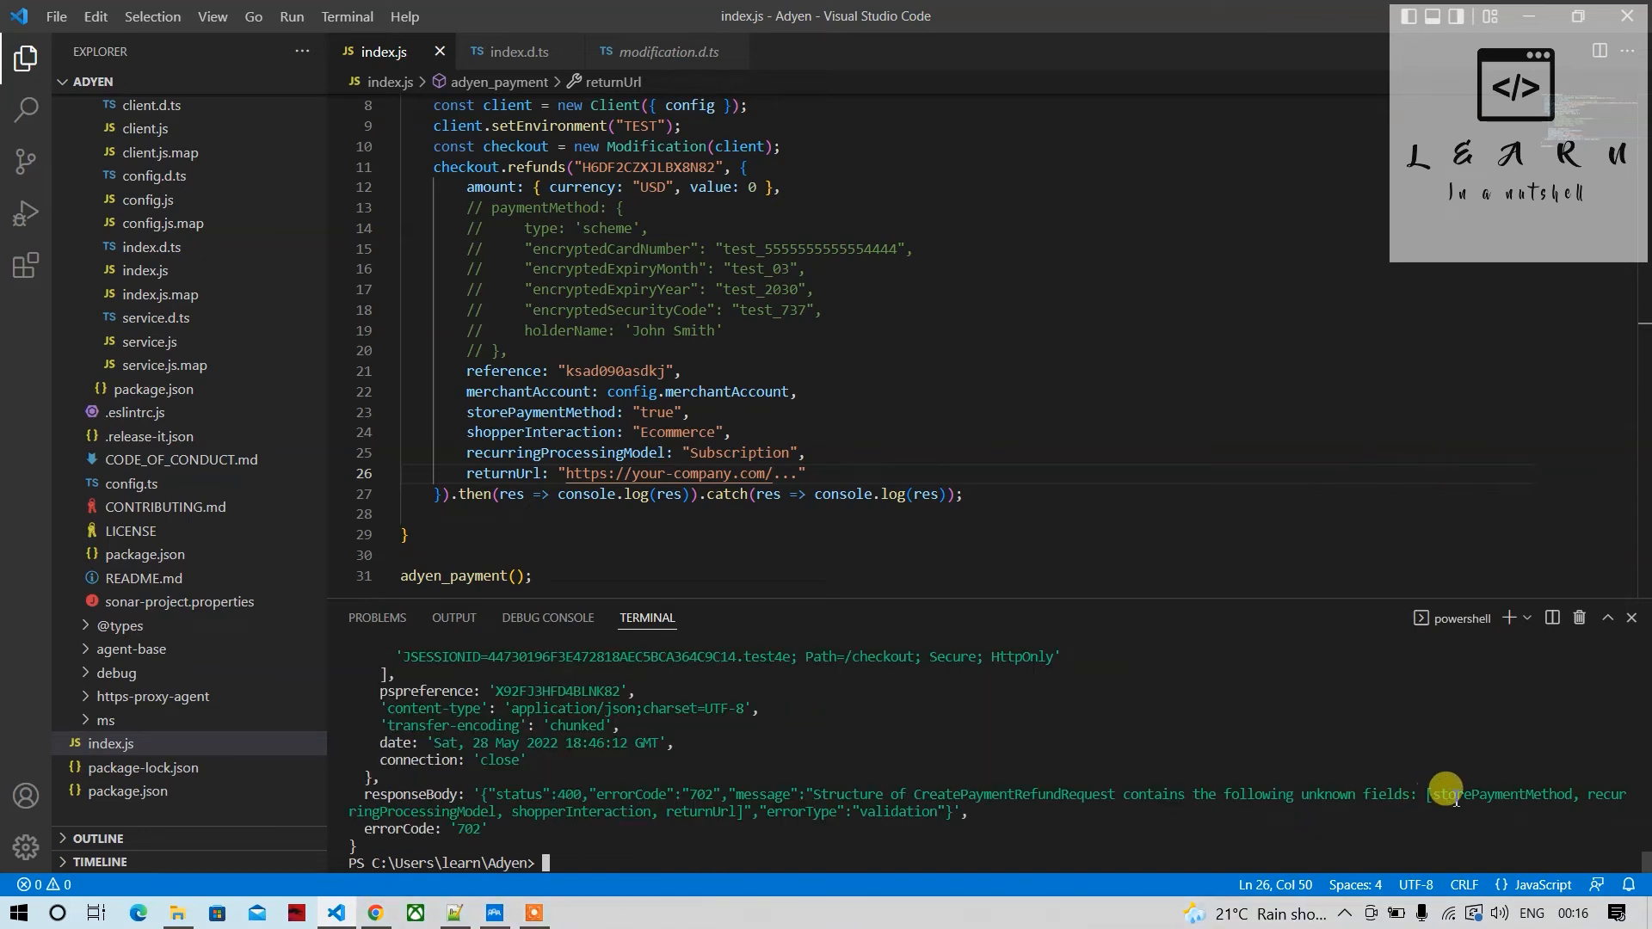
mouse_move(1119, 792)
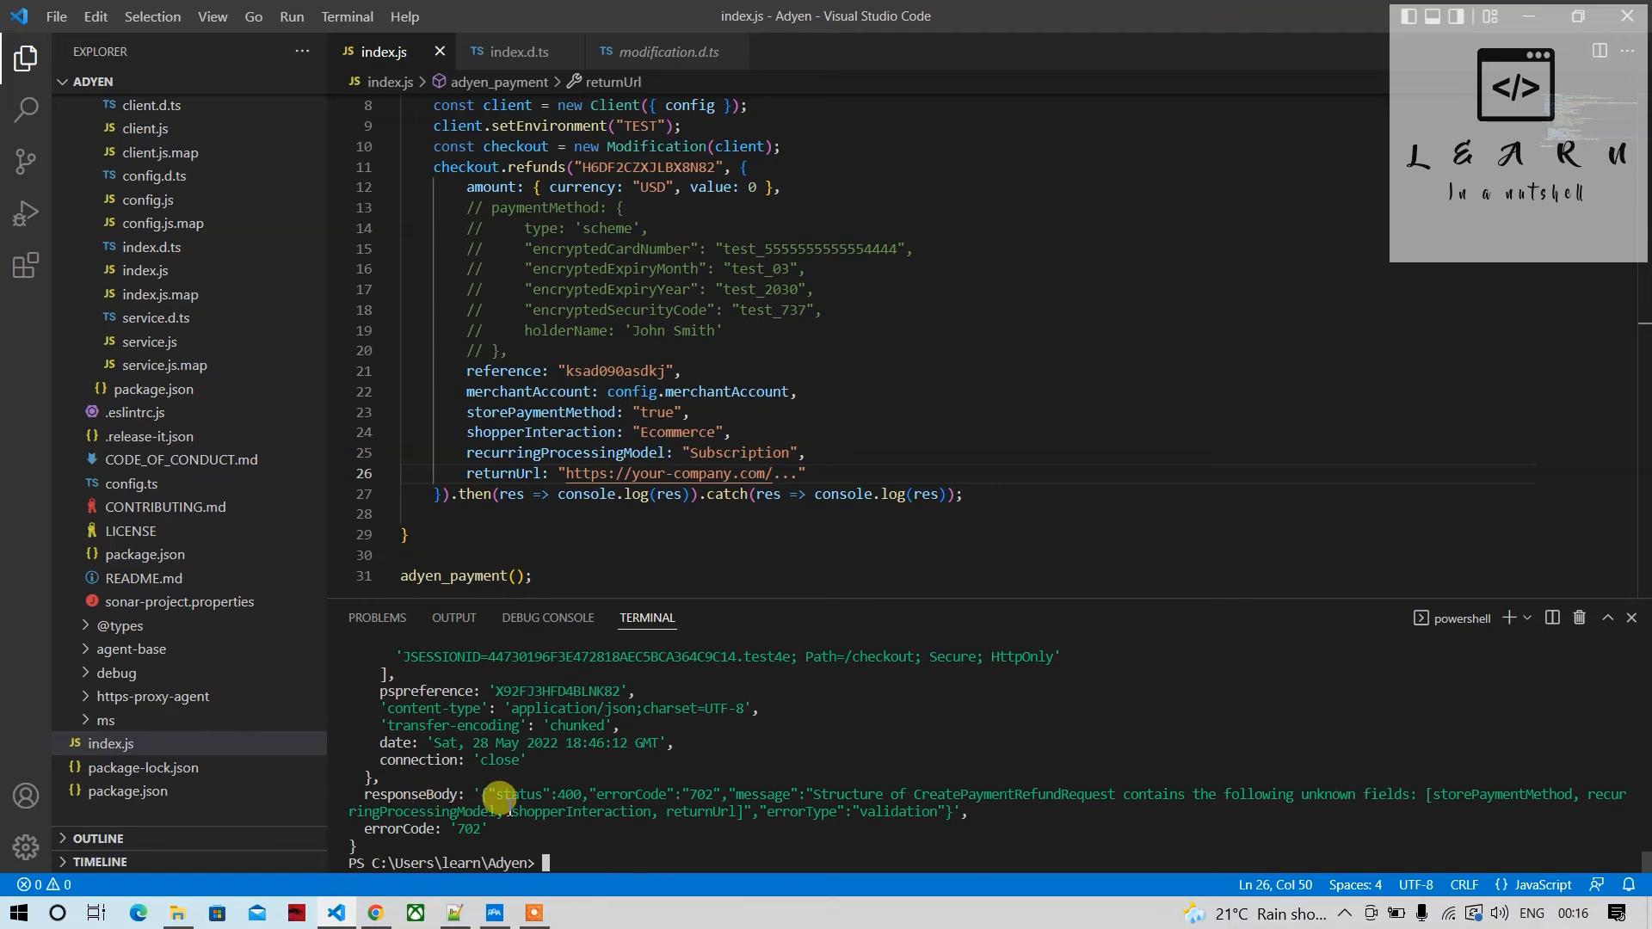
mouse_move(811, 466)
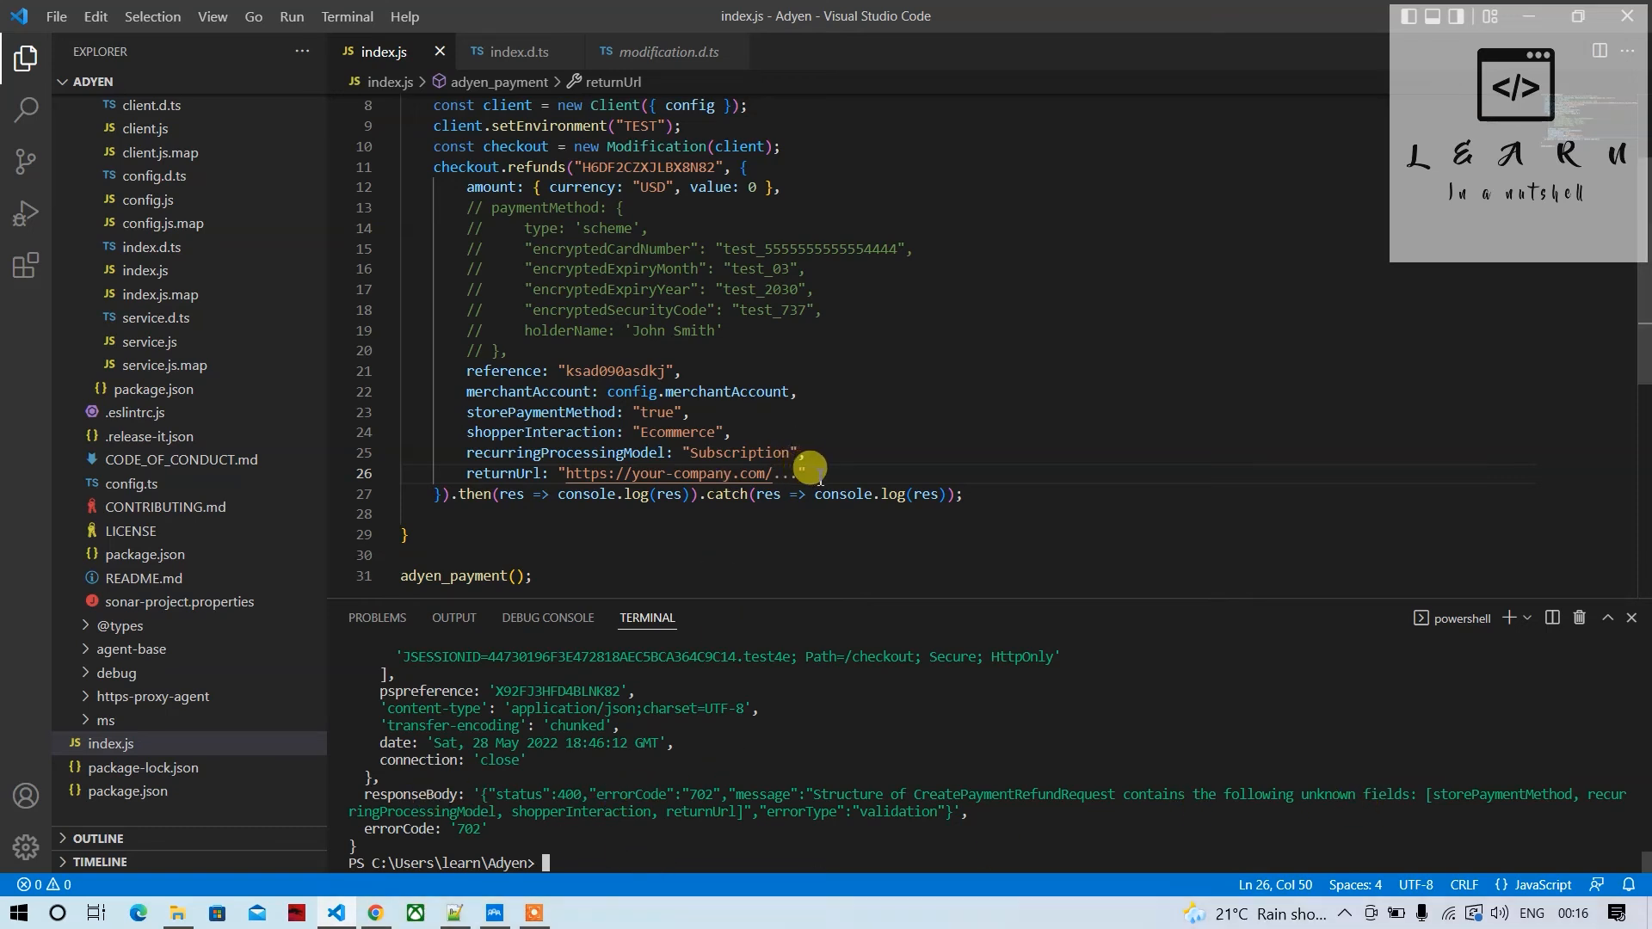
Comment out the four unsupported refund fields and select the zero refund amount
left_click(517, 412)
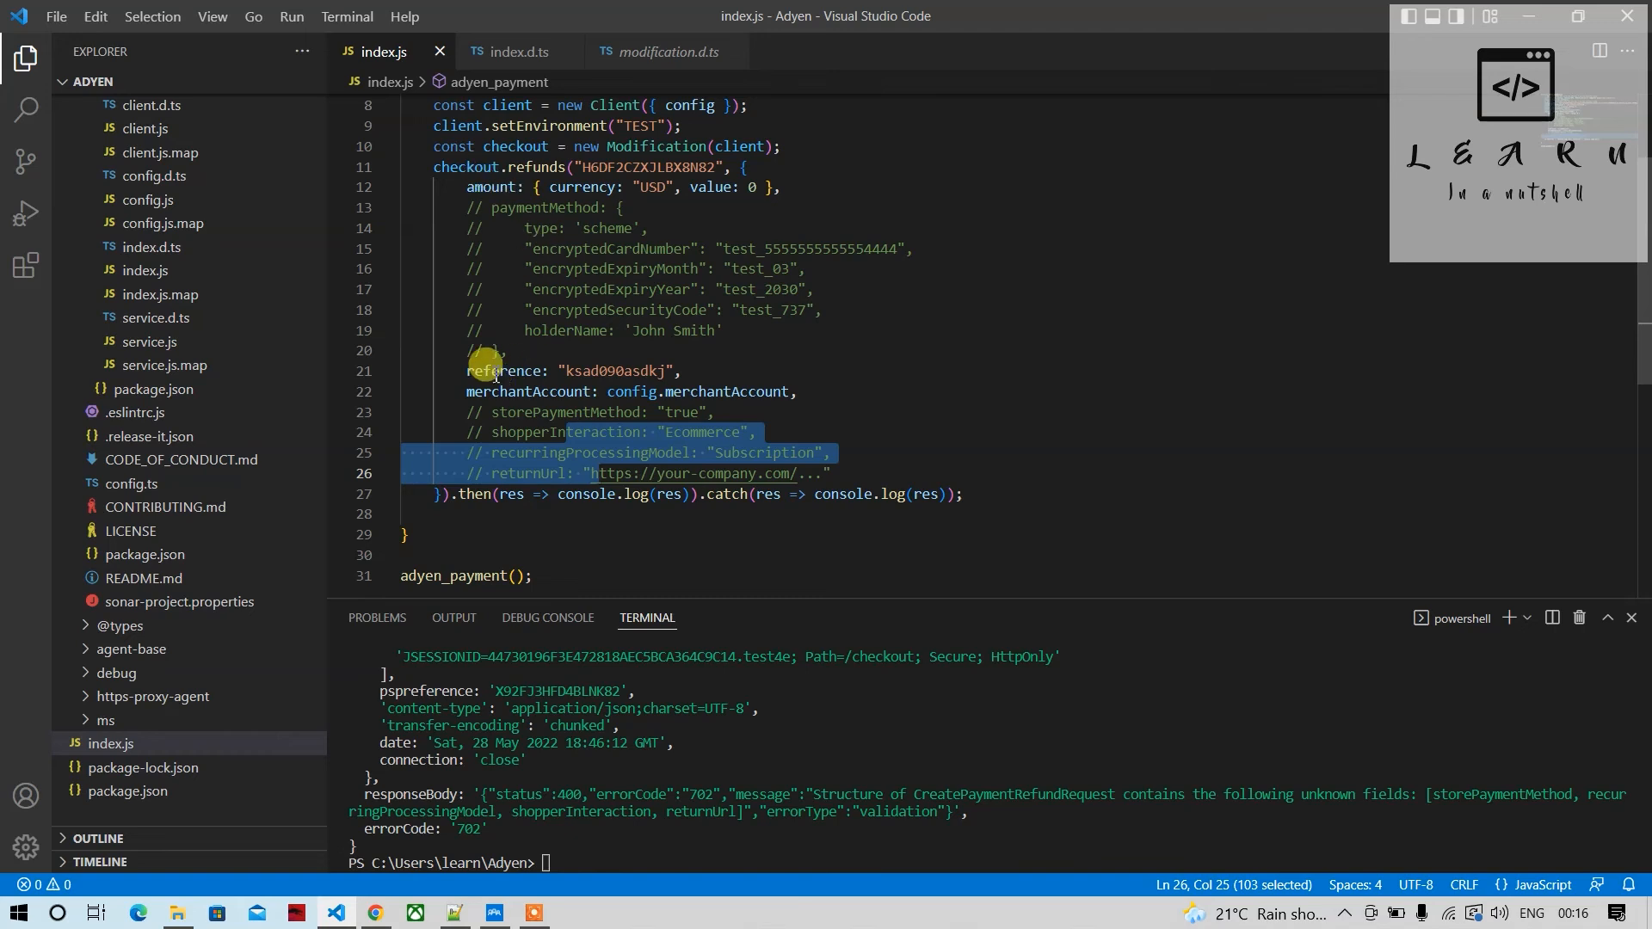
mouse_move(527, 392)
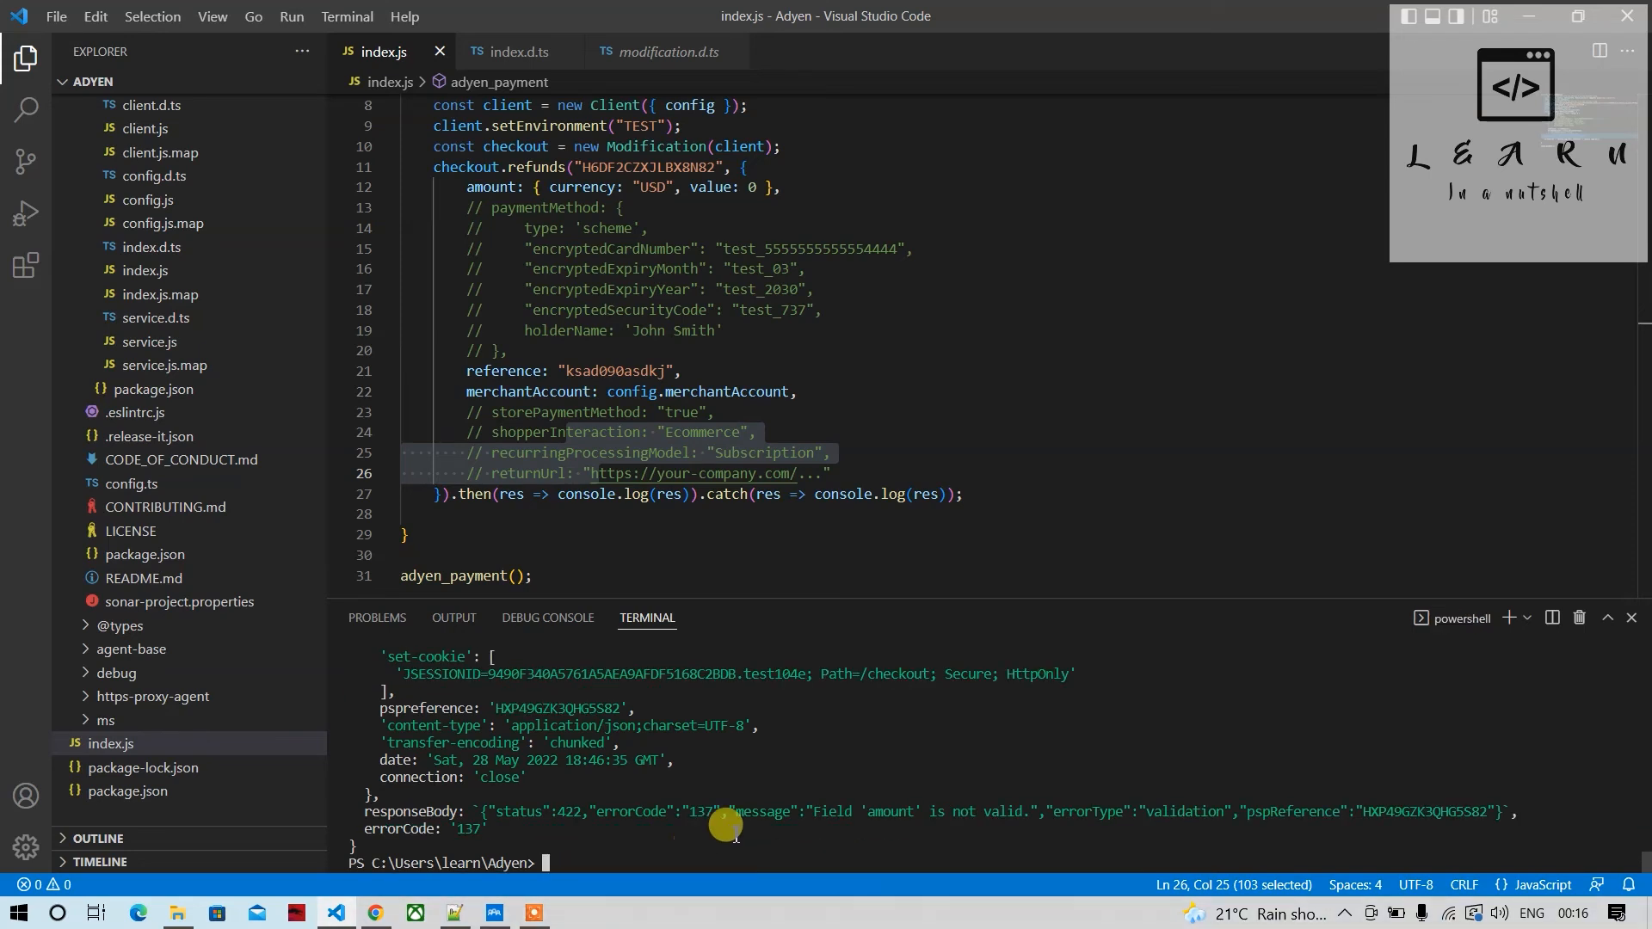
mouse_move(891, 695)
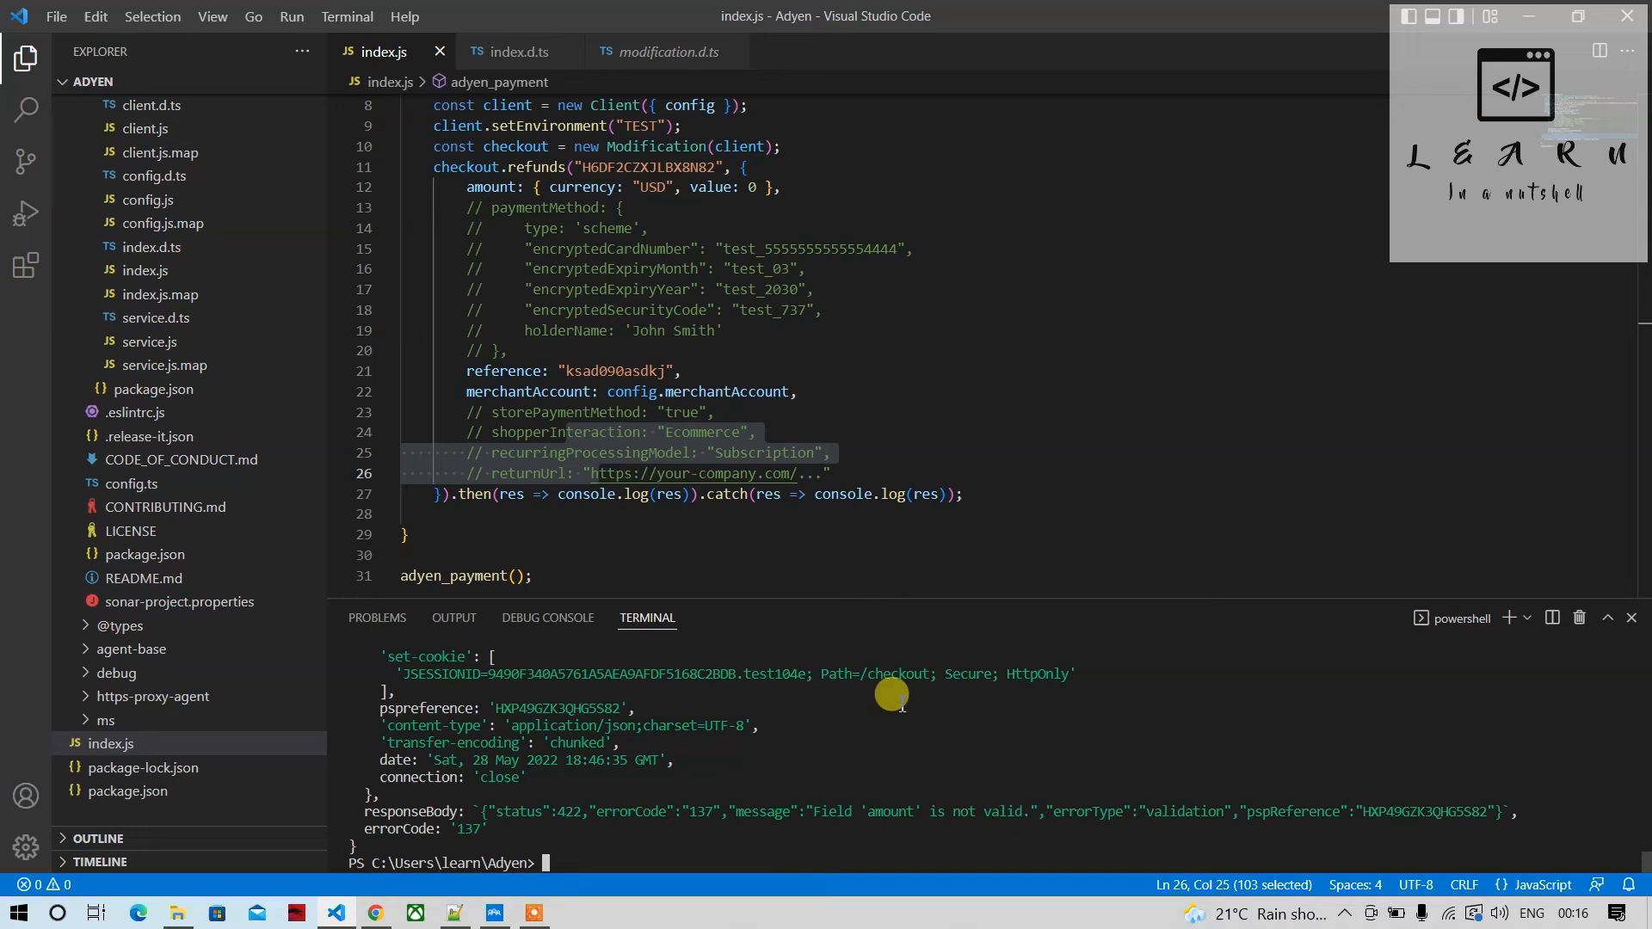
double_click(488, 186)
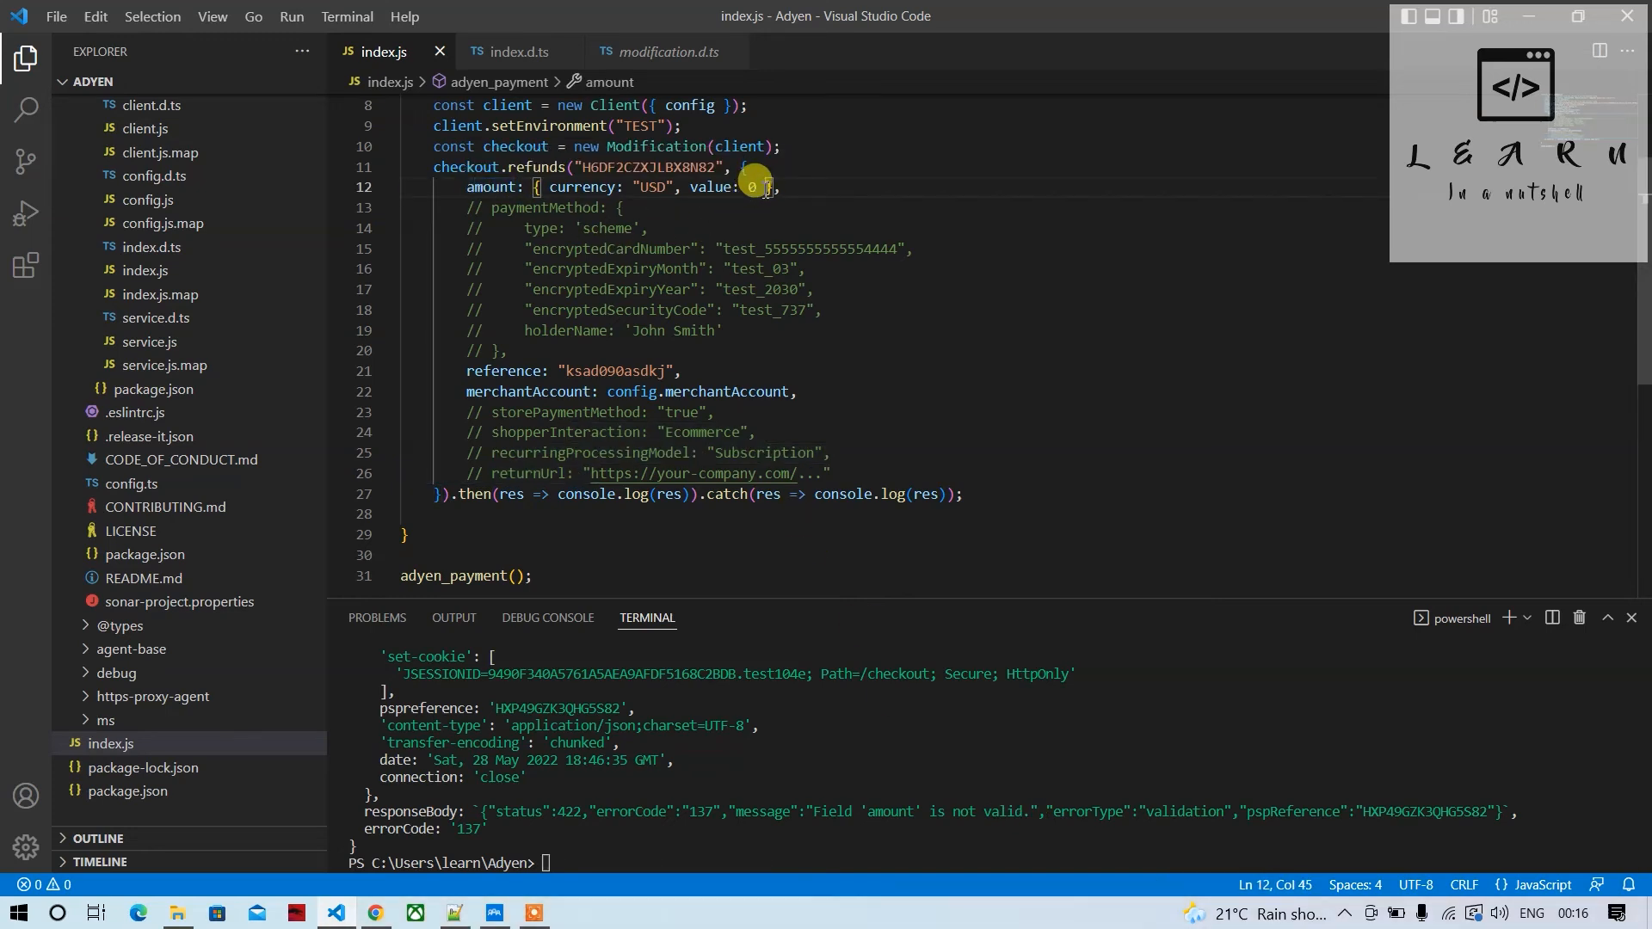
Change the refund amount from 0 to 12 and rerun node .\index.js
key("Backspace")
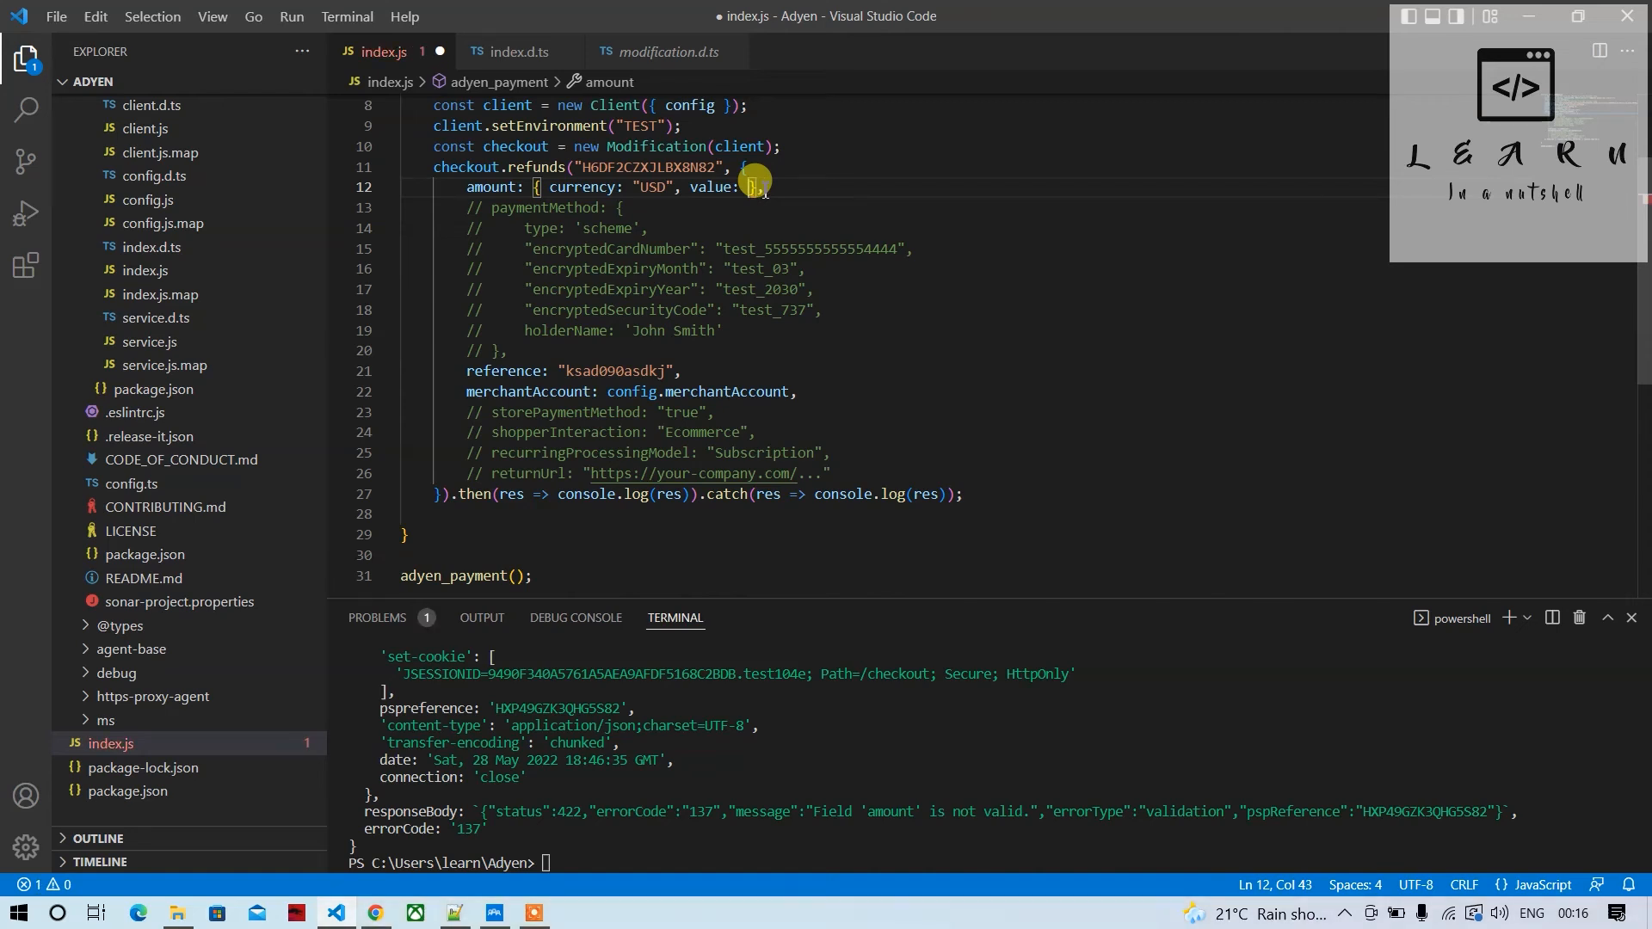
type("12")
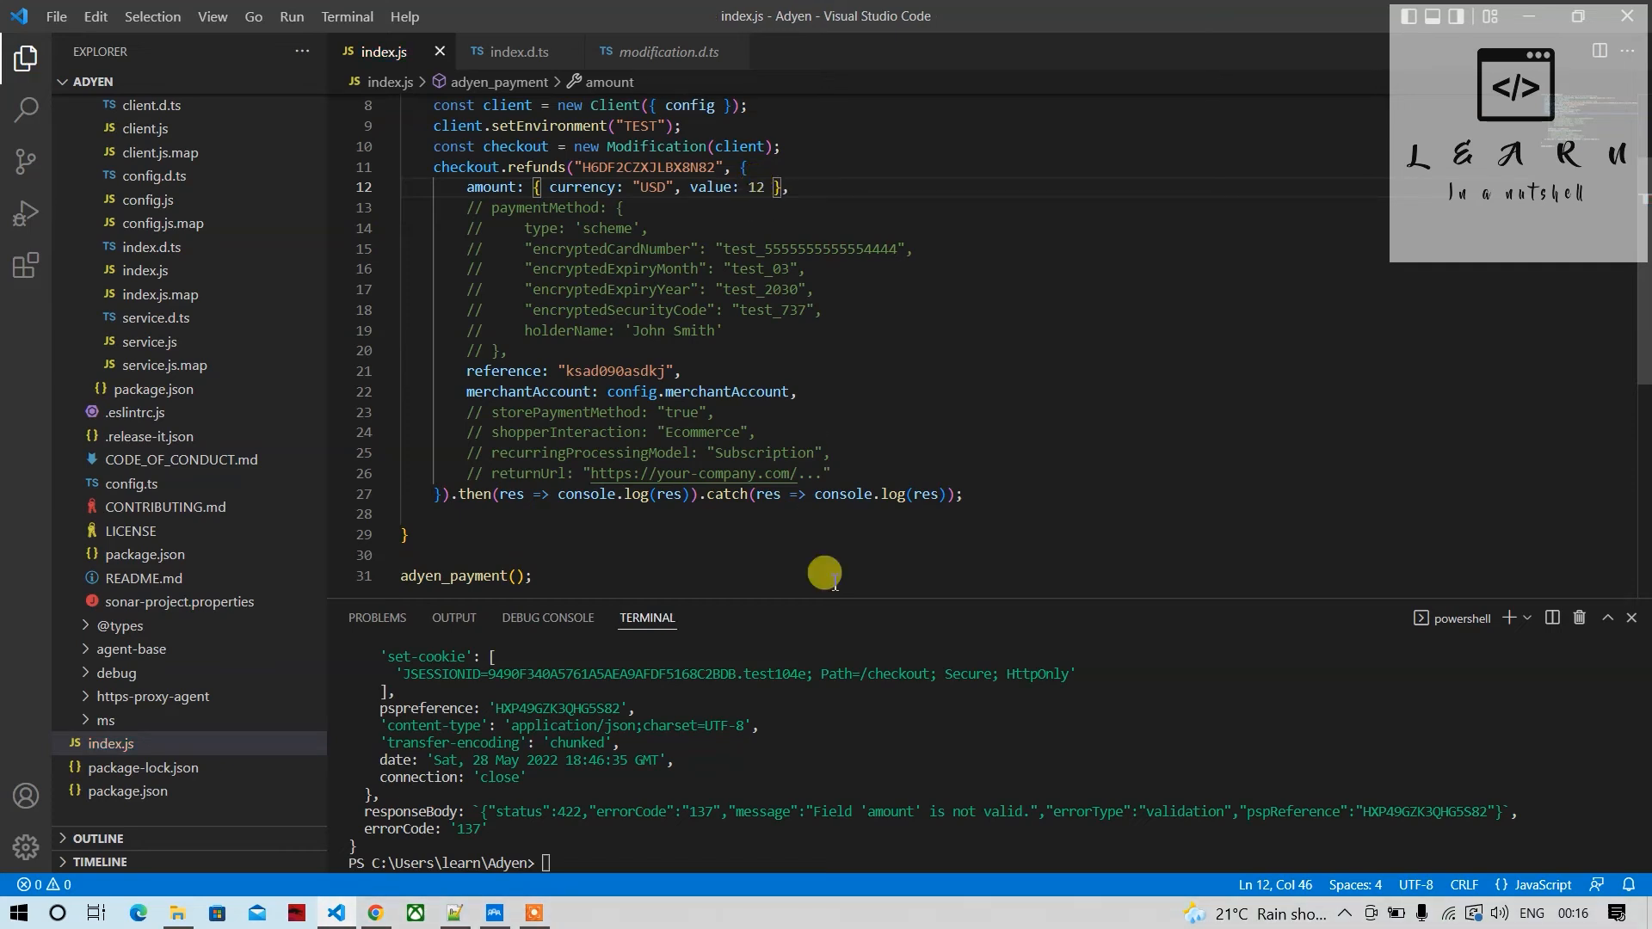
type("node .\\index.js")
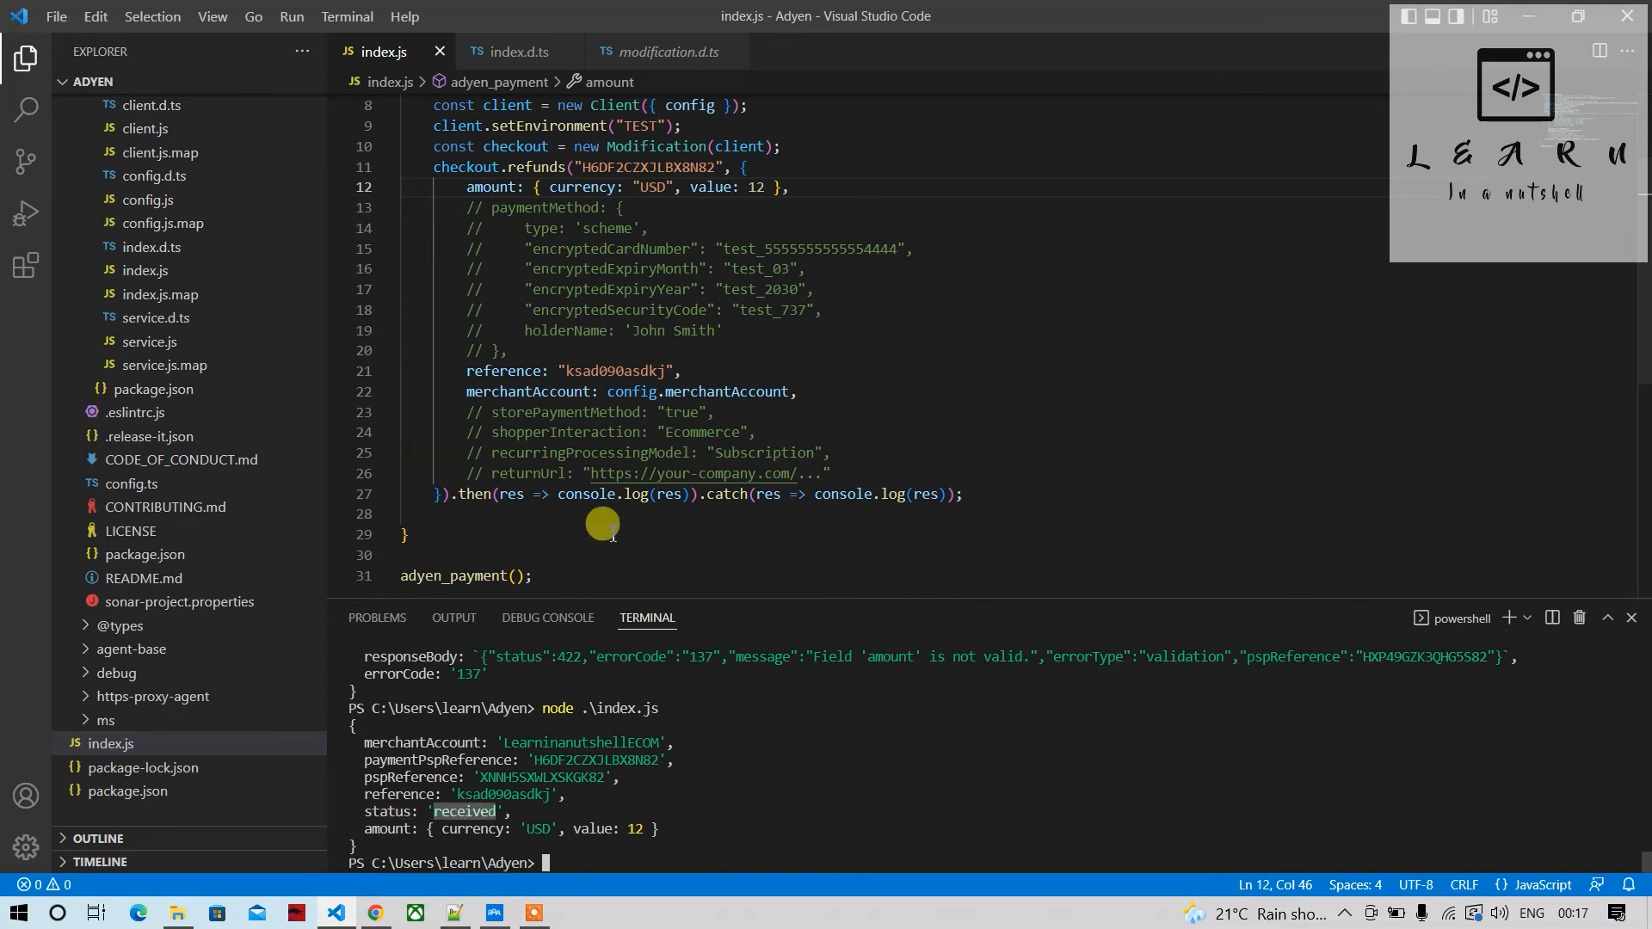
mouse_move(656, 760)
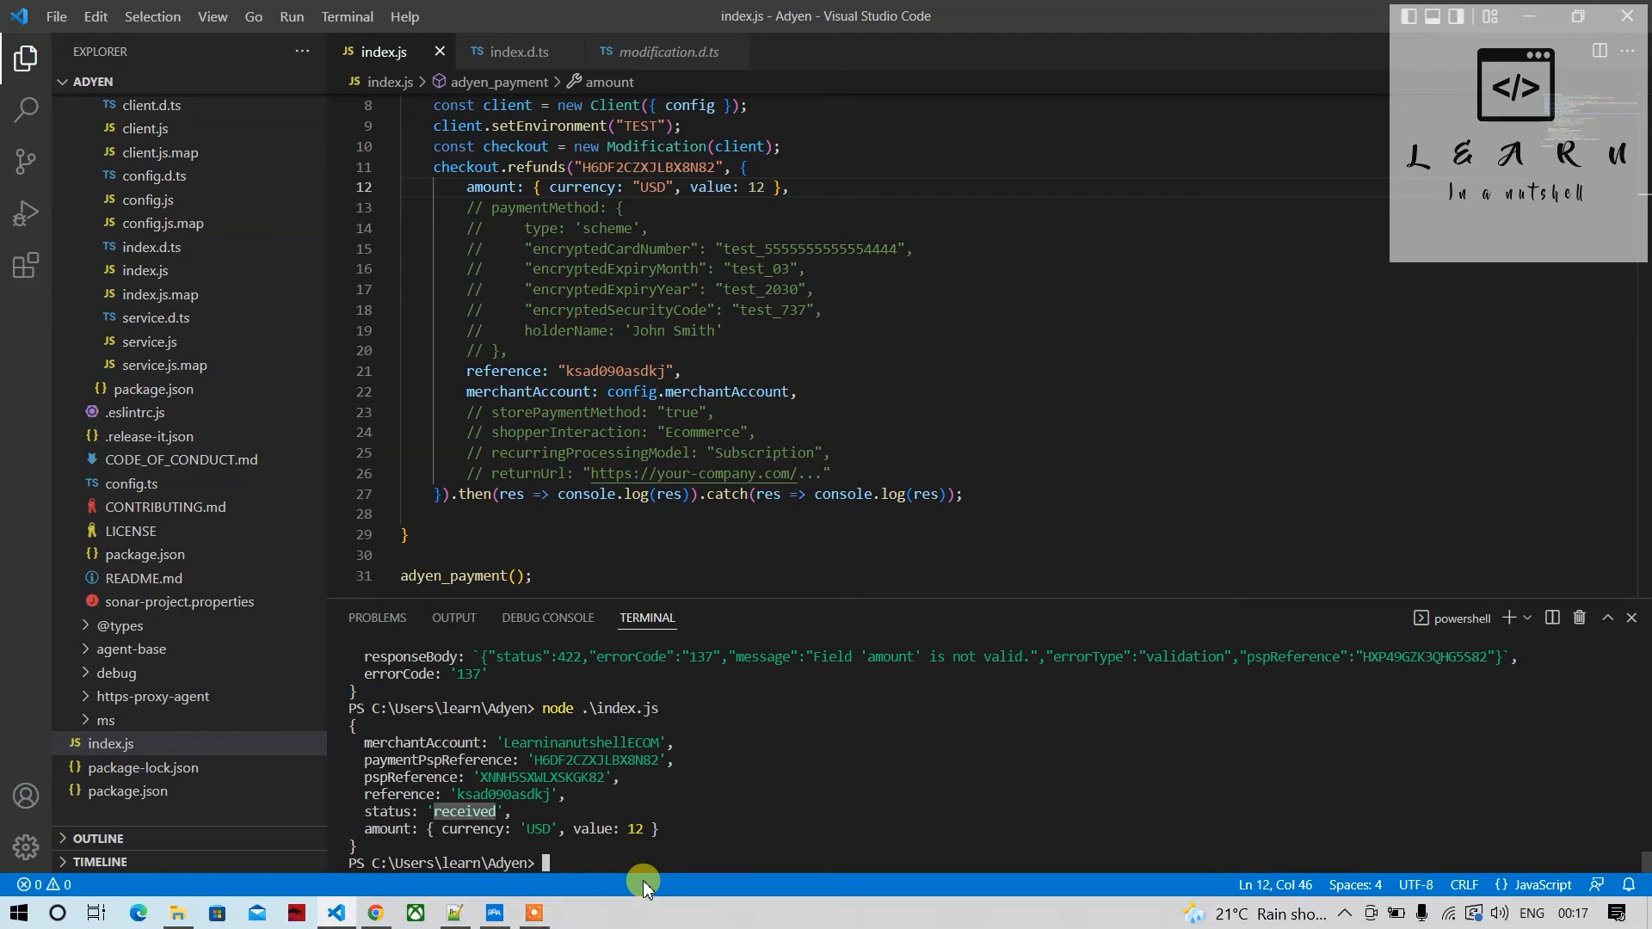
mouse_move(602, 925)
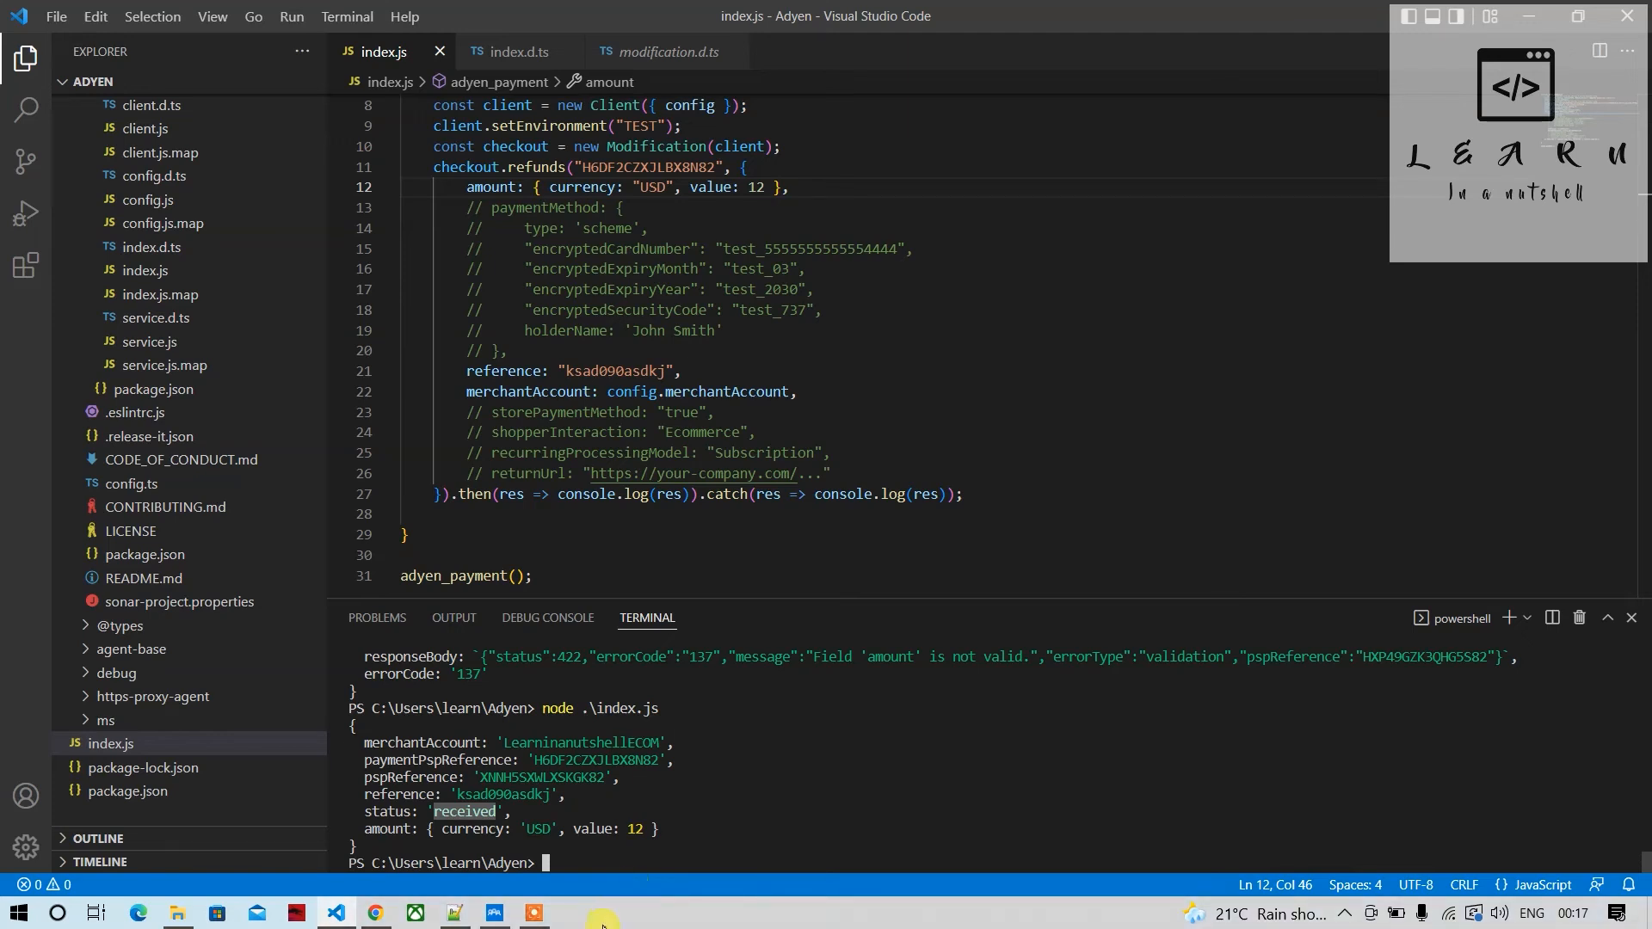
mouse_move(517, 809)
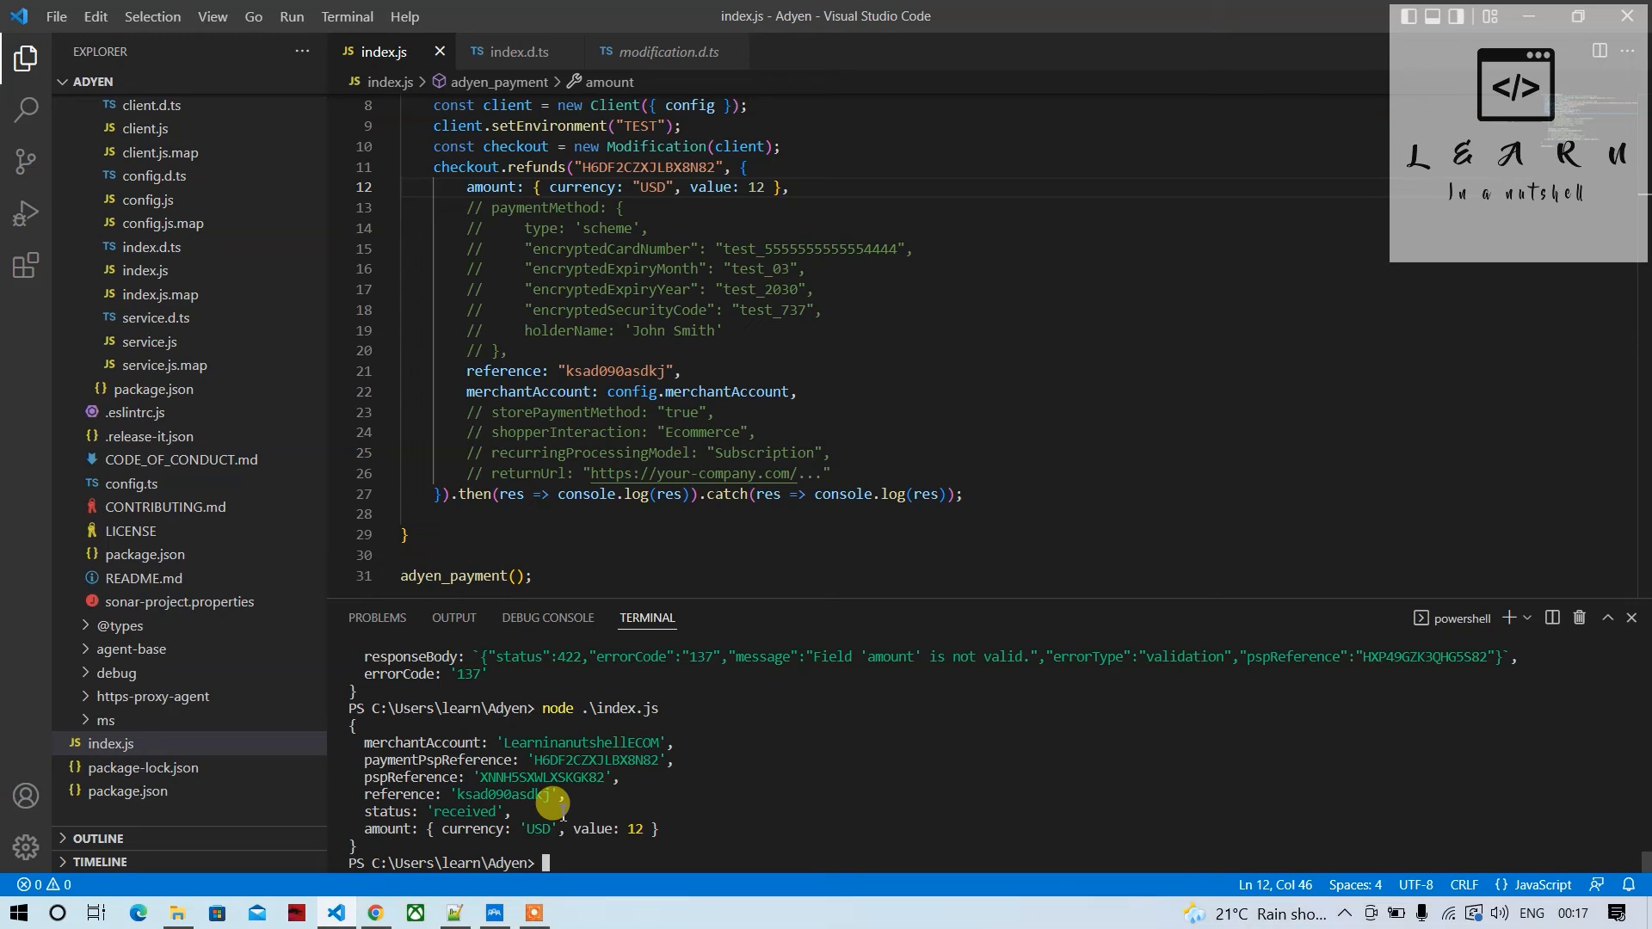
mouse_move(622, 537)
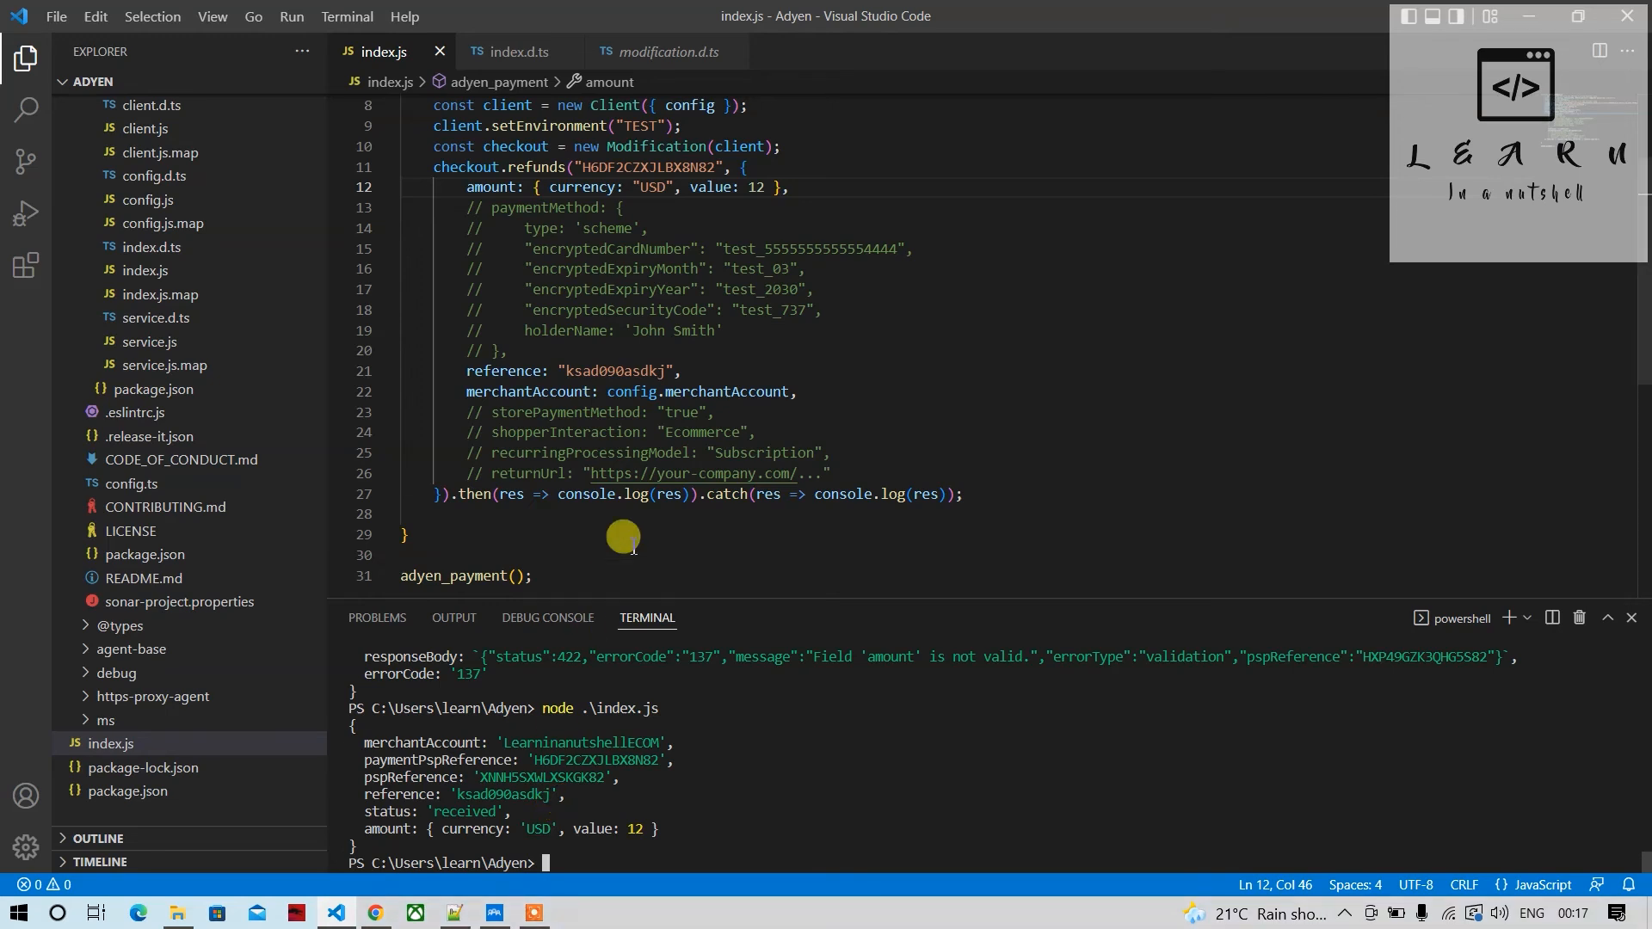
Switch to the Adyen Customer Area tab in Chrome and open Developers > Webhooks
key("alt+tab")
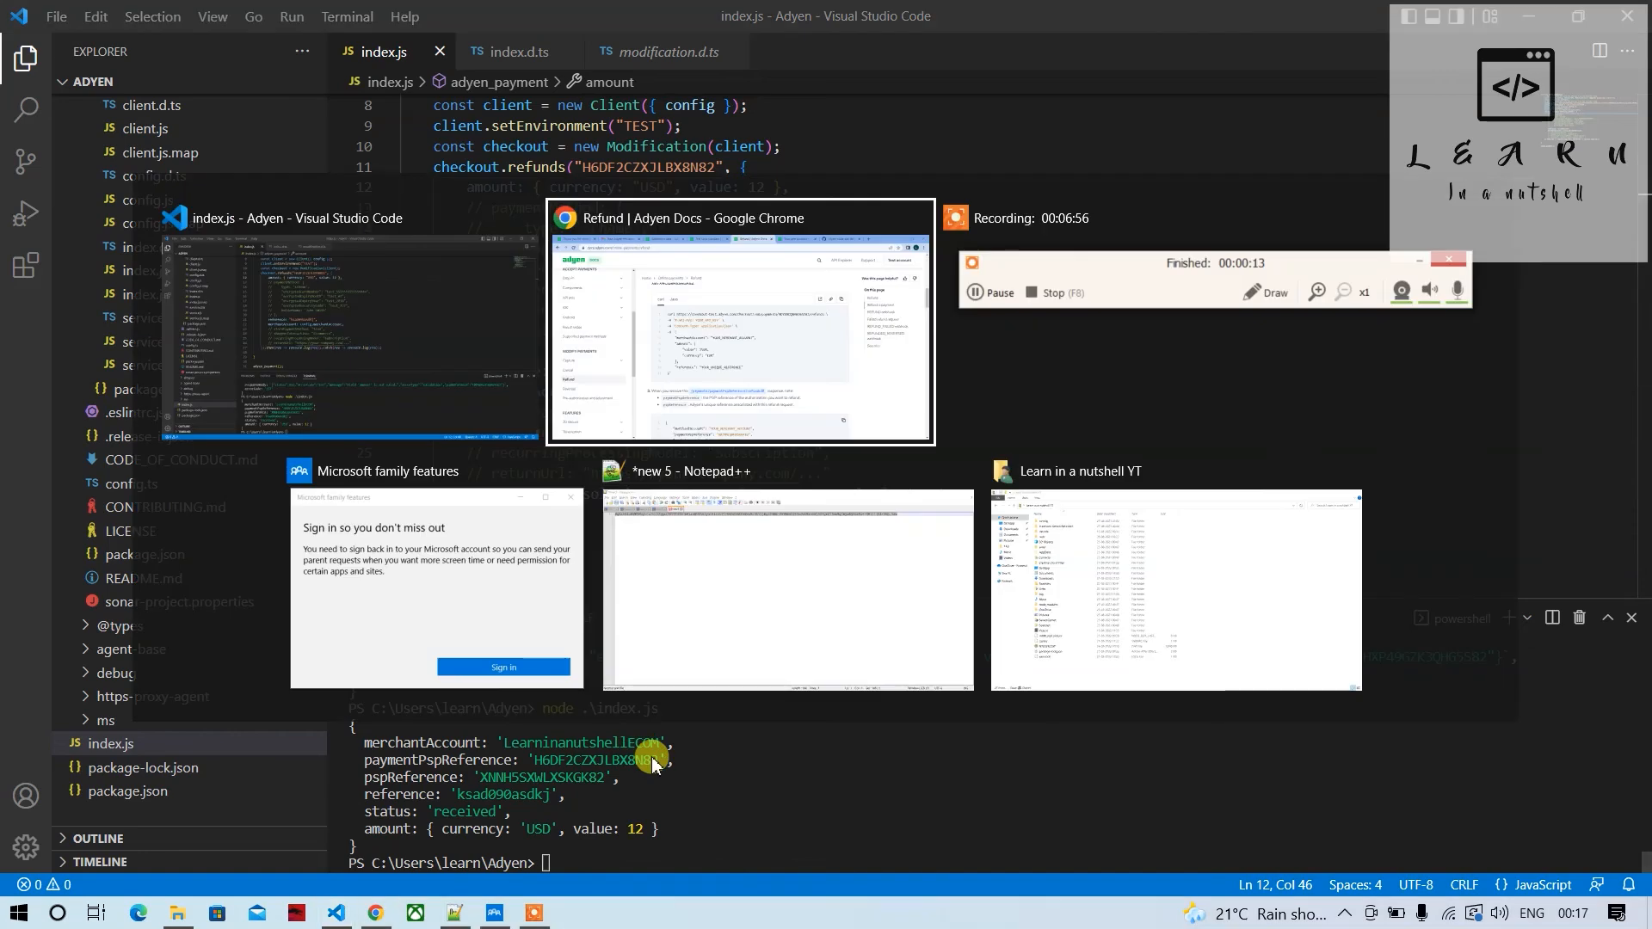
left_click(738, 327)
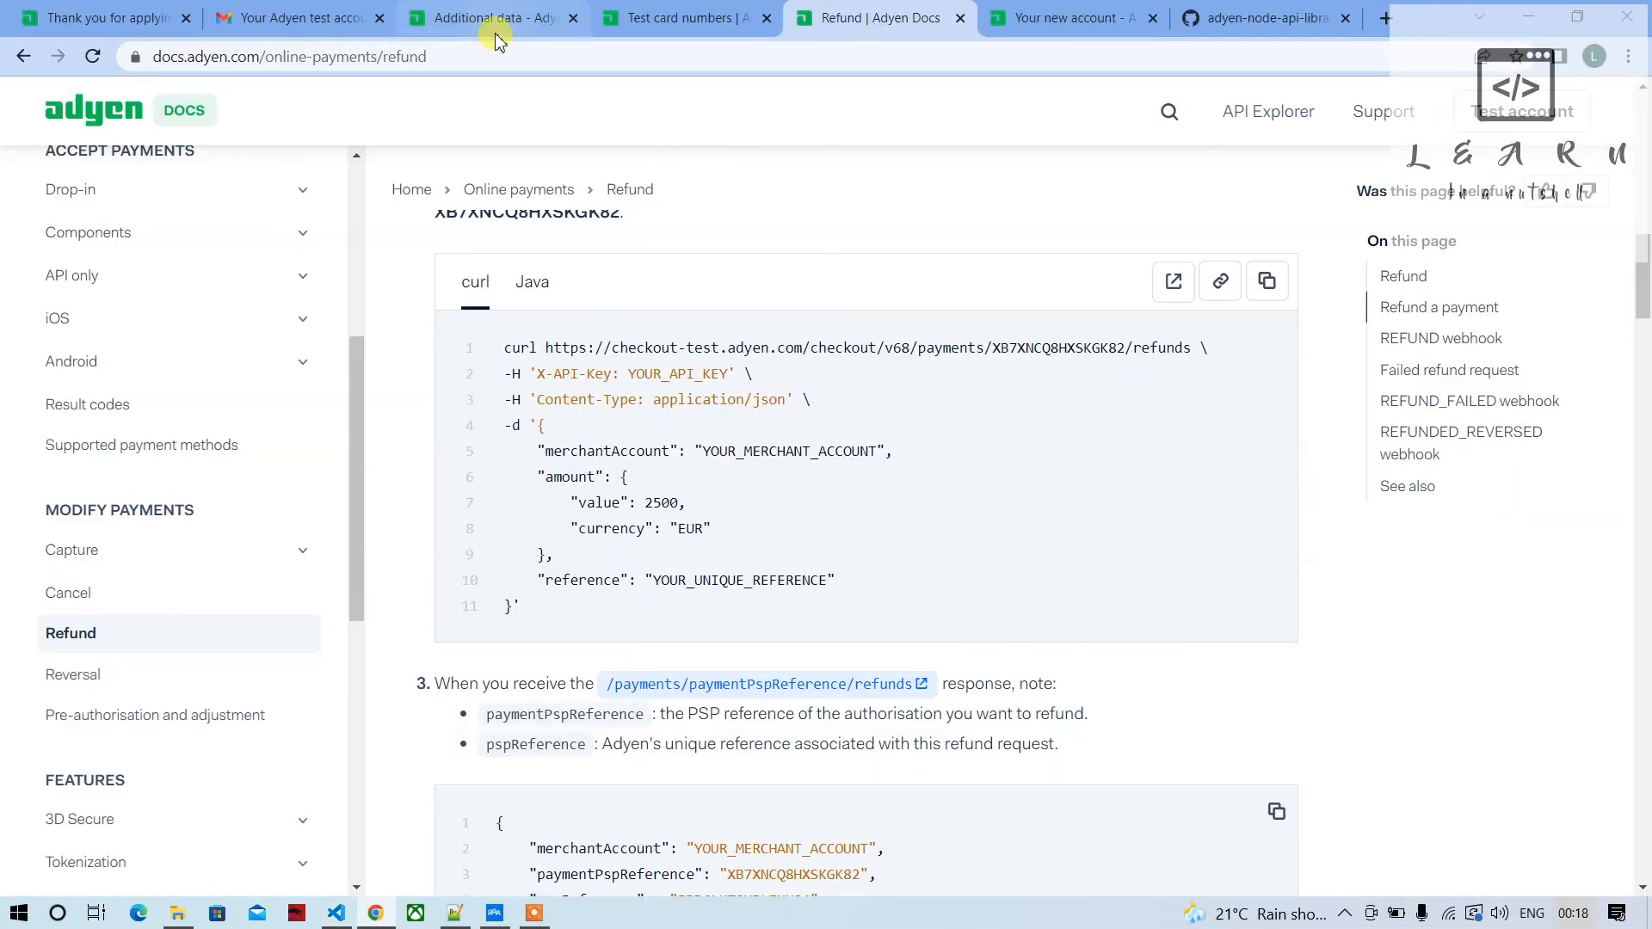
left_click(489, 18)
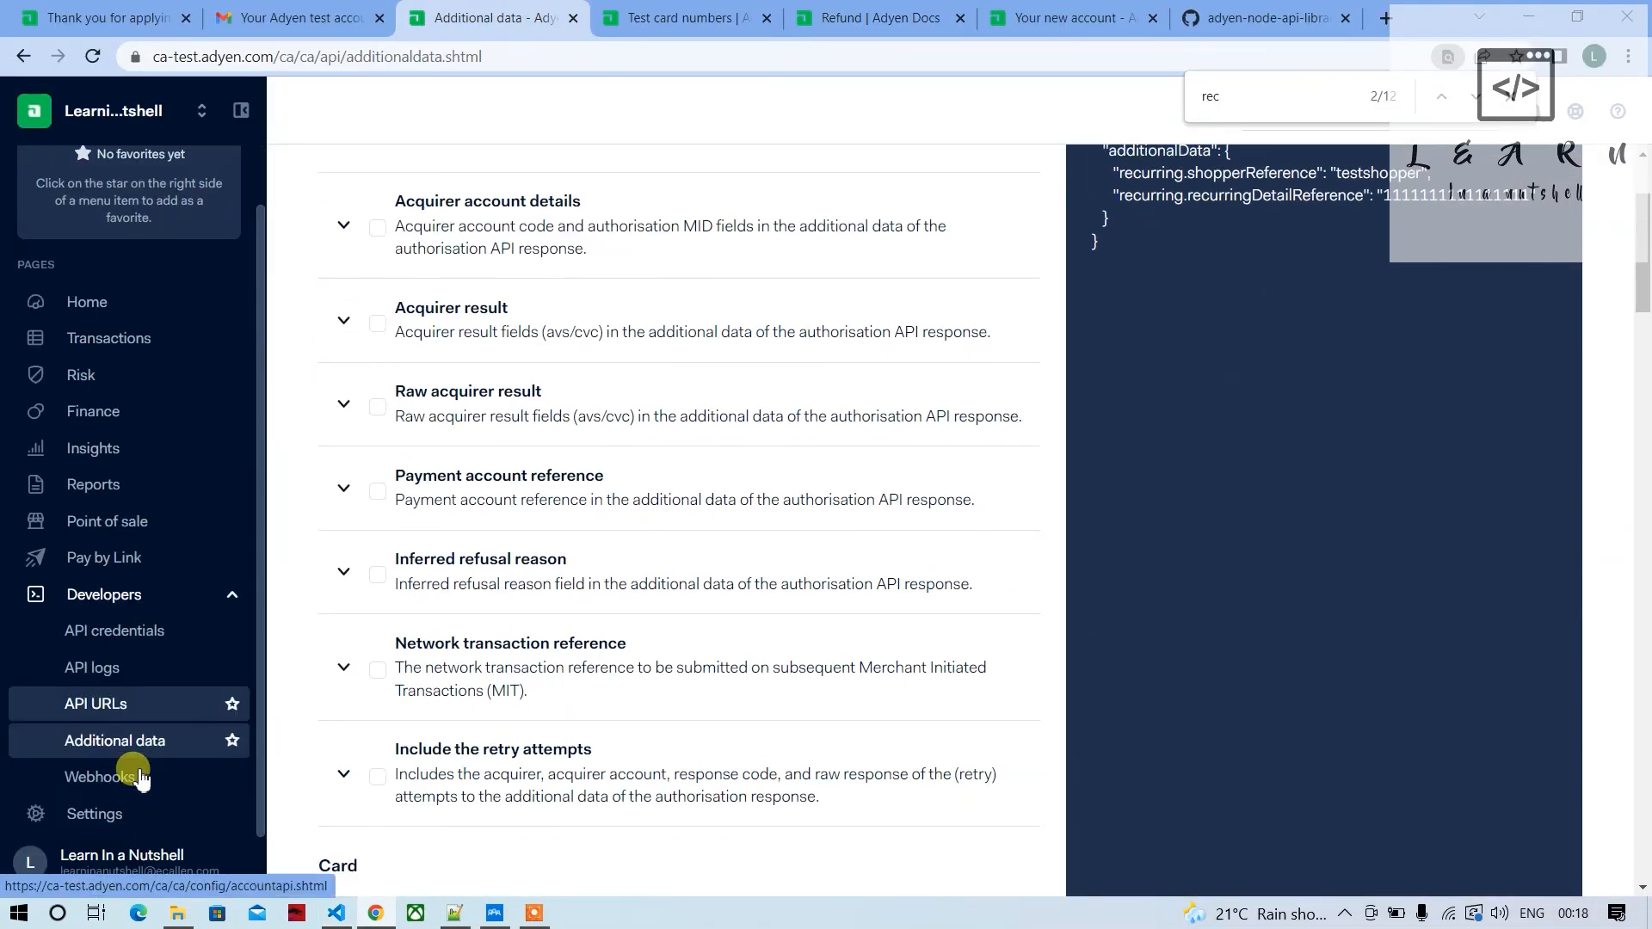
left_click(99, 776)
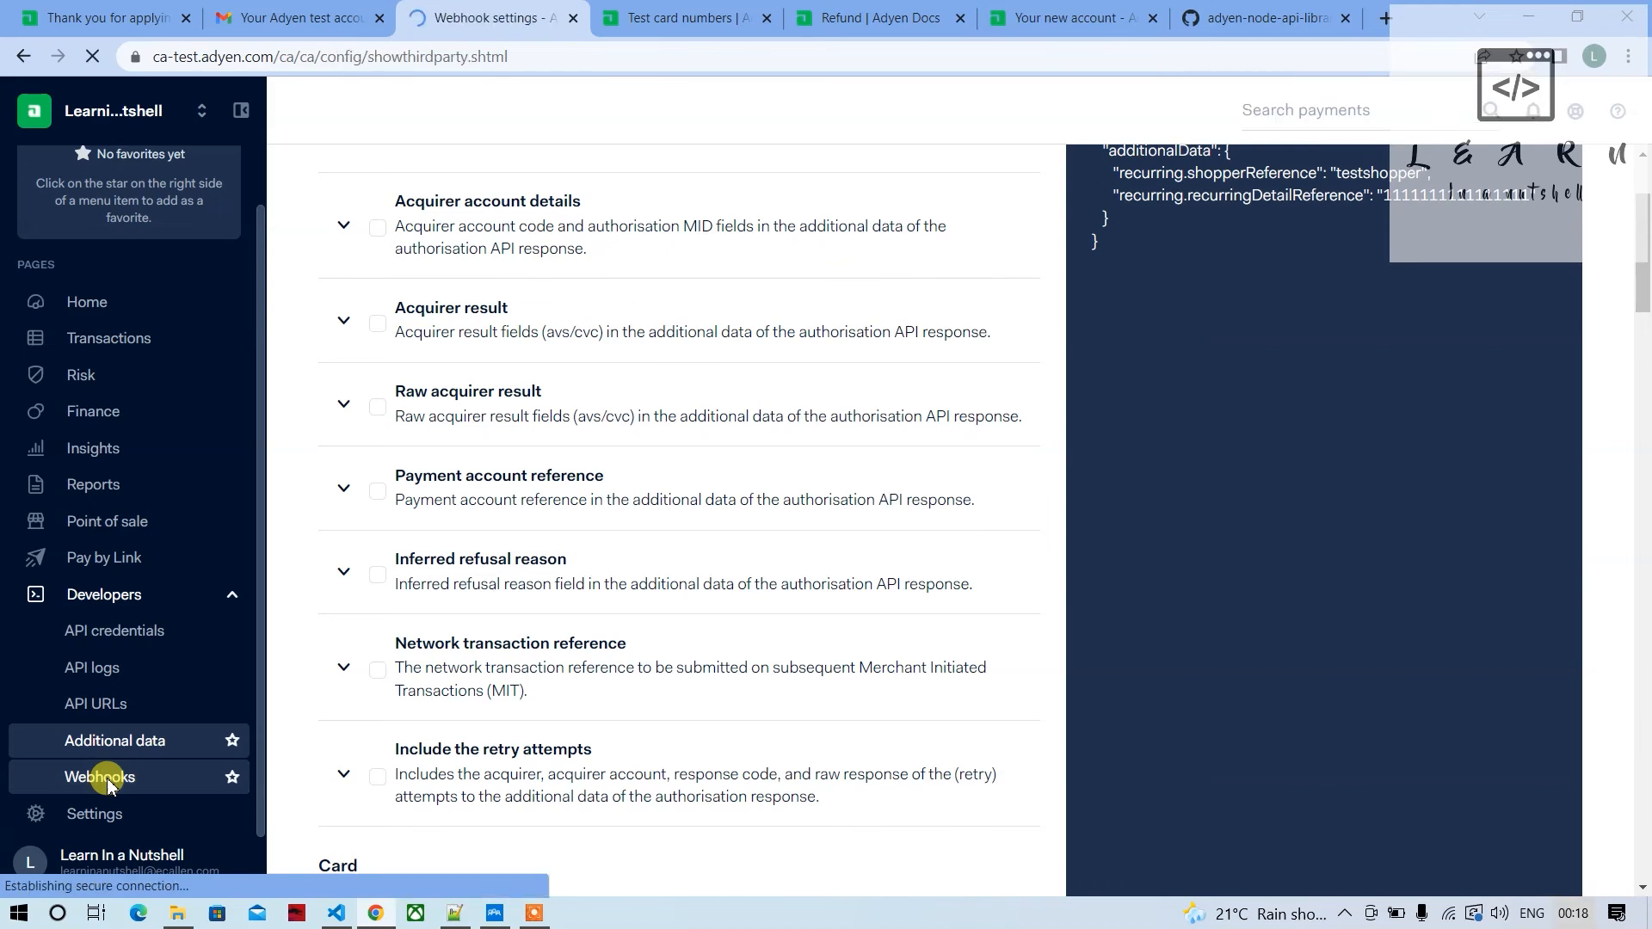
left_click(98, 778)
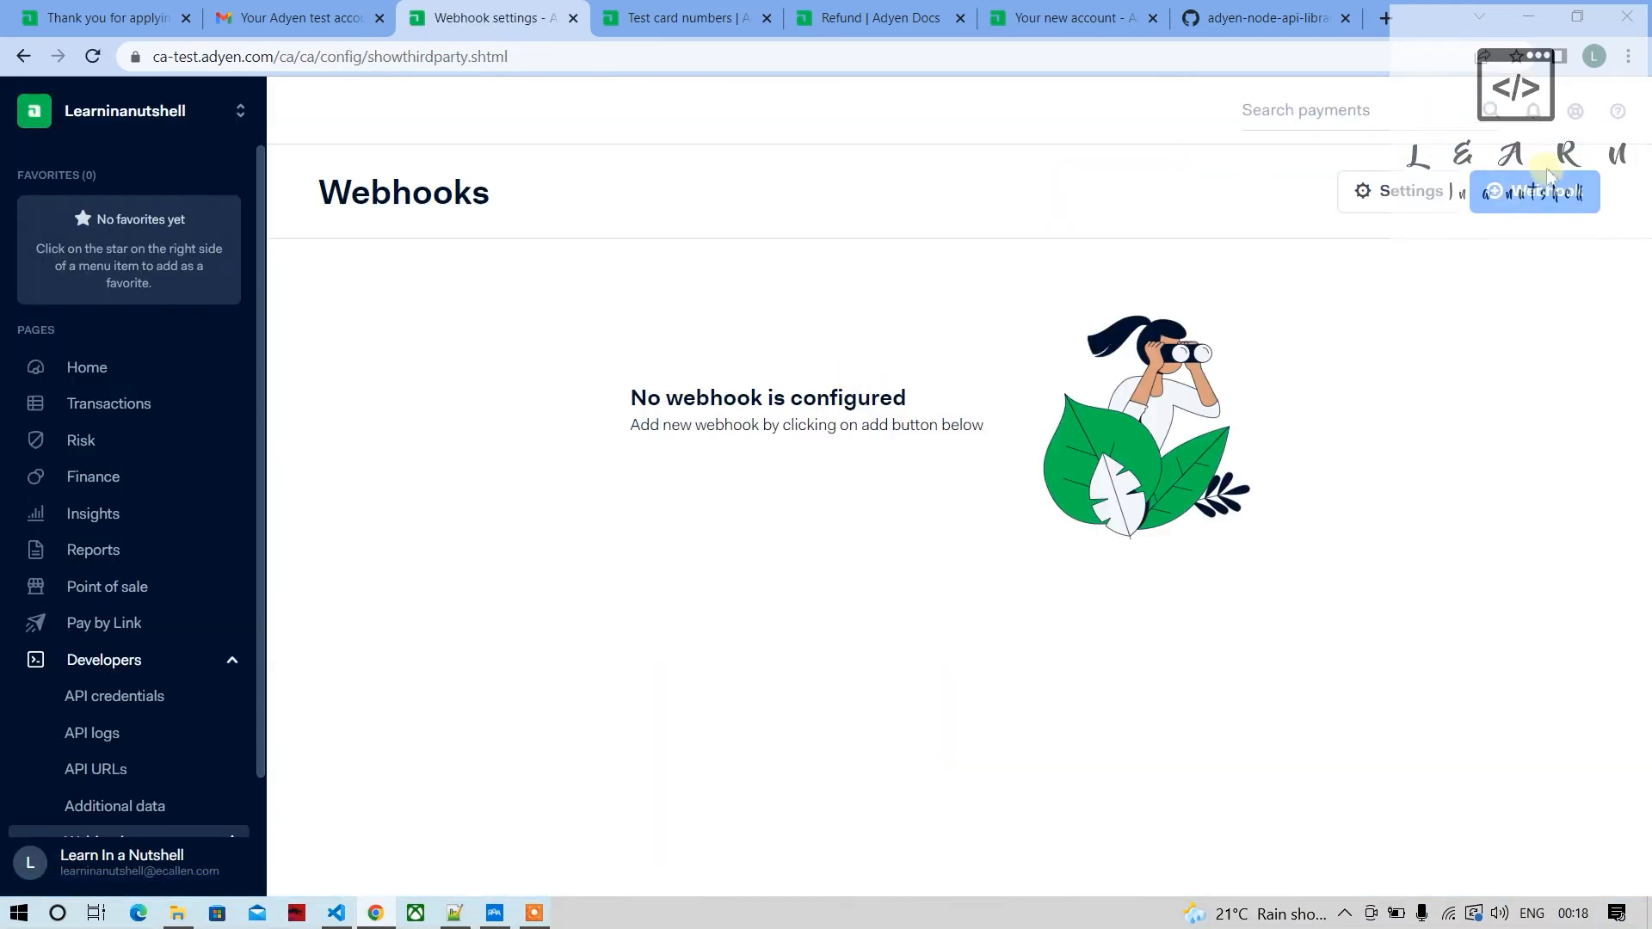
Start adding a webhook and browse the list of available webhook types
left_click(1534, 191)
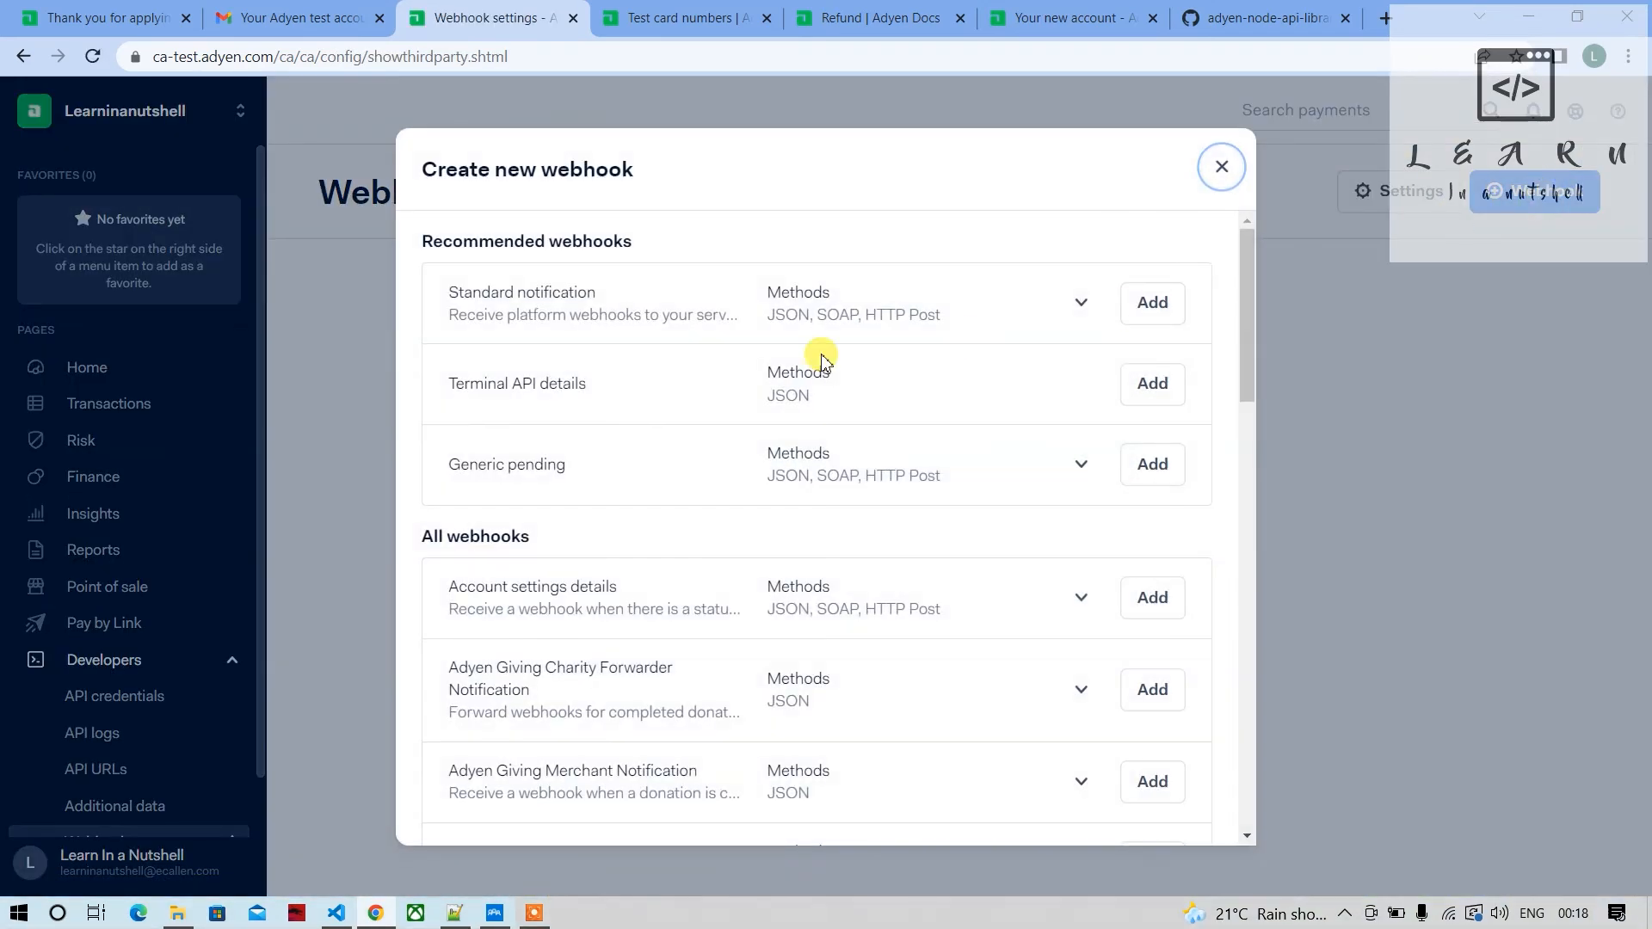
scroll("down", 3)
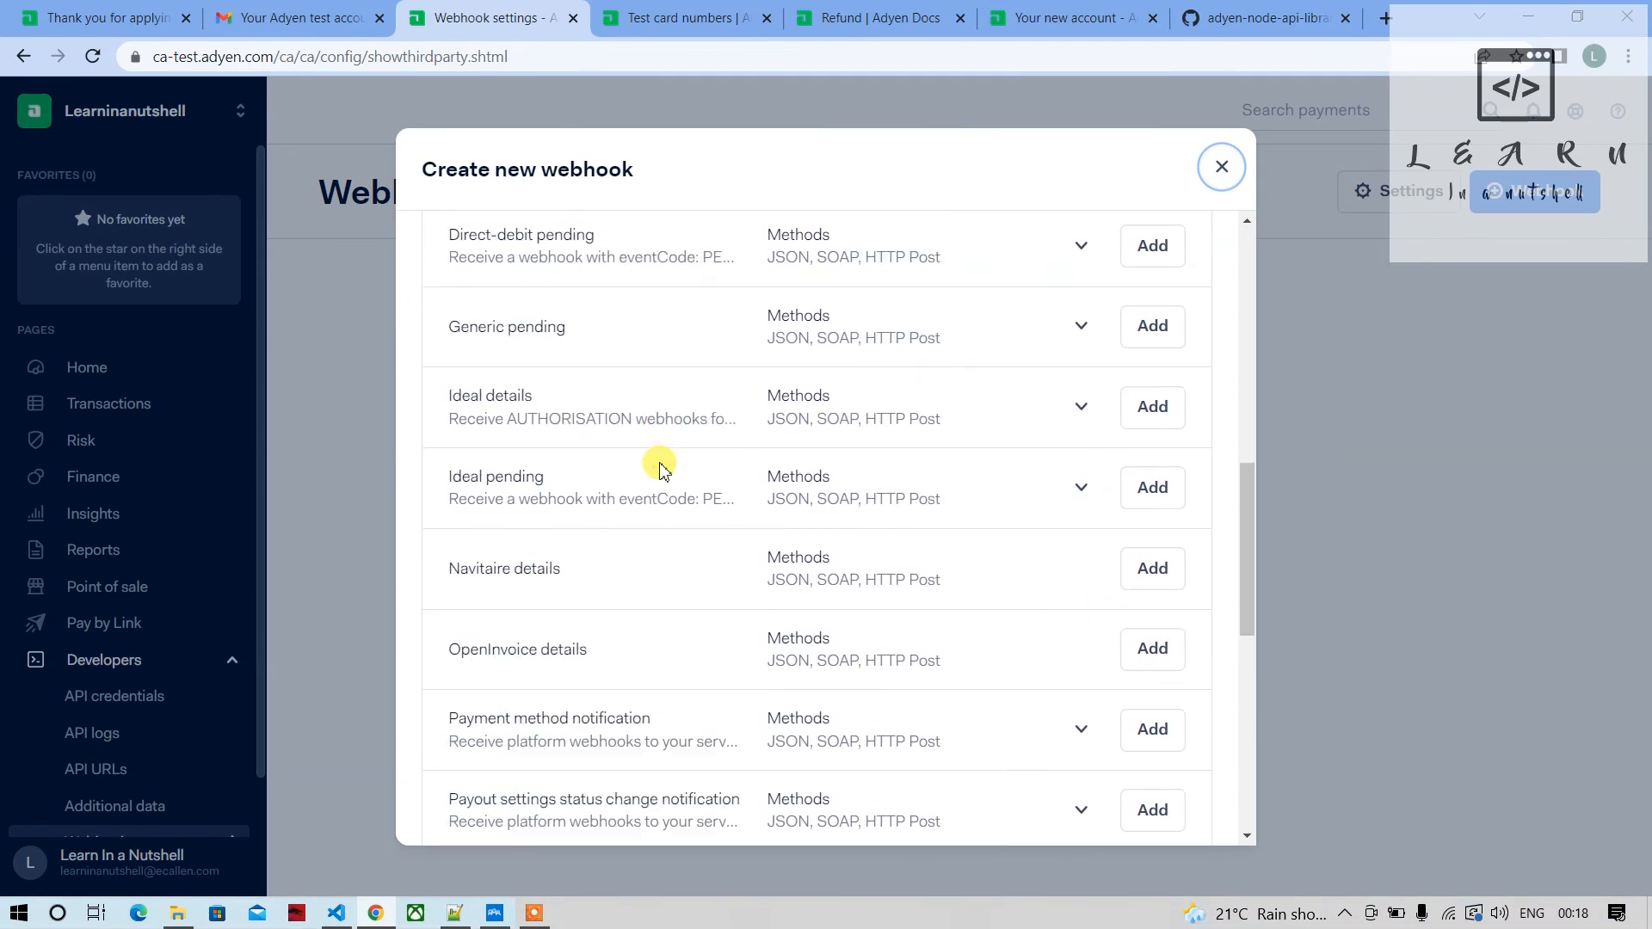
scroll("up", 3)
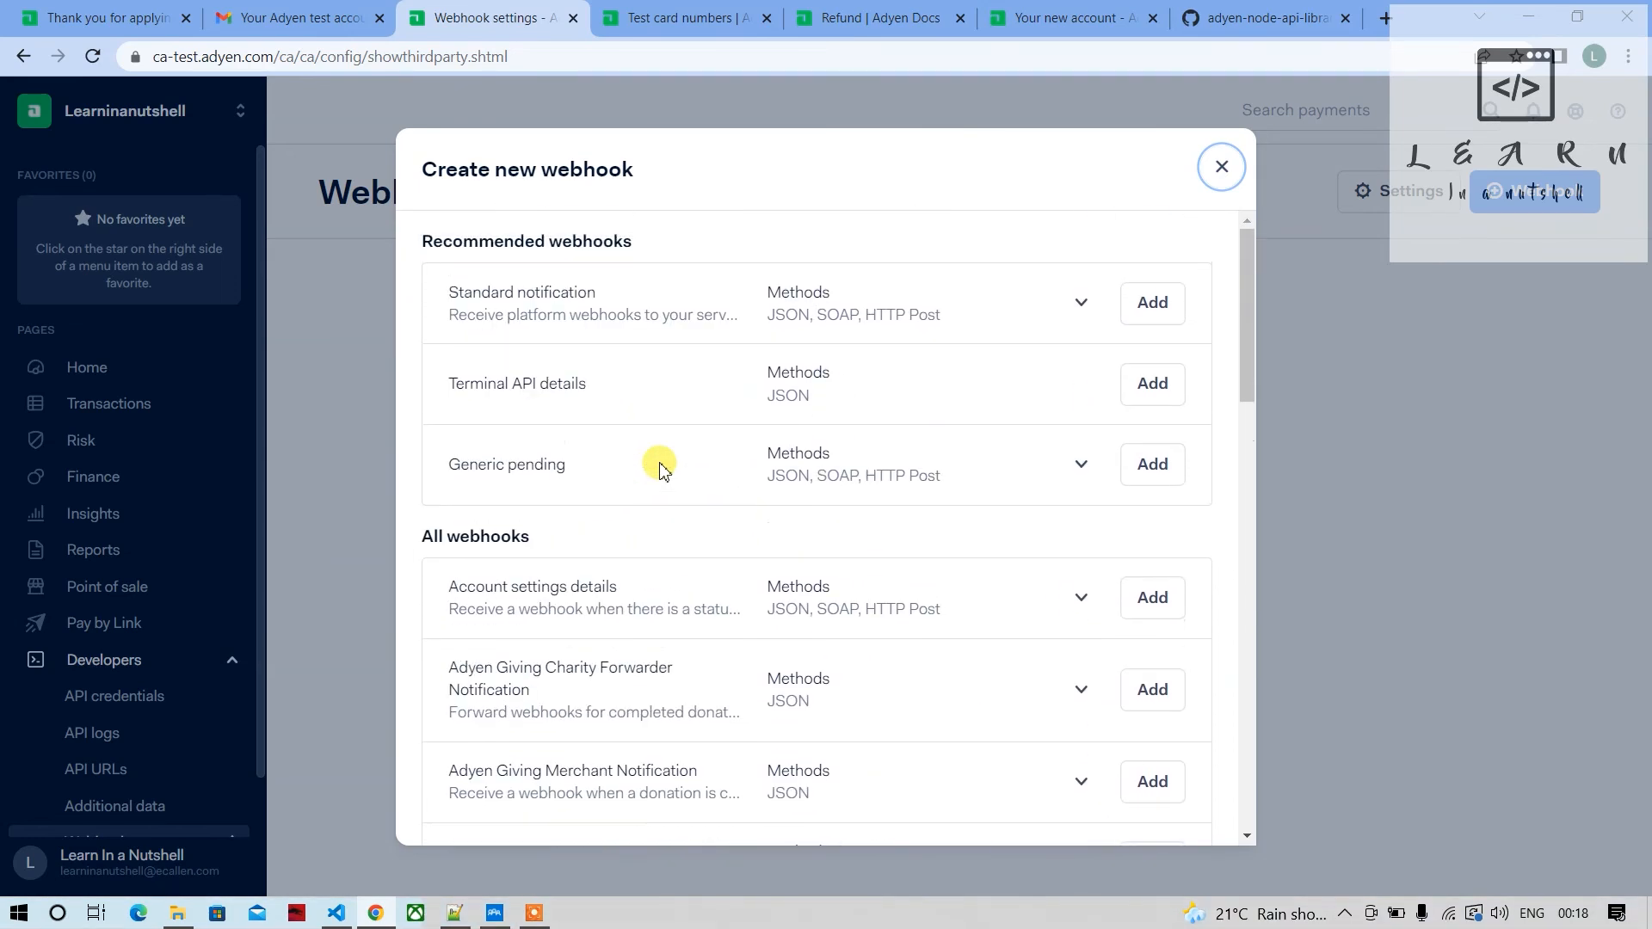
mouse_move(540, 296)
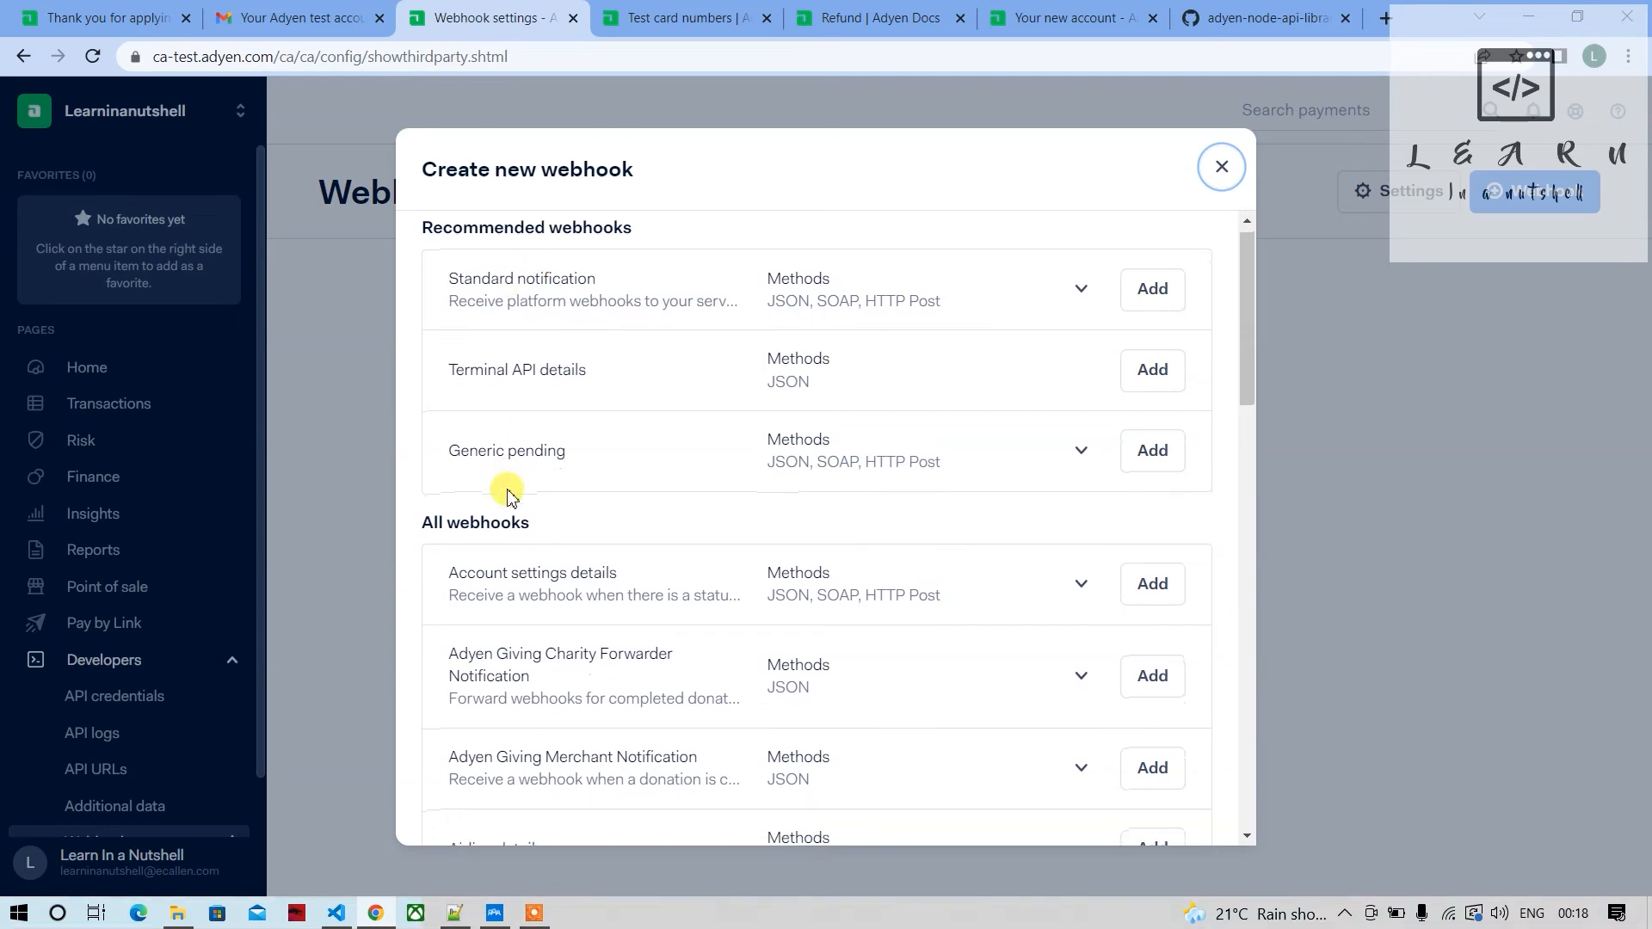
scroll("down", 3)
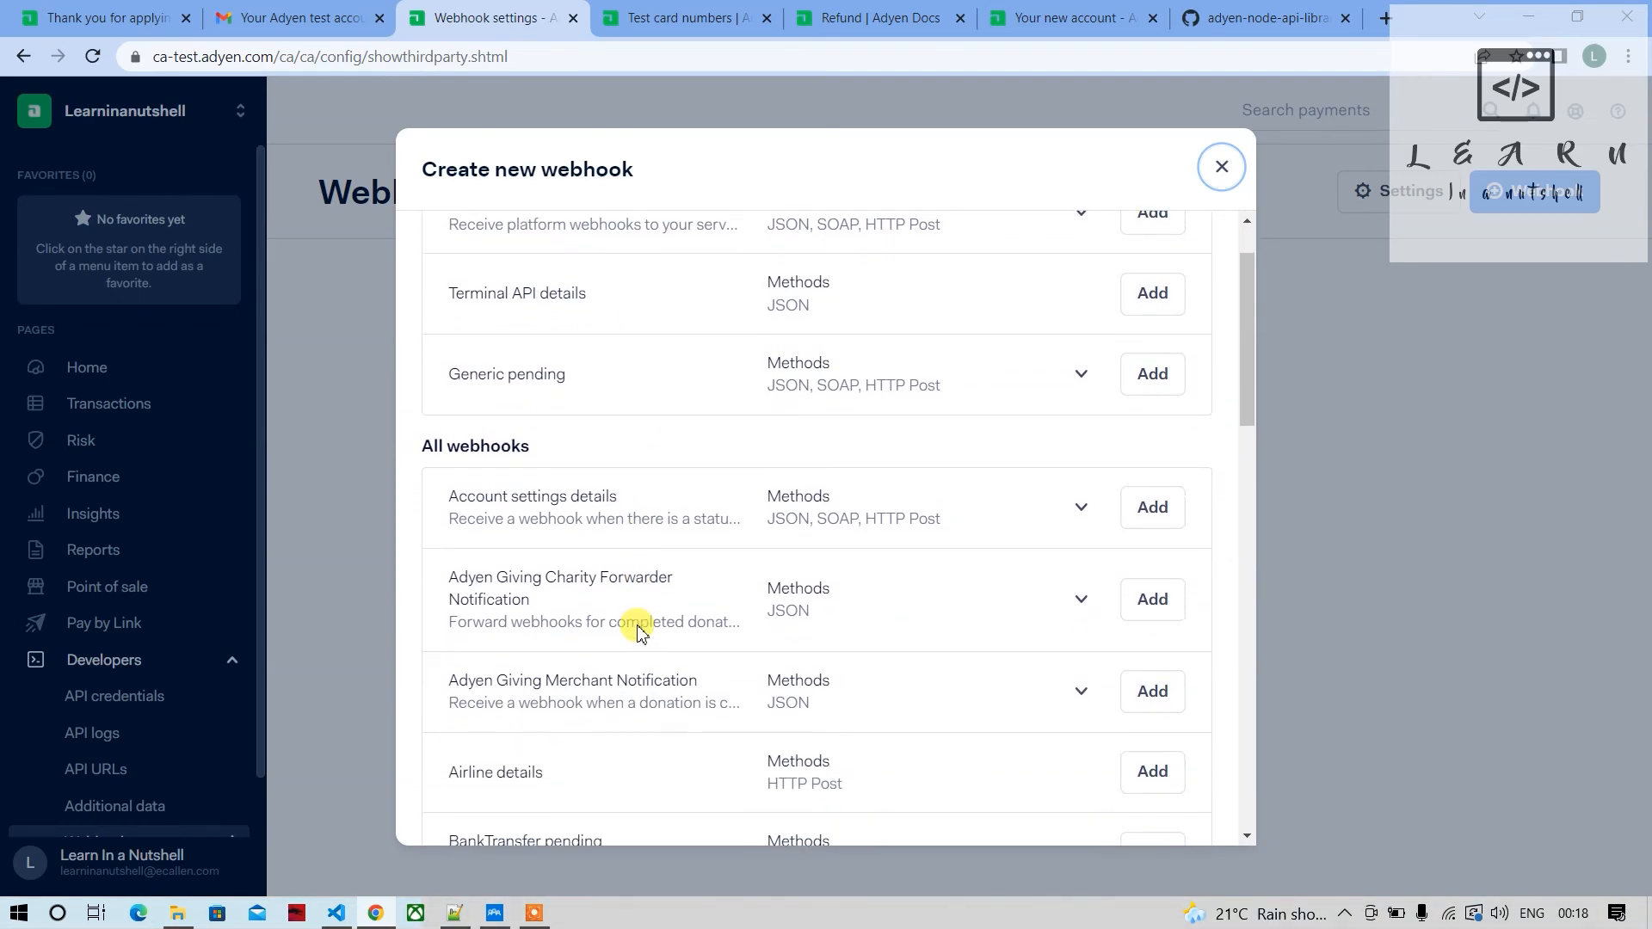
scroll("up", 3)
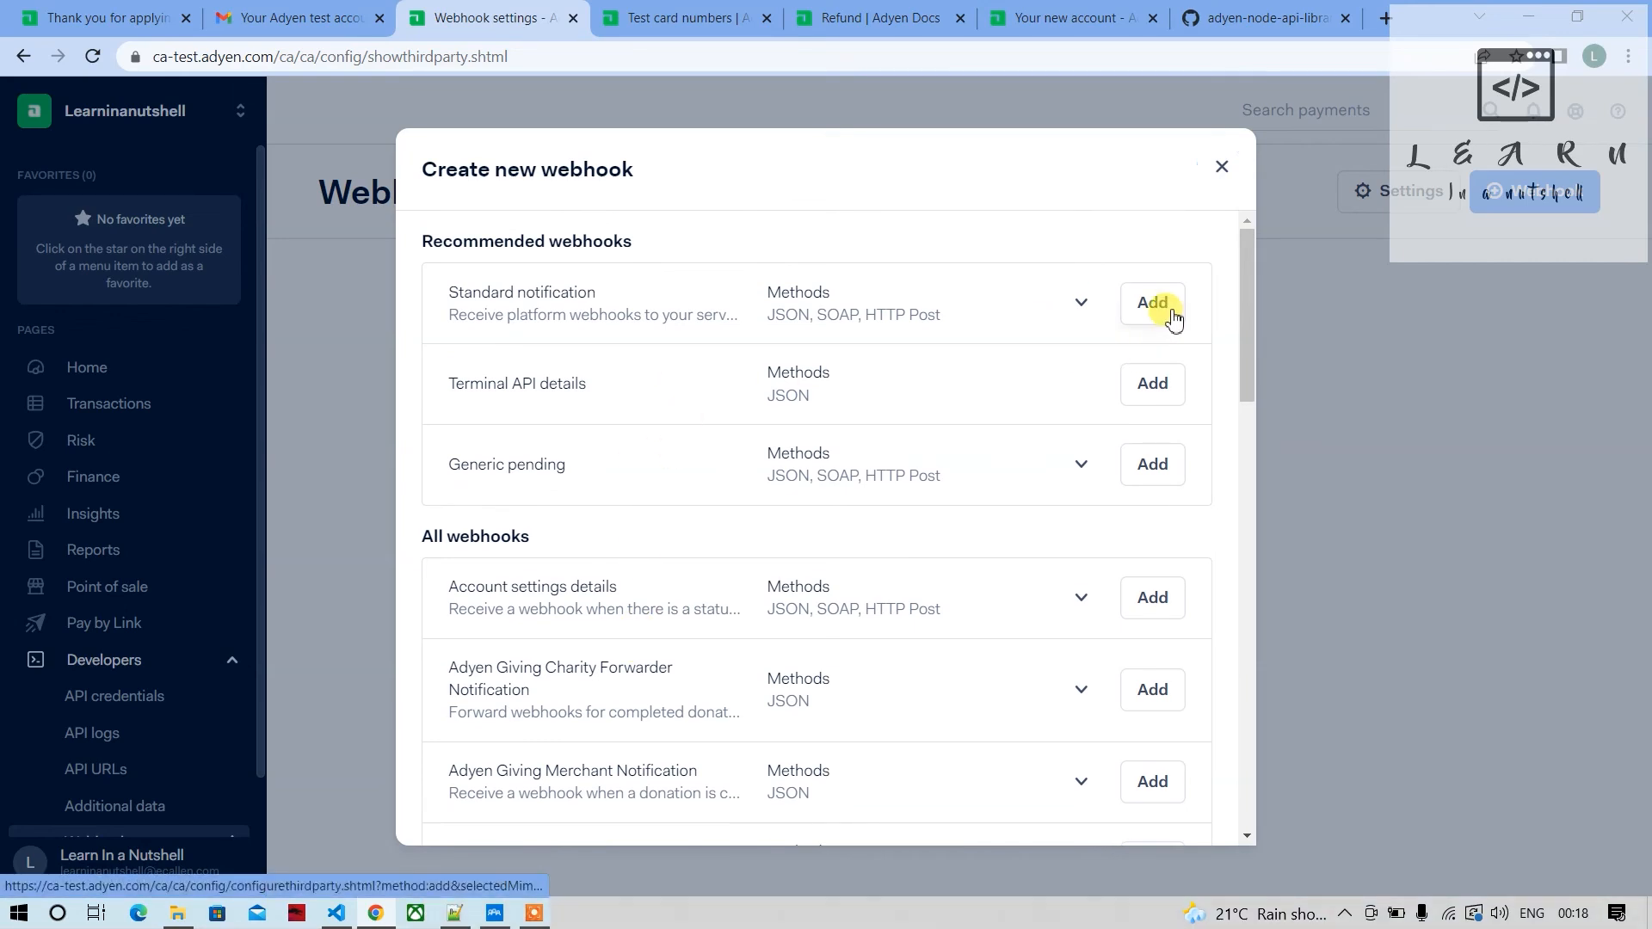
Choose a Standard notification webhook and look over its form
left_click(1150, 304)
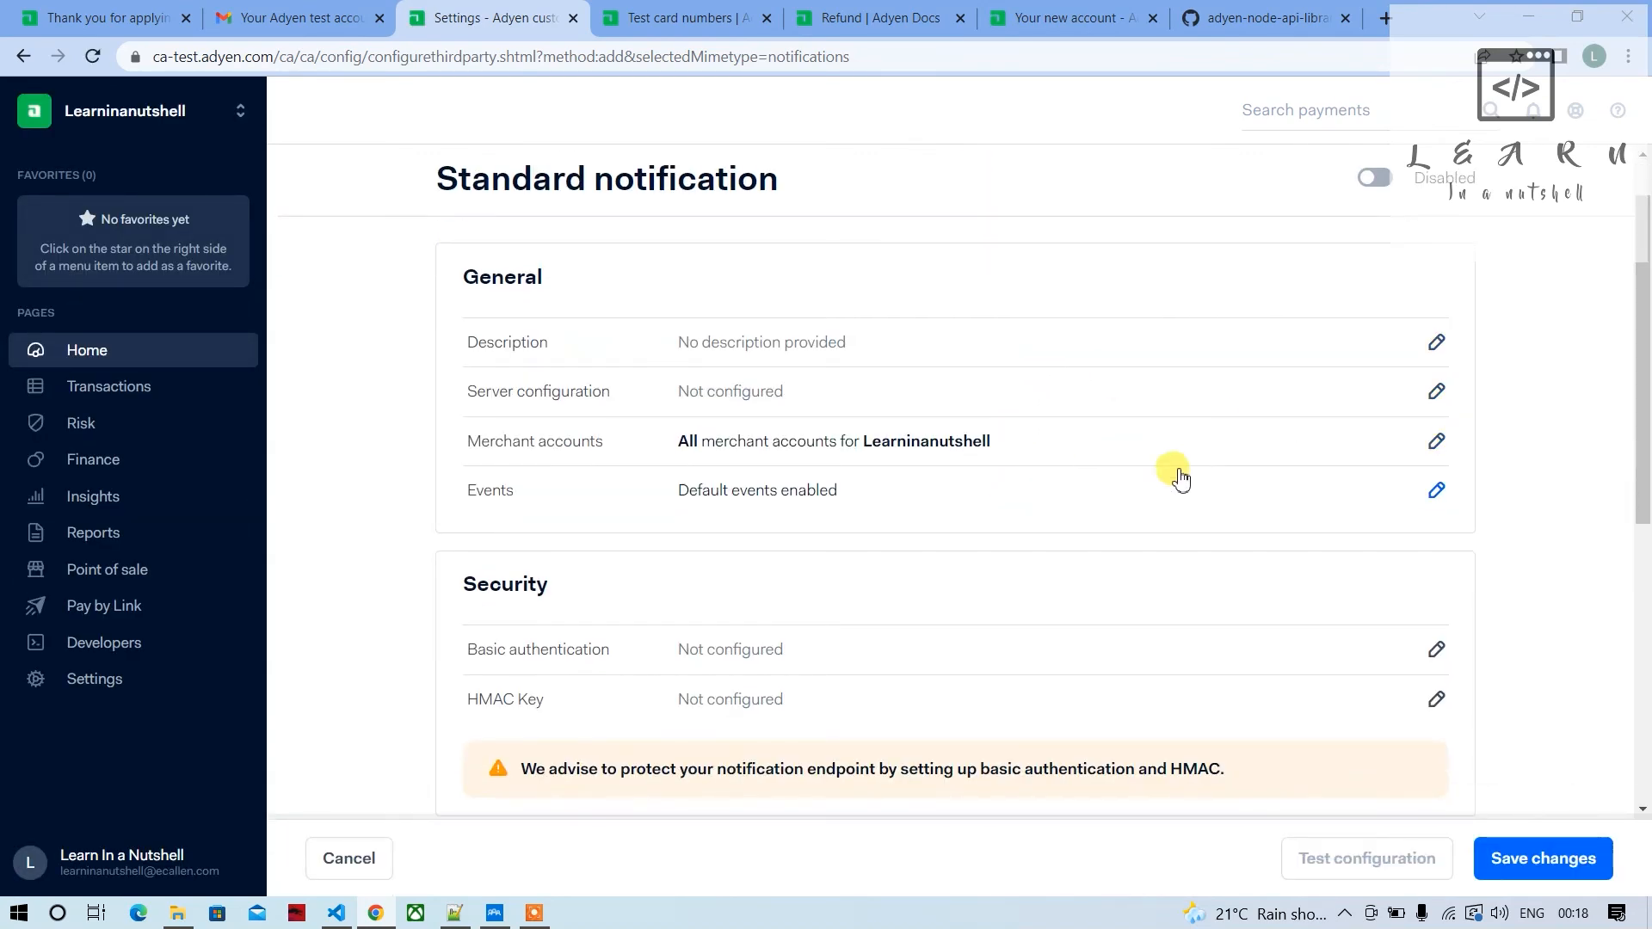
scroll("up", 3)
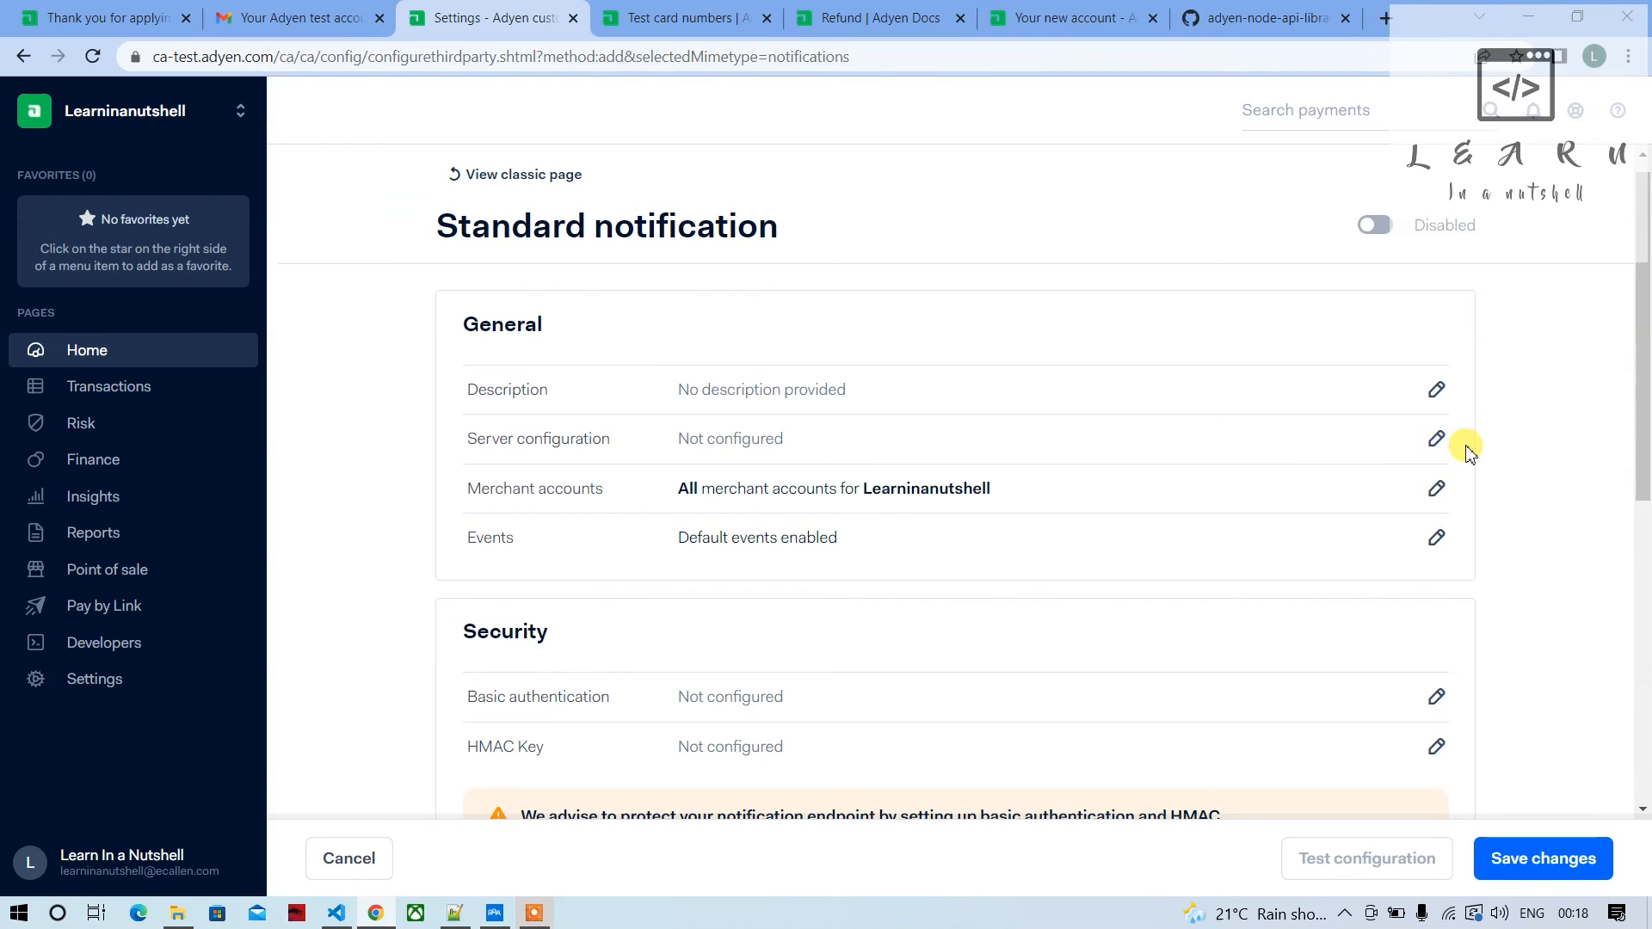
scroll("down", 3)
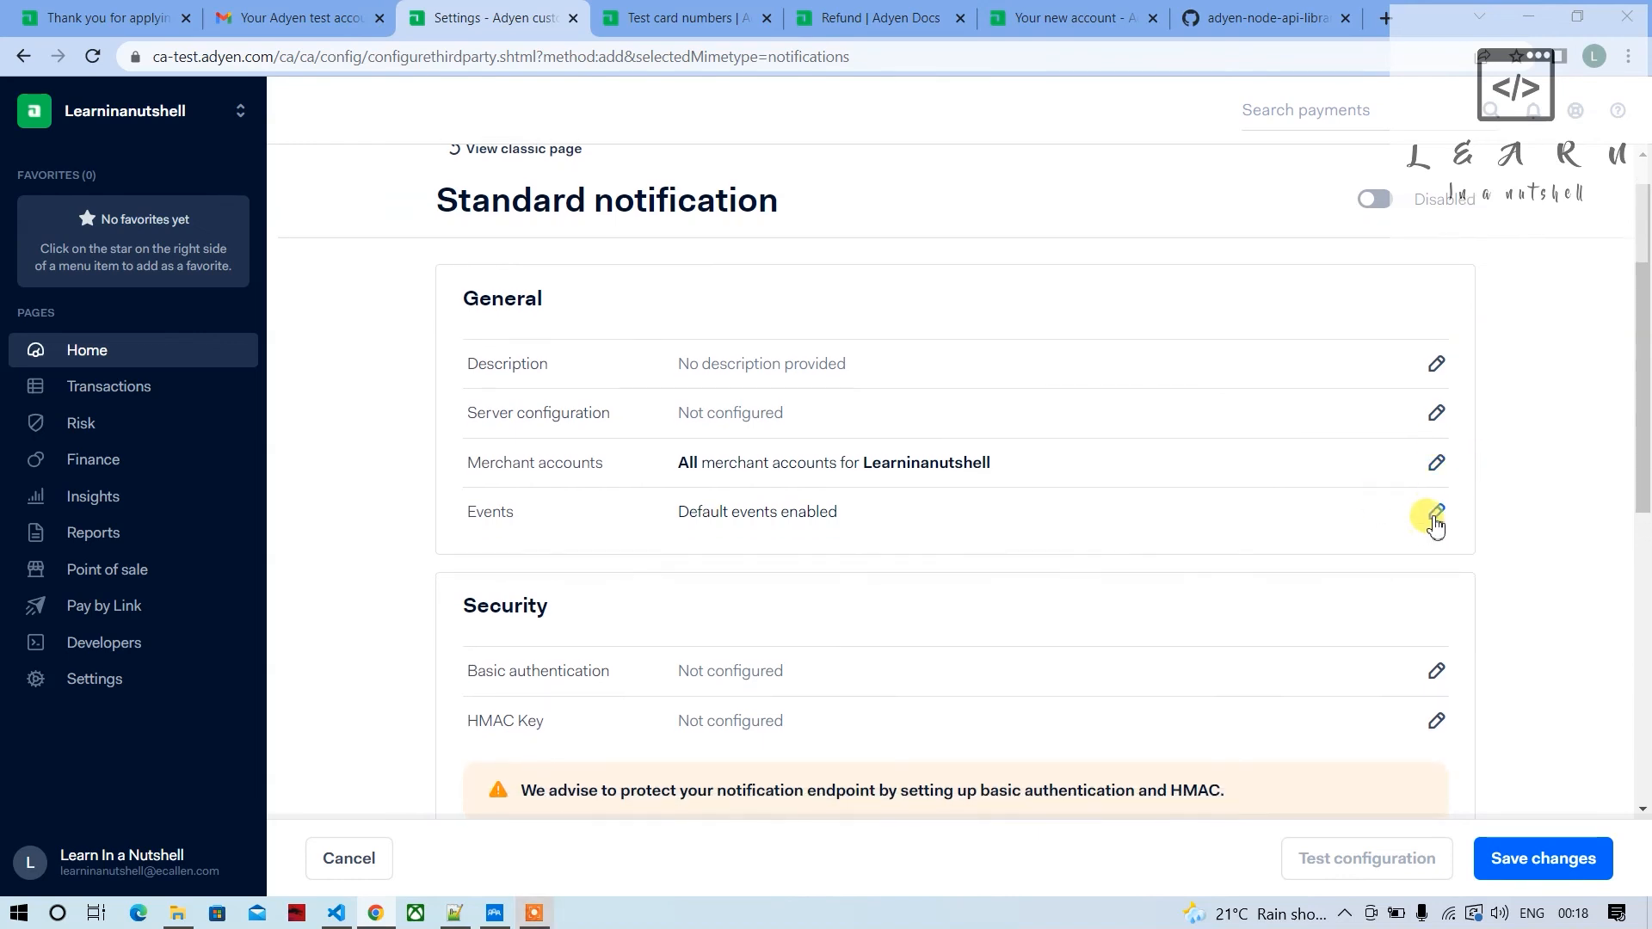
Search the webhook's events for 'Ref', then clear the search to list all events
left_click(1436, 516)
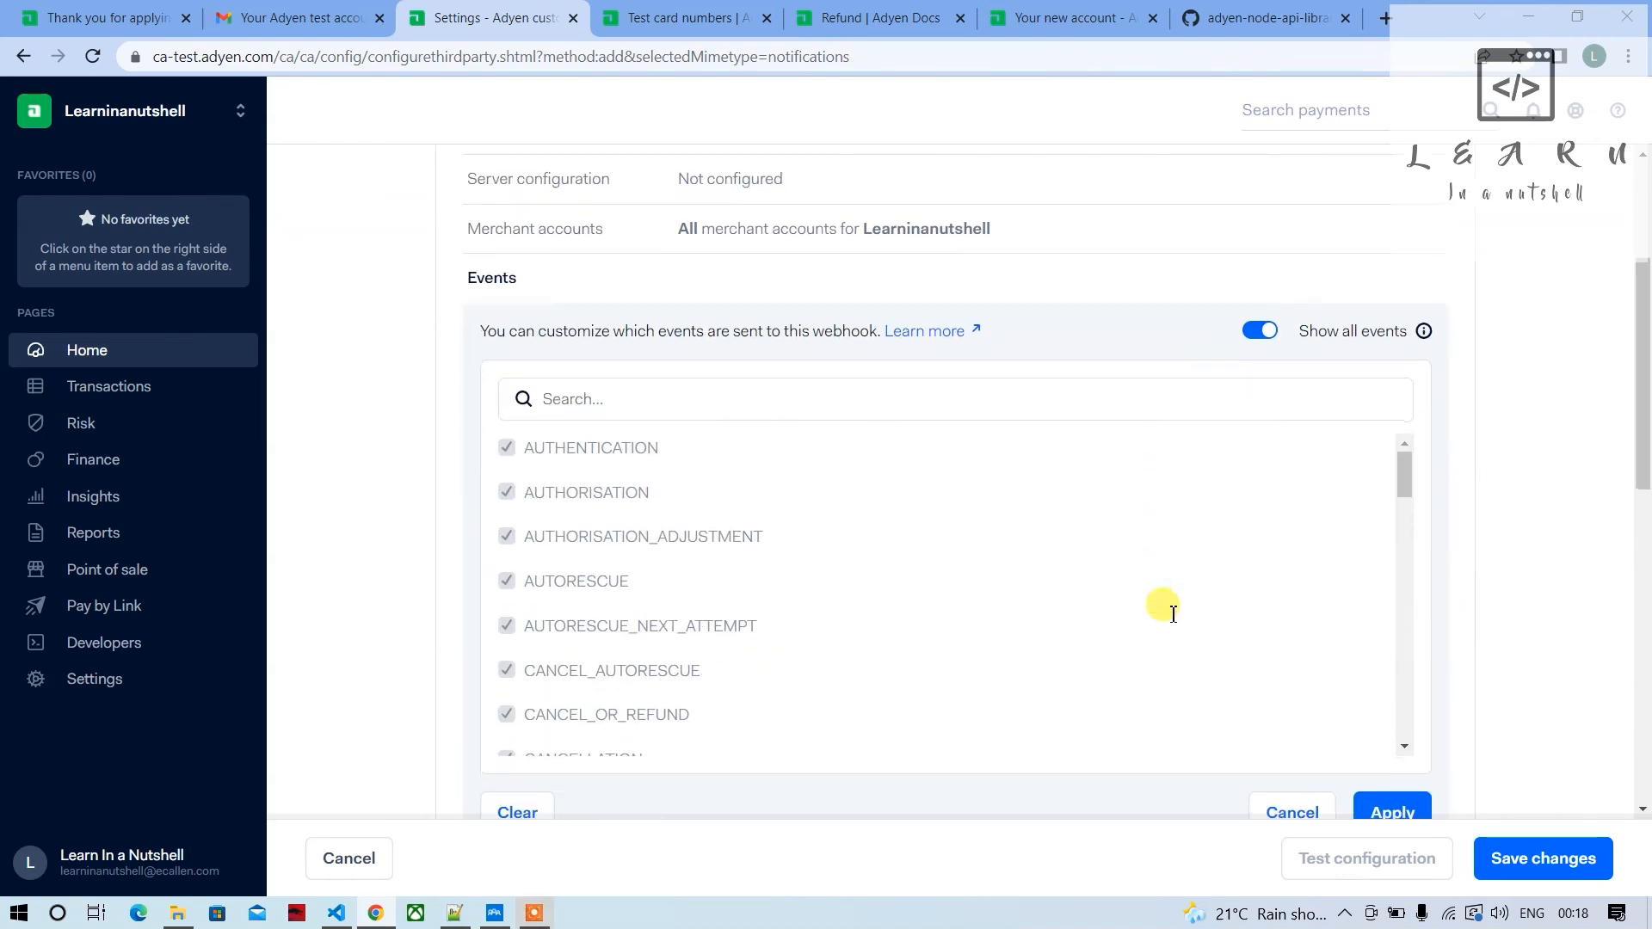
scroll("down", 3)
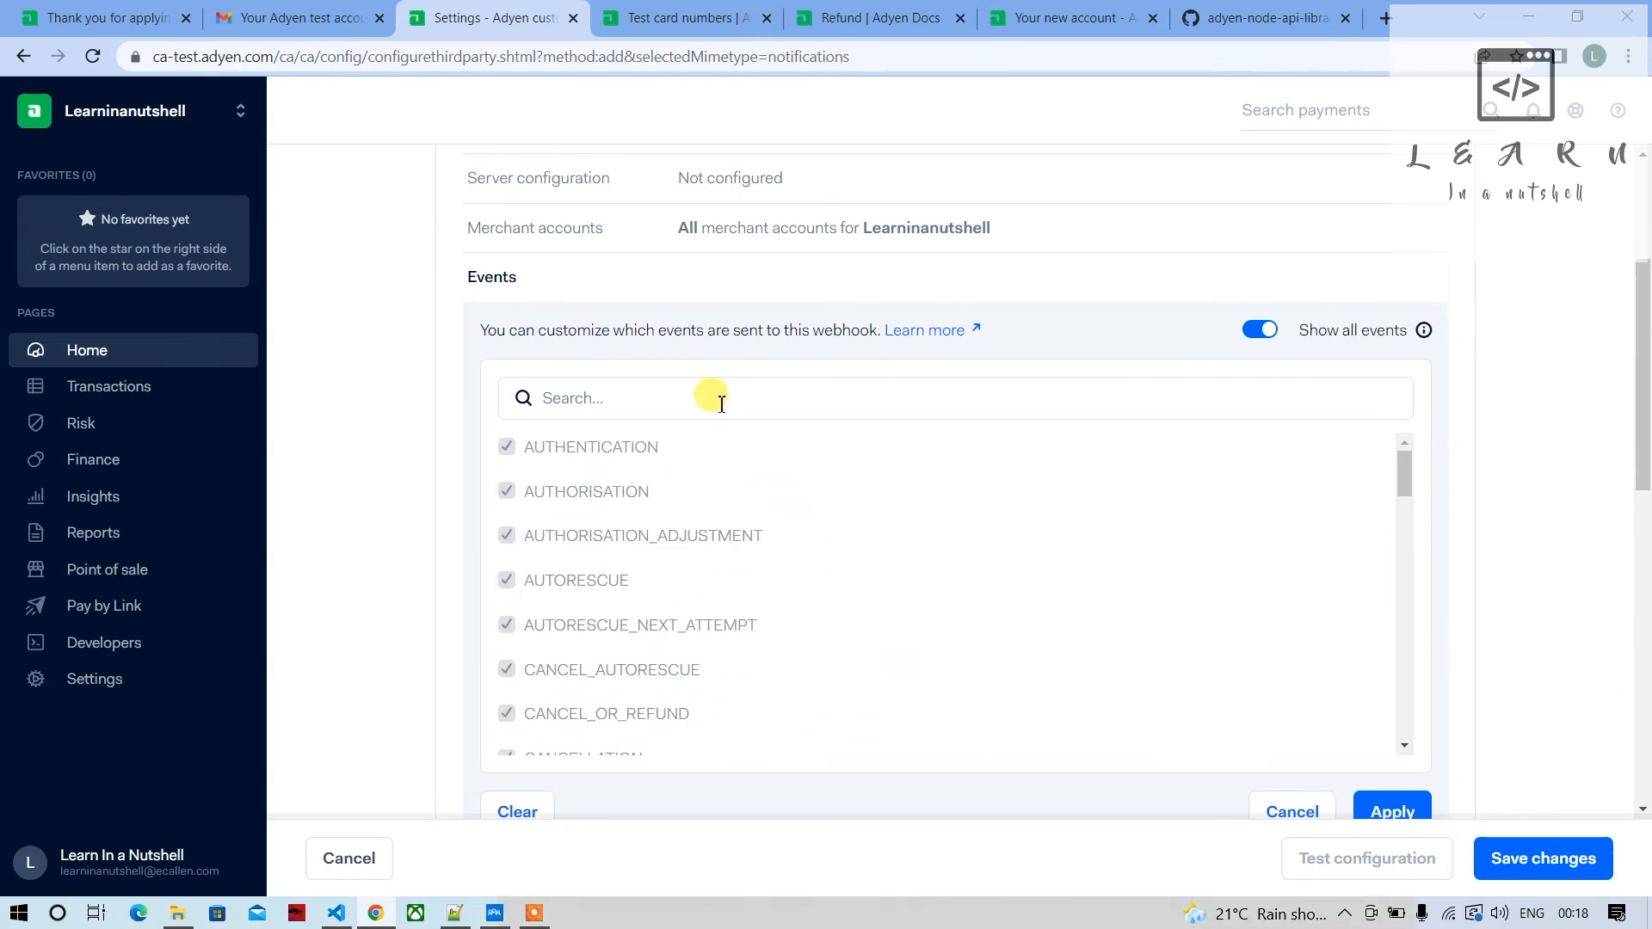
type("Ref")
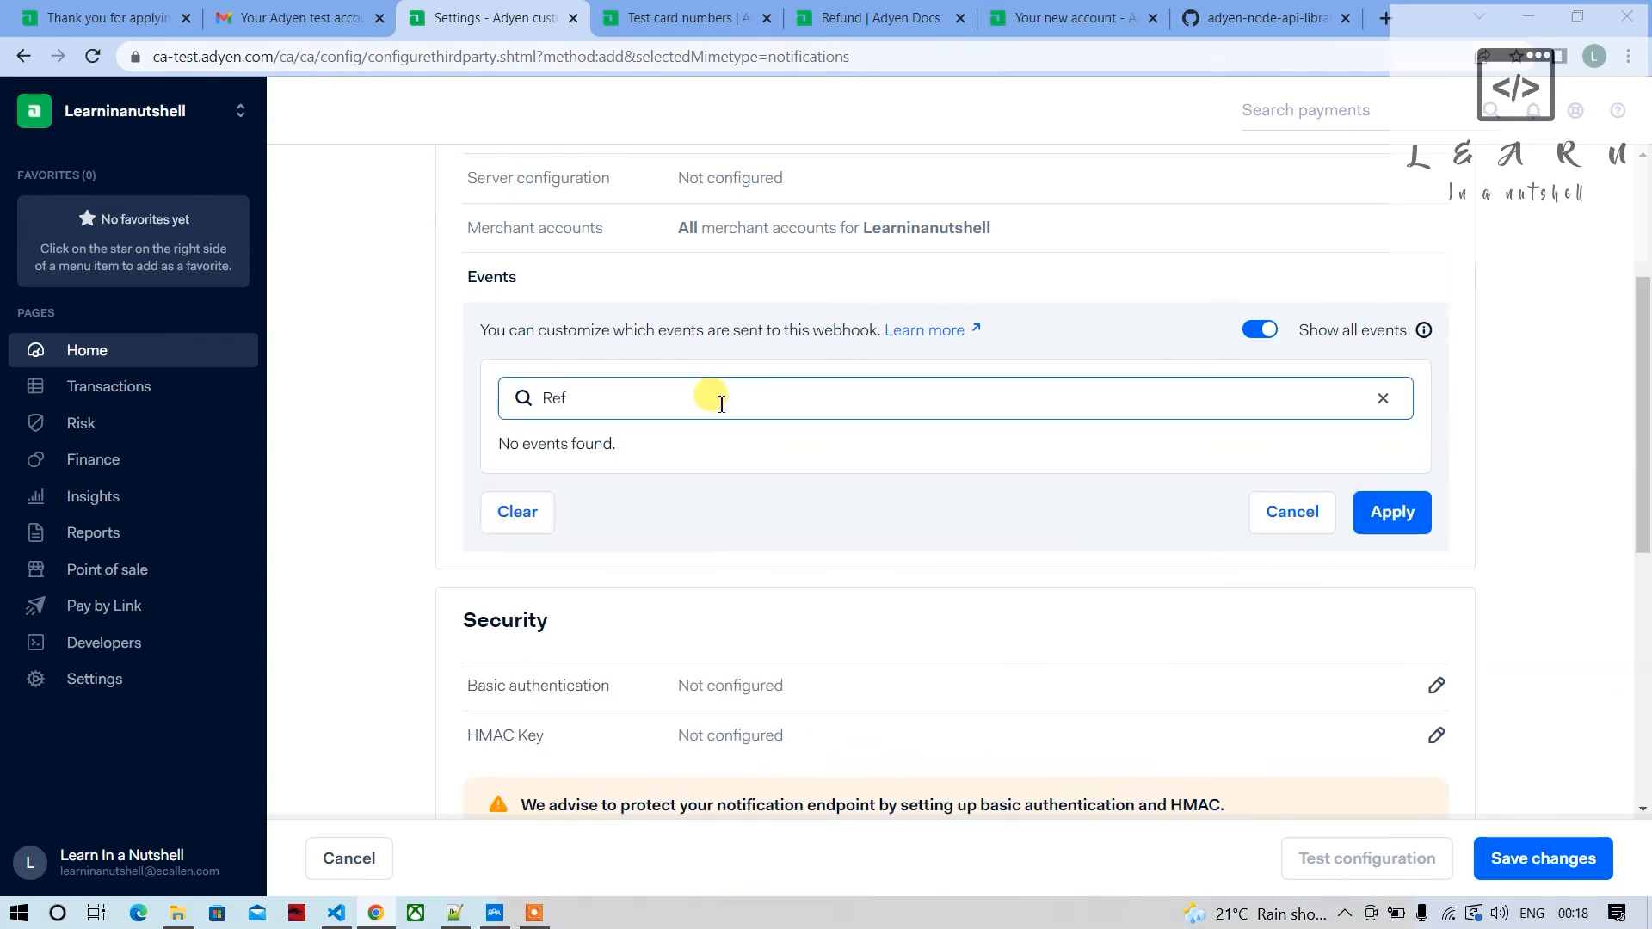
left_click(1383, 399)
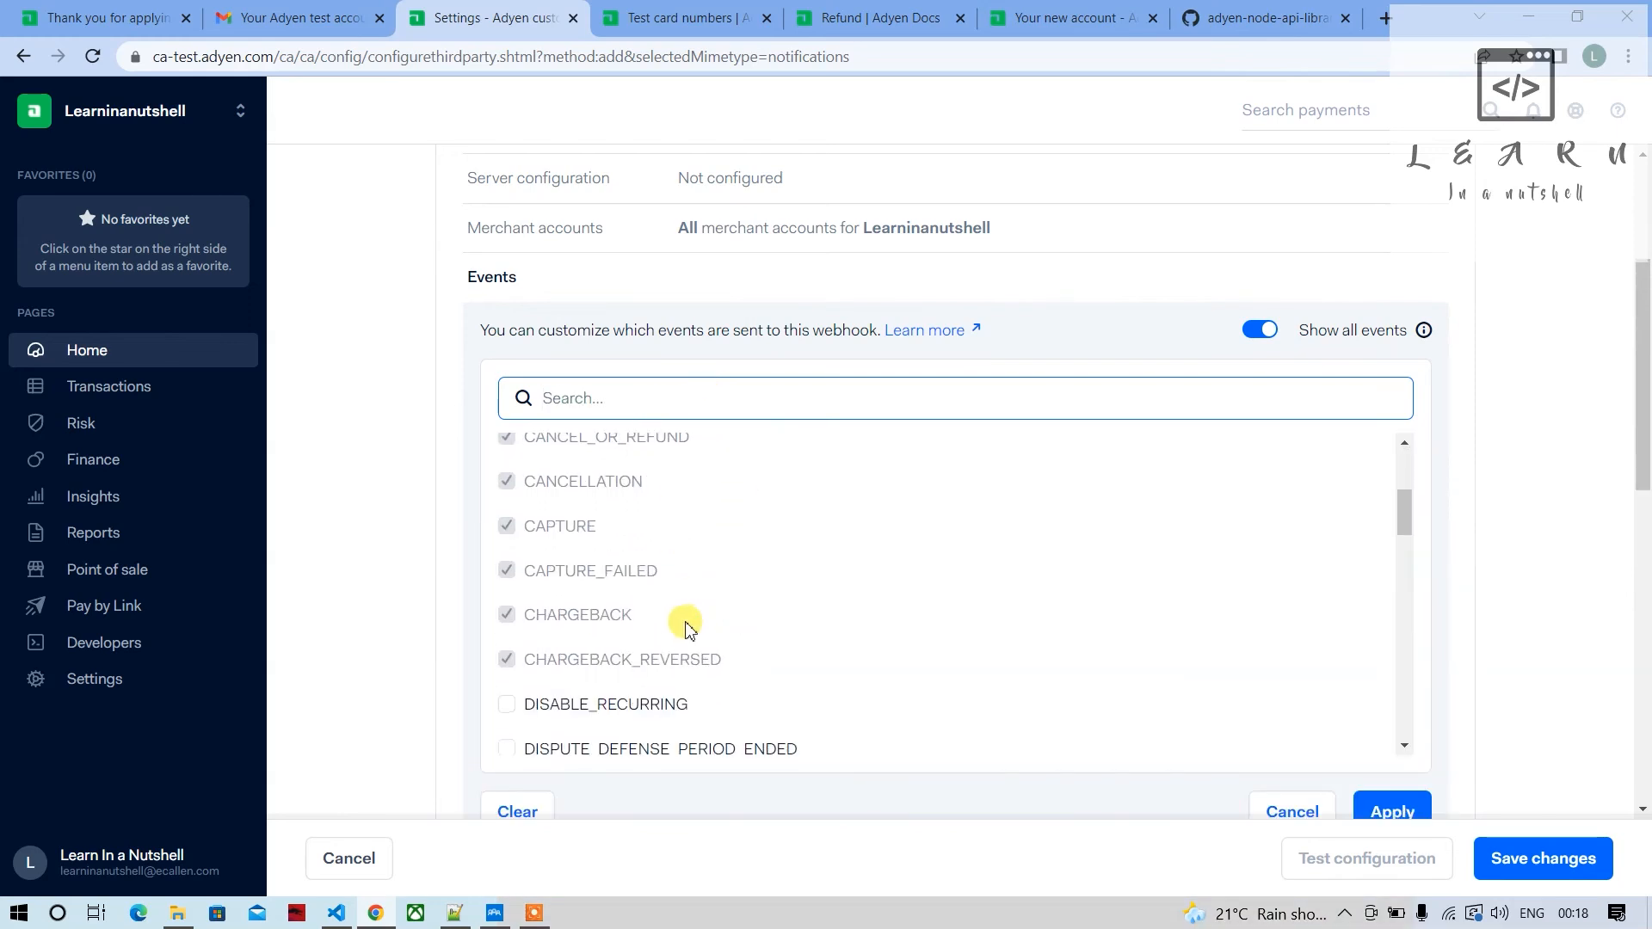
scroll("up", 3)
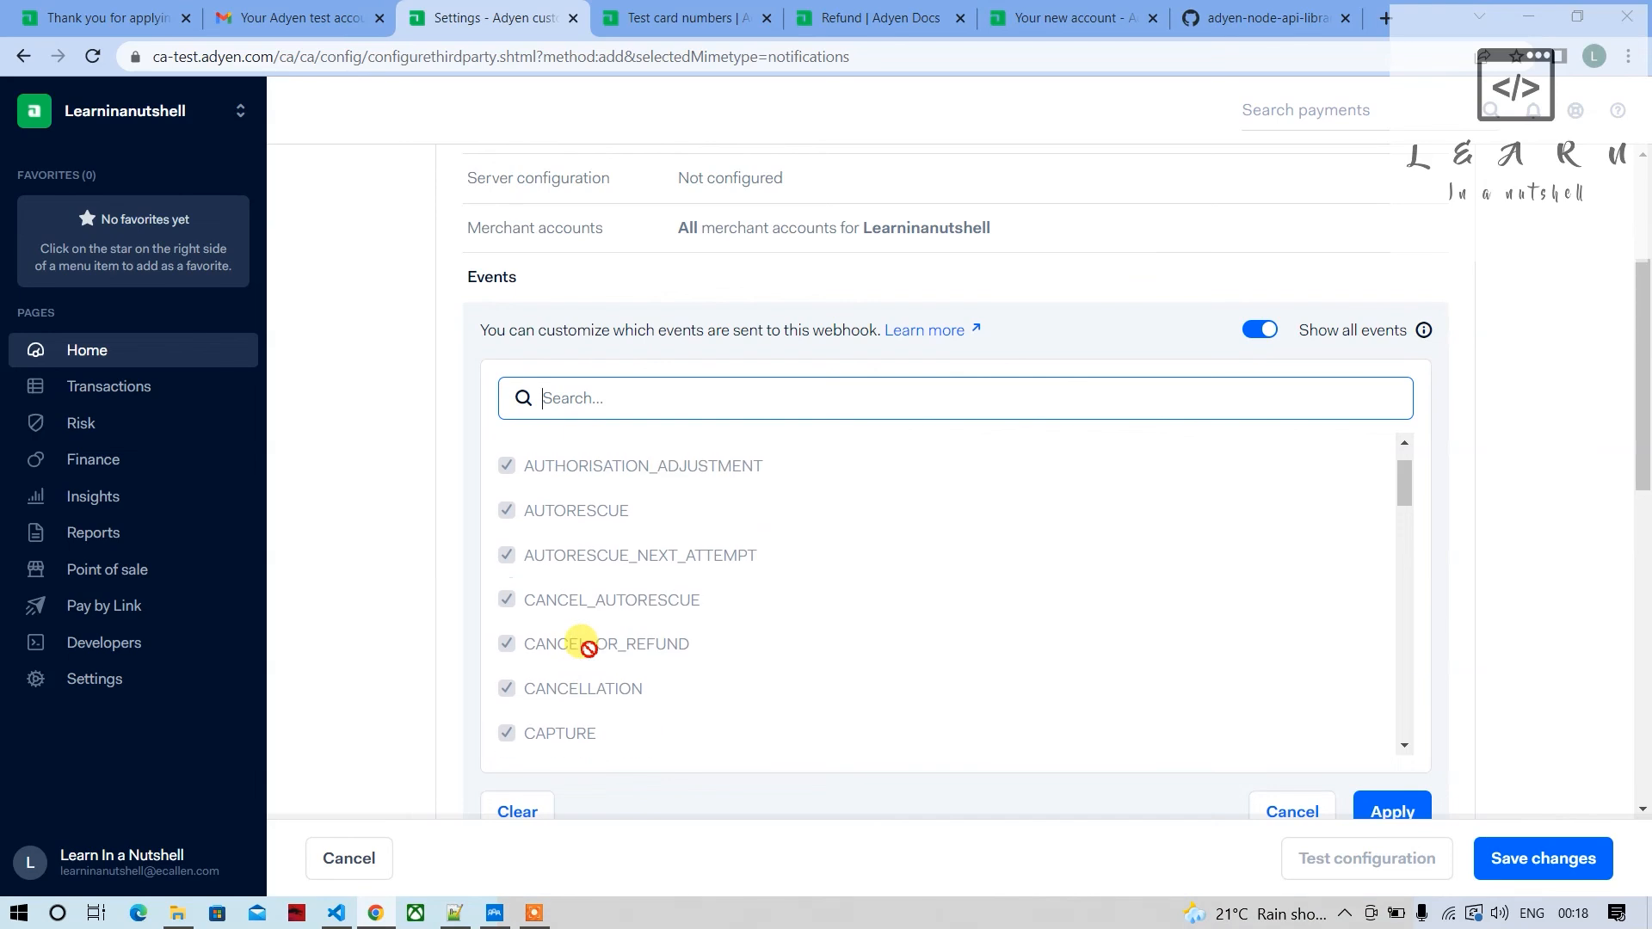
mouse_move(677, 675)
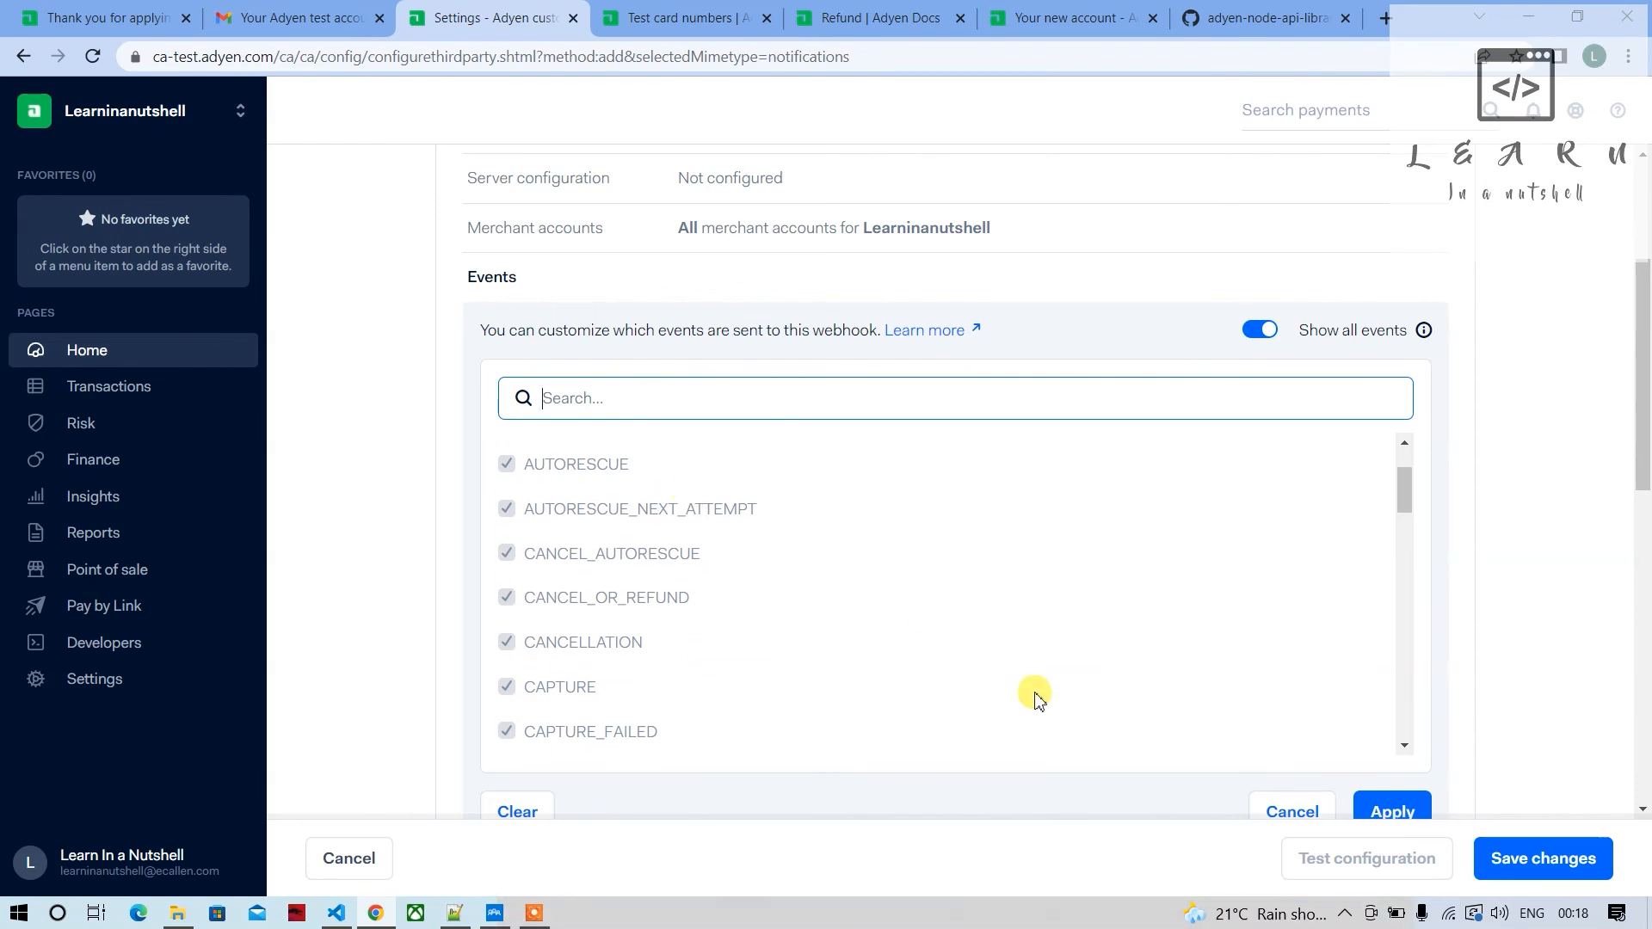
Scroll through the Standard notification settings and cancel the Events panel unchanged
scroll("up", 3)
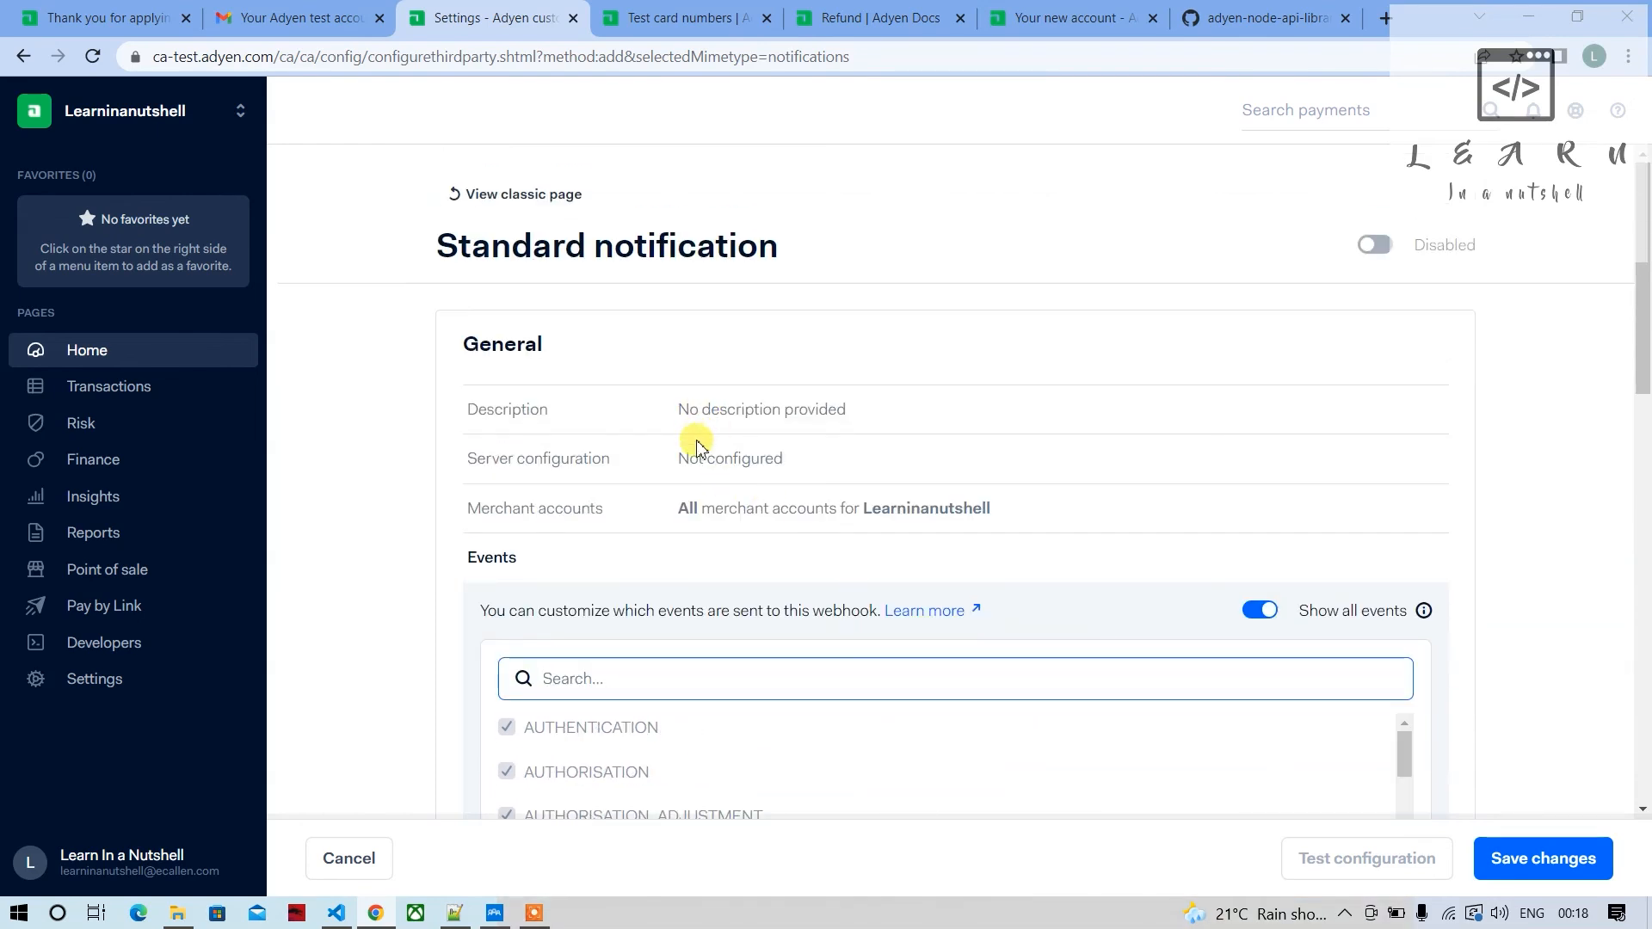
scroll("down", 3)
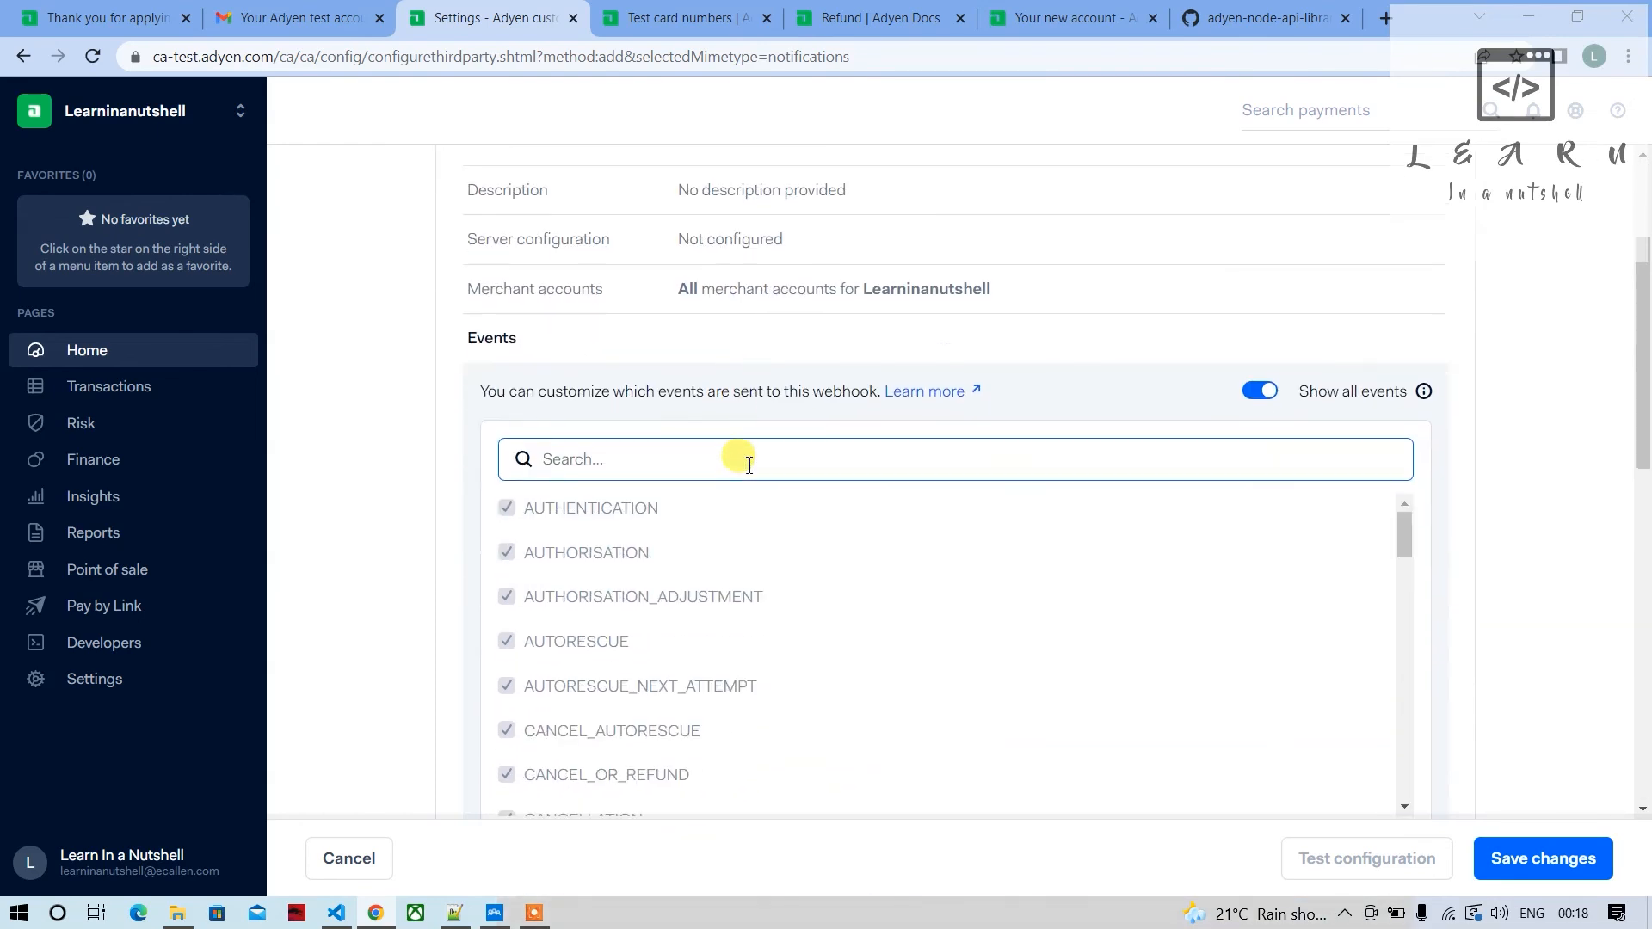
scroll("down", 3)
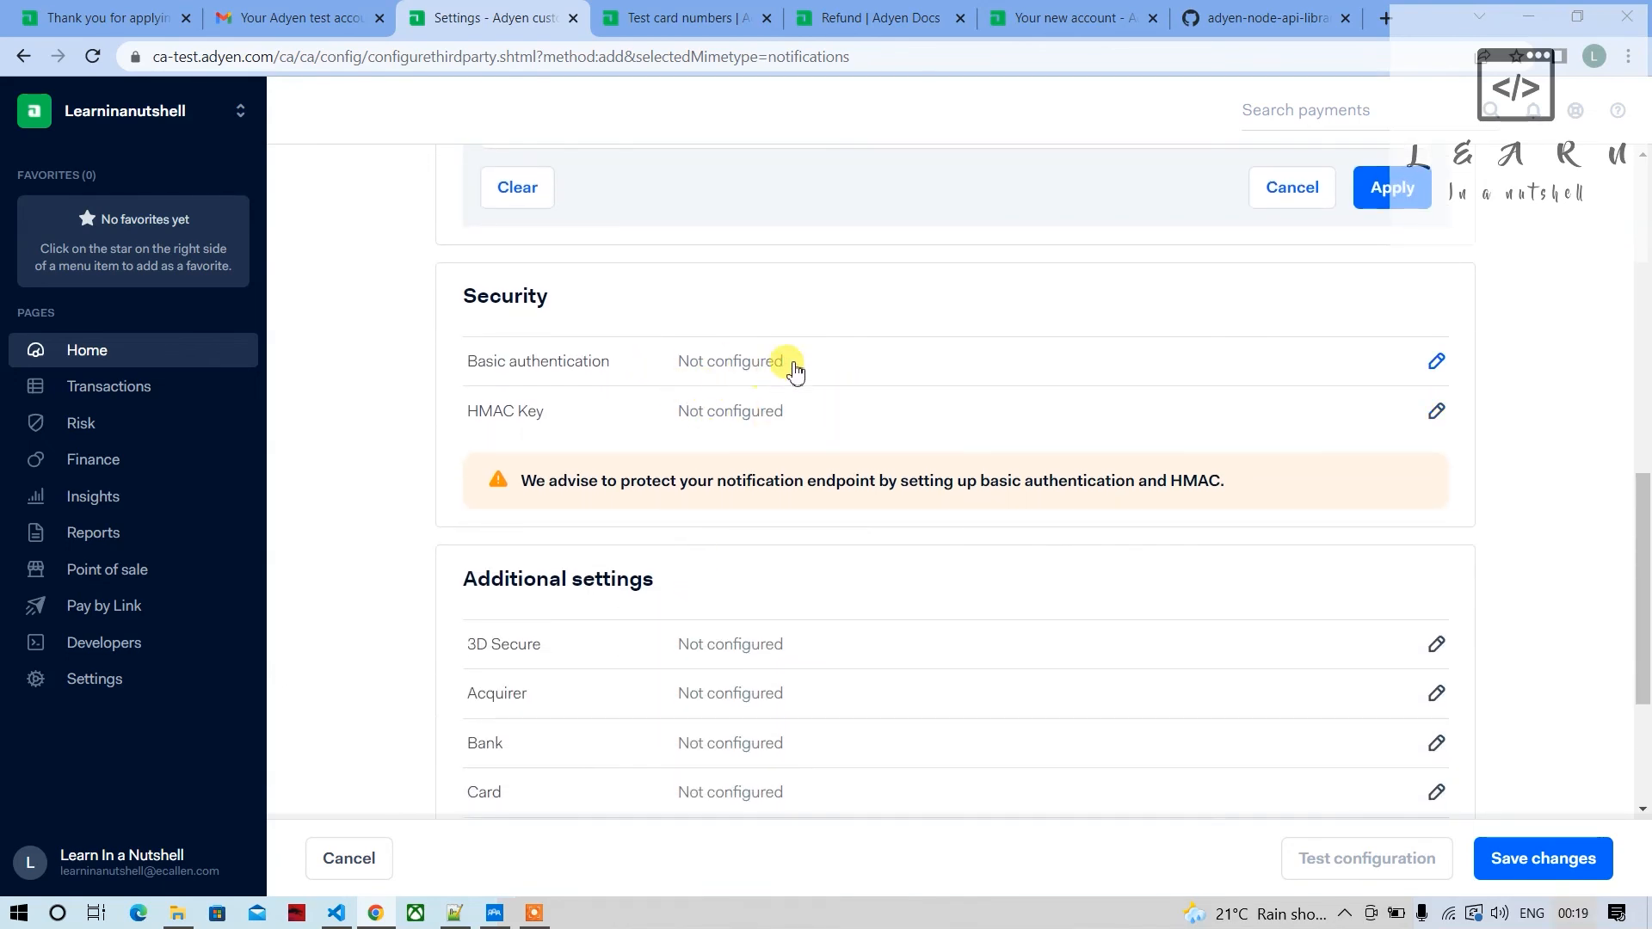
scroll("down", 3)
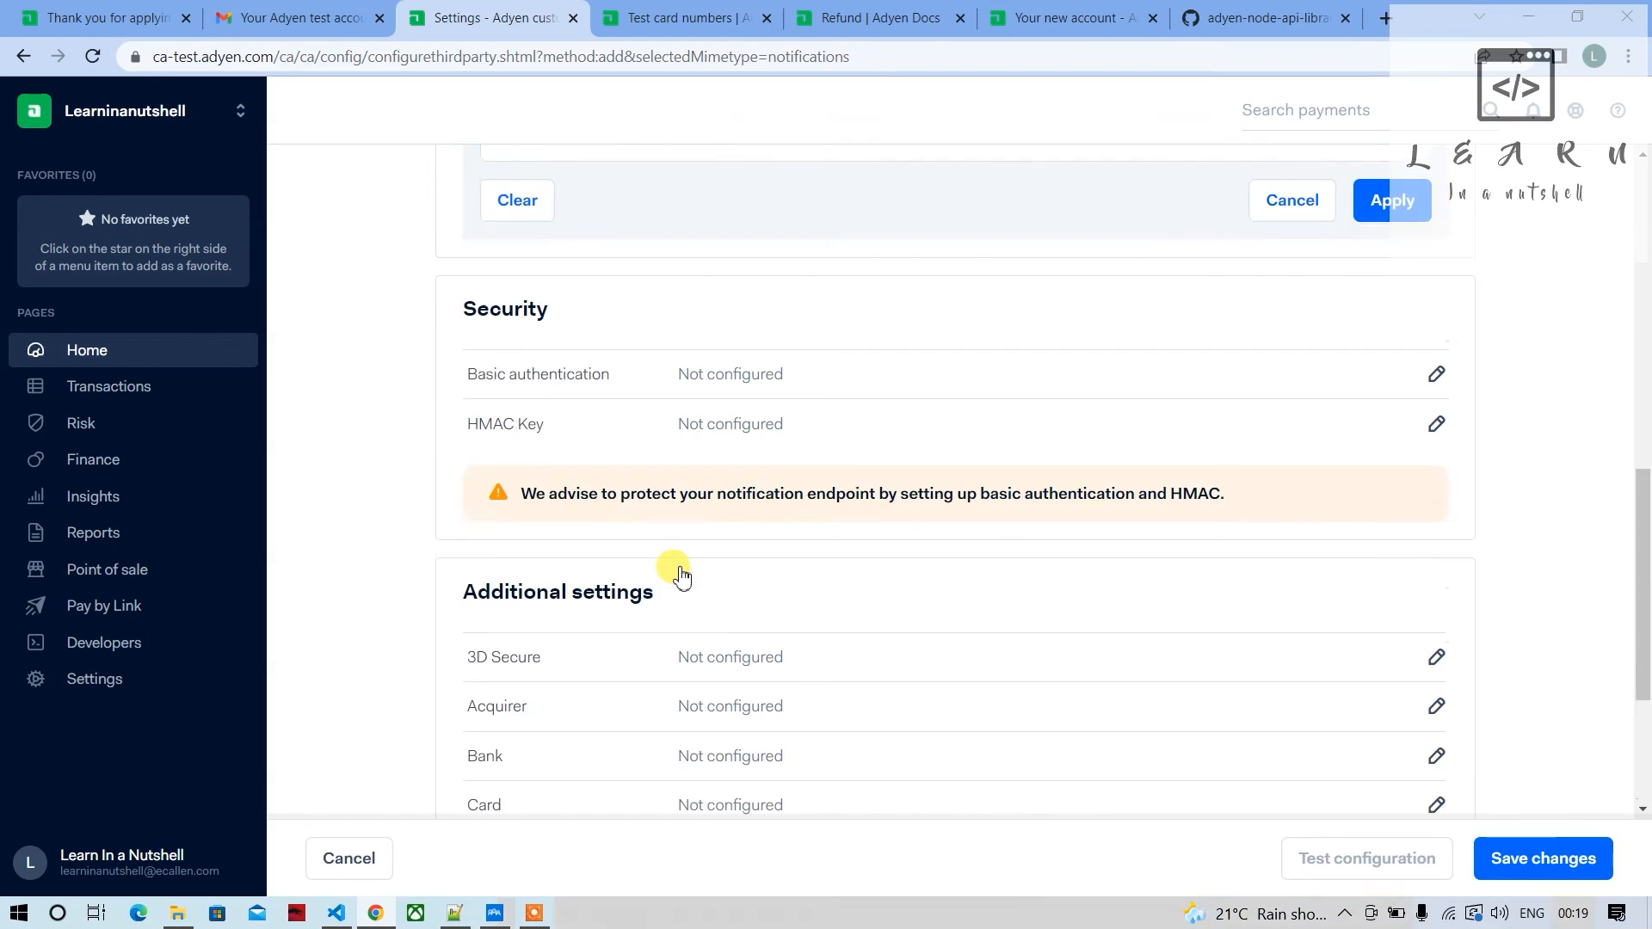
scroll("up", 3)
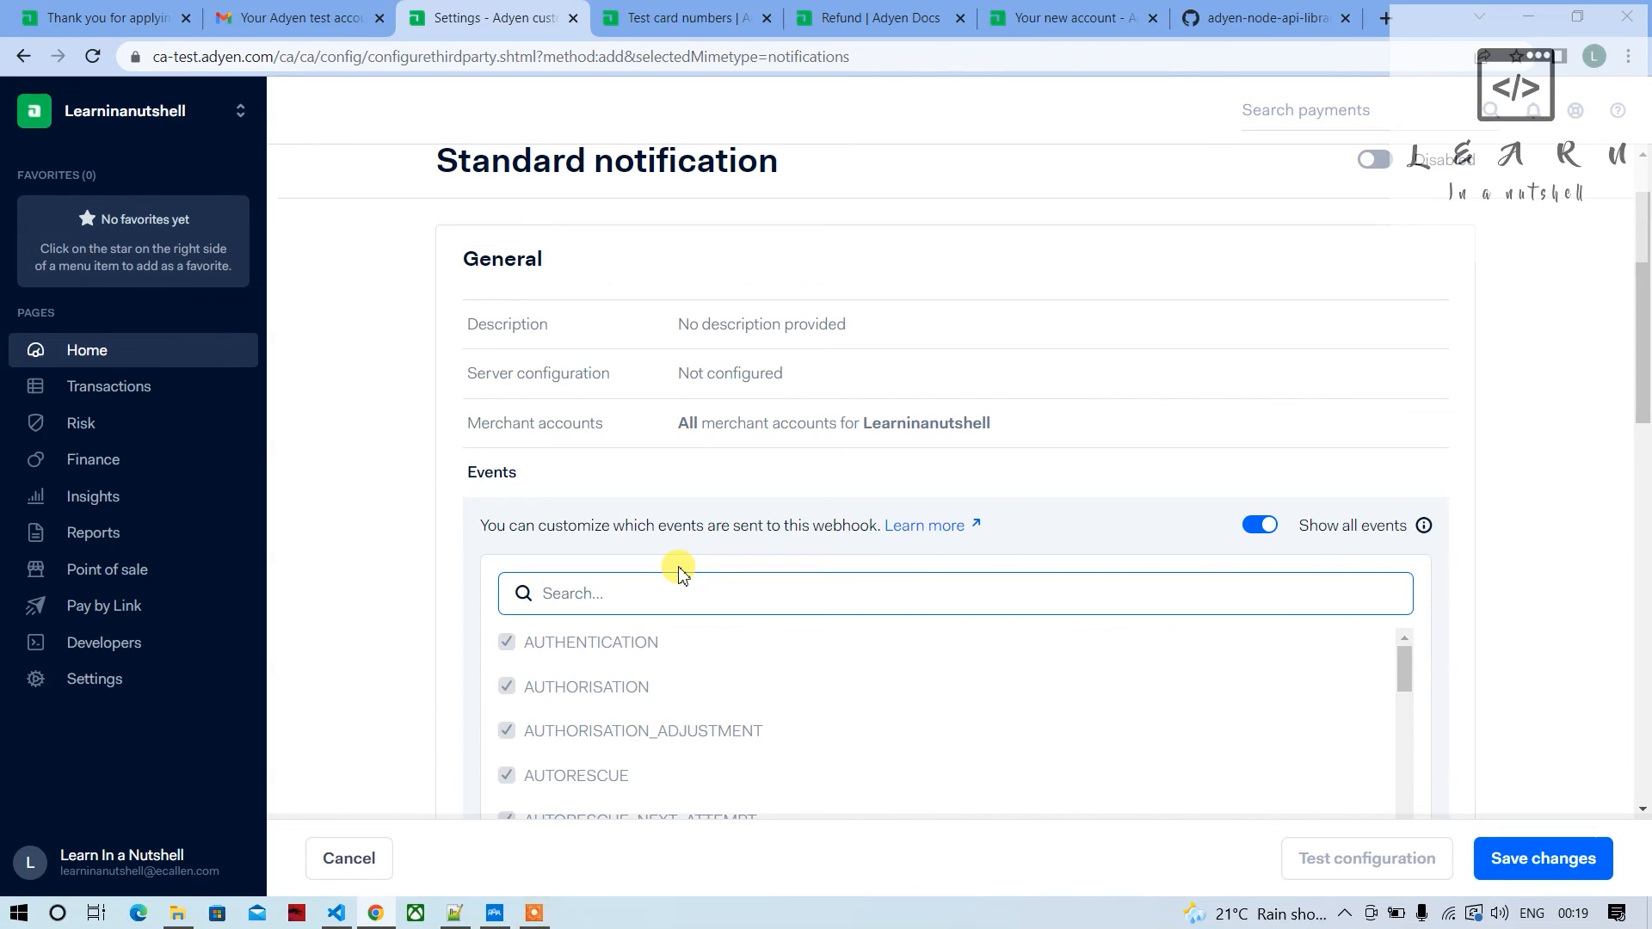
scroll("down", 3)
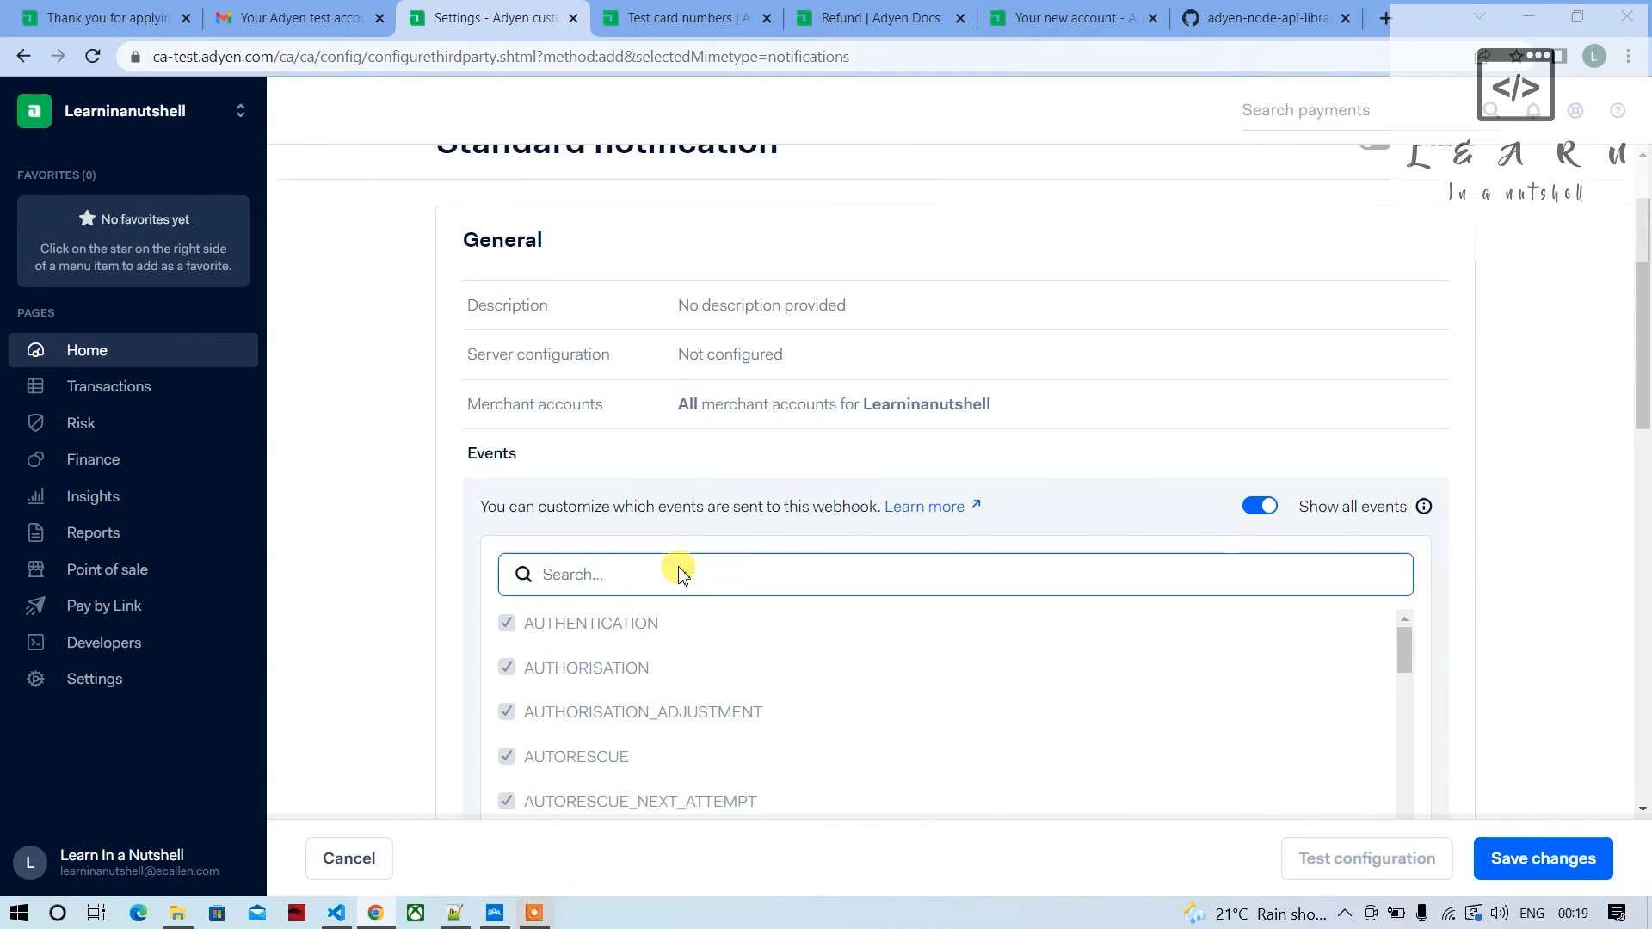
scroll("up", 3)
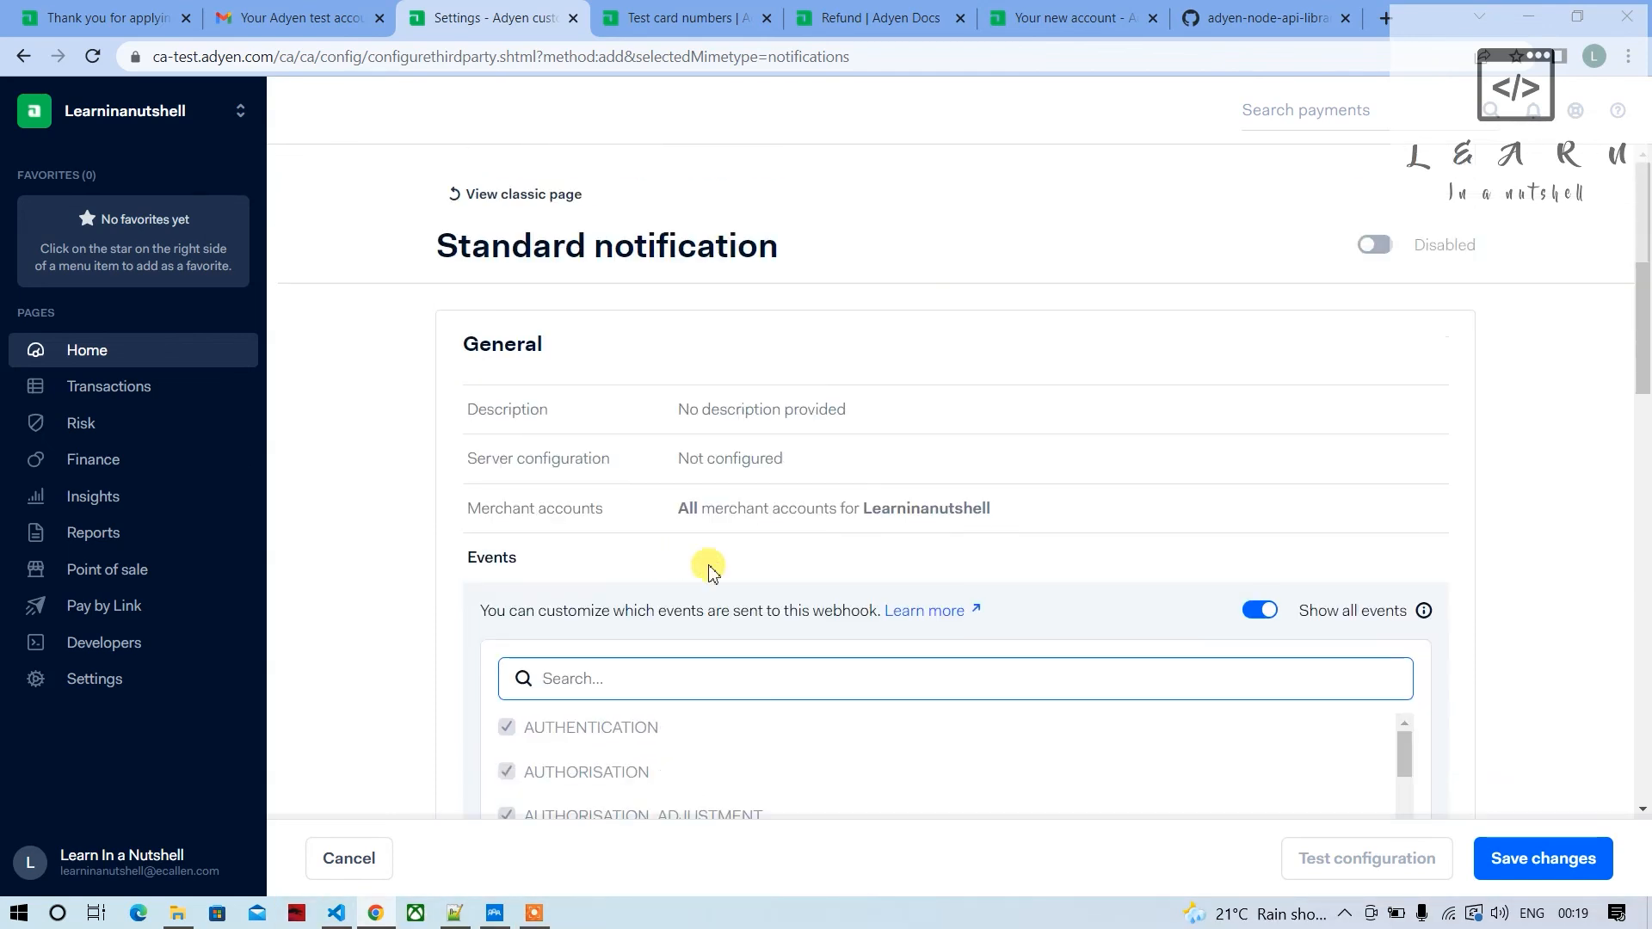
scroll("down", 3)
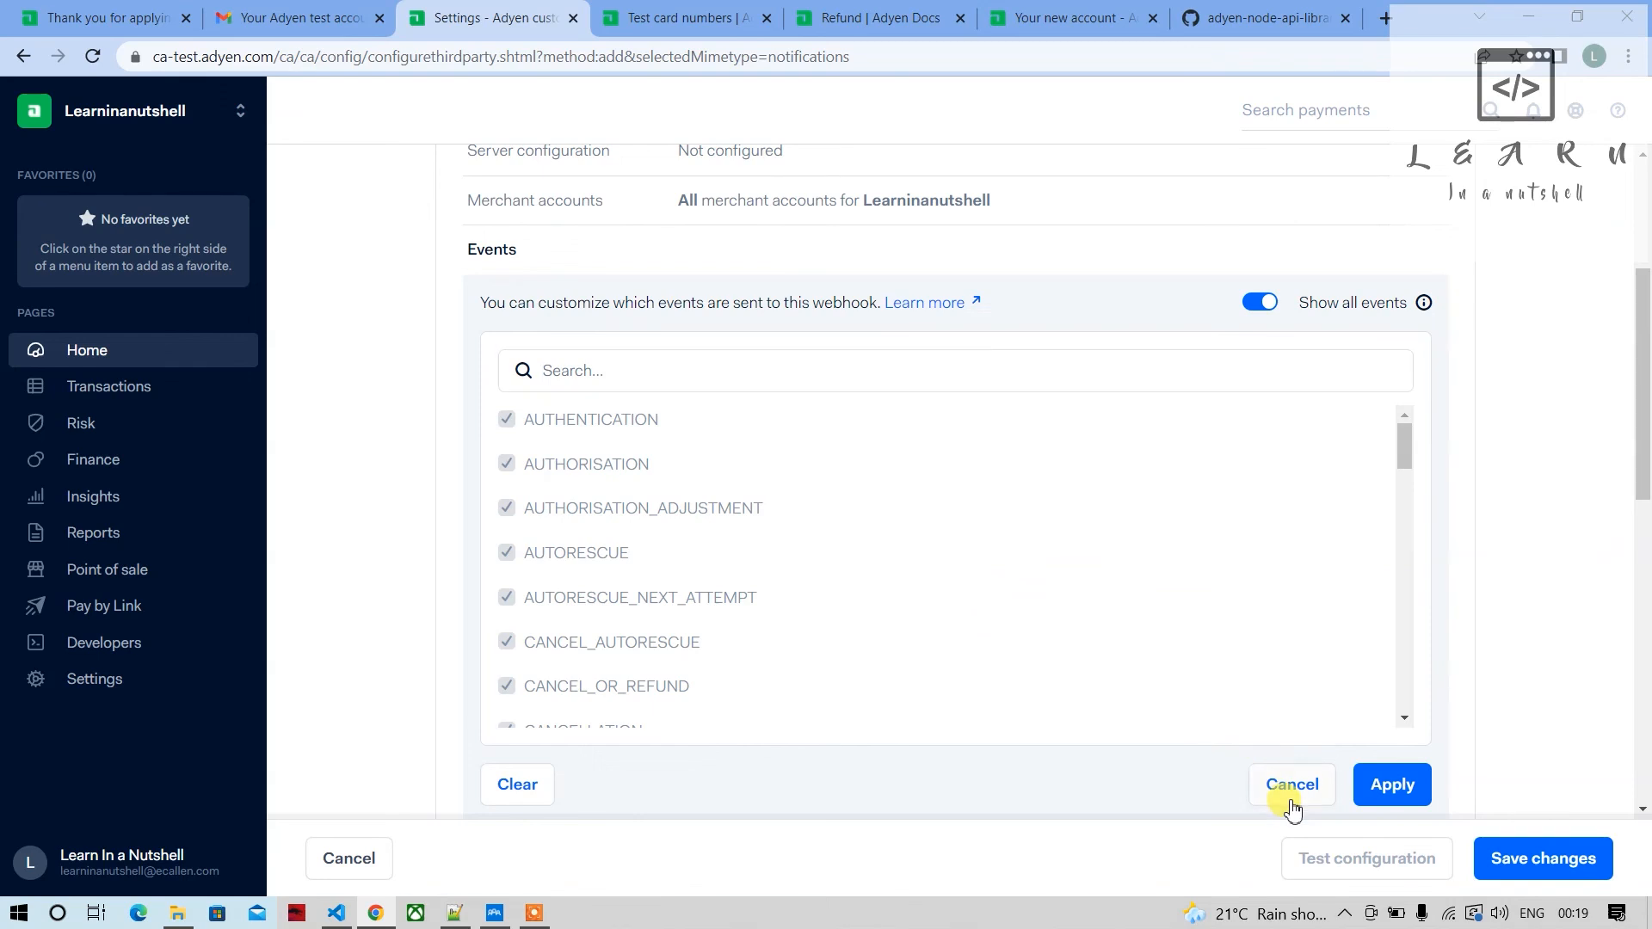
left_click(335, 920)
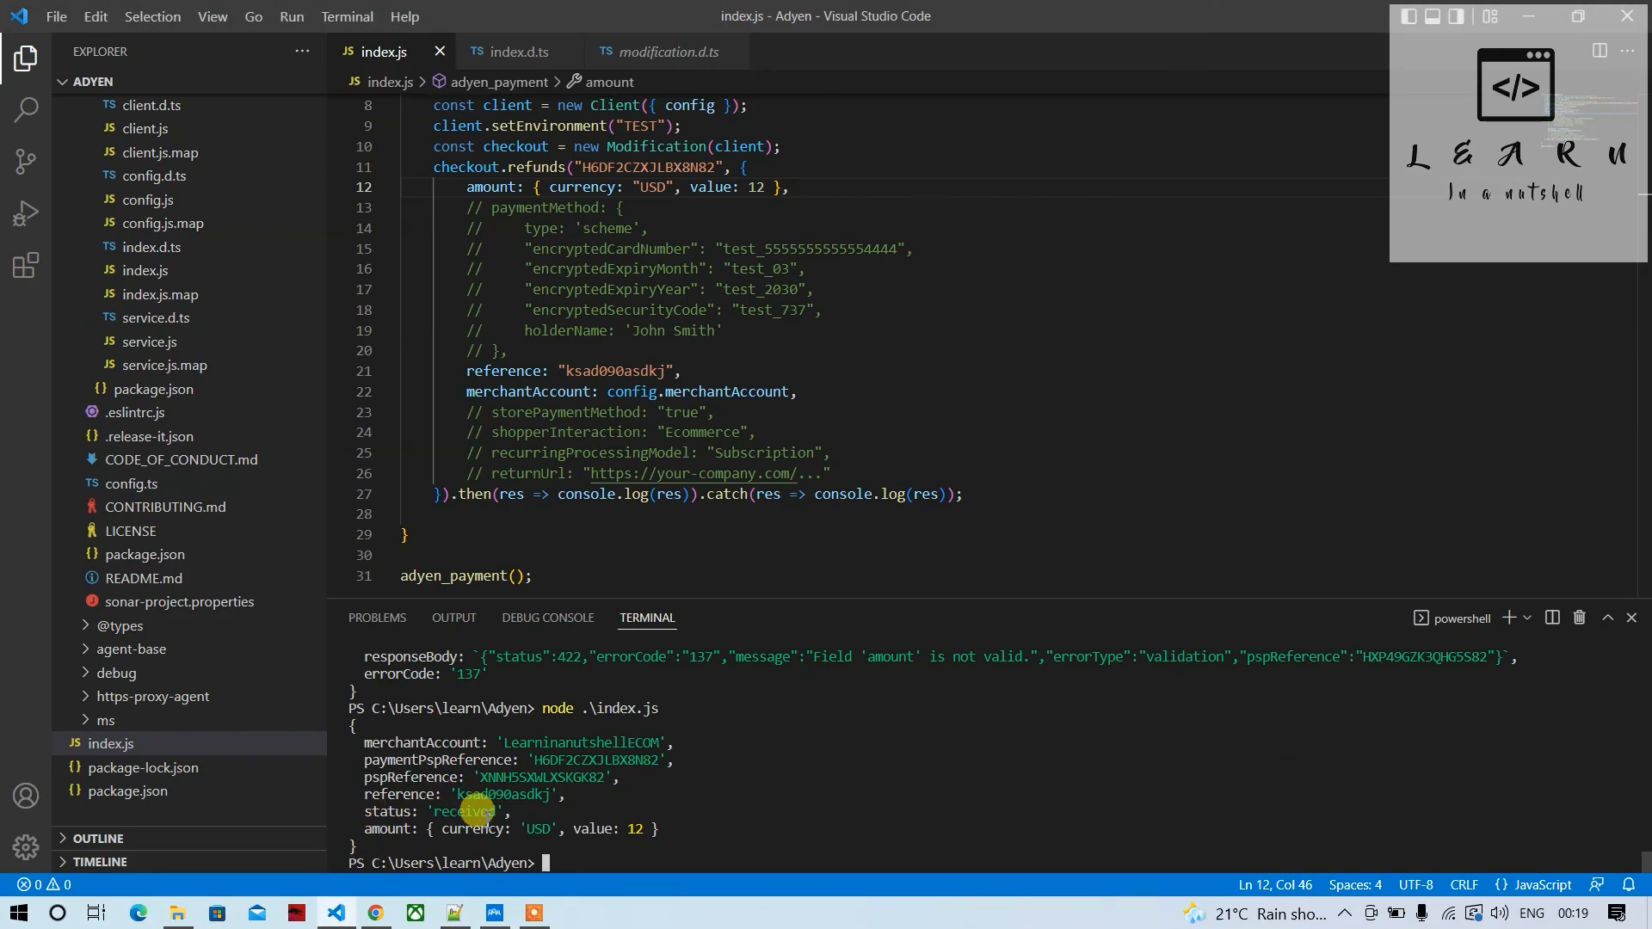
scroll("up", 3)
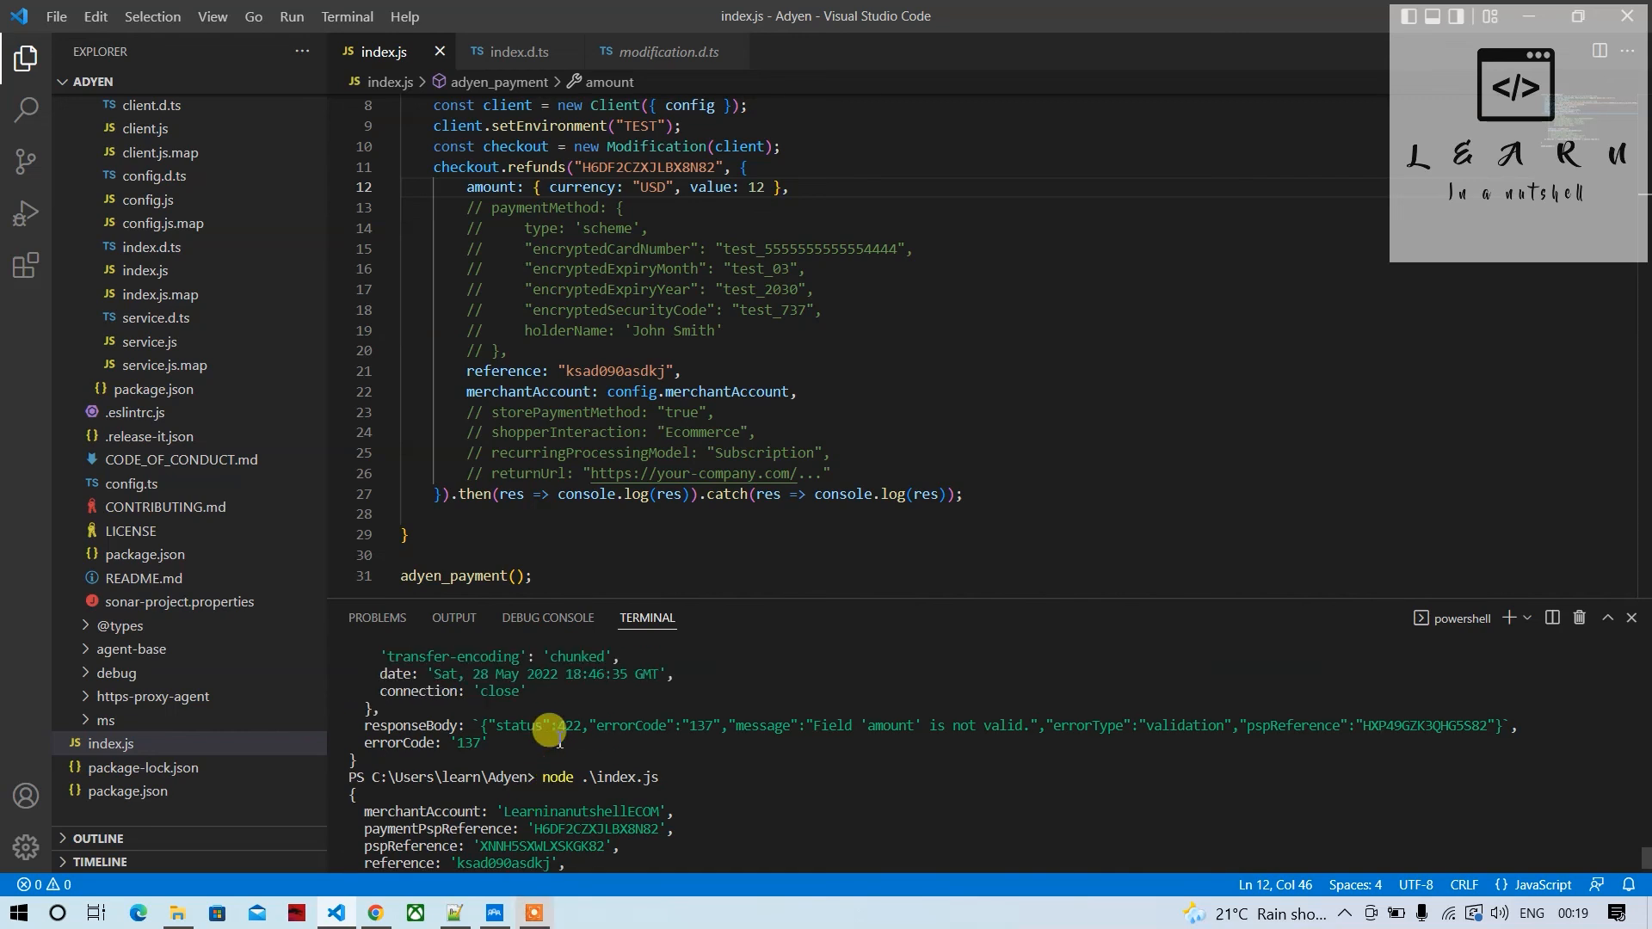
scroll("down", 3)
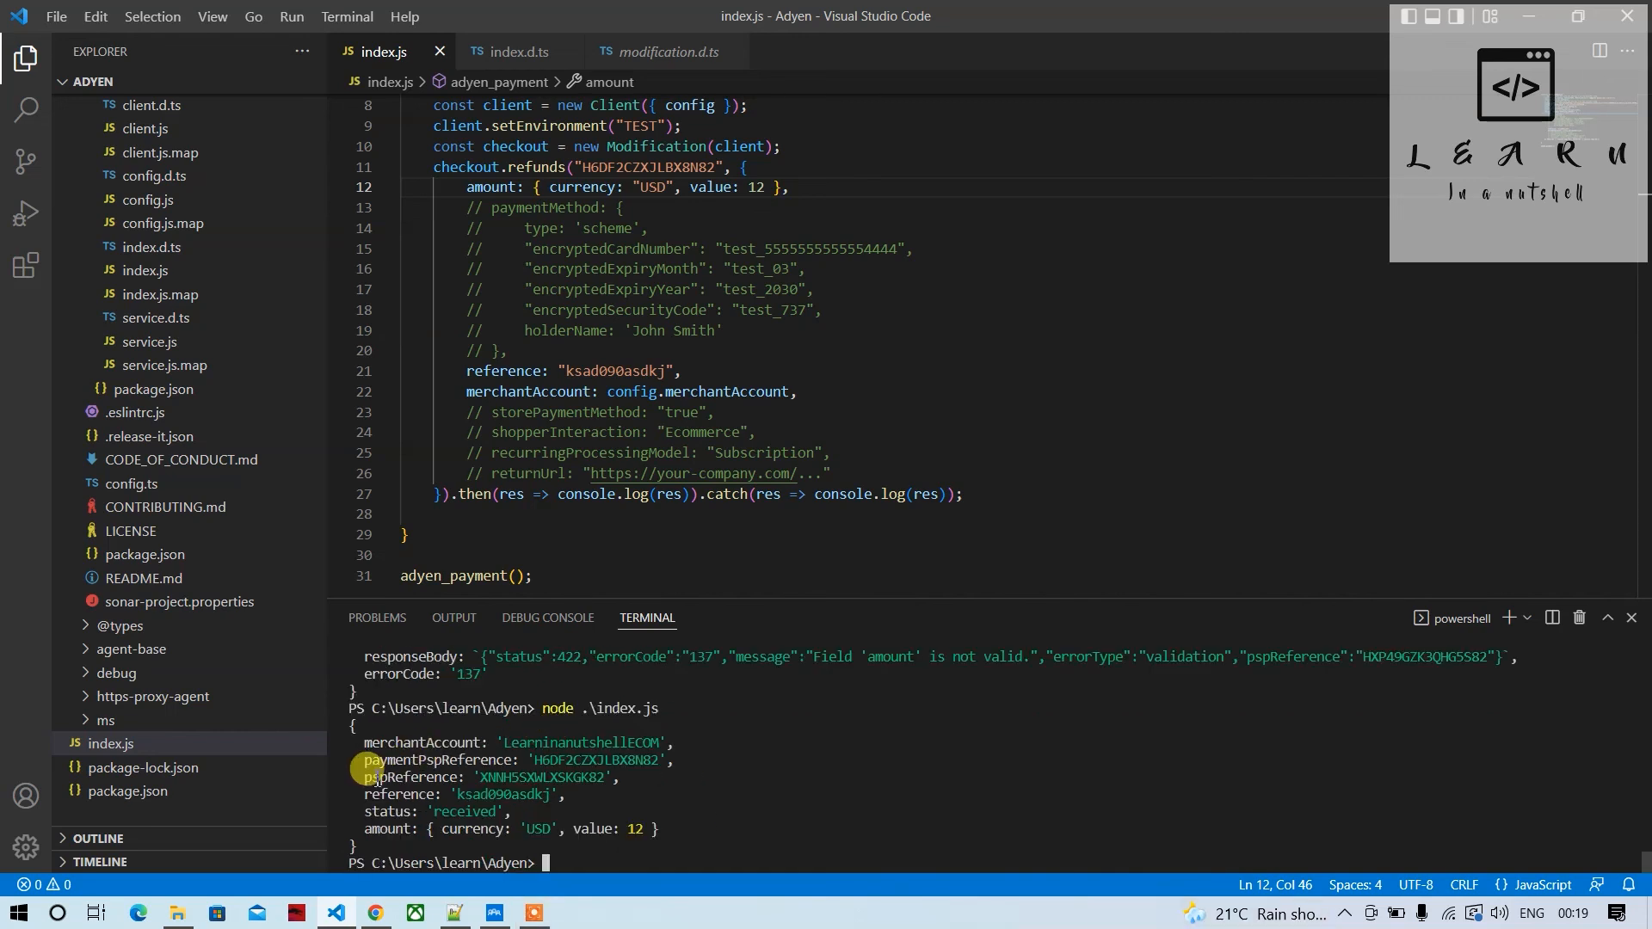
scroll("up", 3)
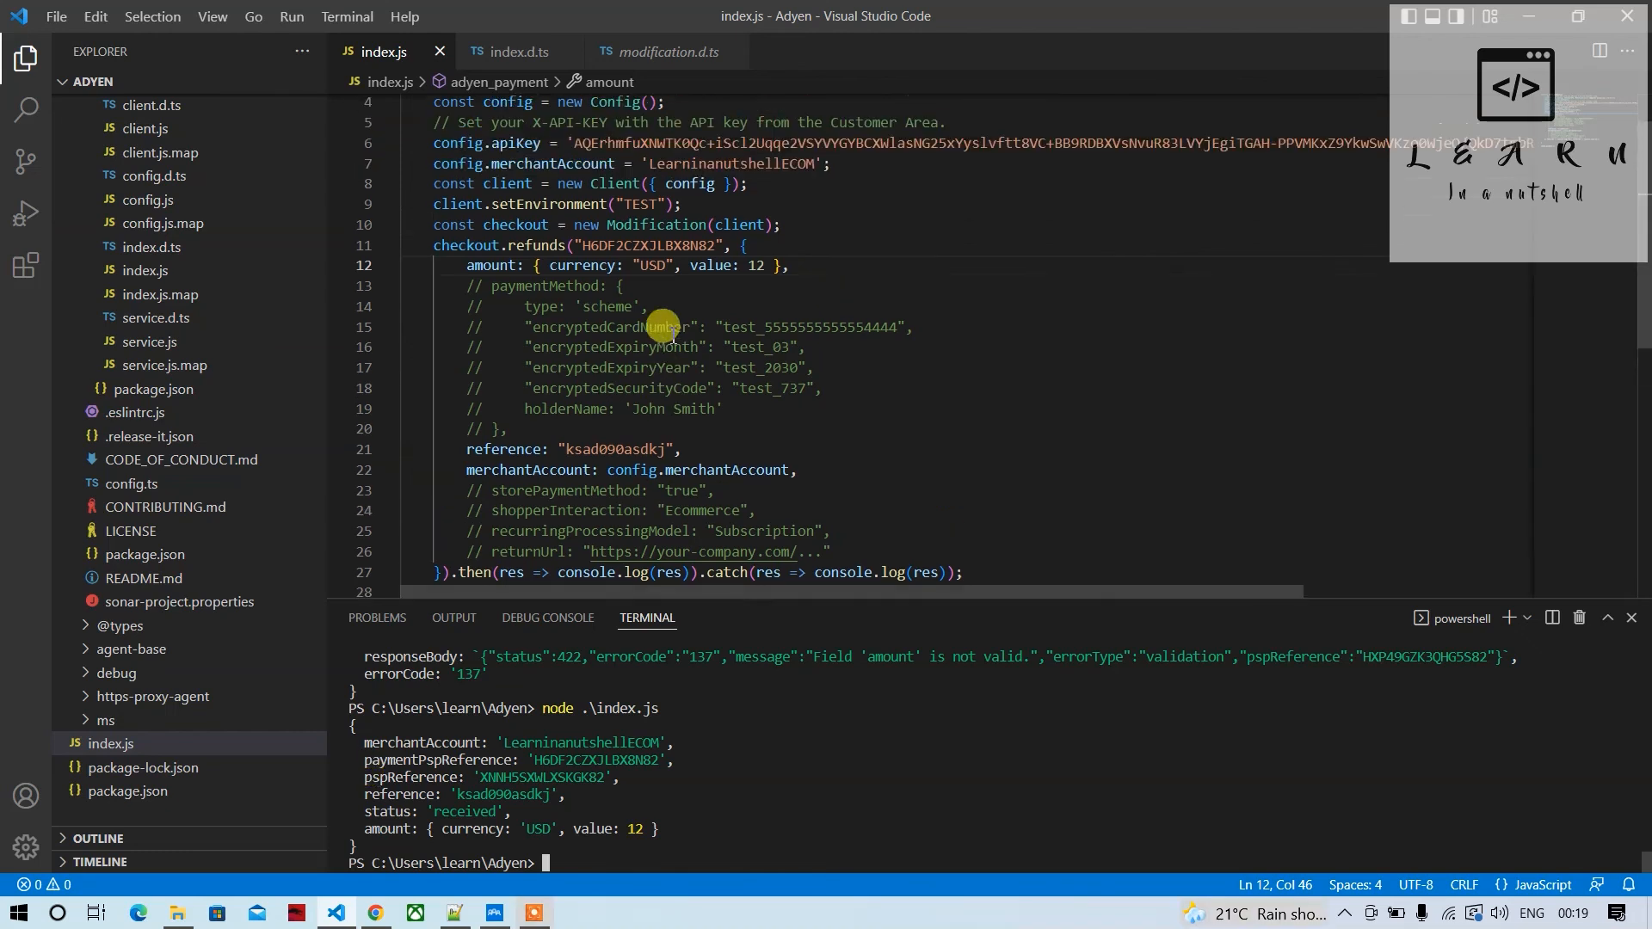
scroll("up", 3)
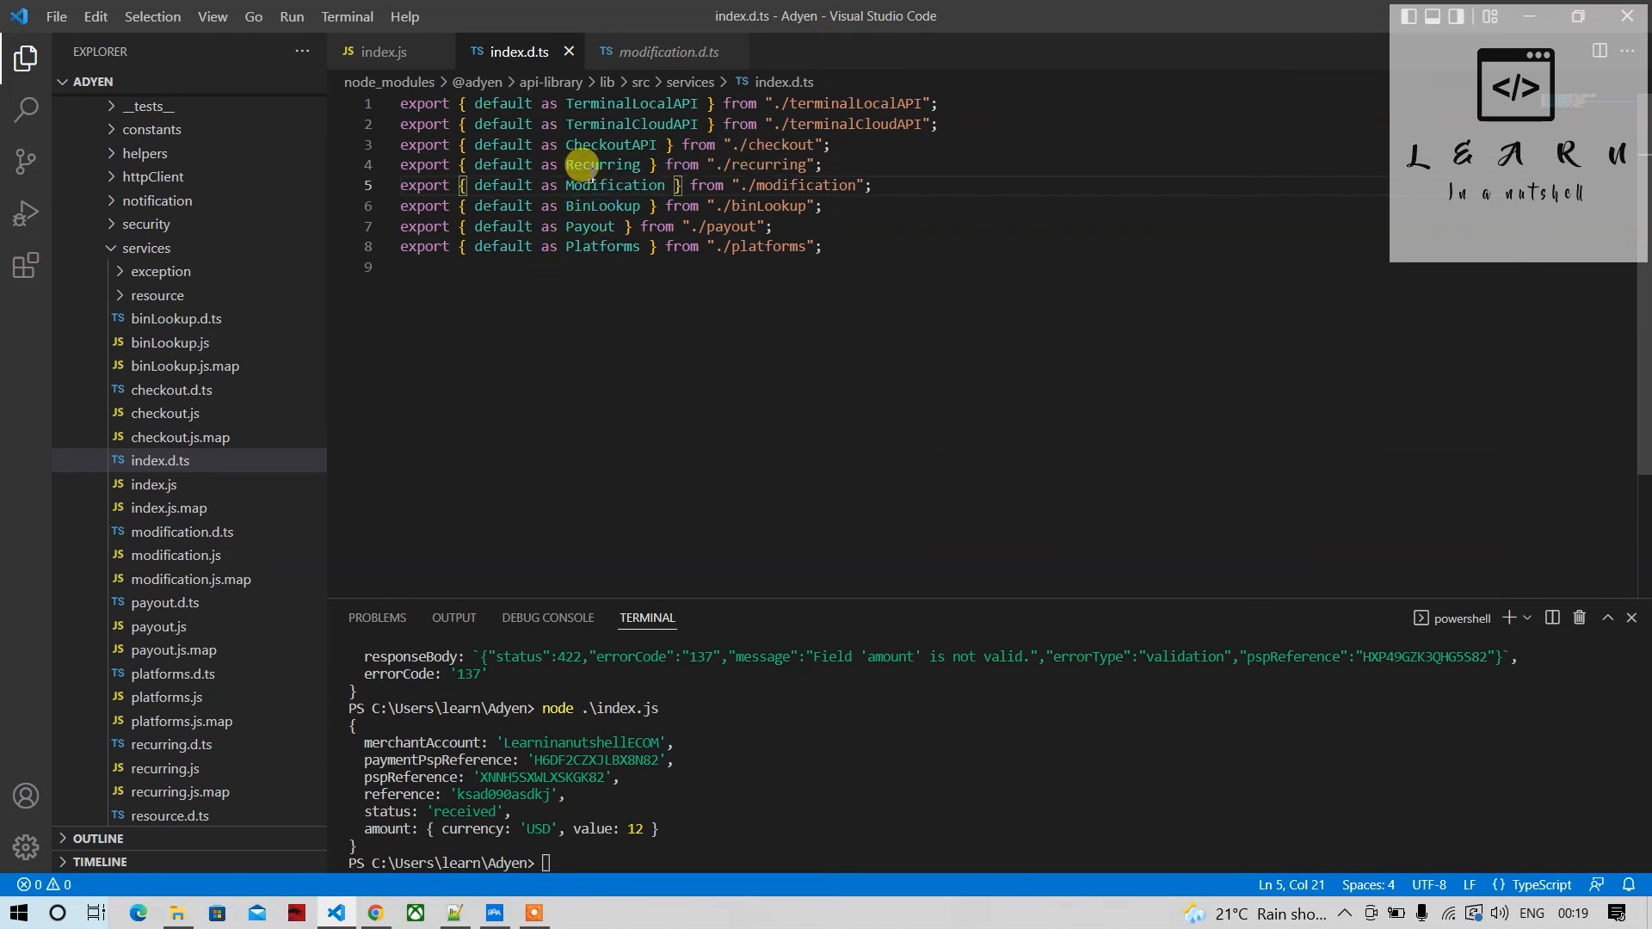
Open the Recurring declaration from services/index.d.ts, then checkout.d.ts from the Explorer
double_click(602, 164)
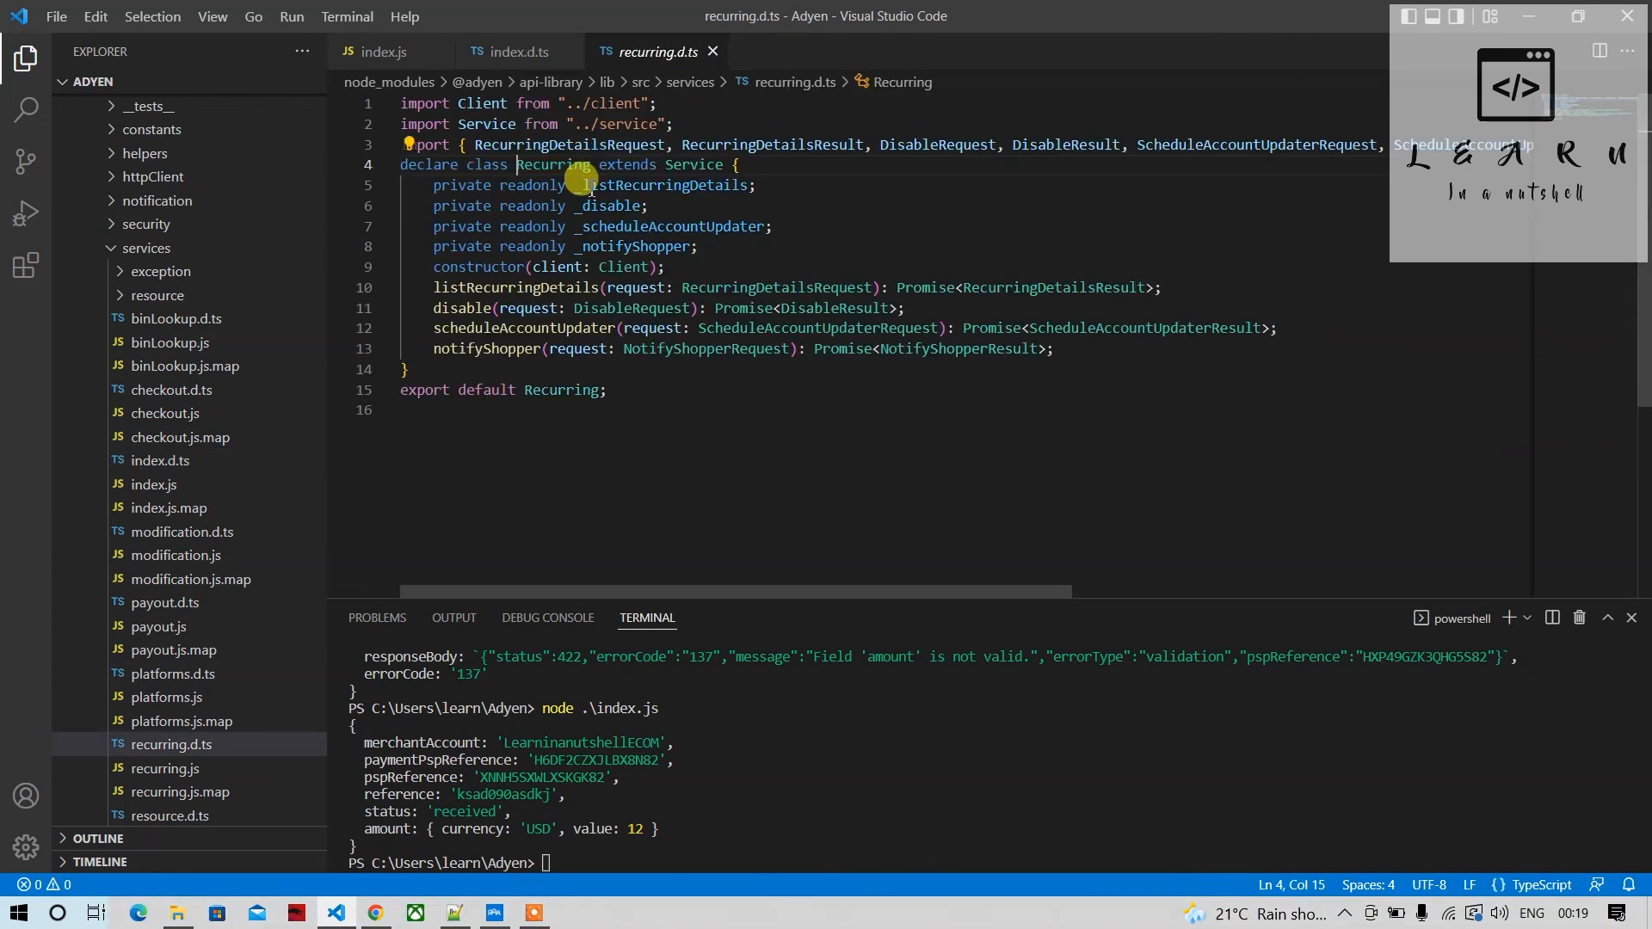
mouse_move(501, 328)
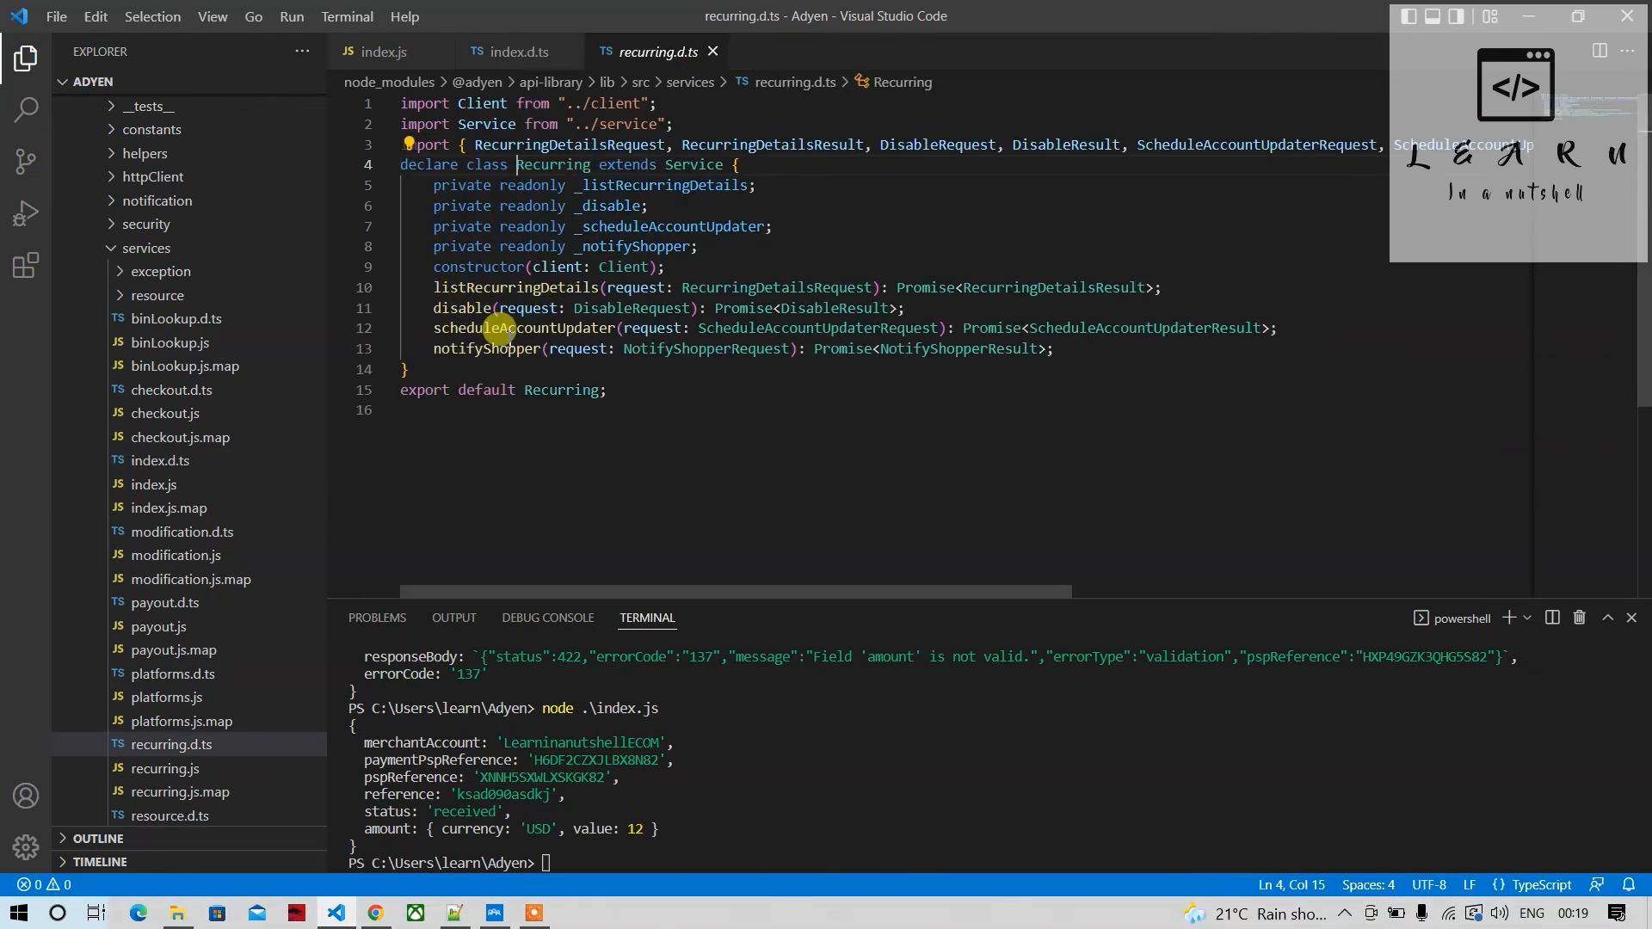
mouse_move(447, 361)
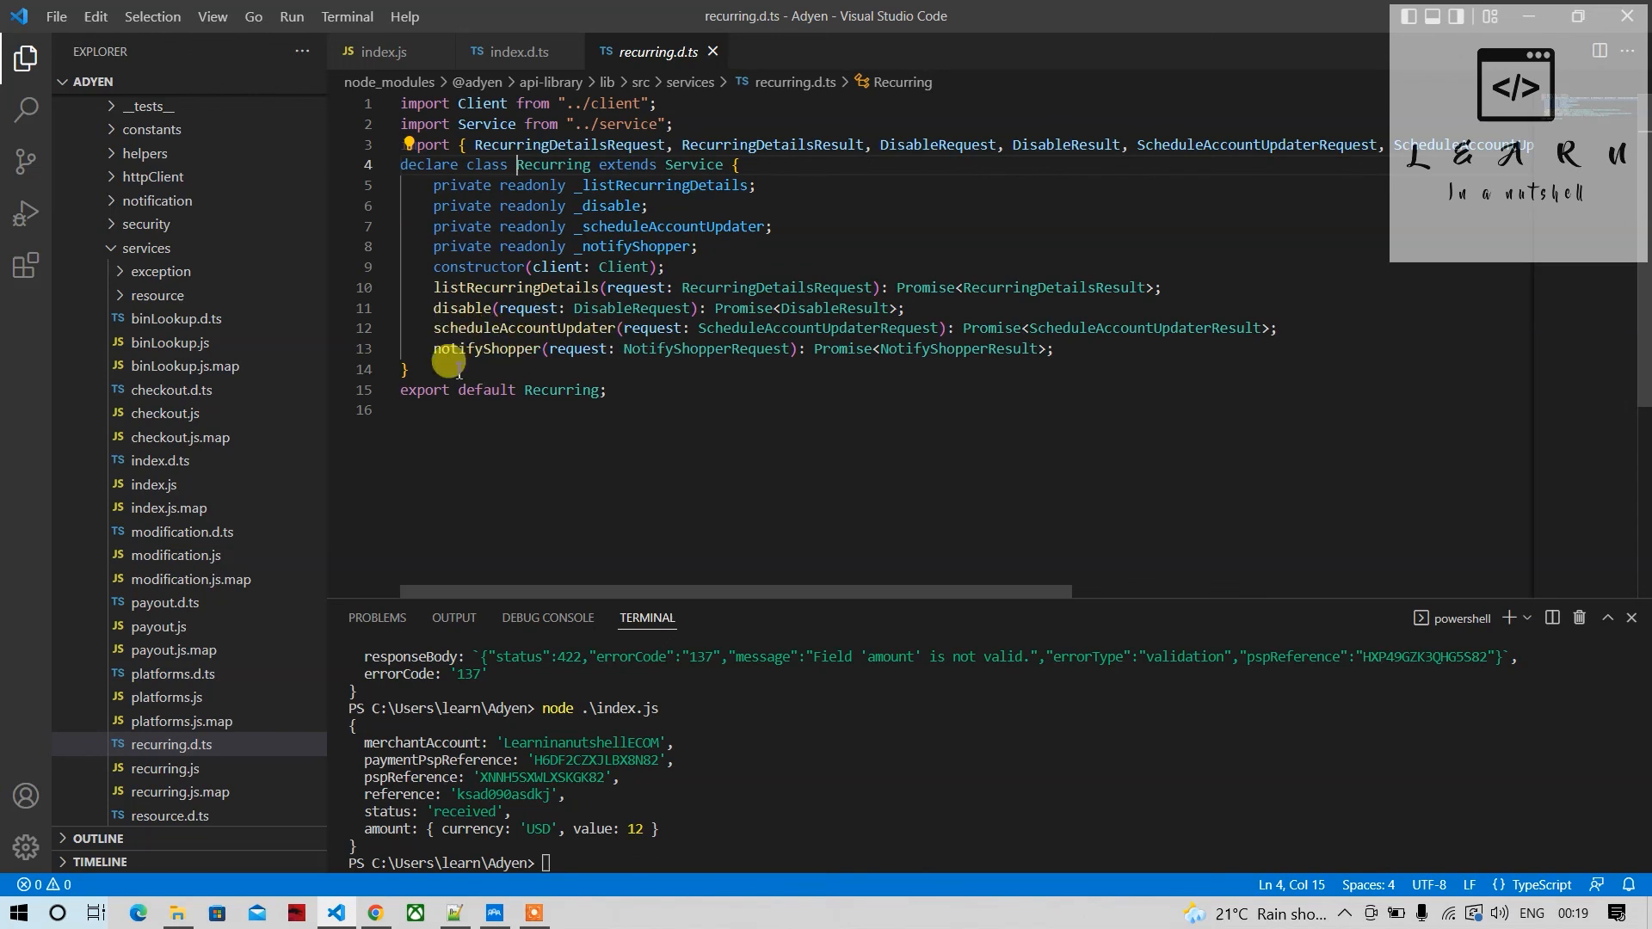
mouse_move(727, 163)
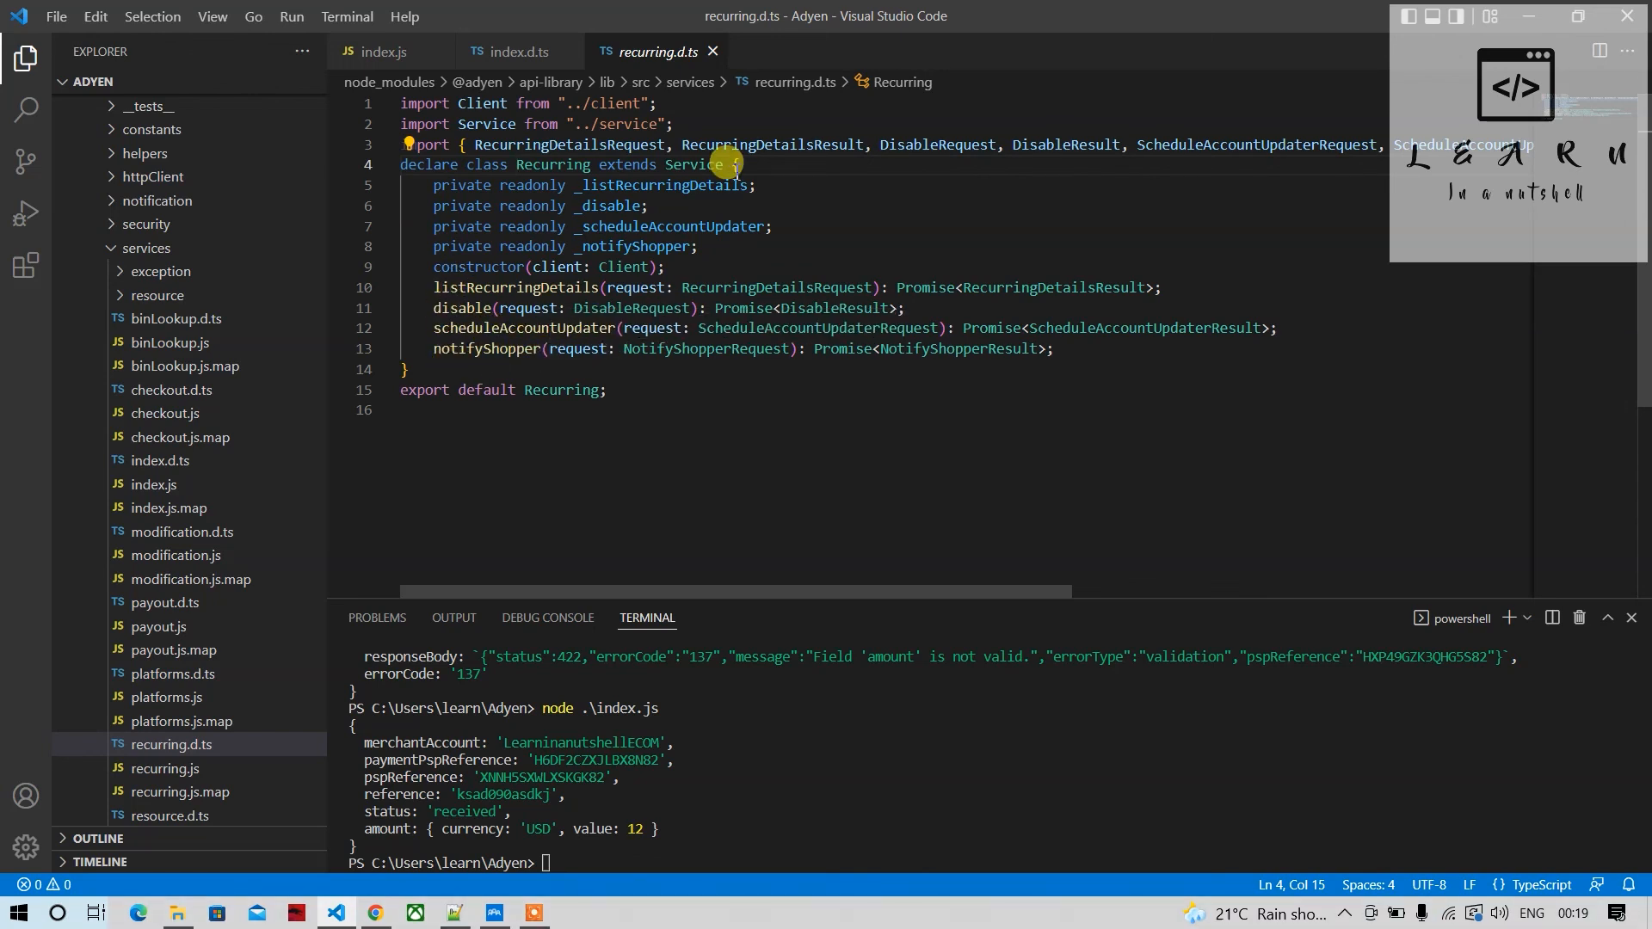
left_click(173, 390)
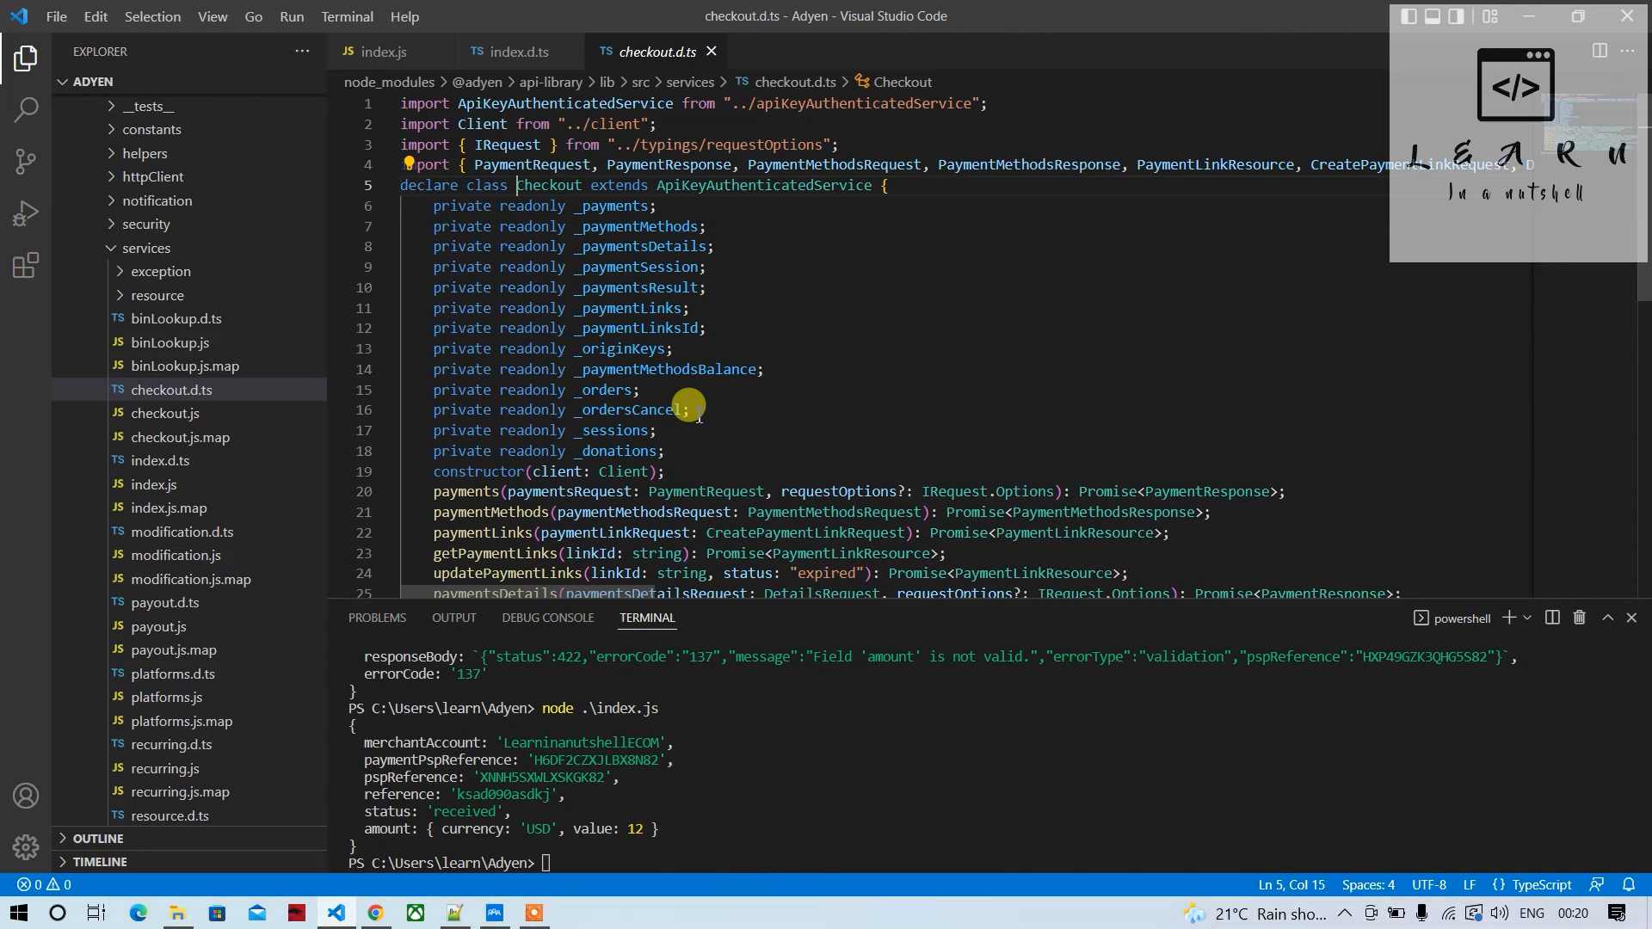
mouse_move(685, 164)
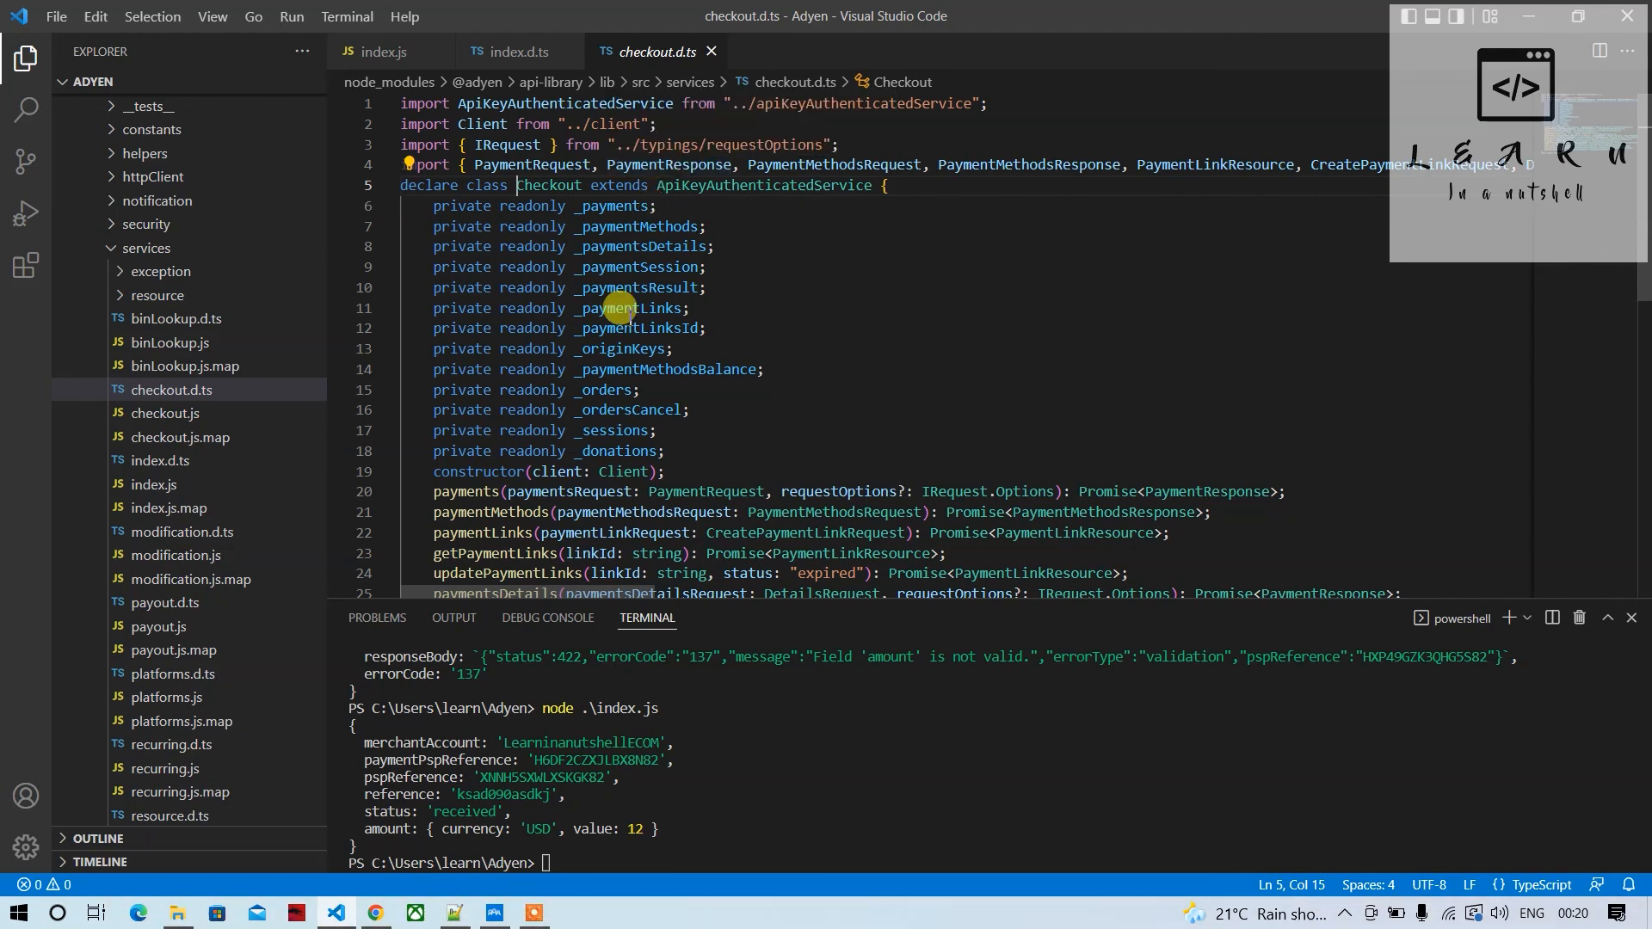
mouse_move(606, 353)
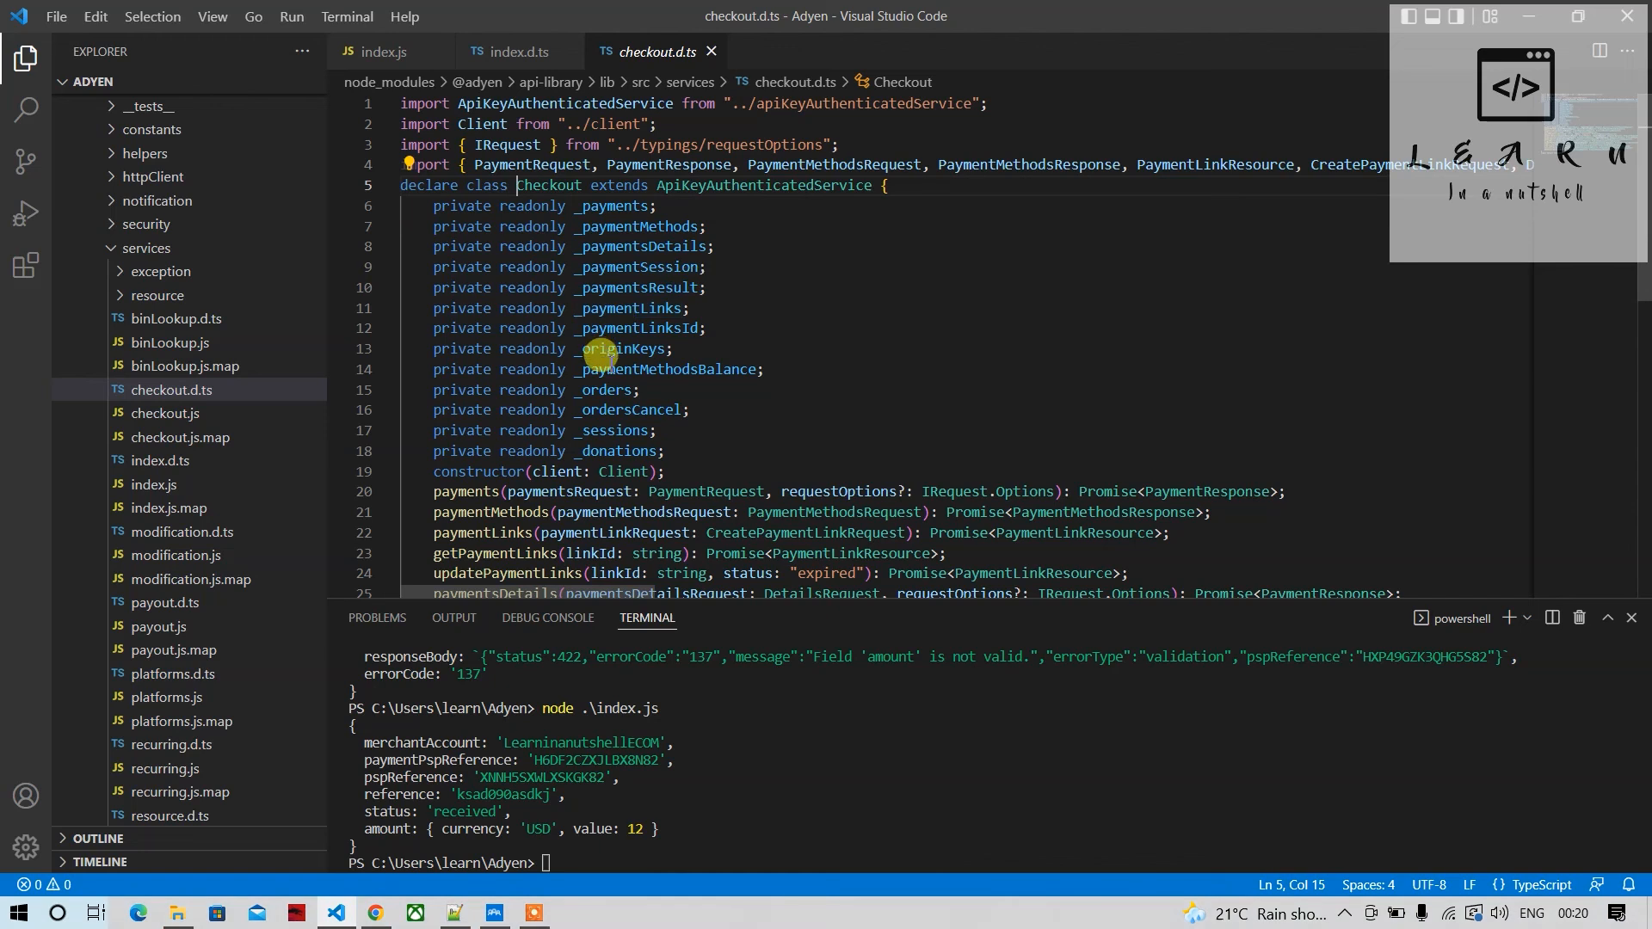
mouse_move(606, 369)
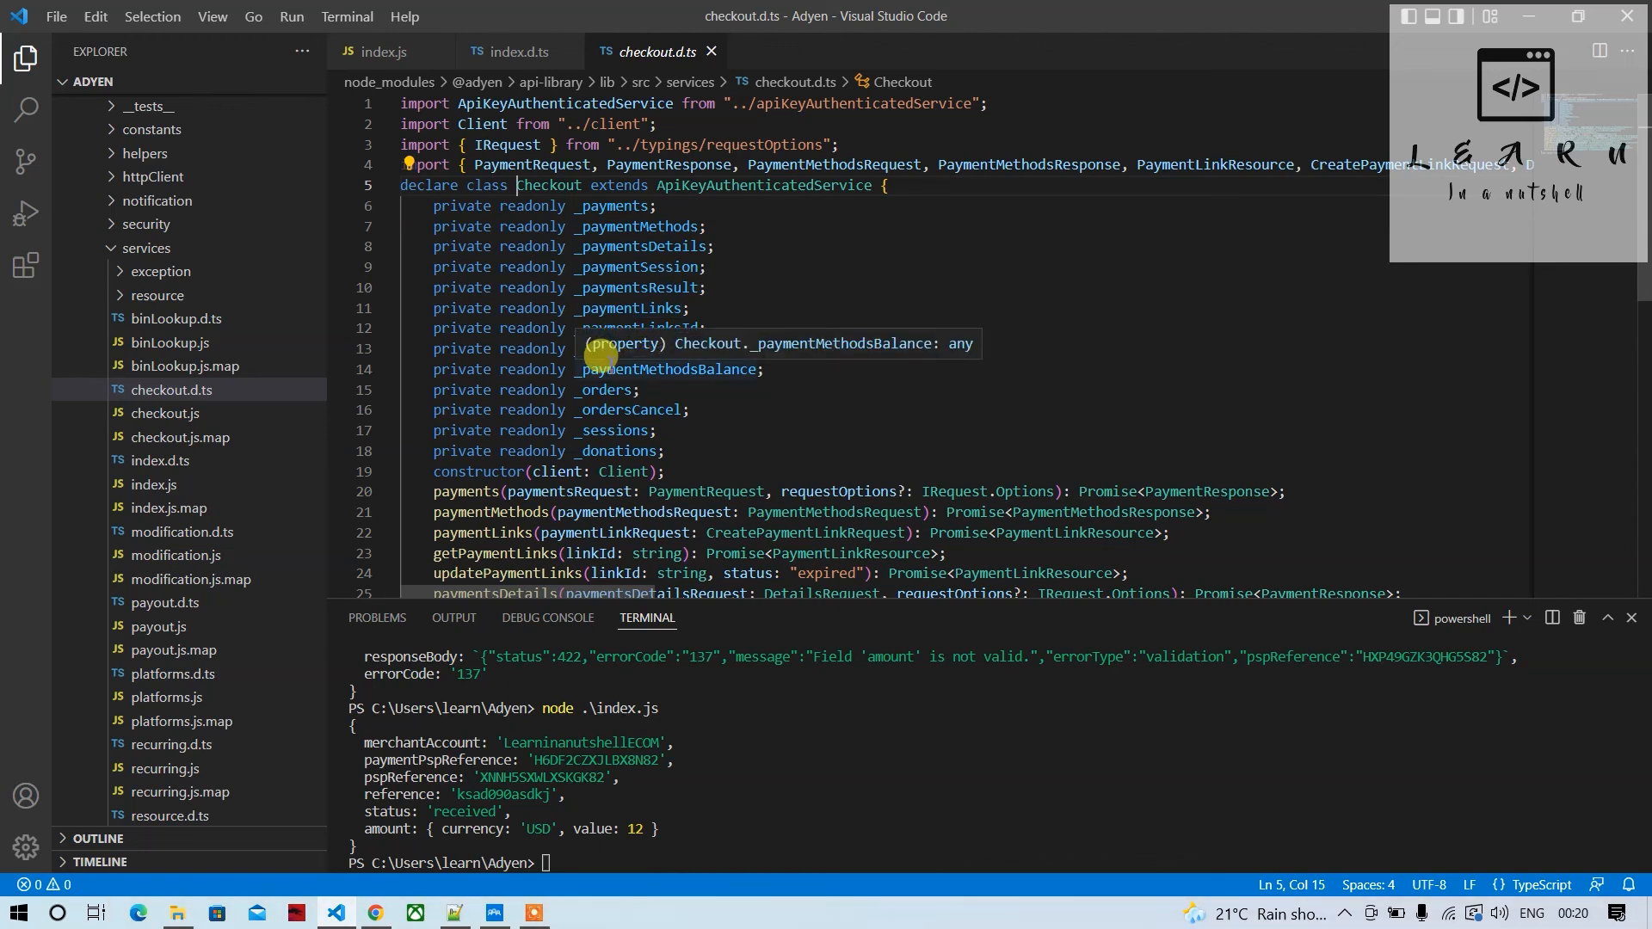